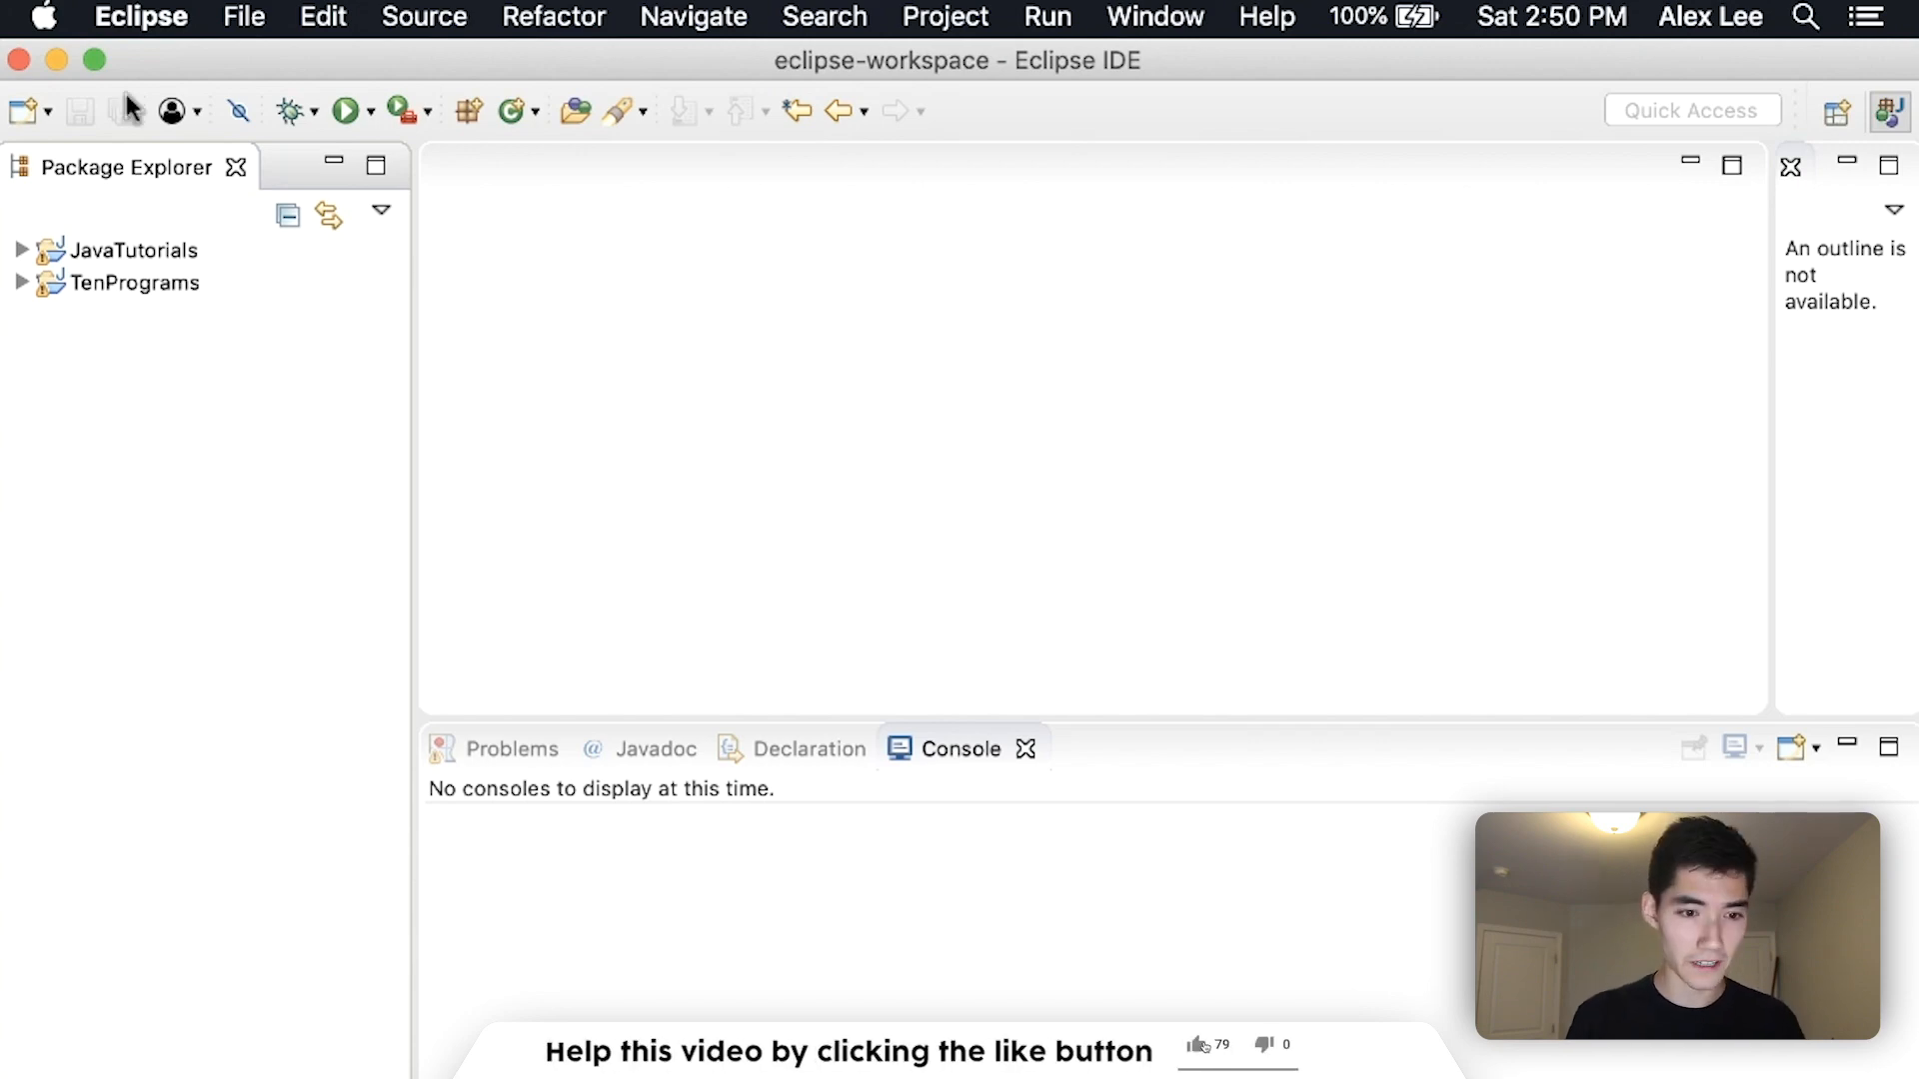
# Create the Scope project and start a new class named Pariscope in its src folder
pyautogui.click(242, 16)
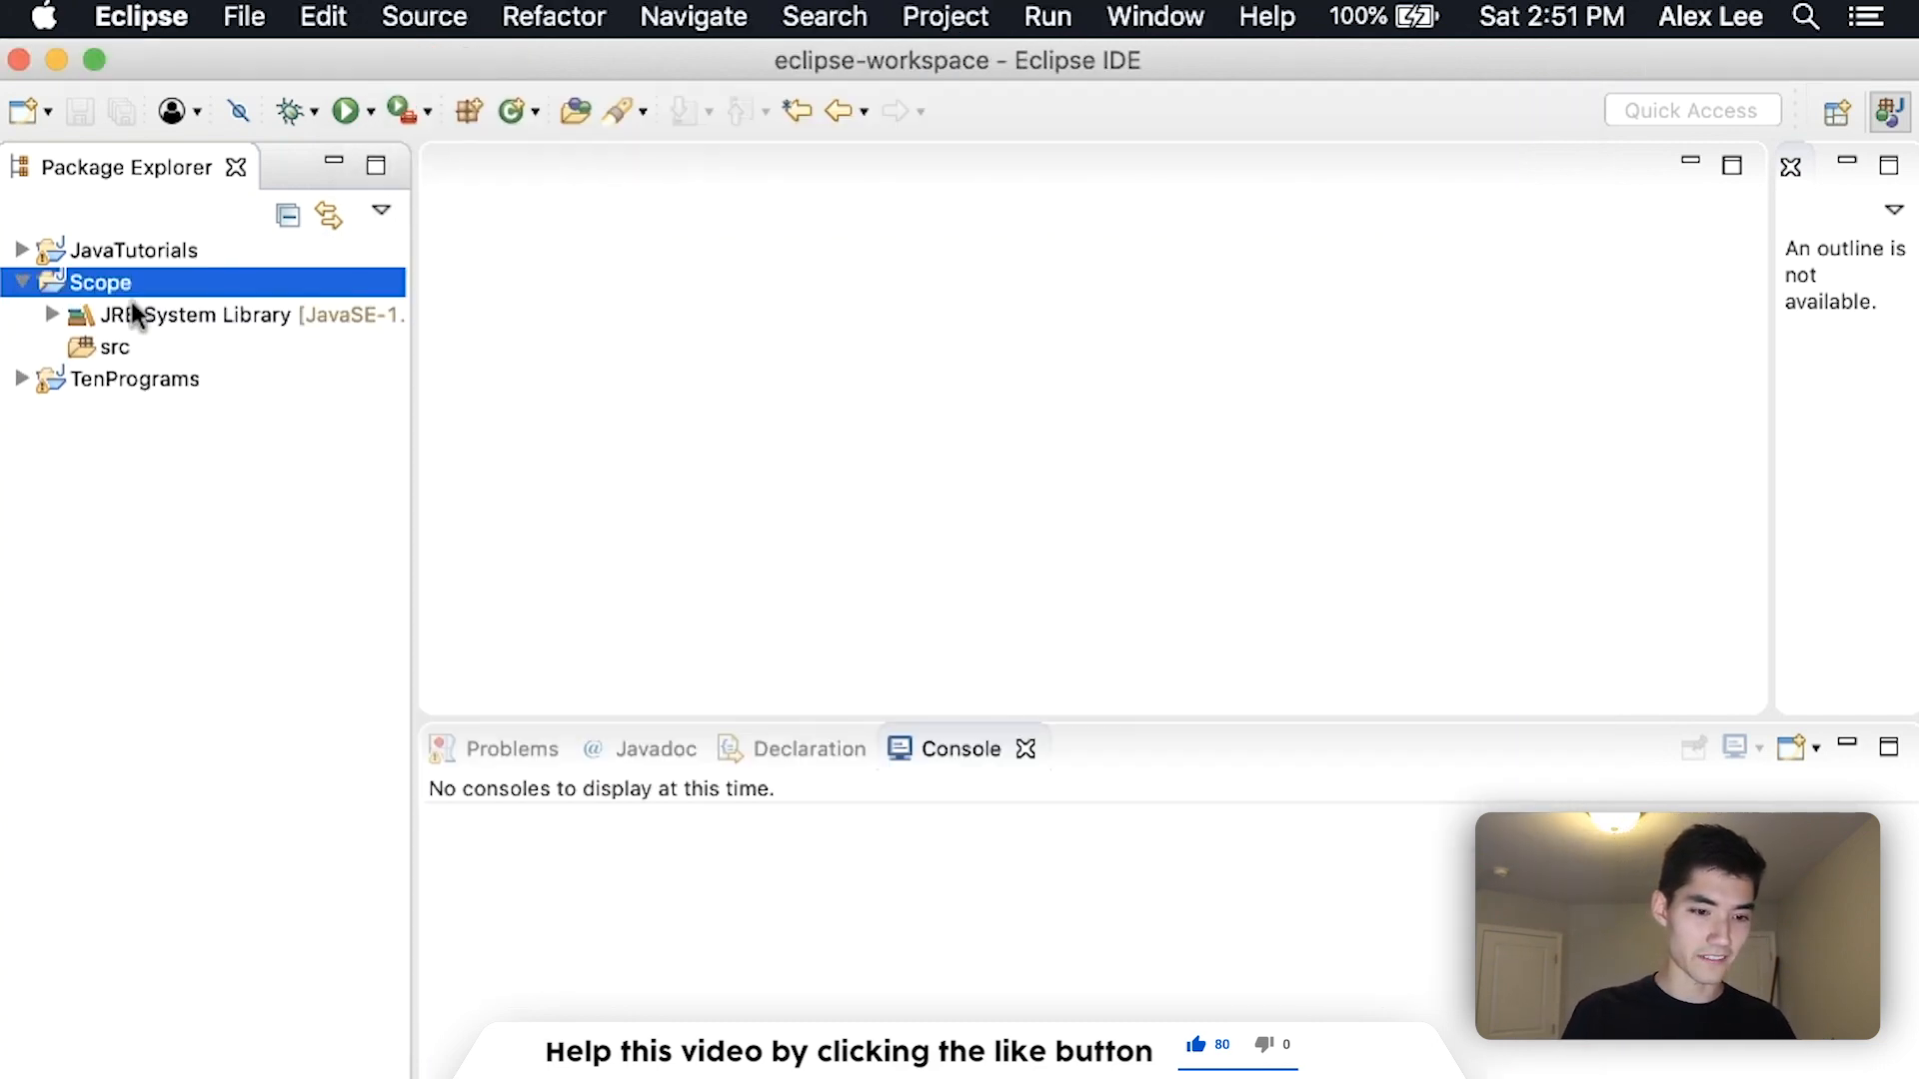
pyautogui.rightClick(112, 346)
pyautogui.write('S')
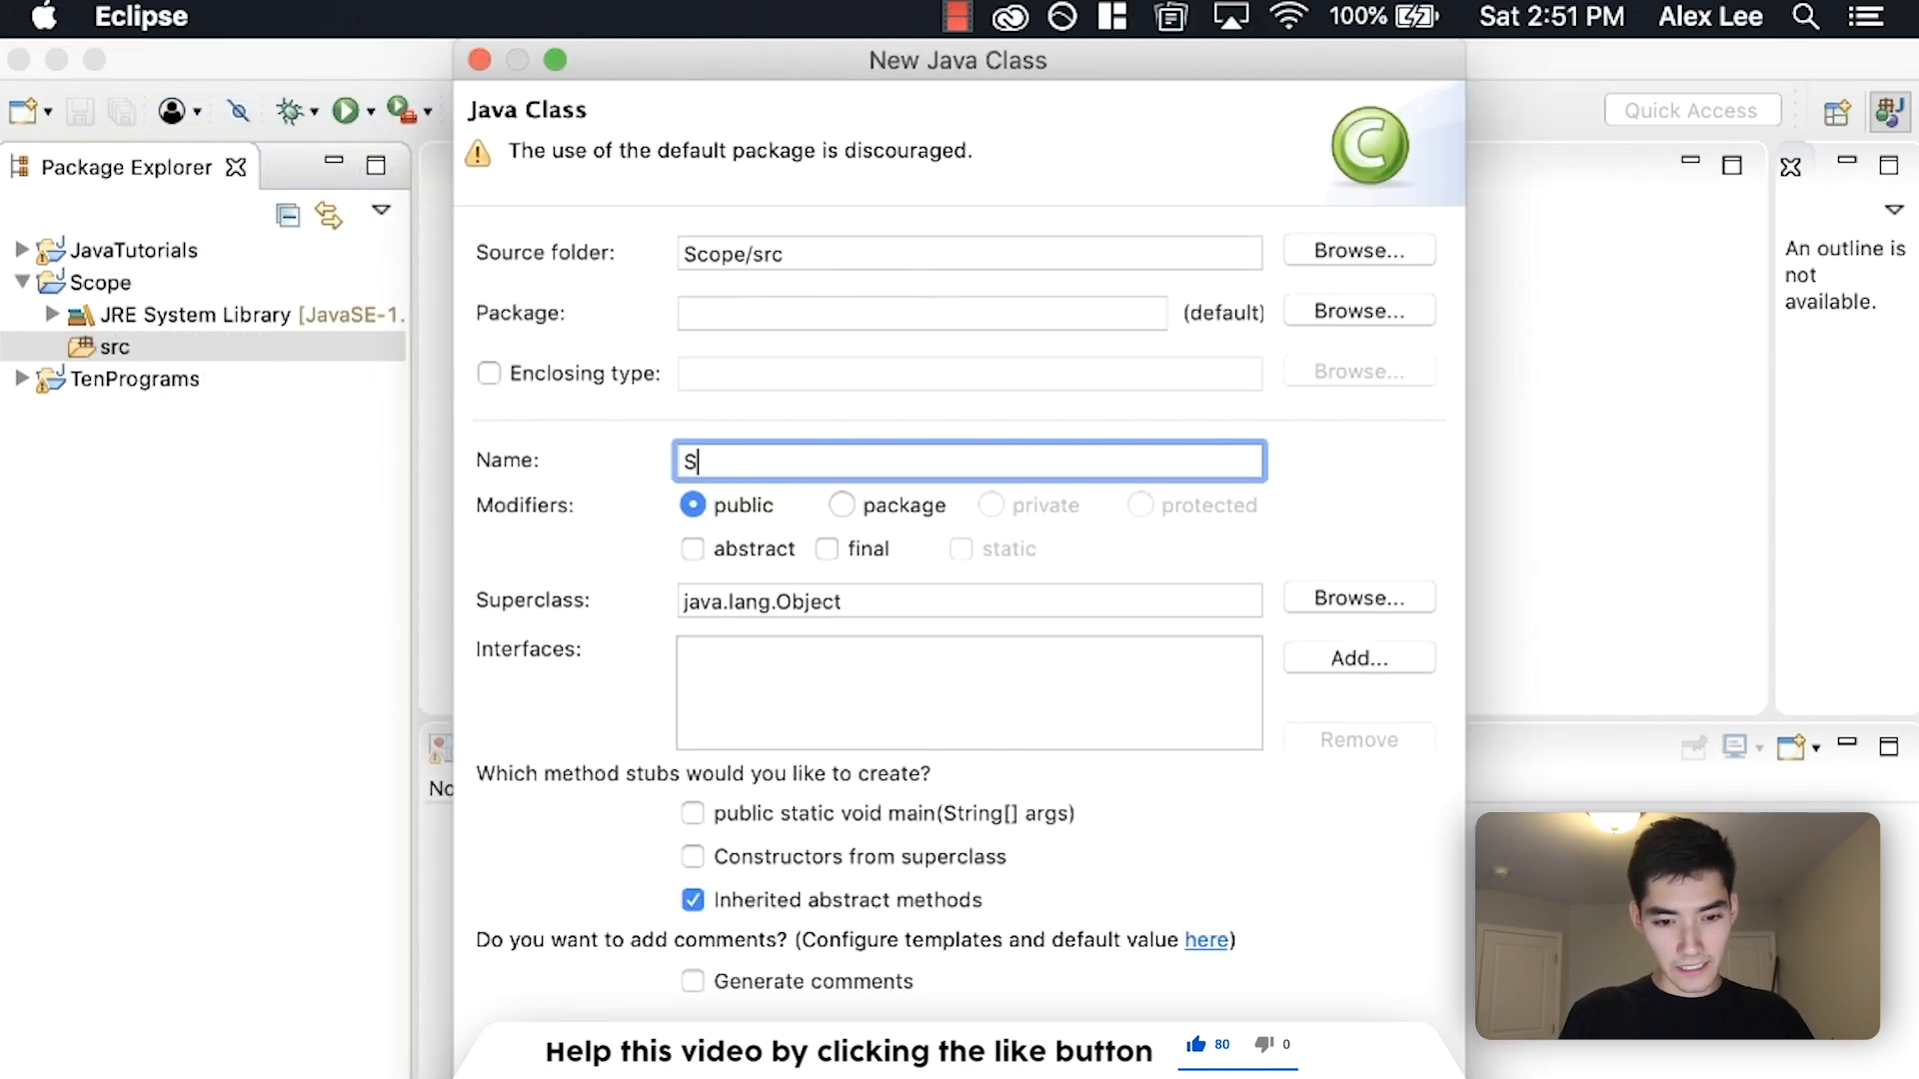
pyautogui.press('Backspace')
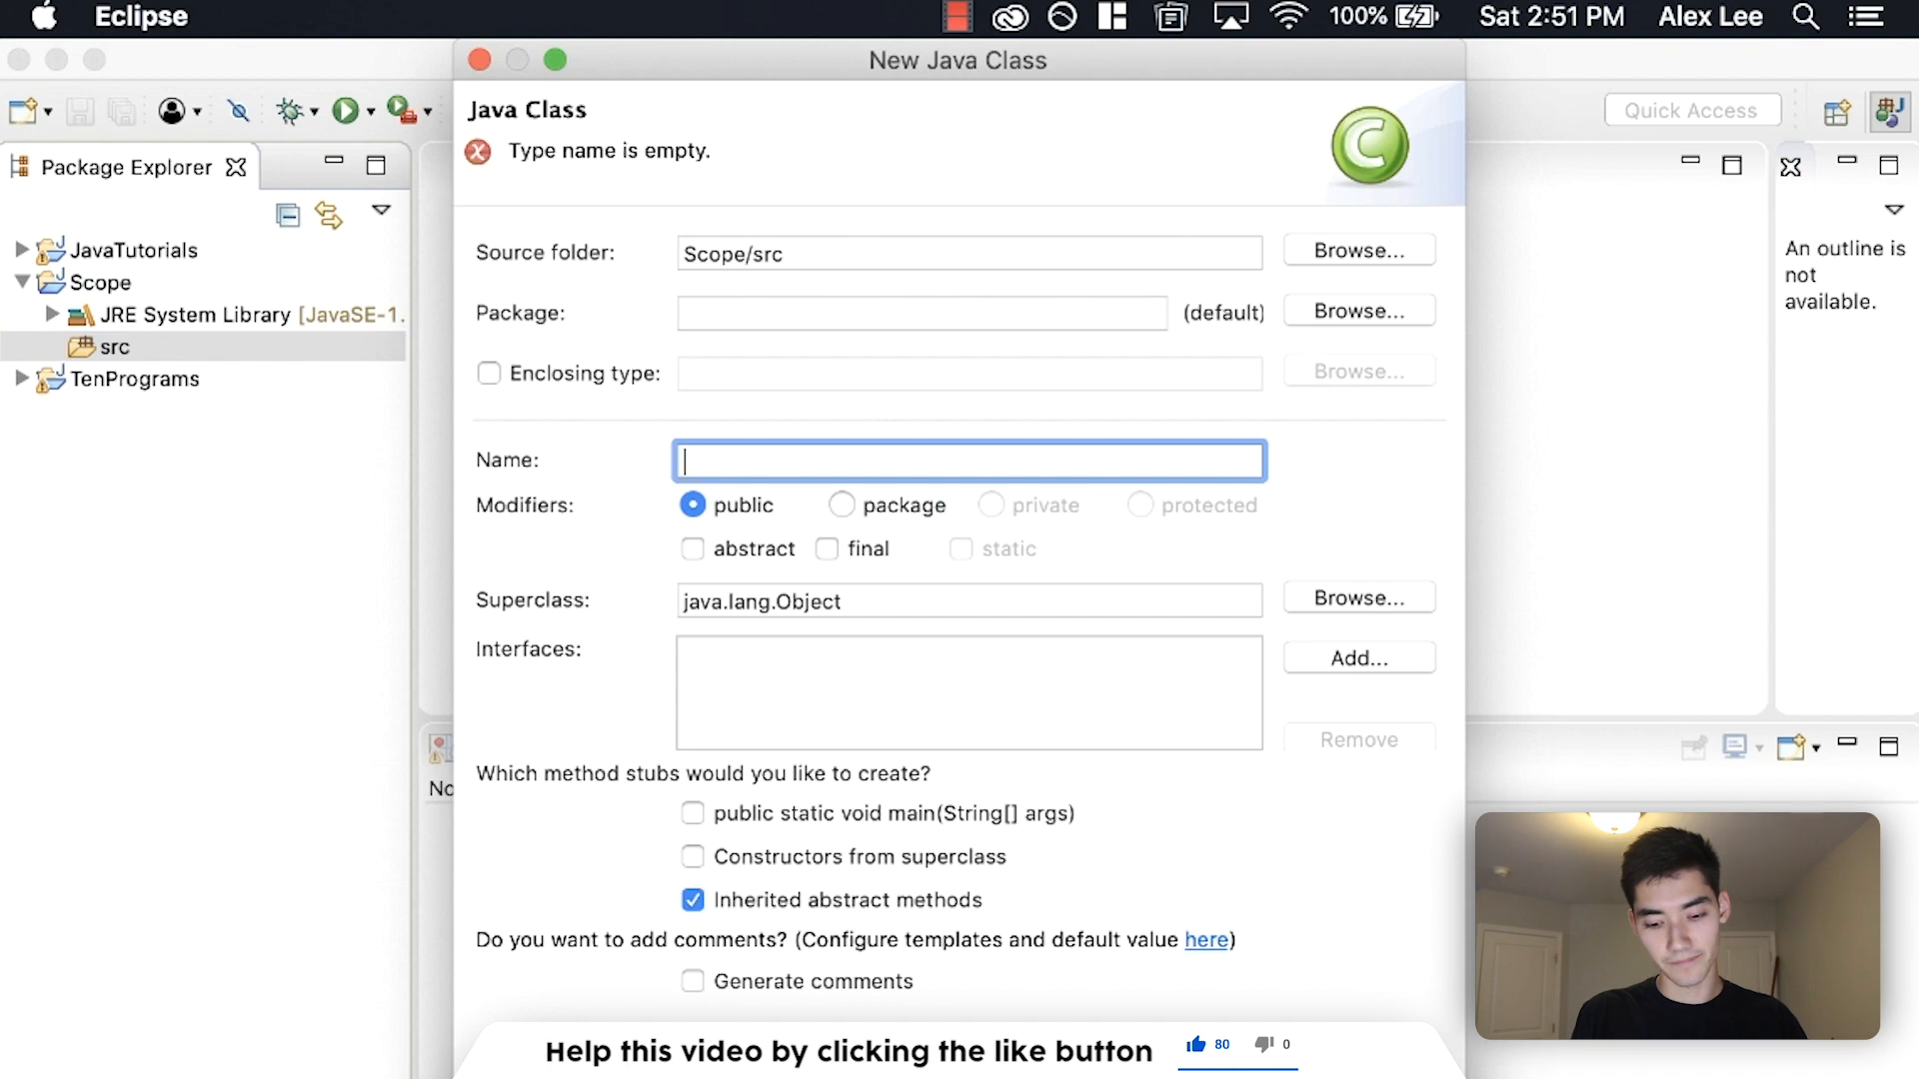
pyautogui.write('Pariscop')
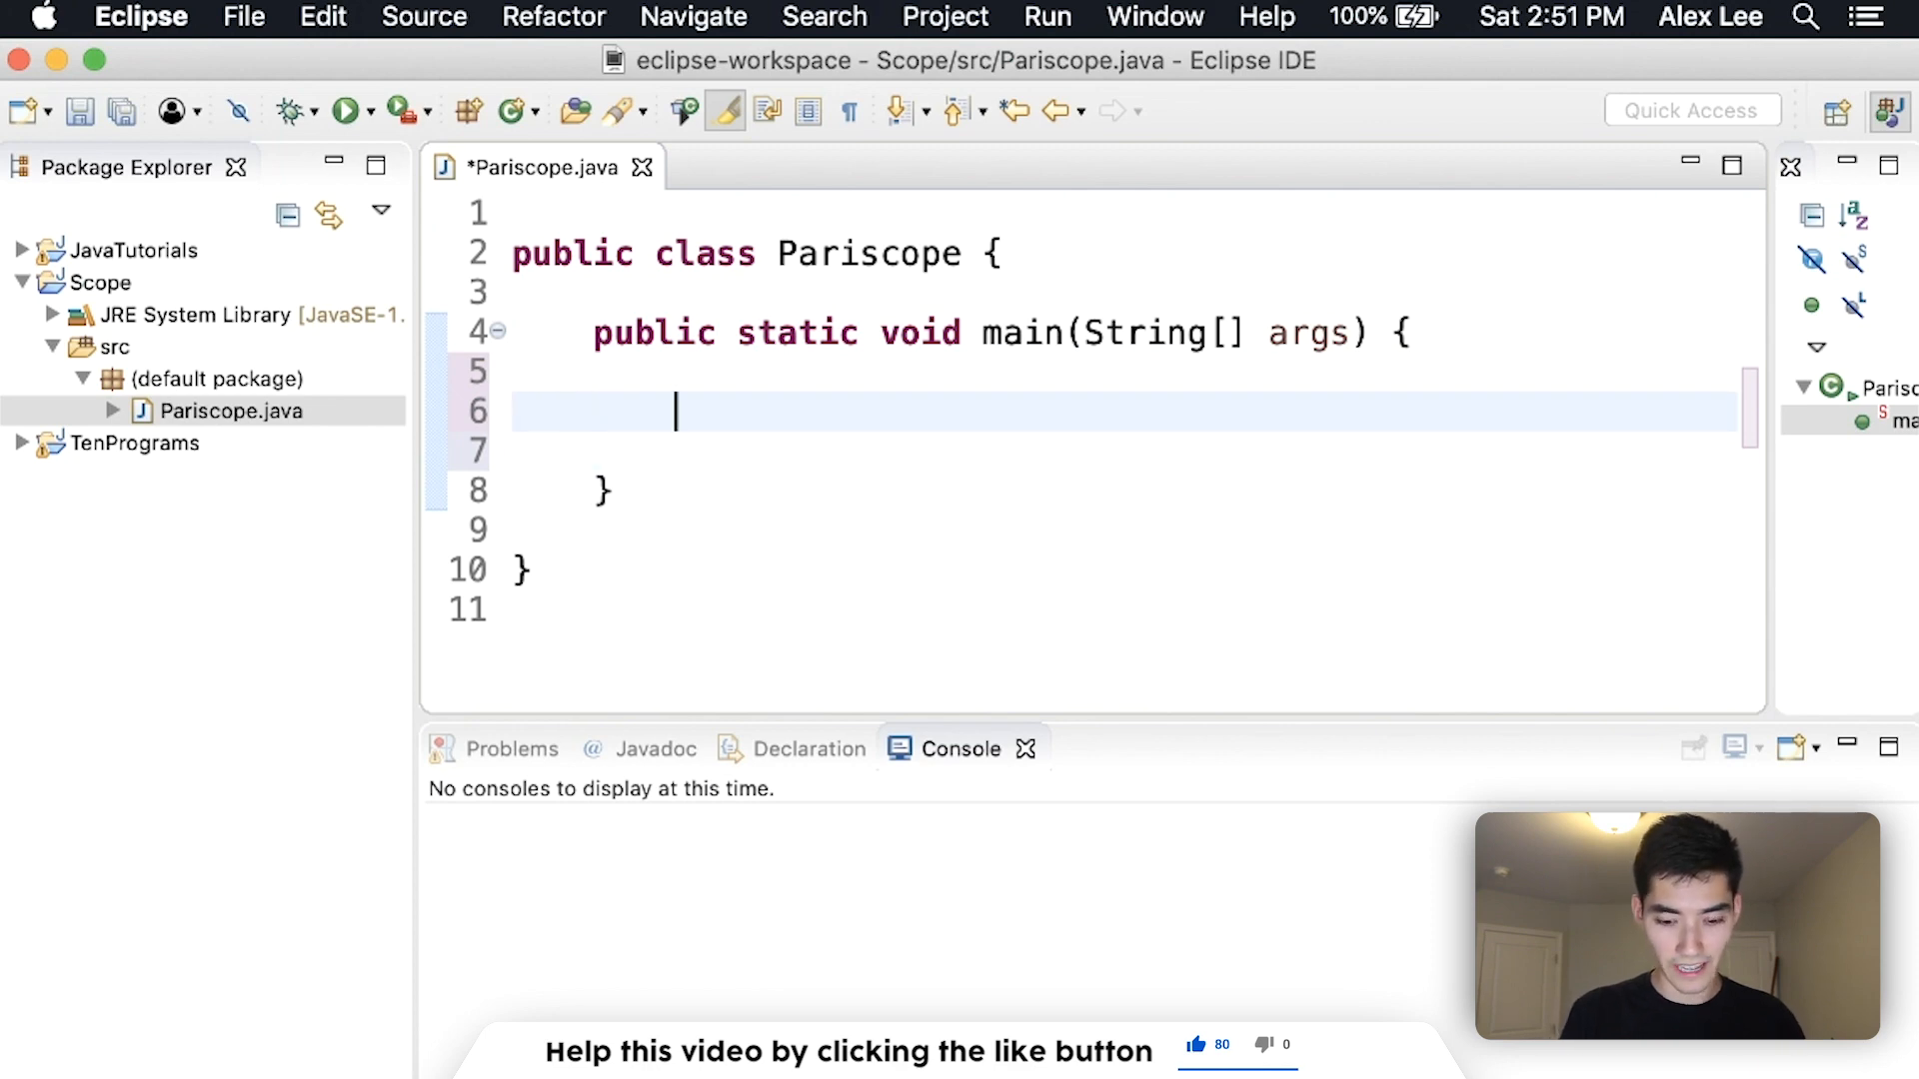
# Declare int a = 0 in main, print a, save and run to show 0
pyautogui.write('int a = 0')
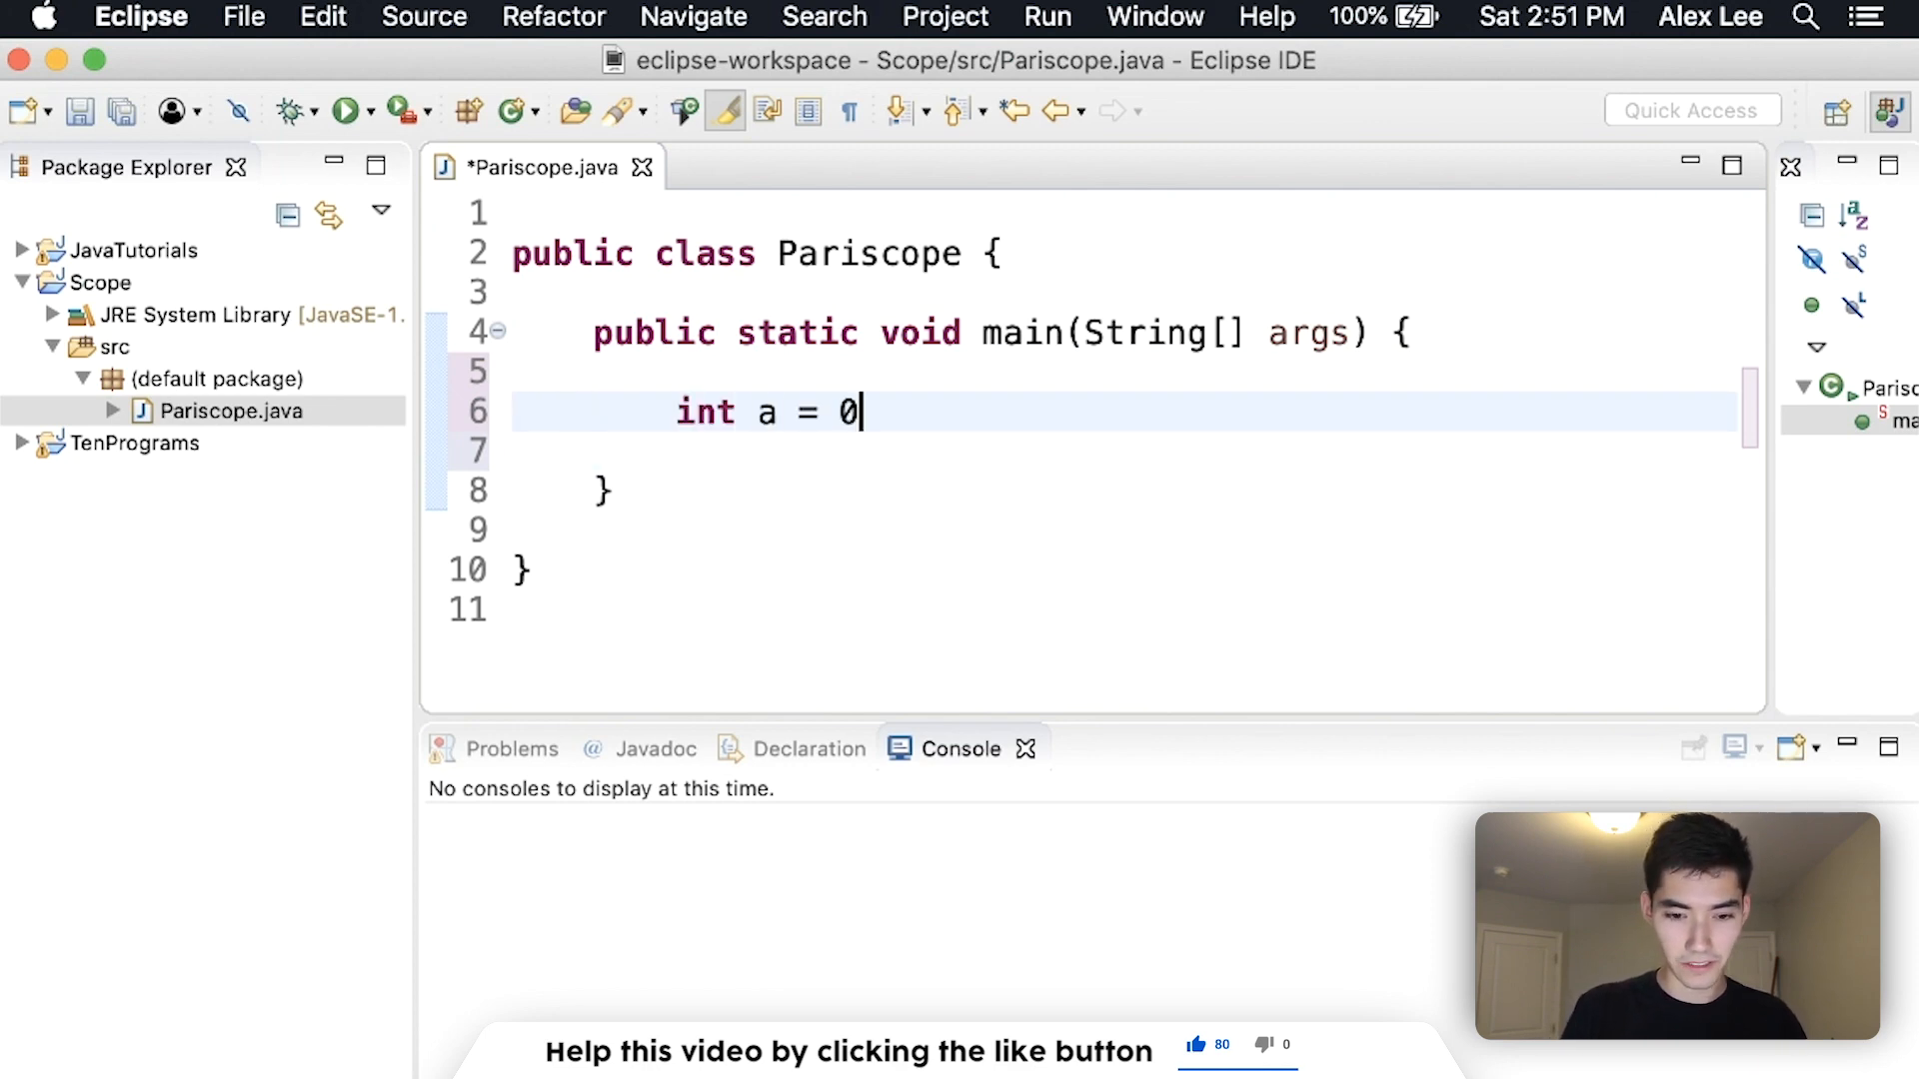
pyautogui.write(';')
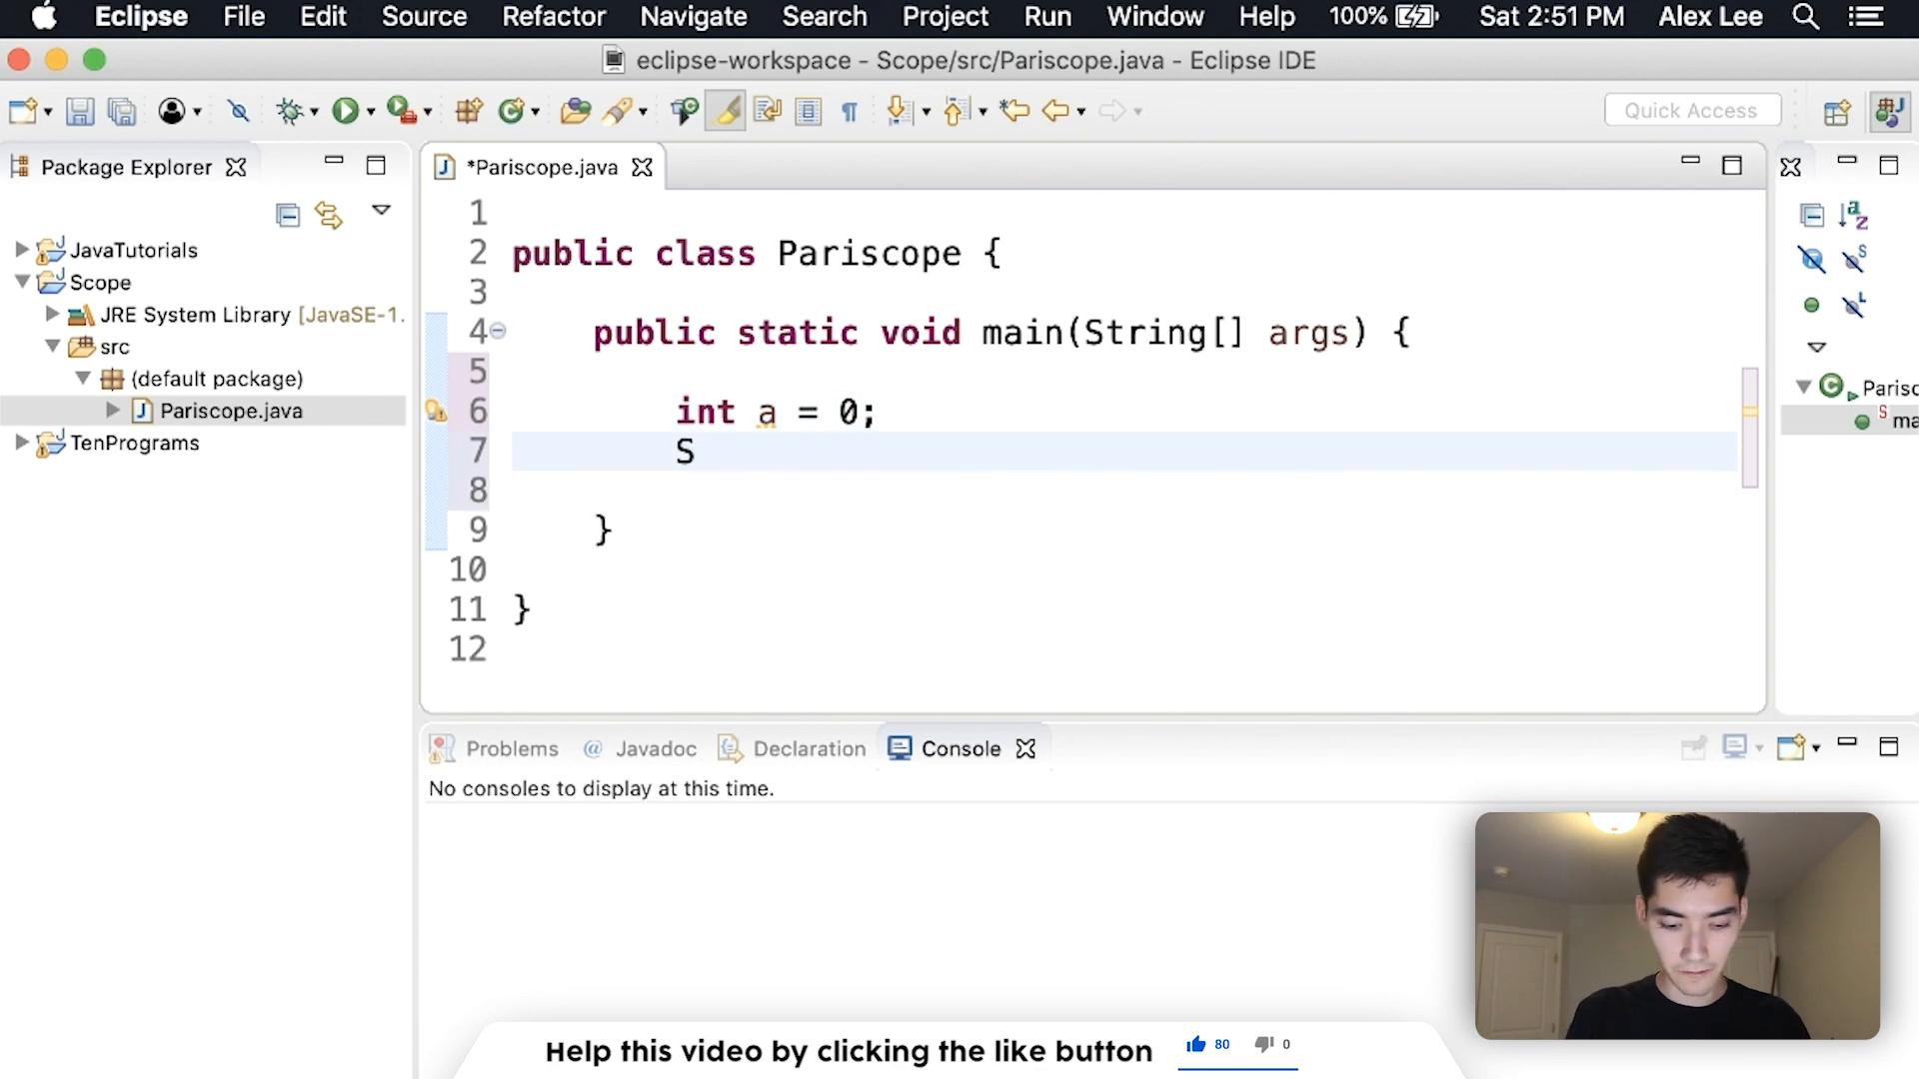
pyautogui.write('ystem.')
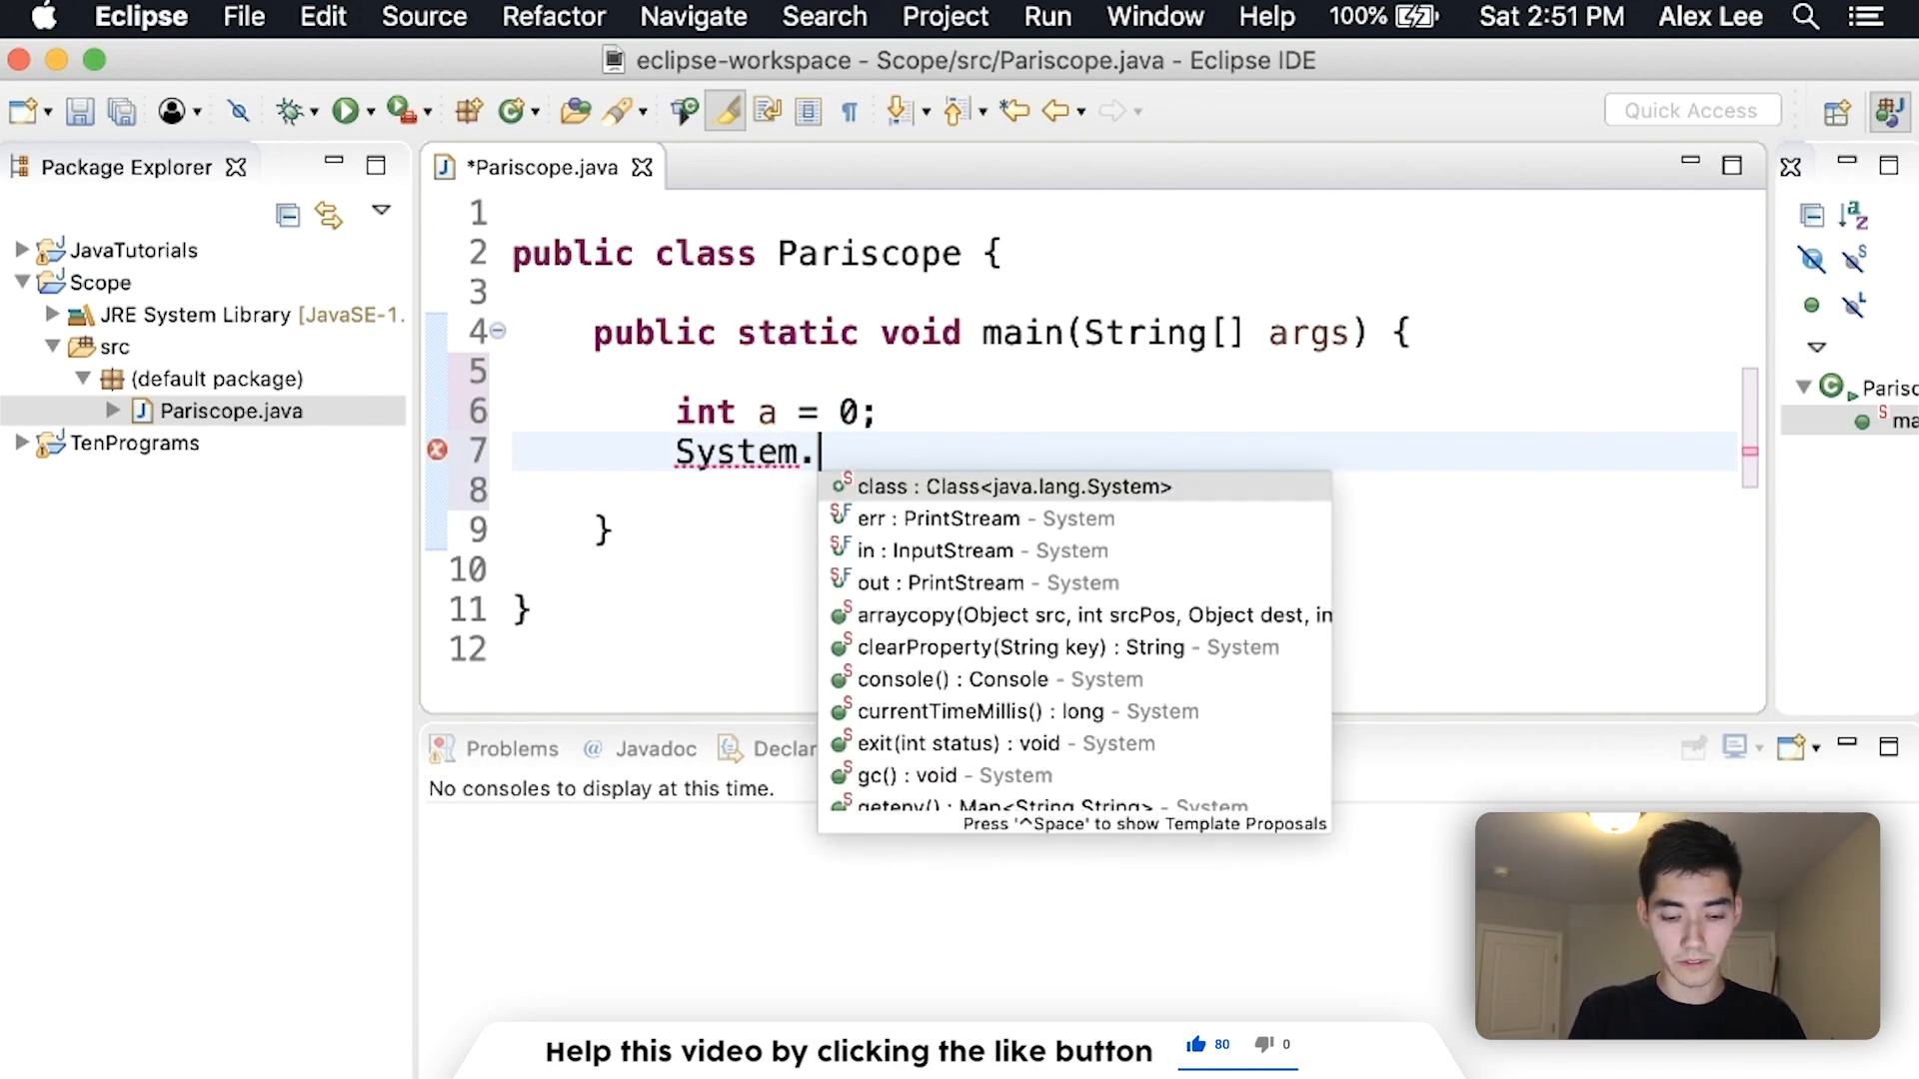
pyautogui.write('out.pri')
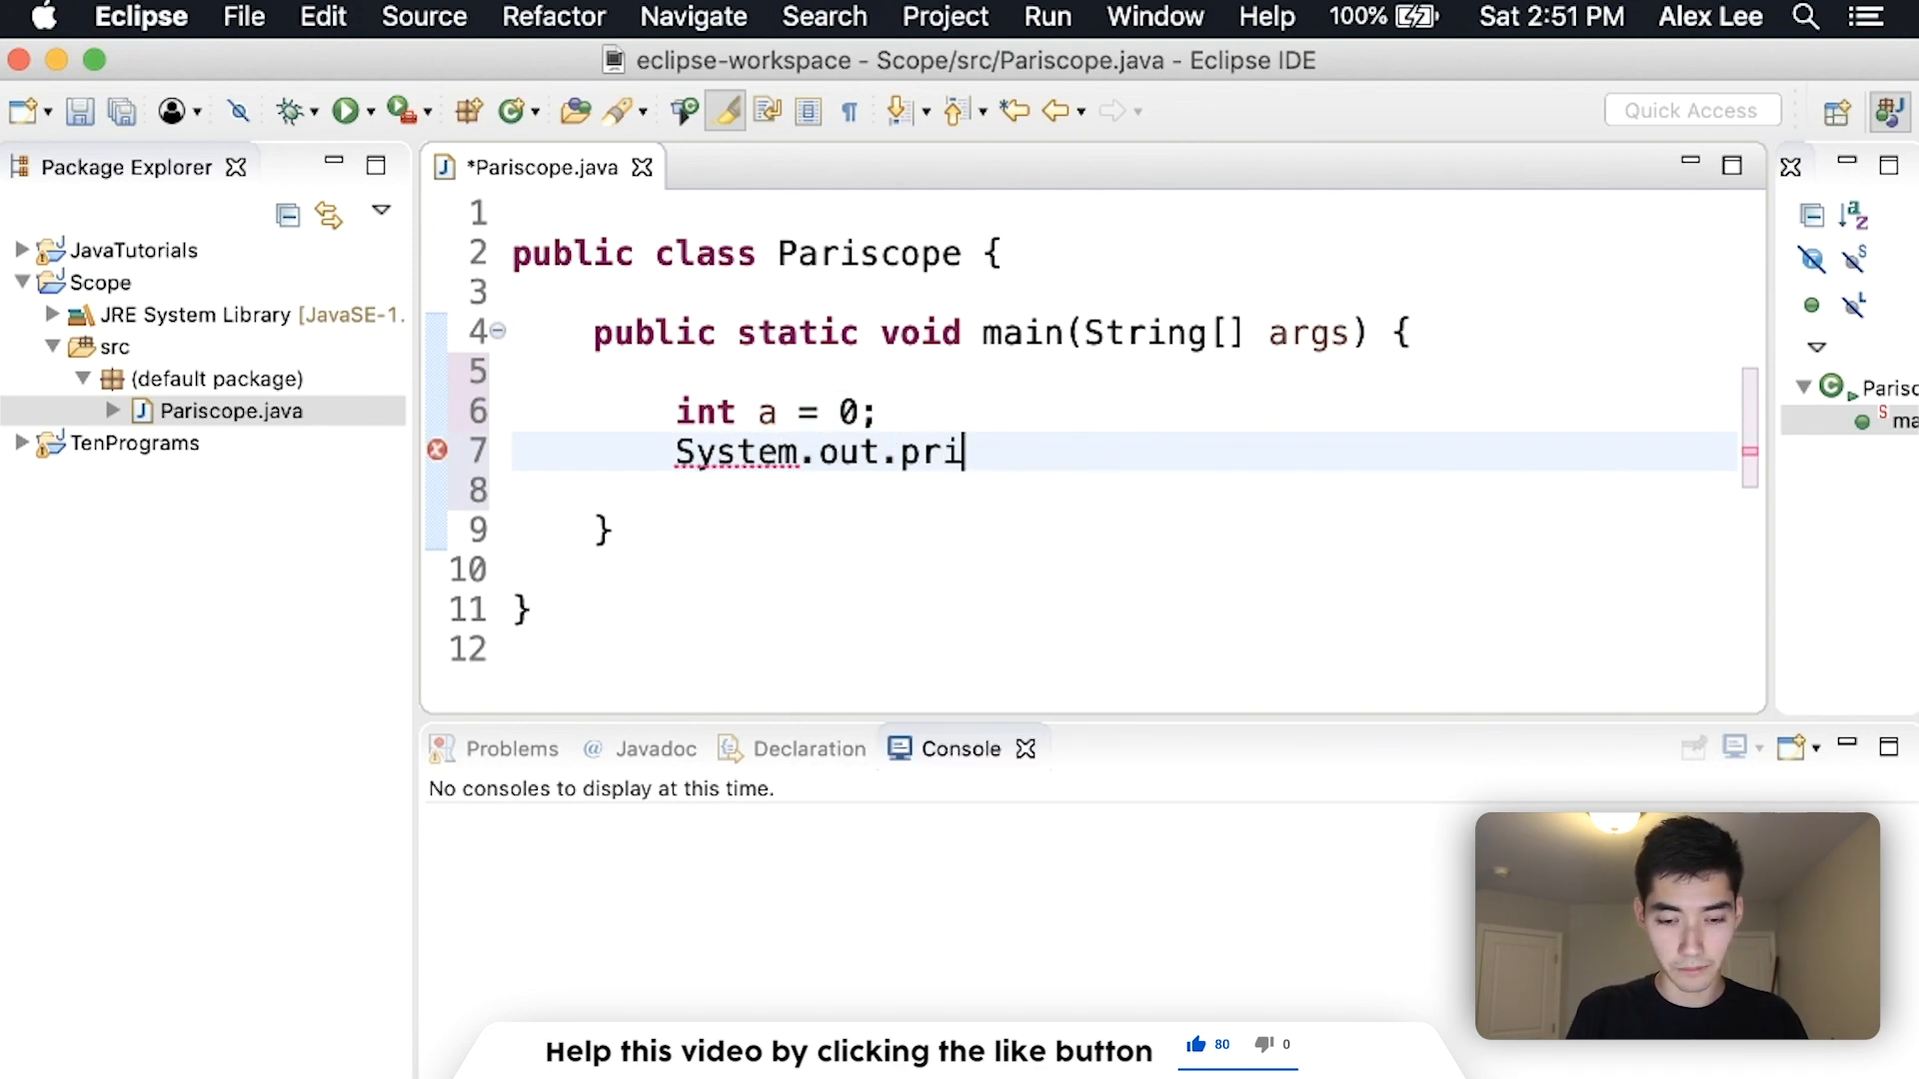
pyautogui.write('ntln(a);')
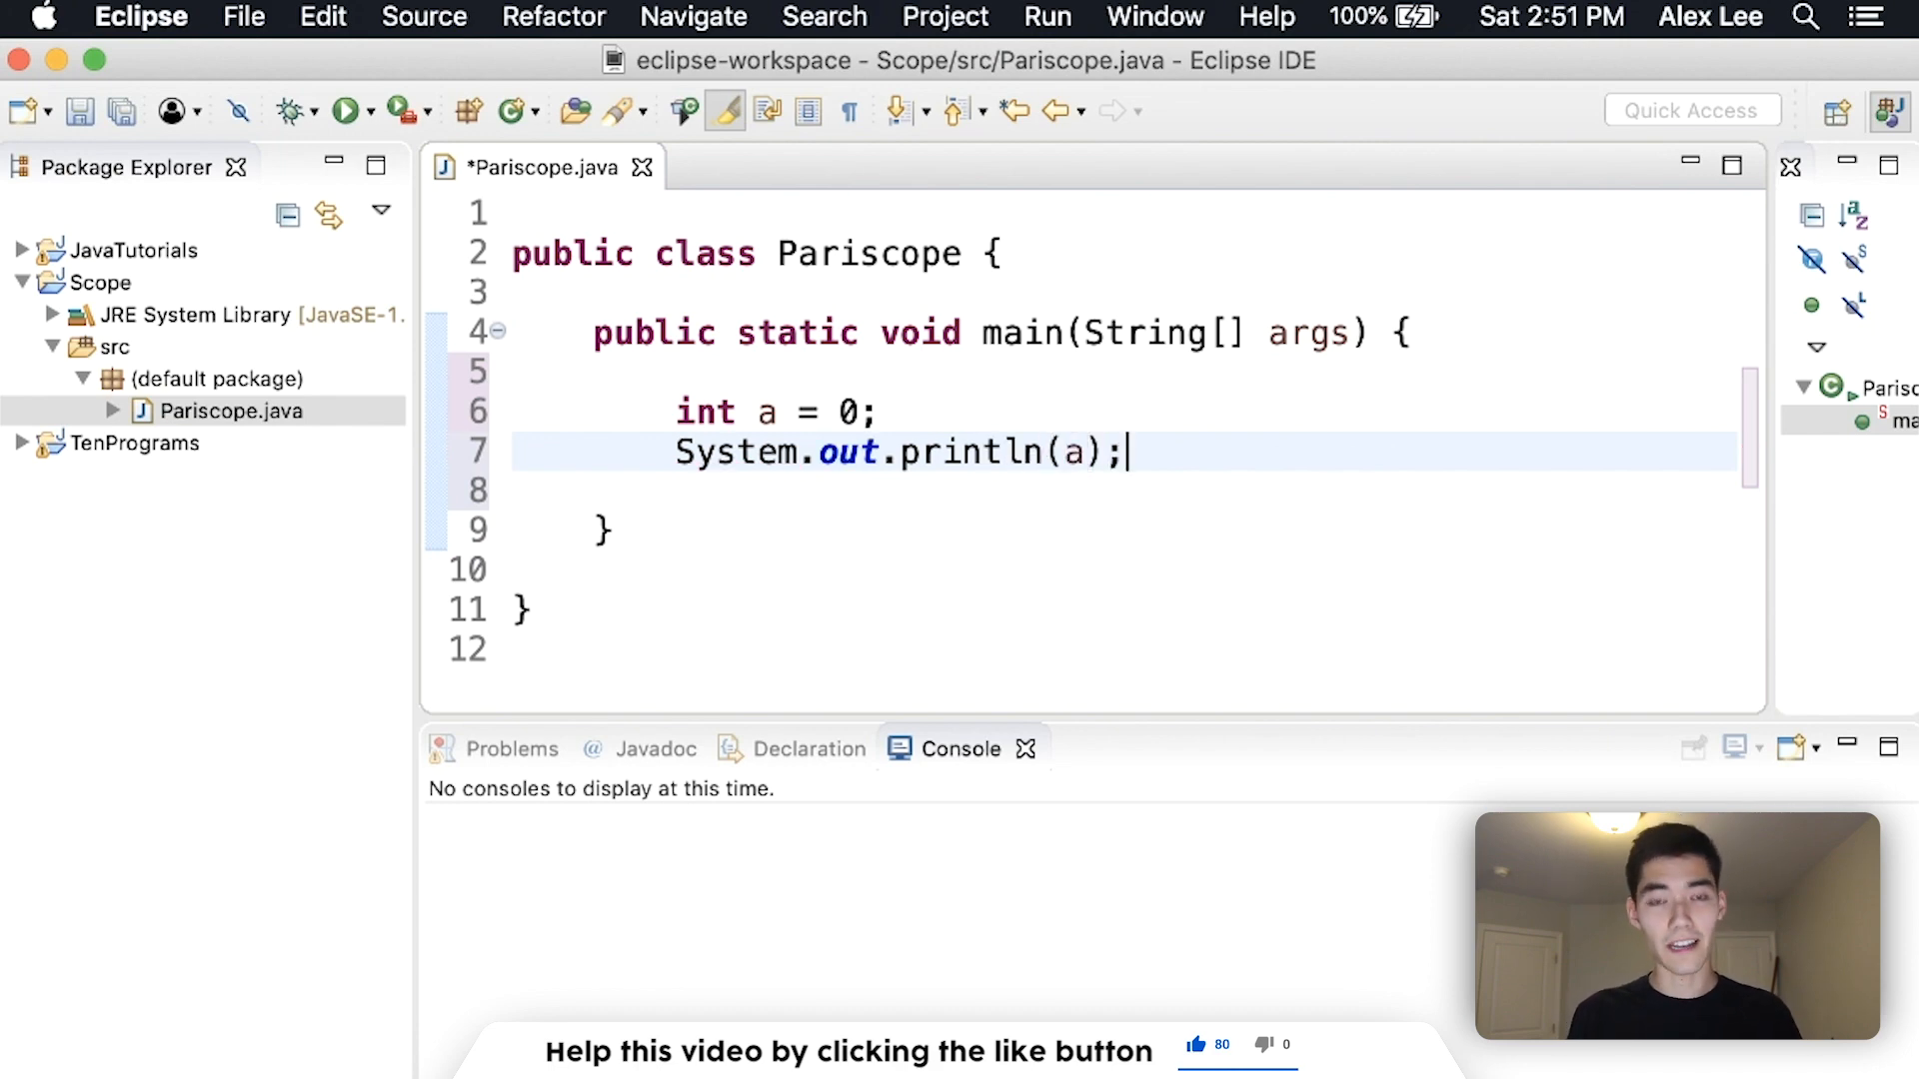
pyautogui.press('cmd+s')
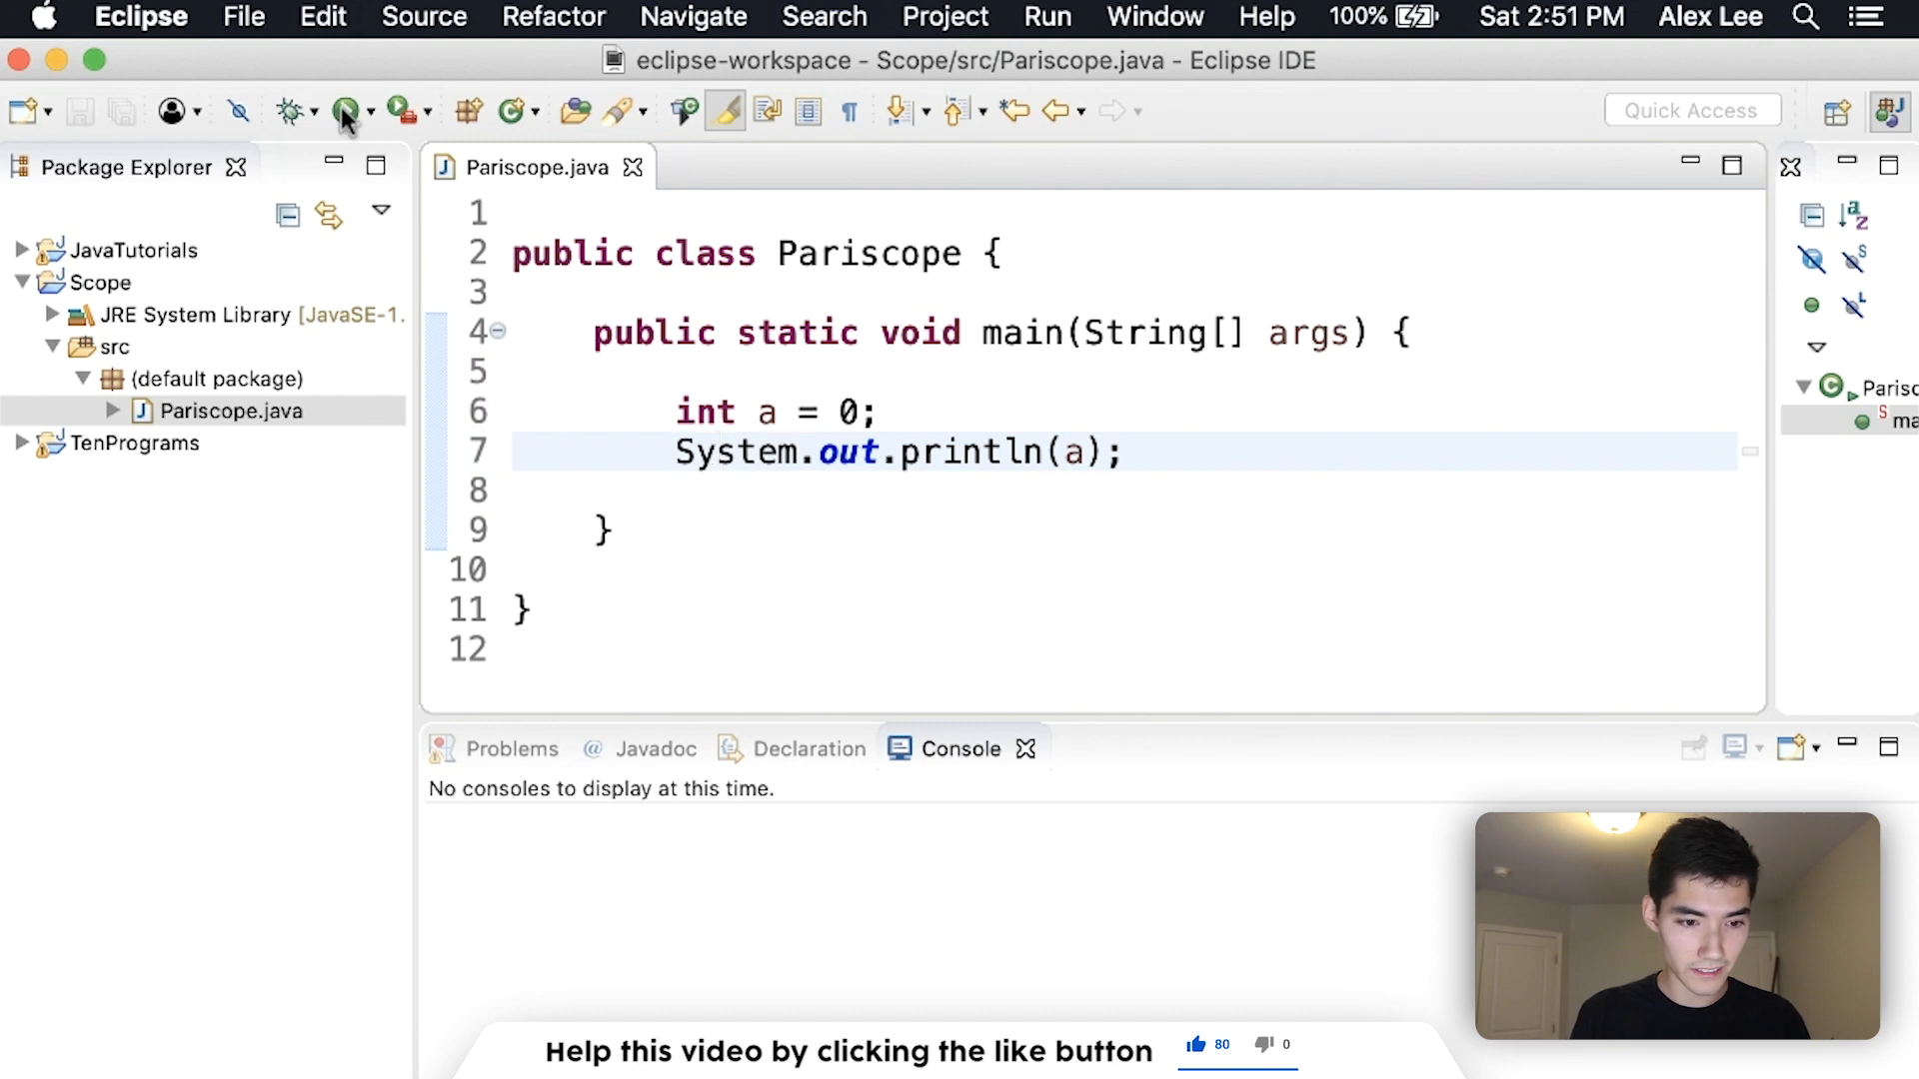
pyautogui.click(344, 112)
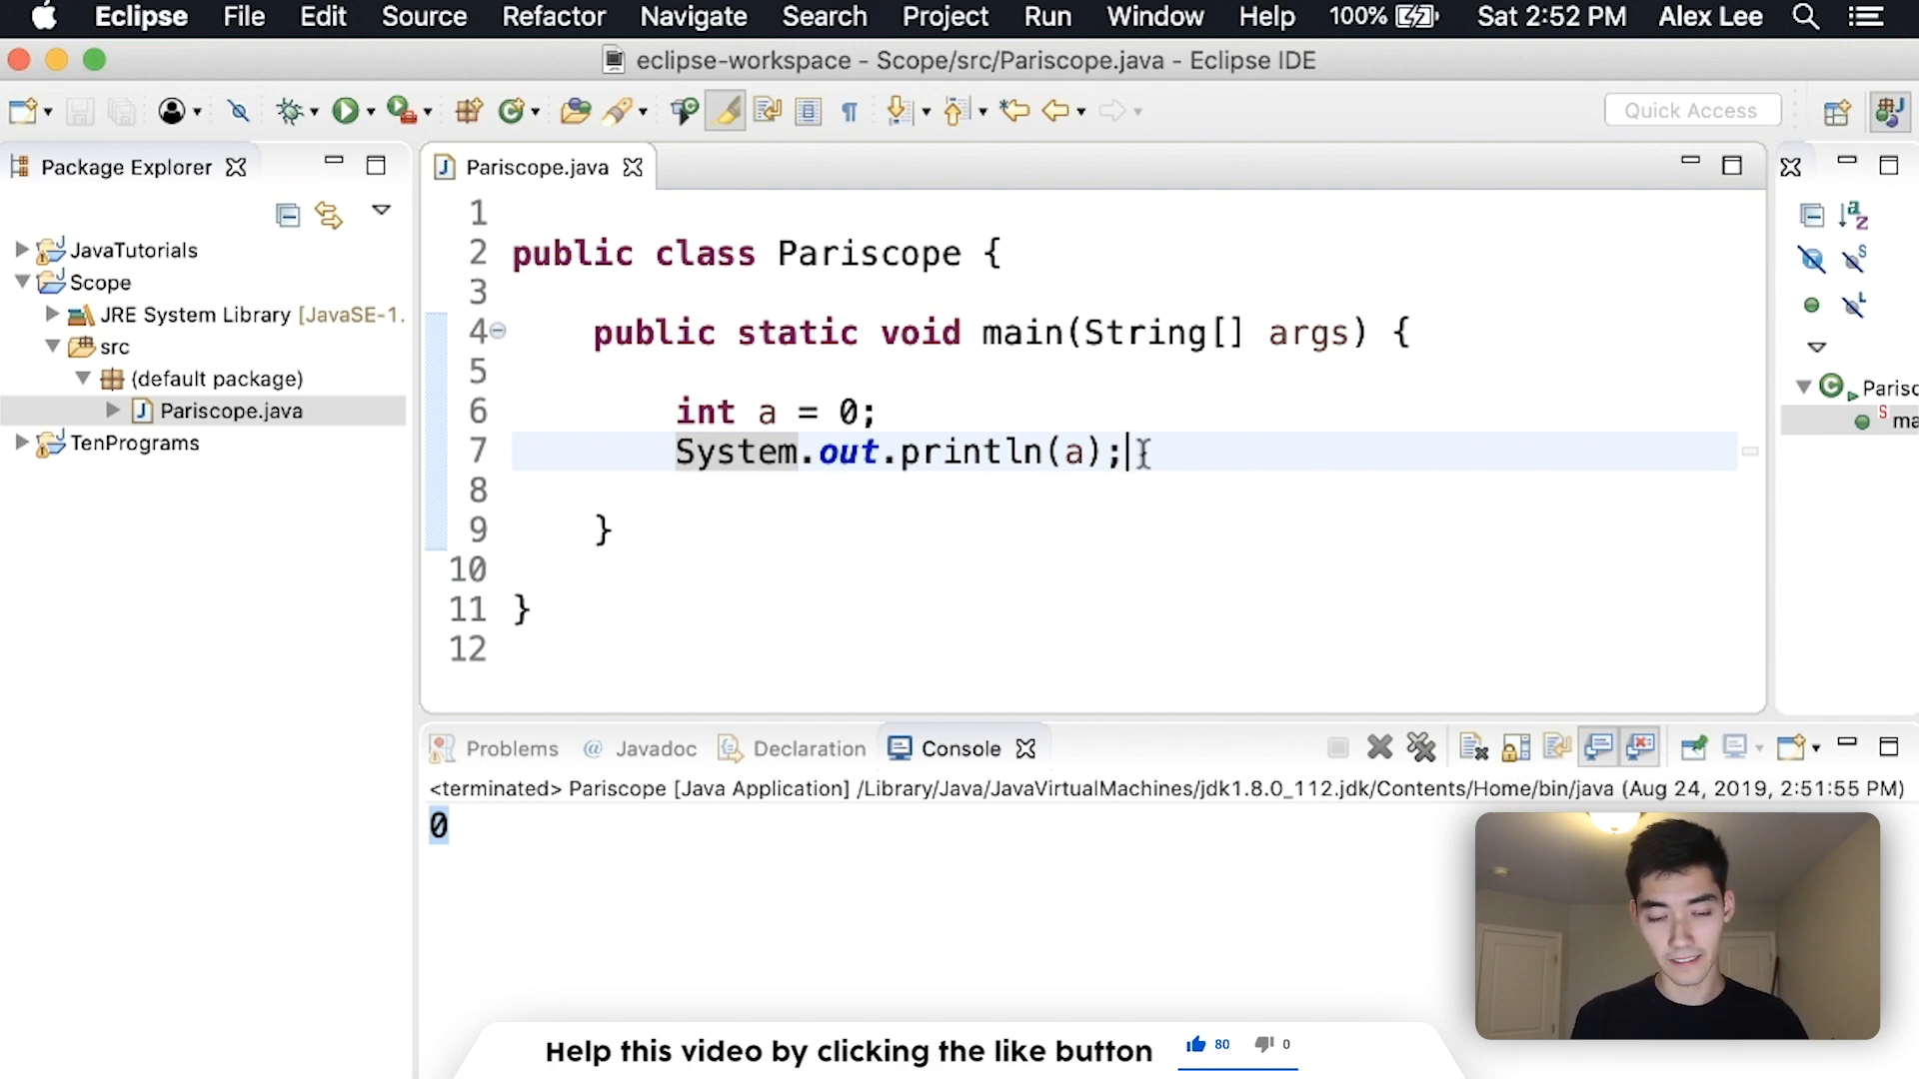
# Wrap a println in an if (a == 0) block and run it
pyautogui.write('if')
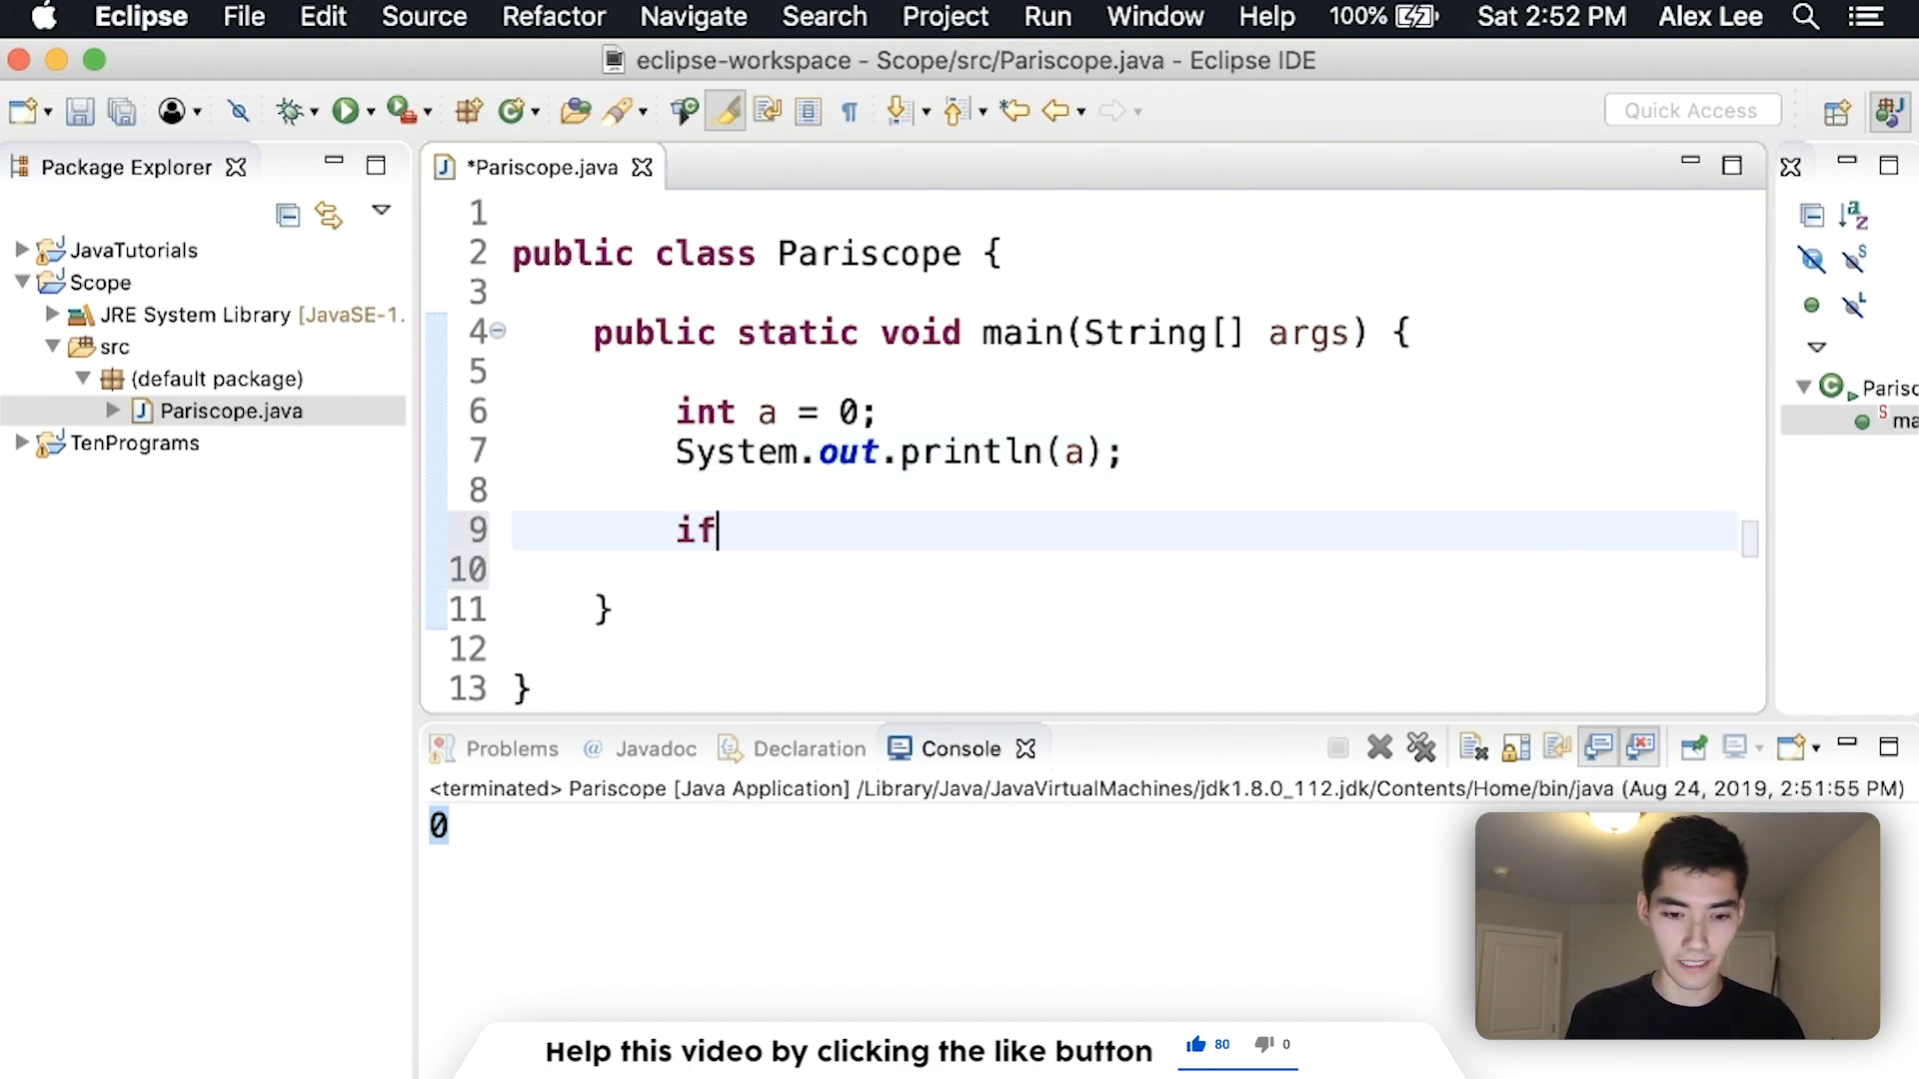
pyautogui.write('(')
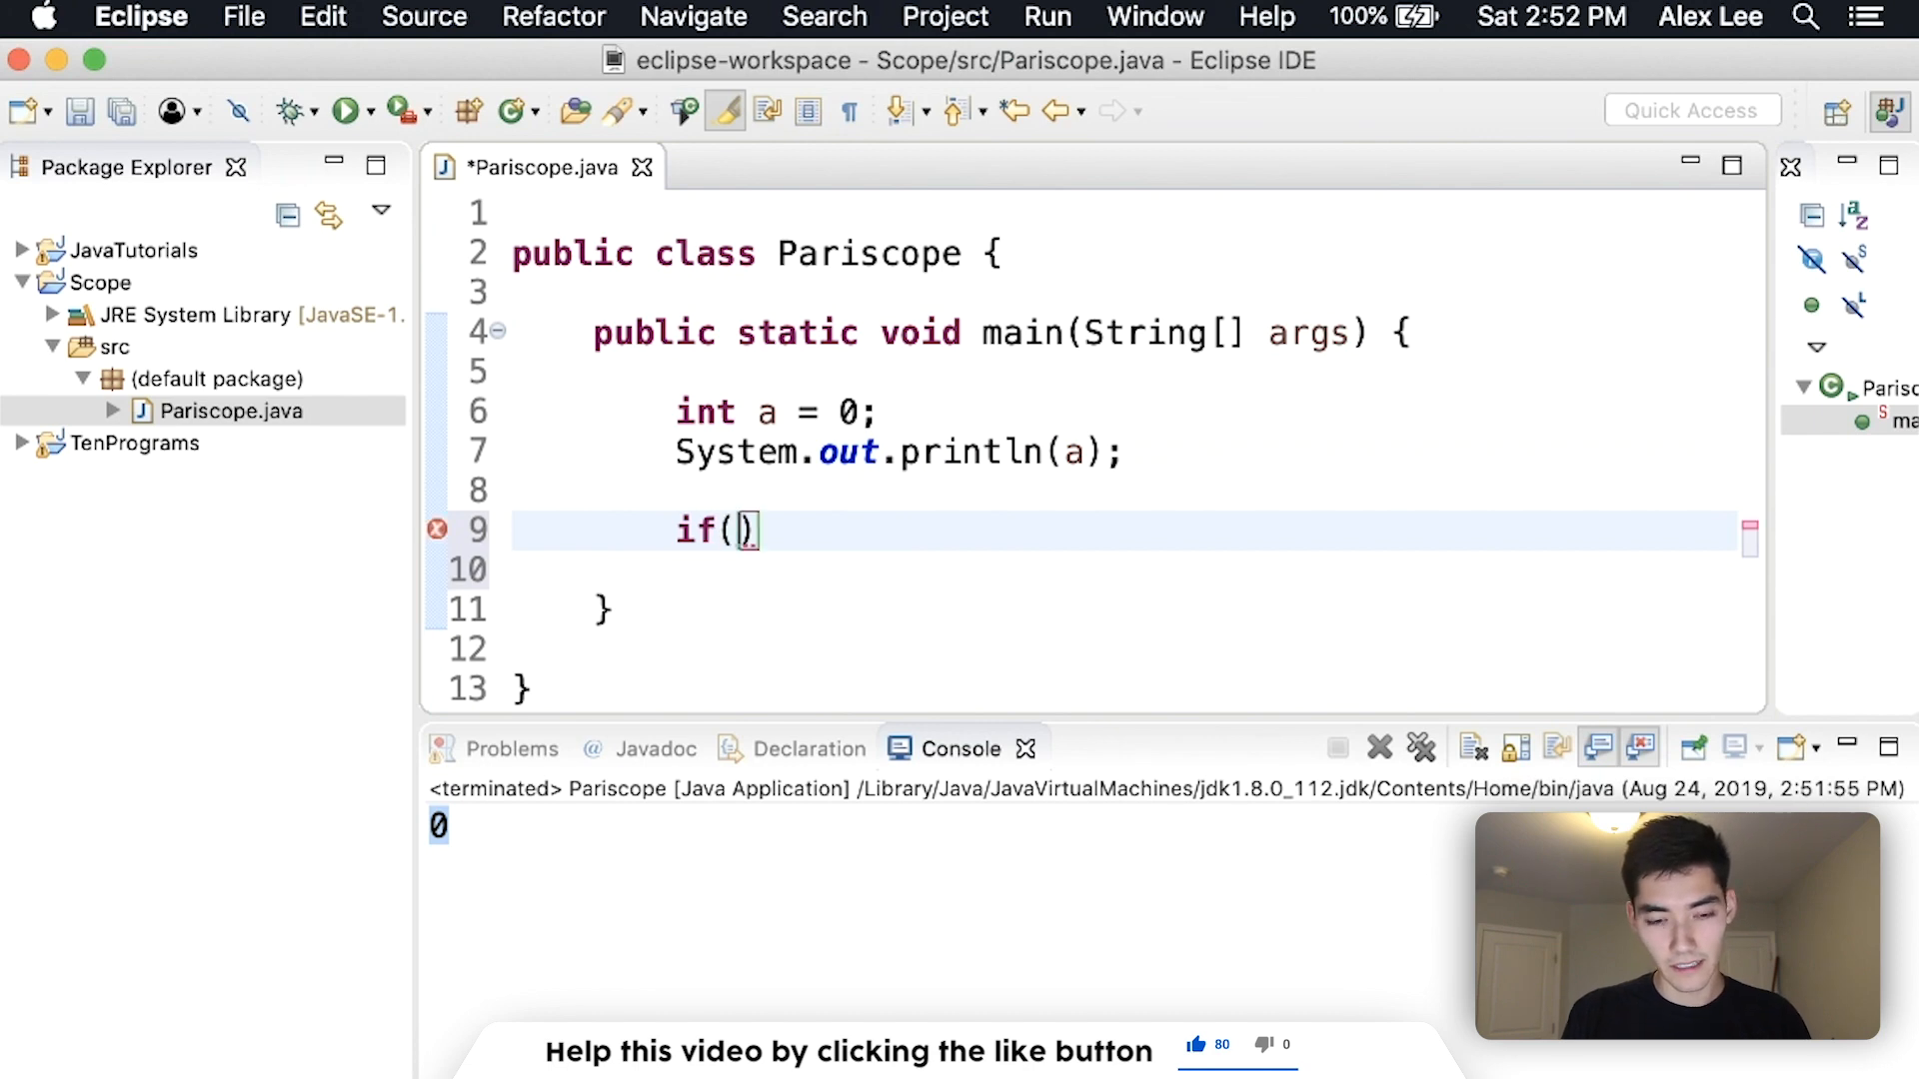
pyautogui.write('a == 0')
pyautogui.click(1124, 570)
pyautogui.write('S')
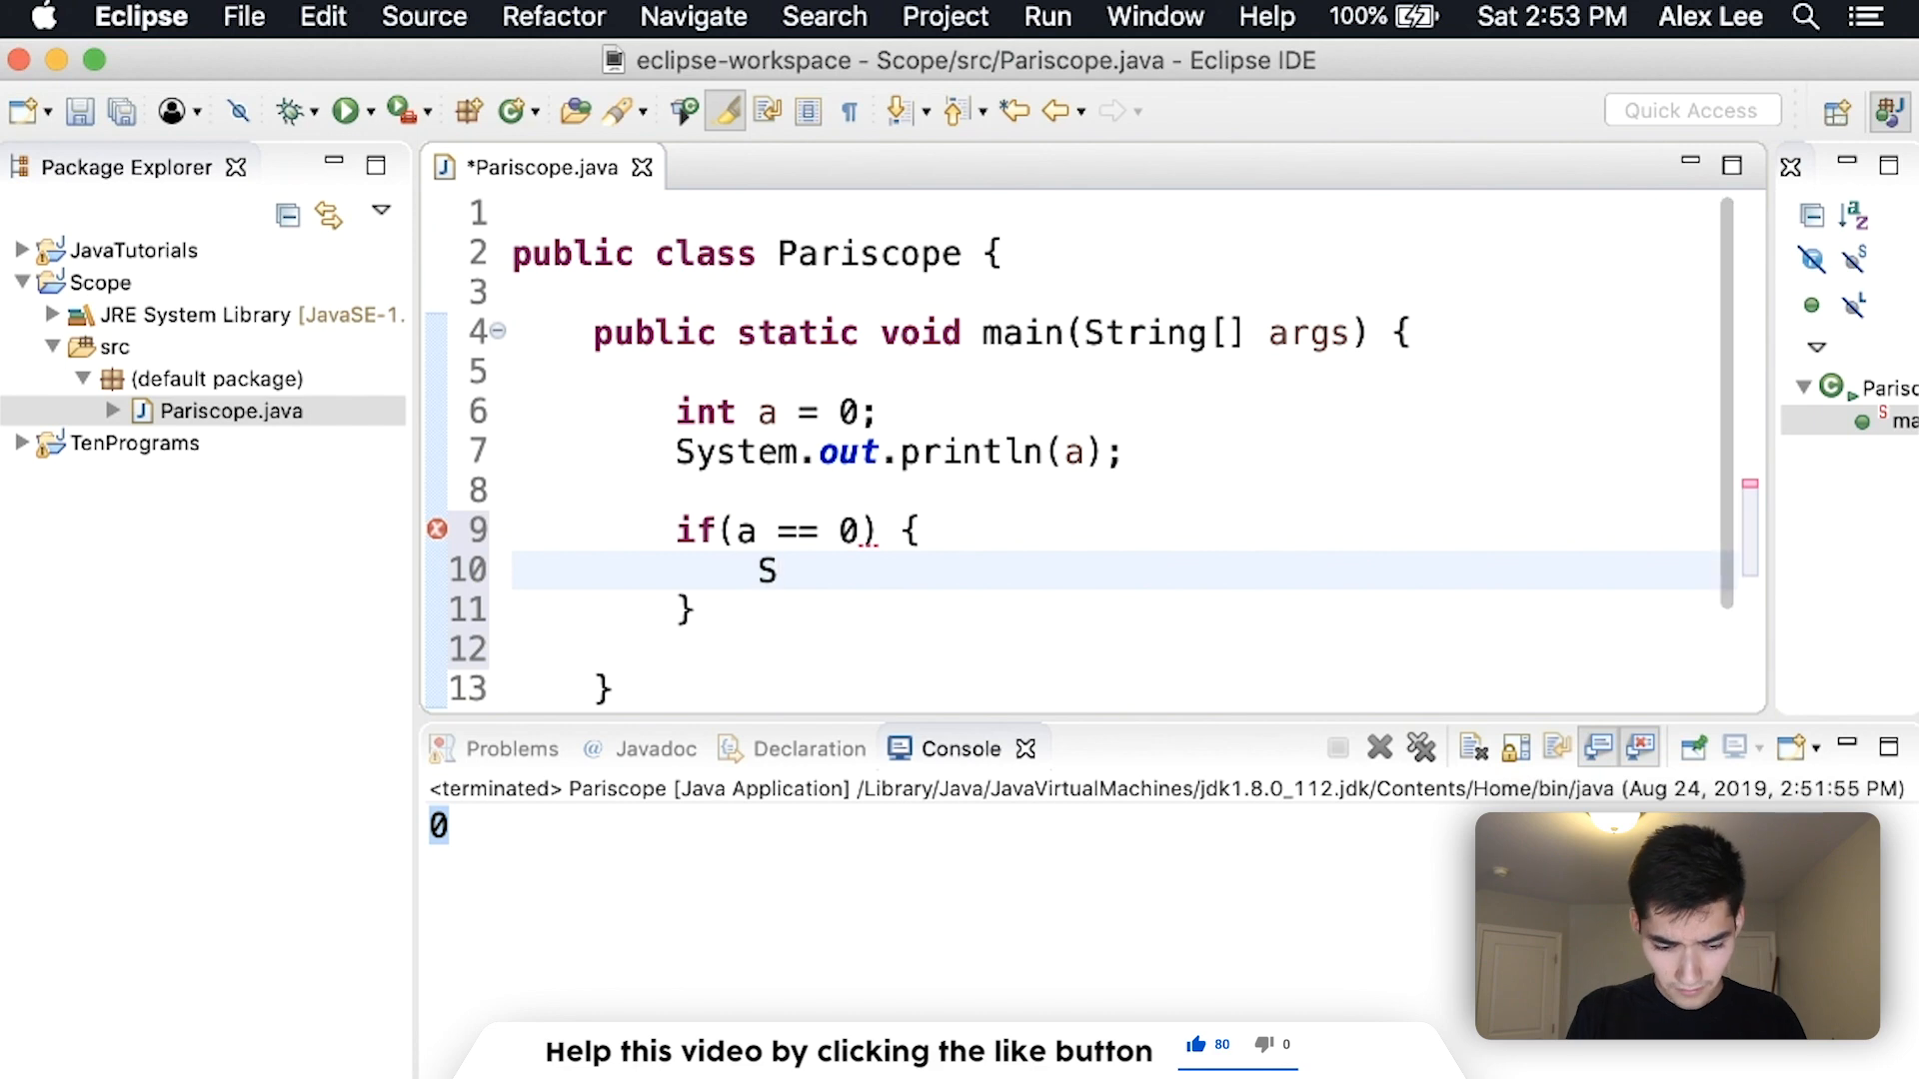
pyautogui.write('ystem.out.println("yes!");')
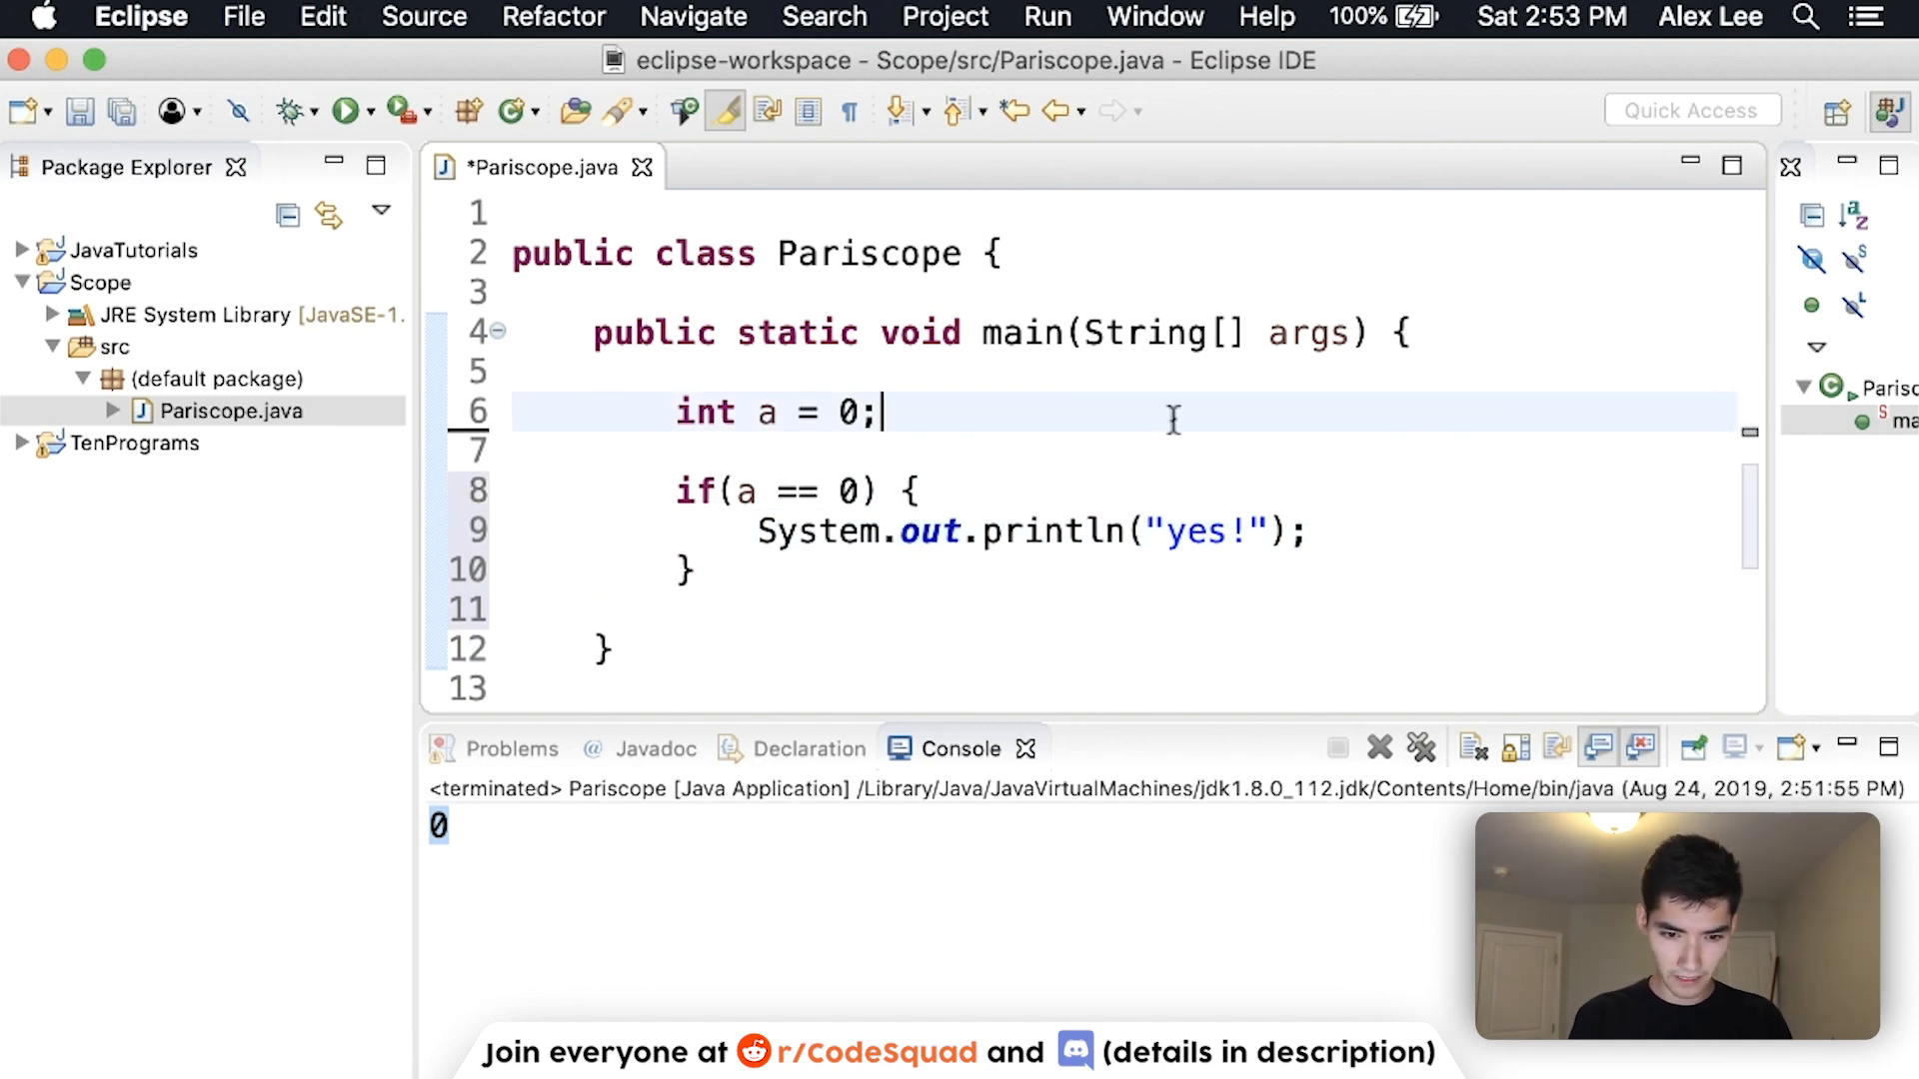
pyautogui.click(347, 112)
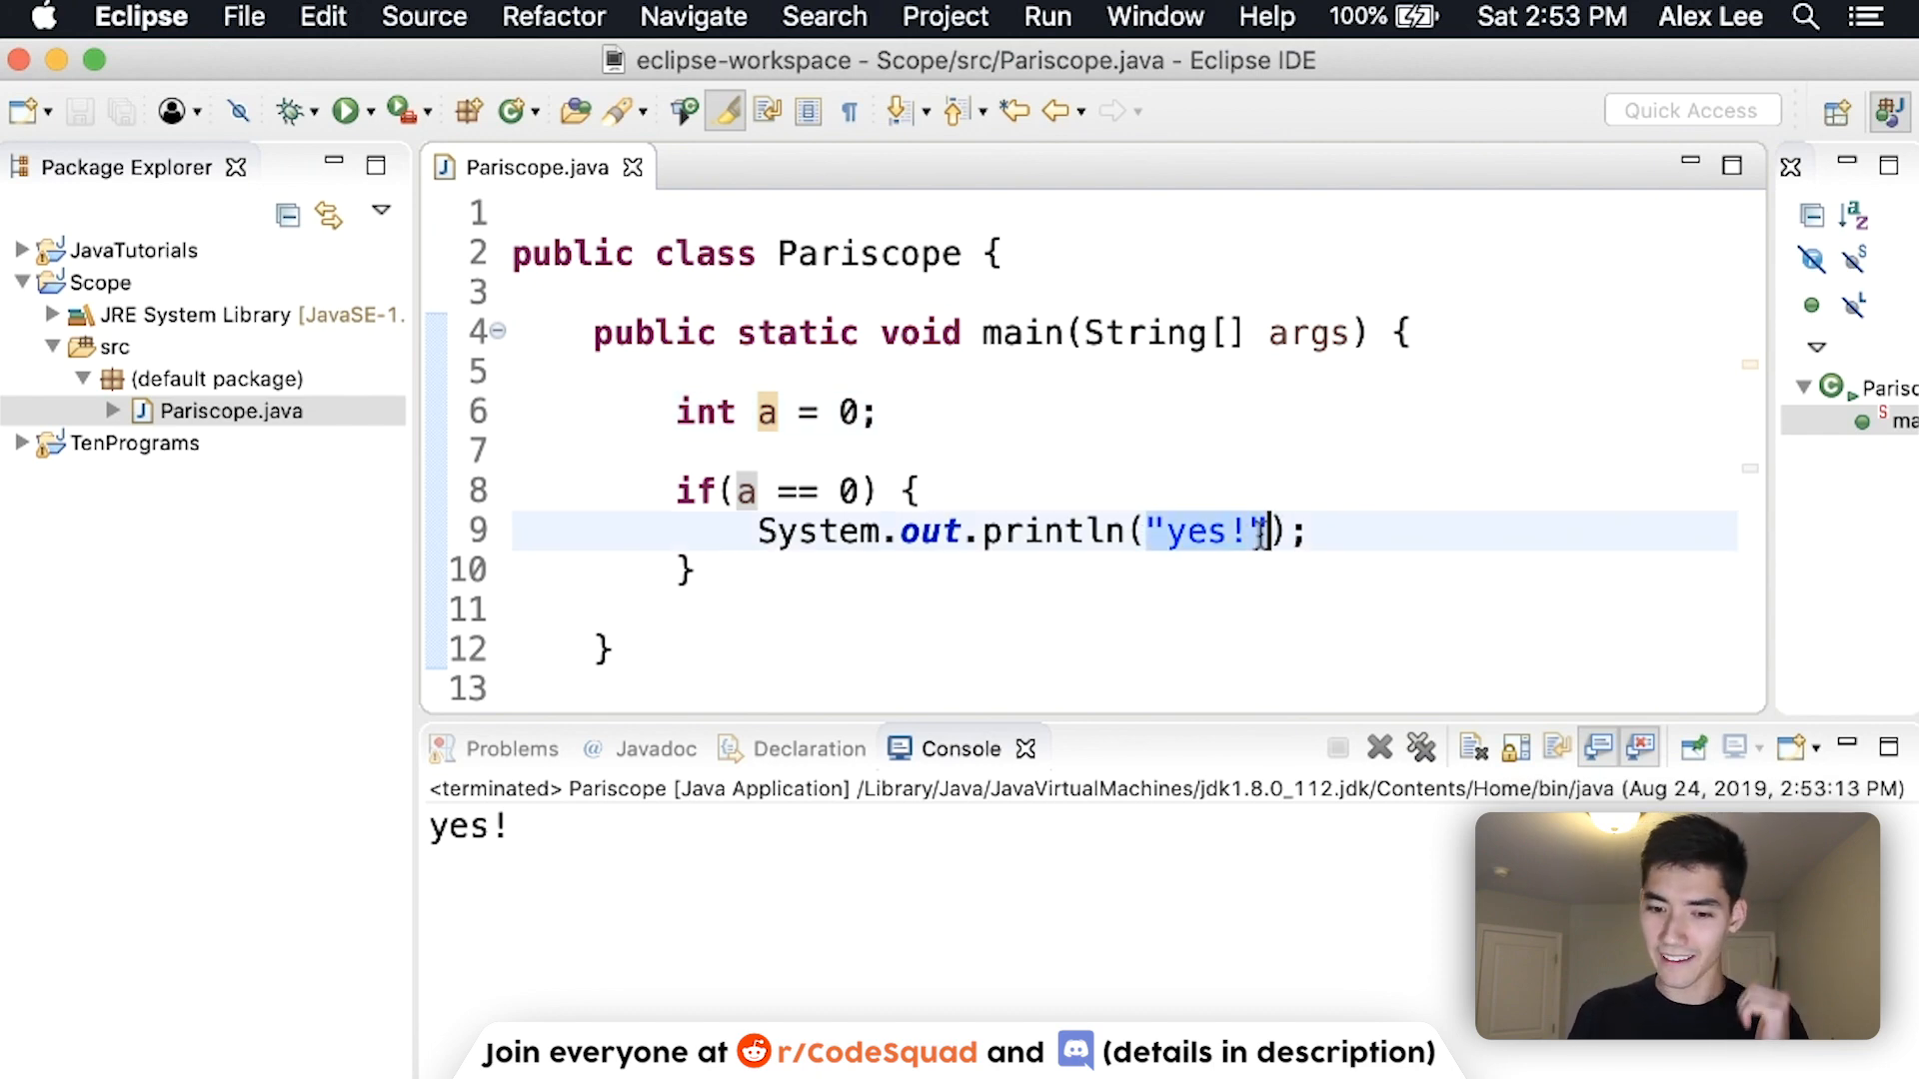
# Change the if block's print to output a, save, and position for a new line inside the block
pyautogui.write('a')
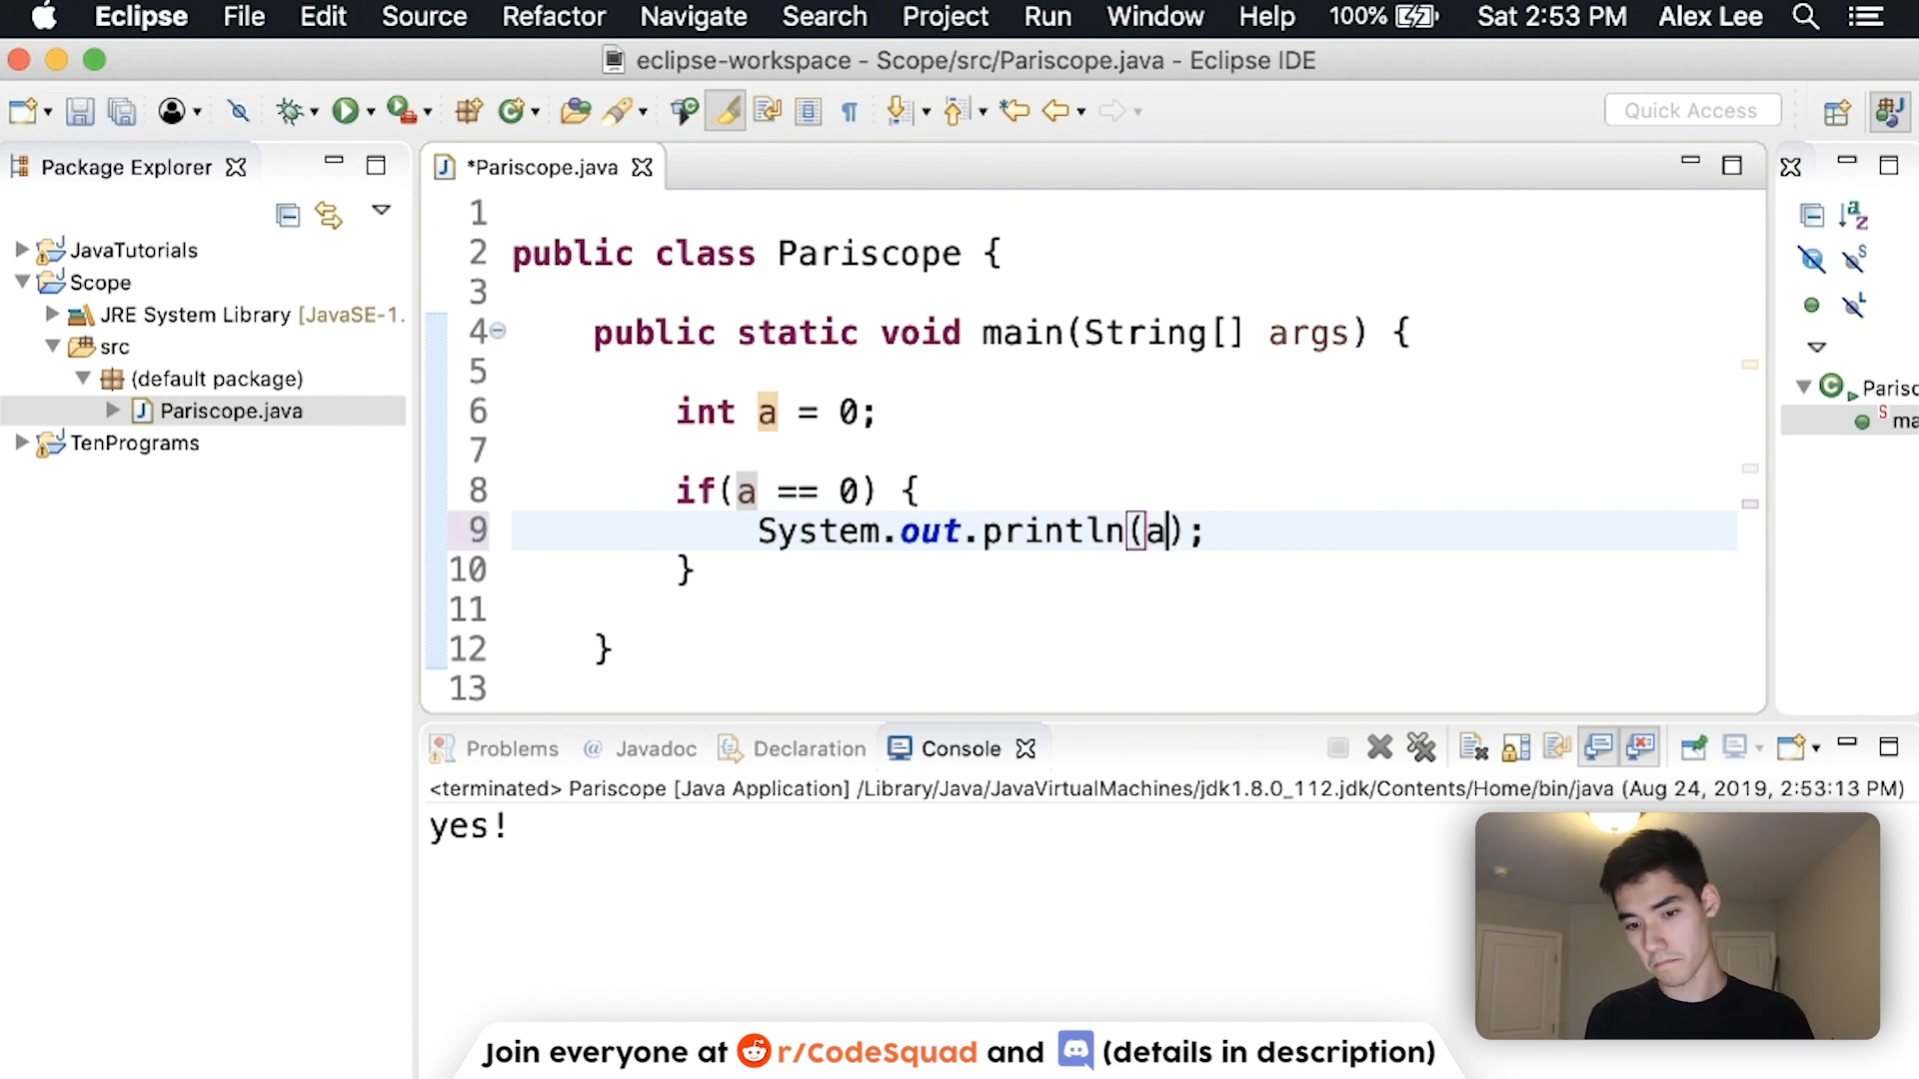
pyautogui.press('cmd+s')
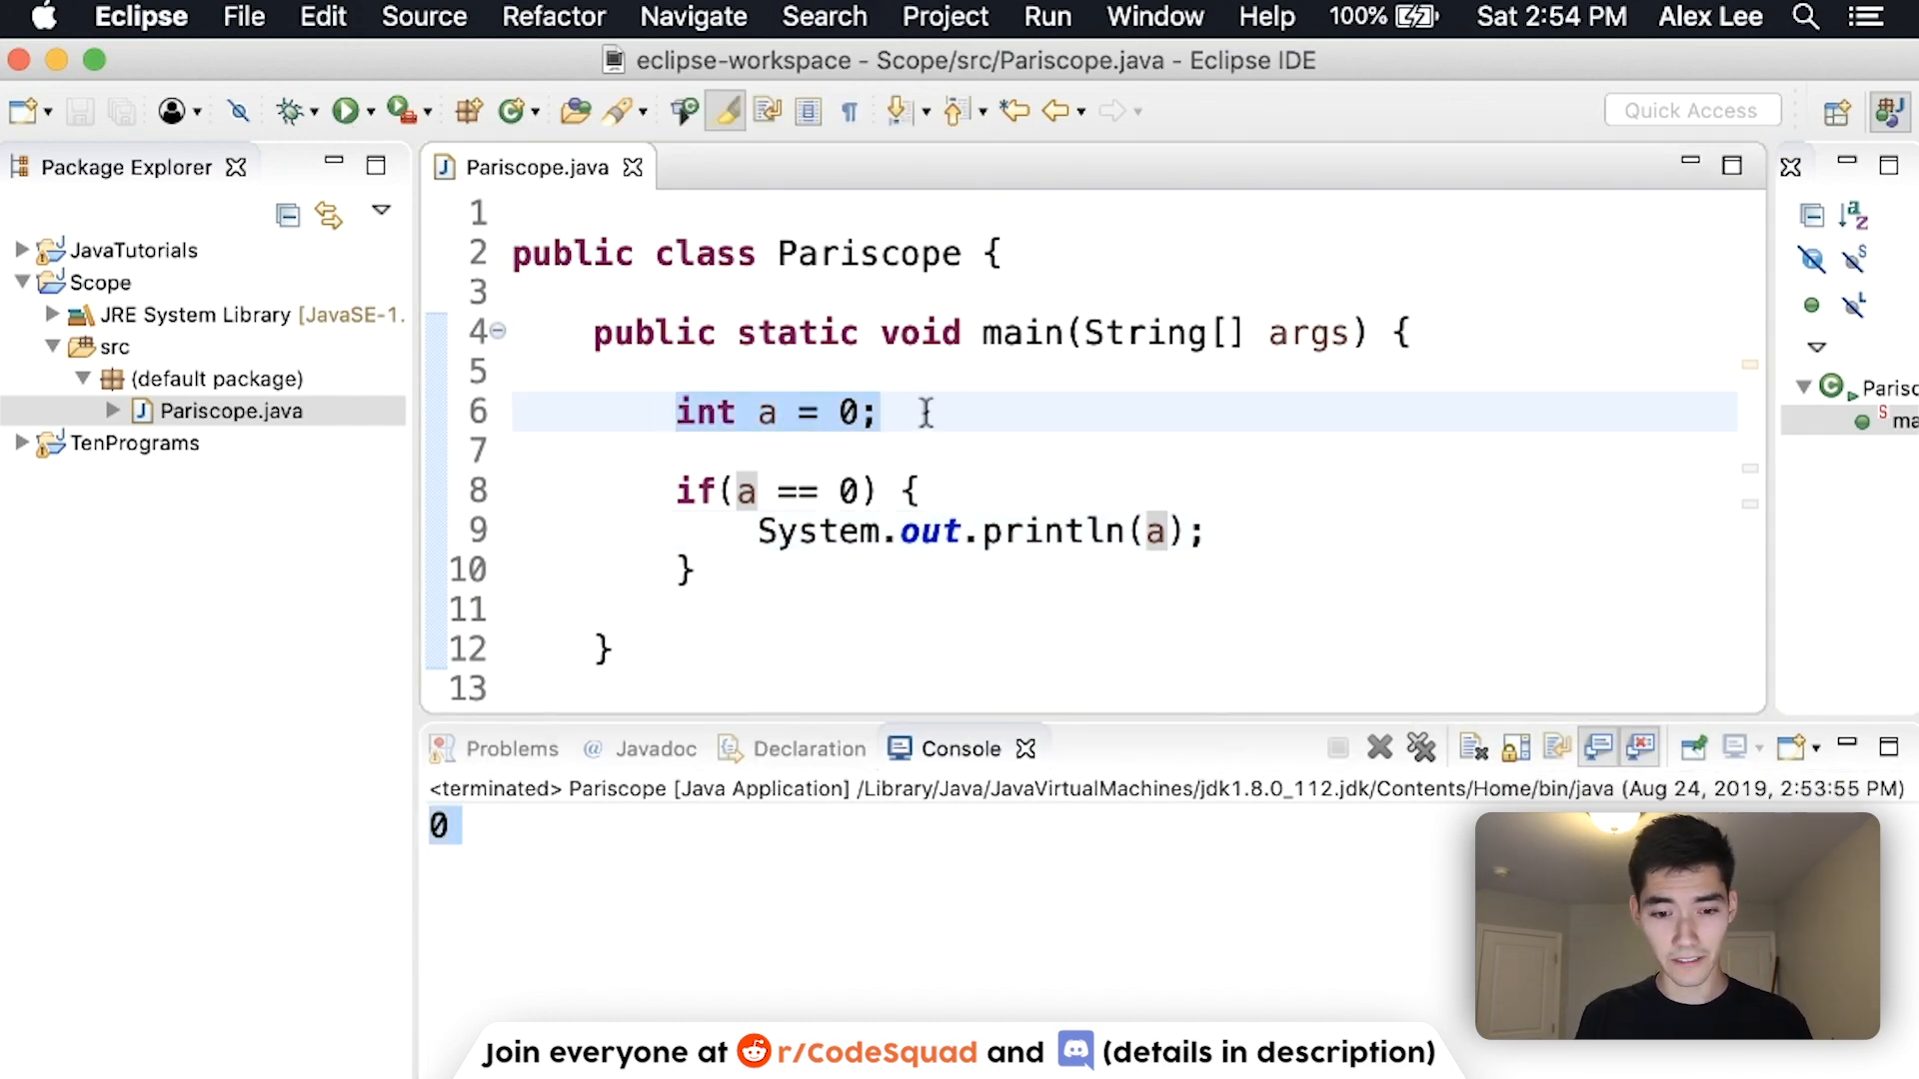
pyautogui.click(744, 492)
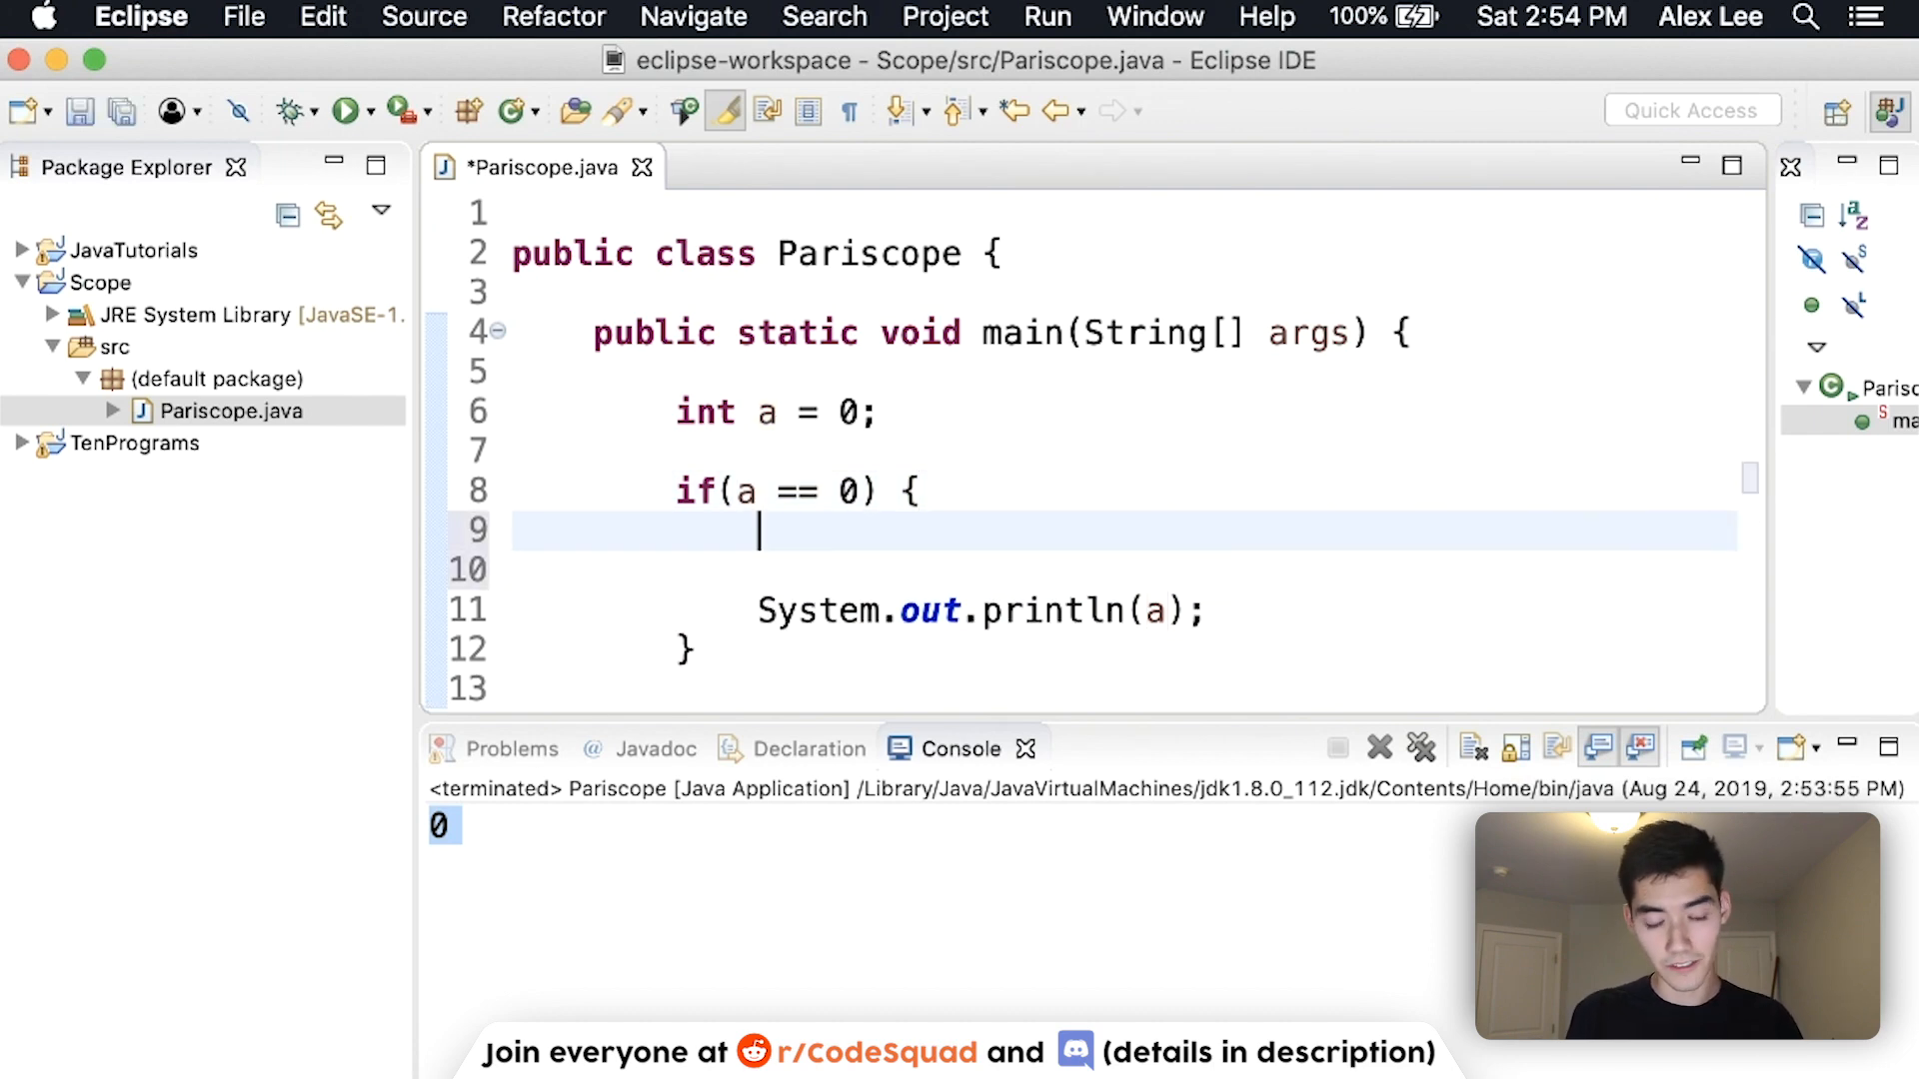
# Declare int b = 1 inside the if block, print b, and run to show 1
pyautogui.write('int')
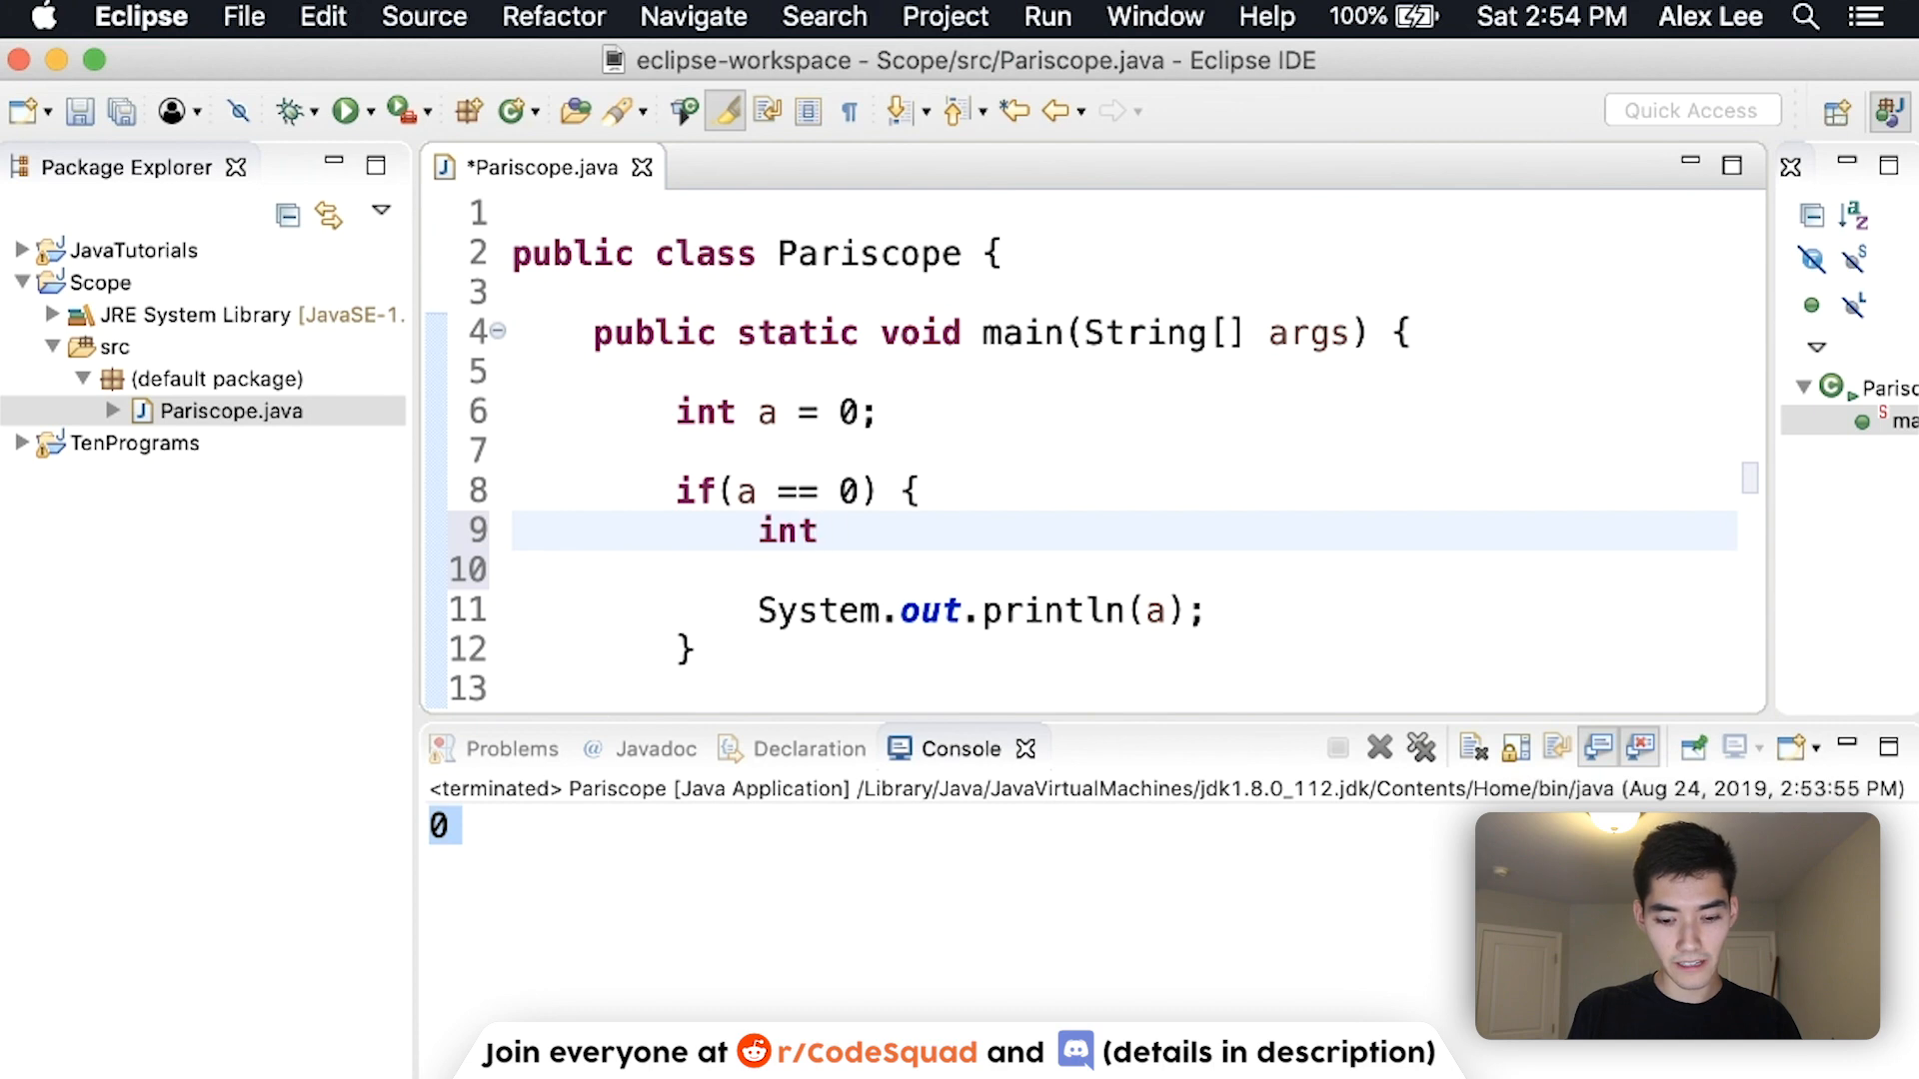
pyautogui.write('b =')
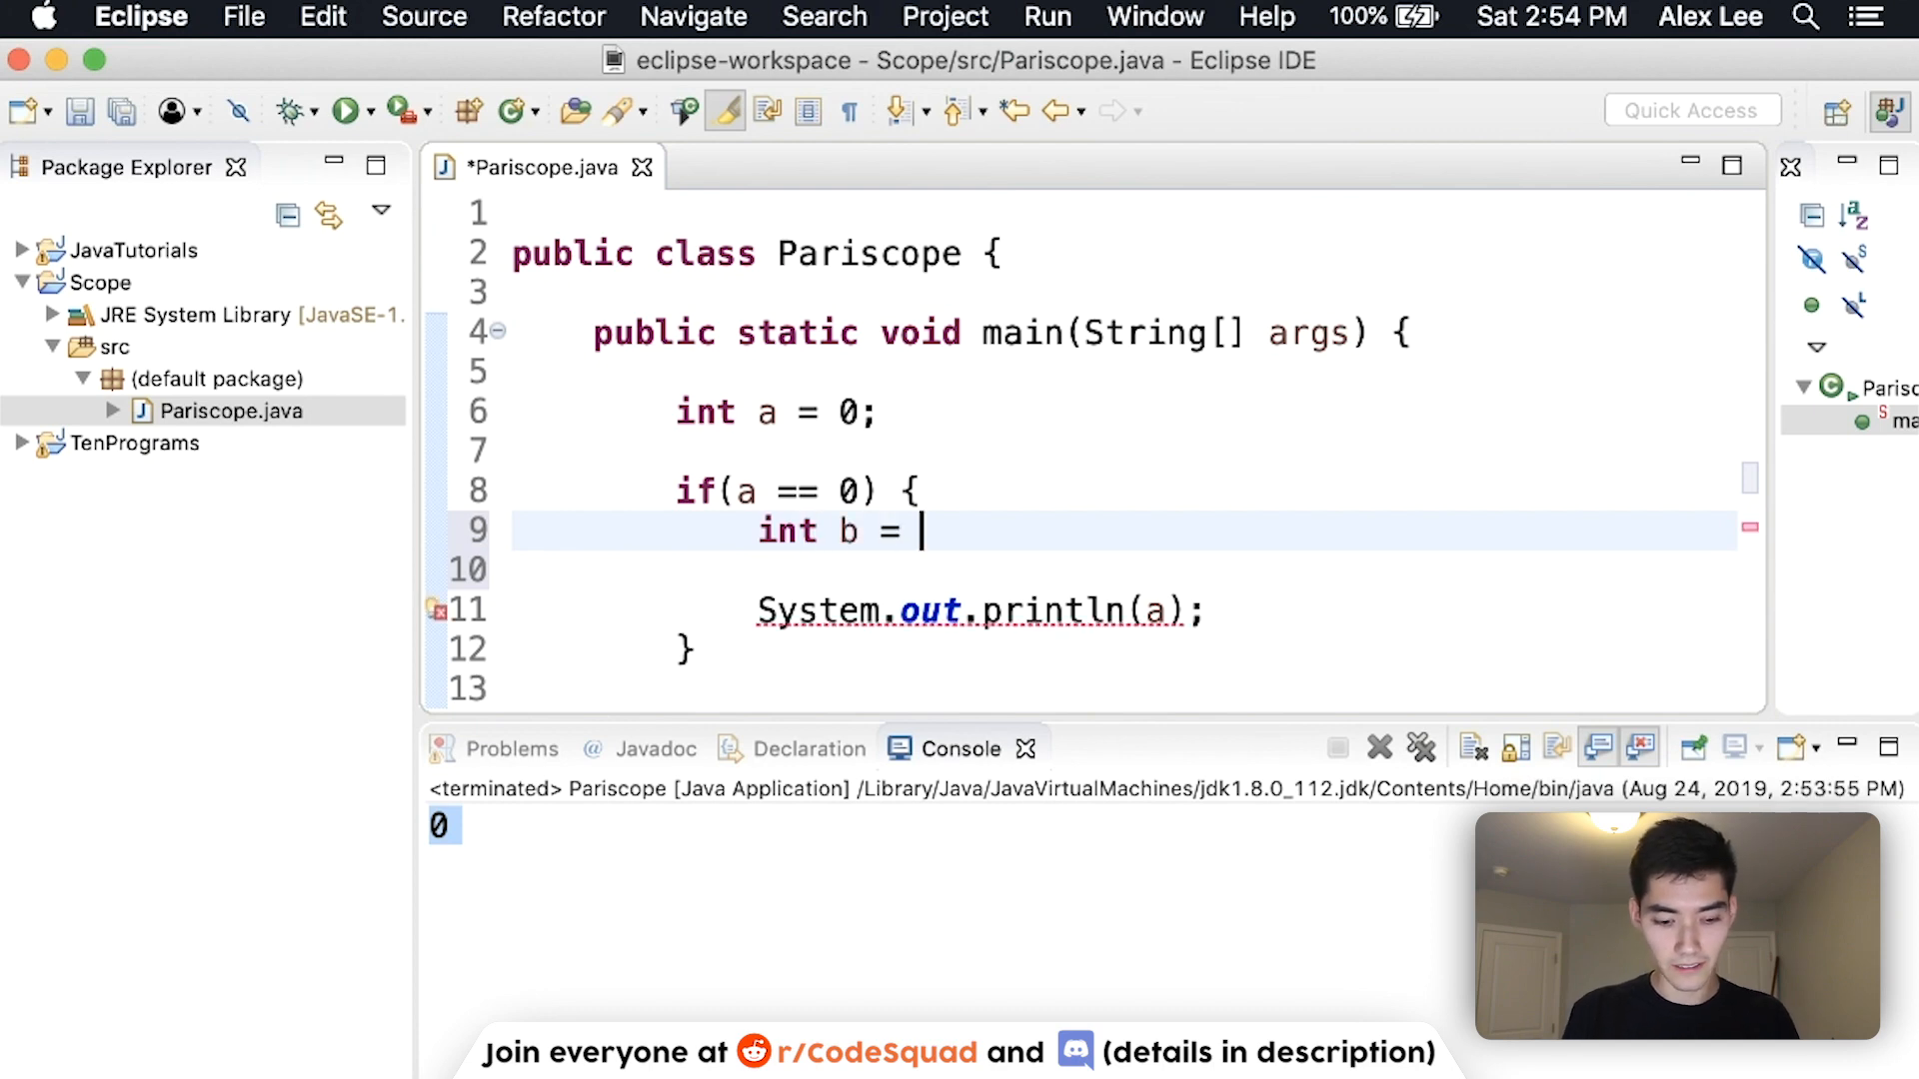
pyautogui.write('1;')
pyautogui.click(1123, 609)
pyautogui.write('b')
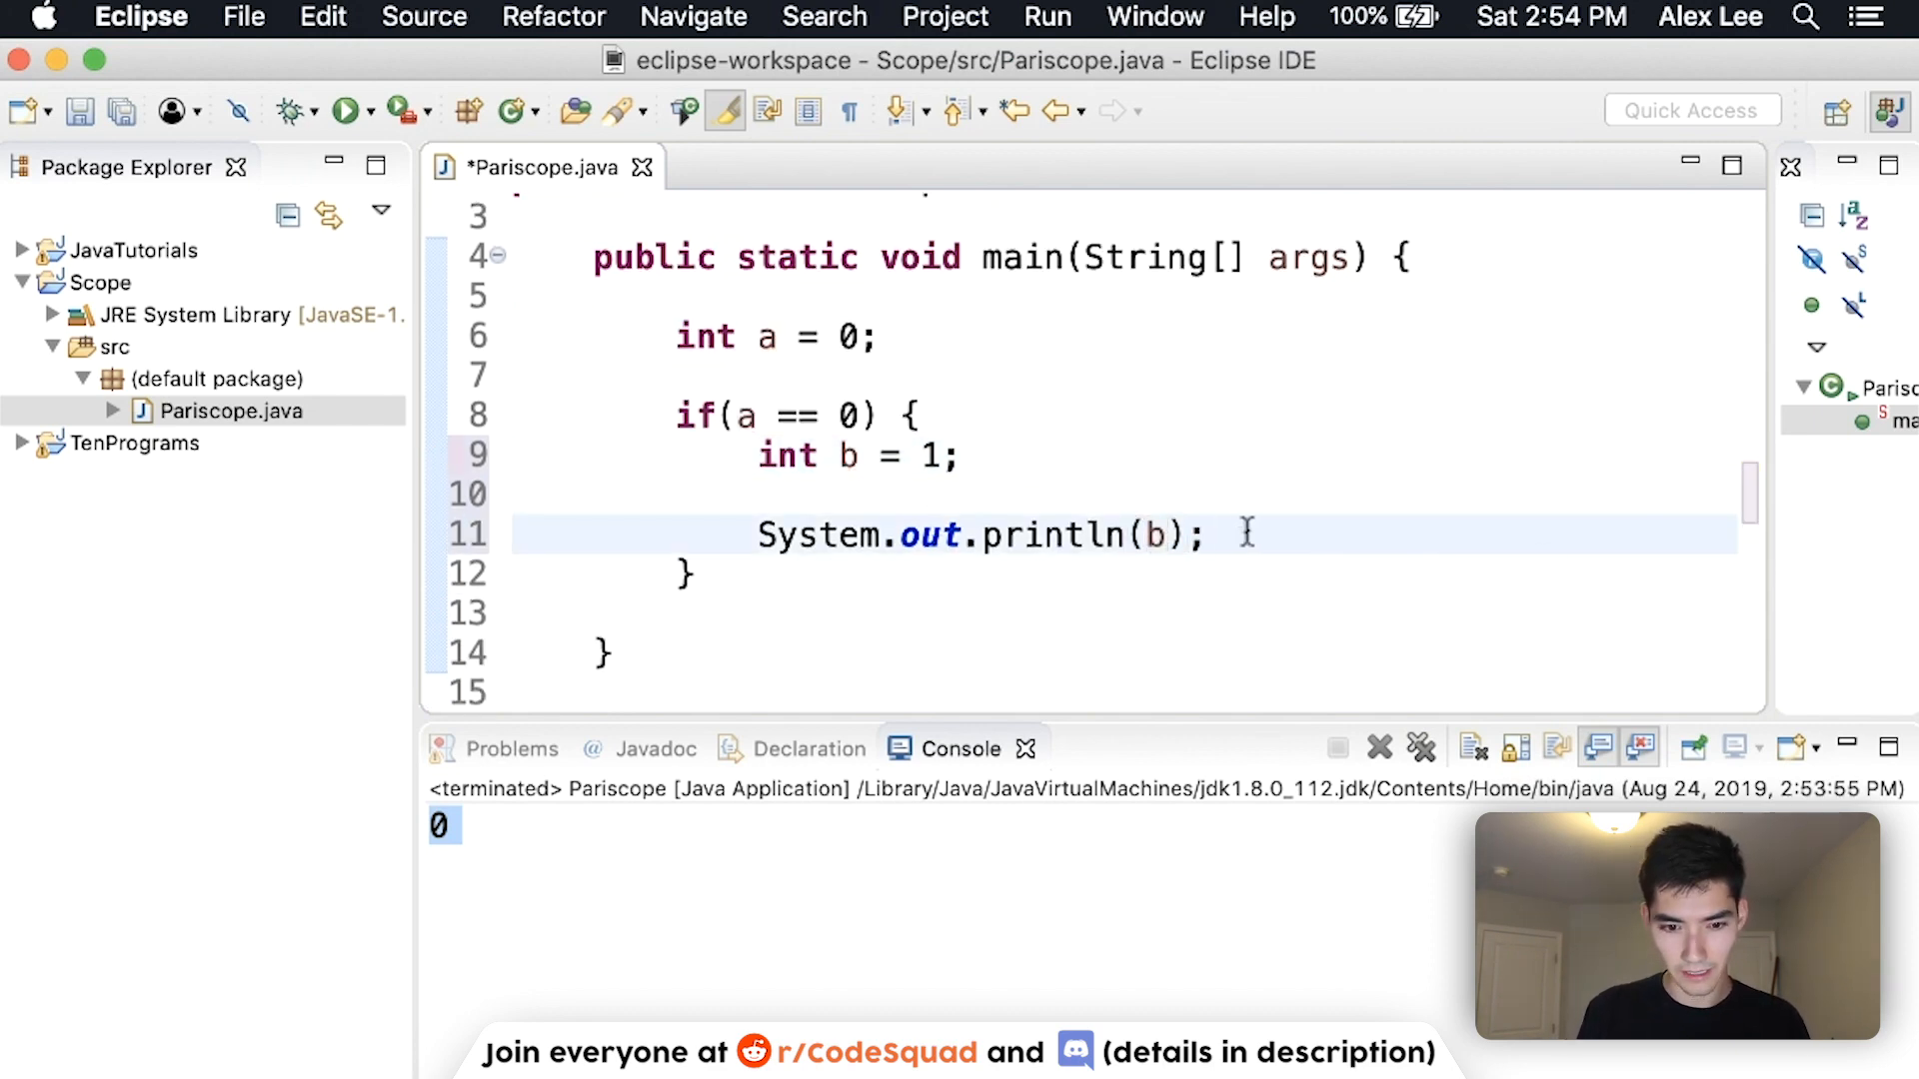
pyautogui.click(346, 112)
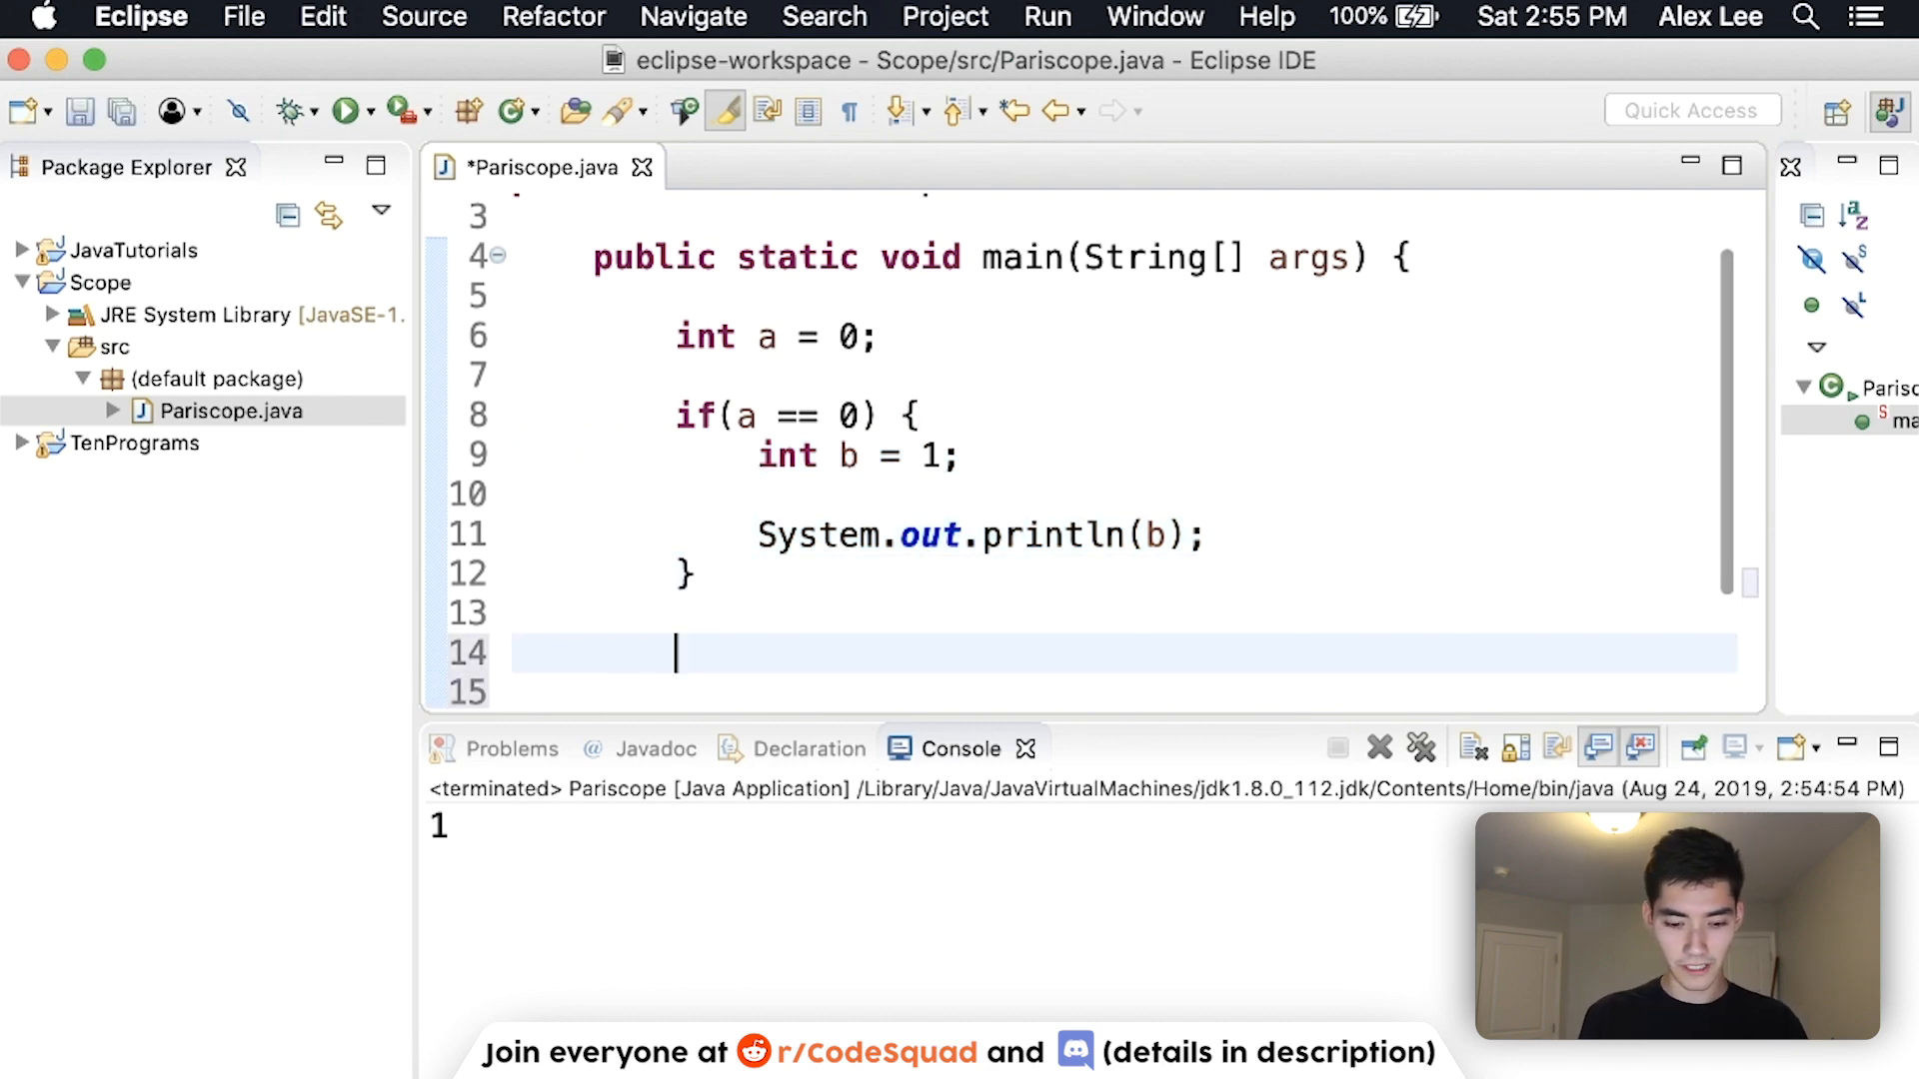
# Add System.out.println(b) after the if block, which Eclipse flags as out of scope
pyautogui.write('System.ou')
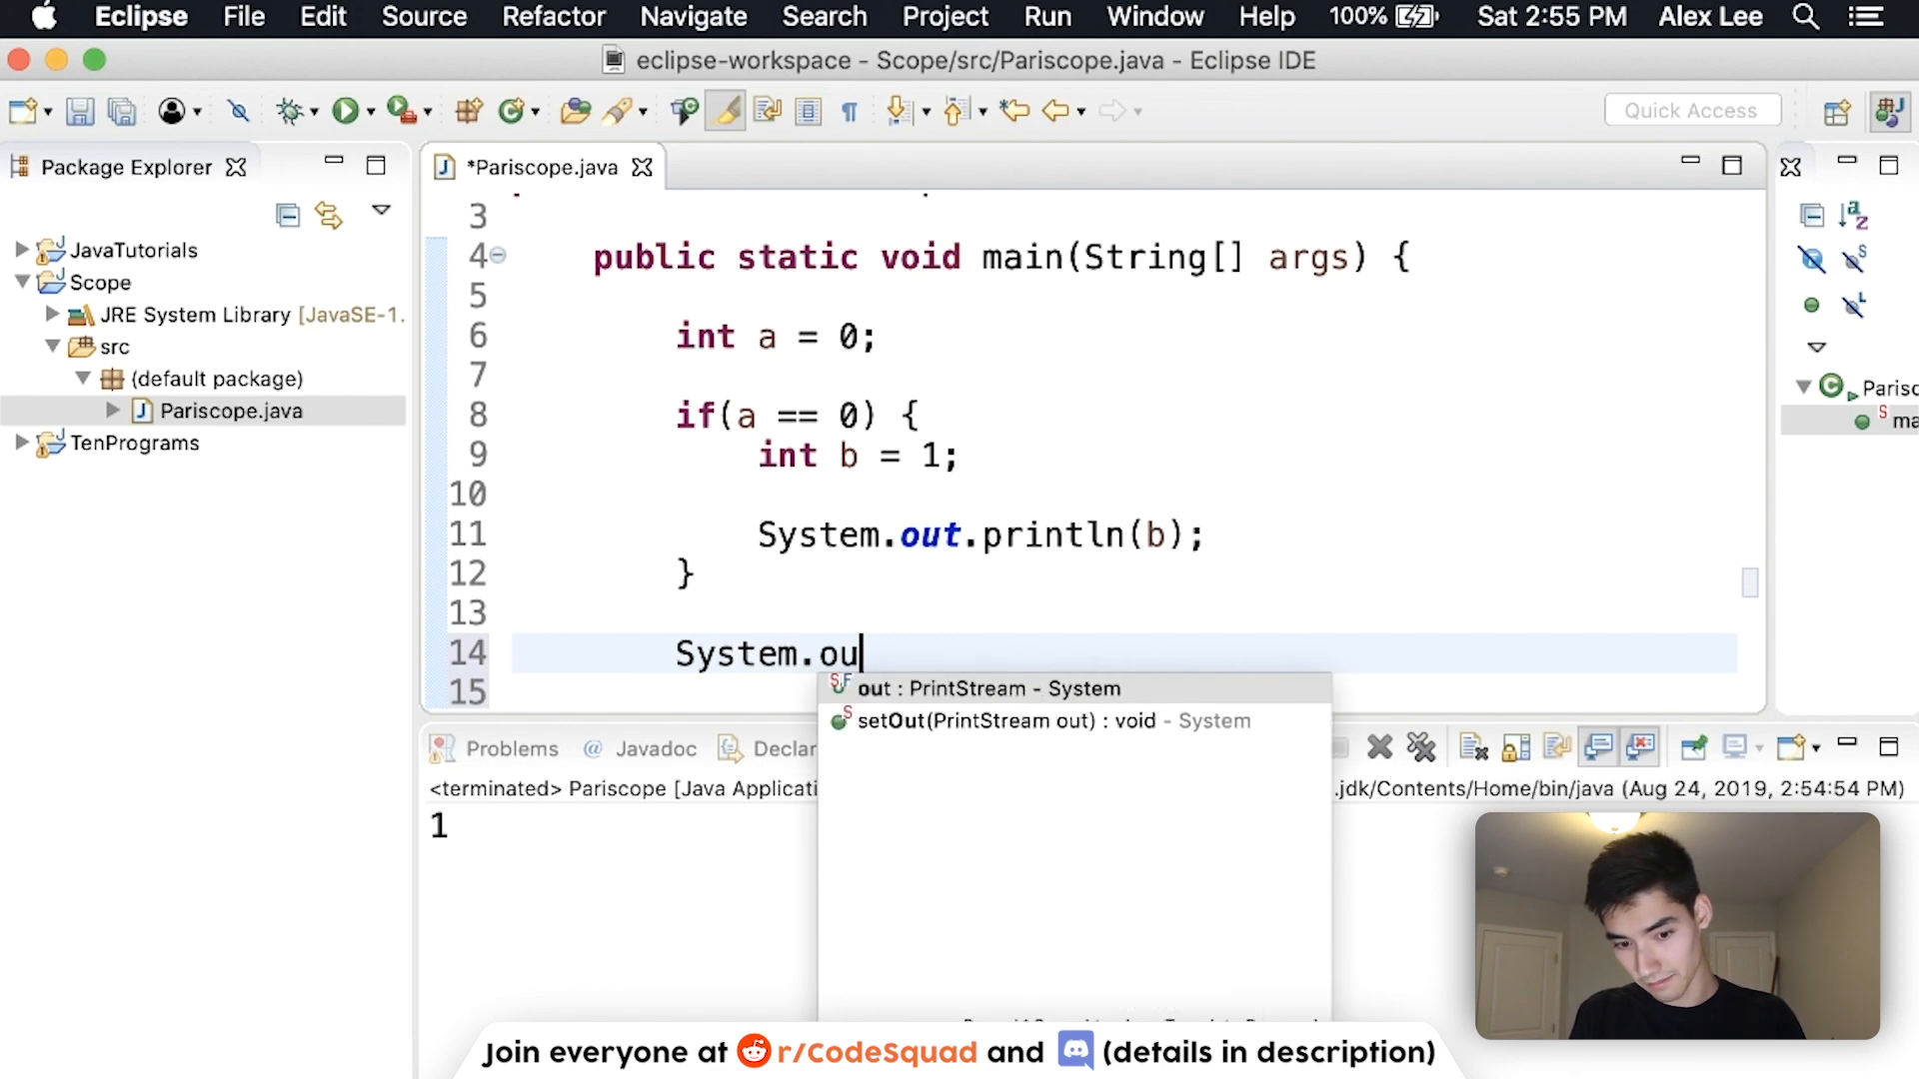
pyautogui.write('t.println(b);')
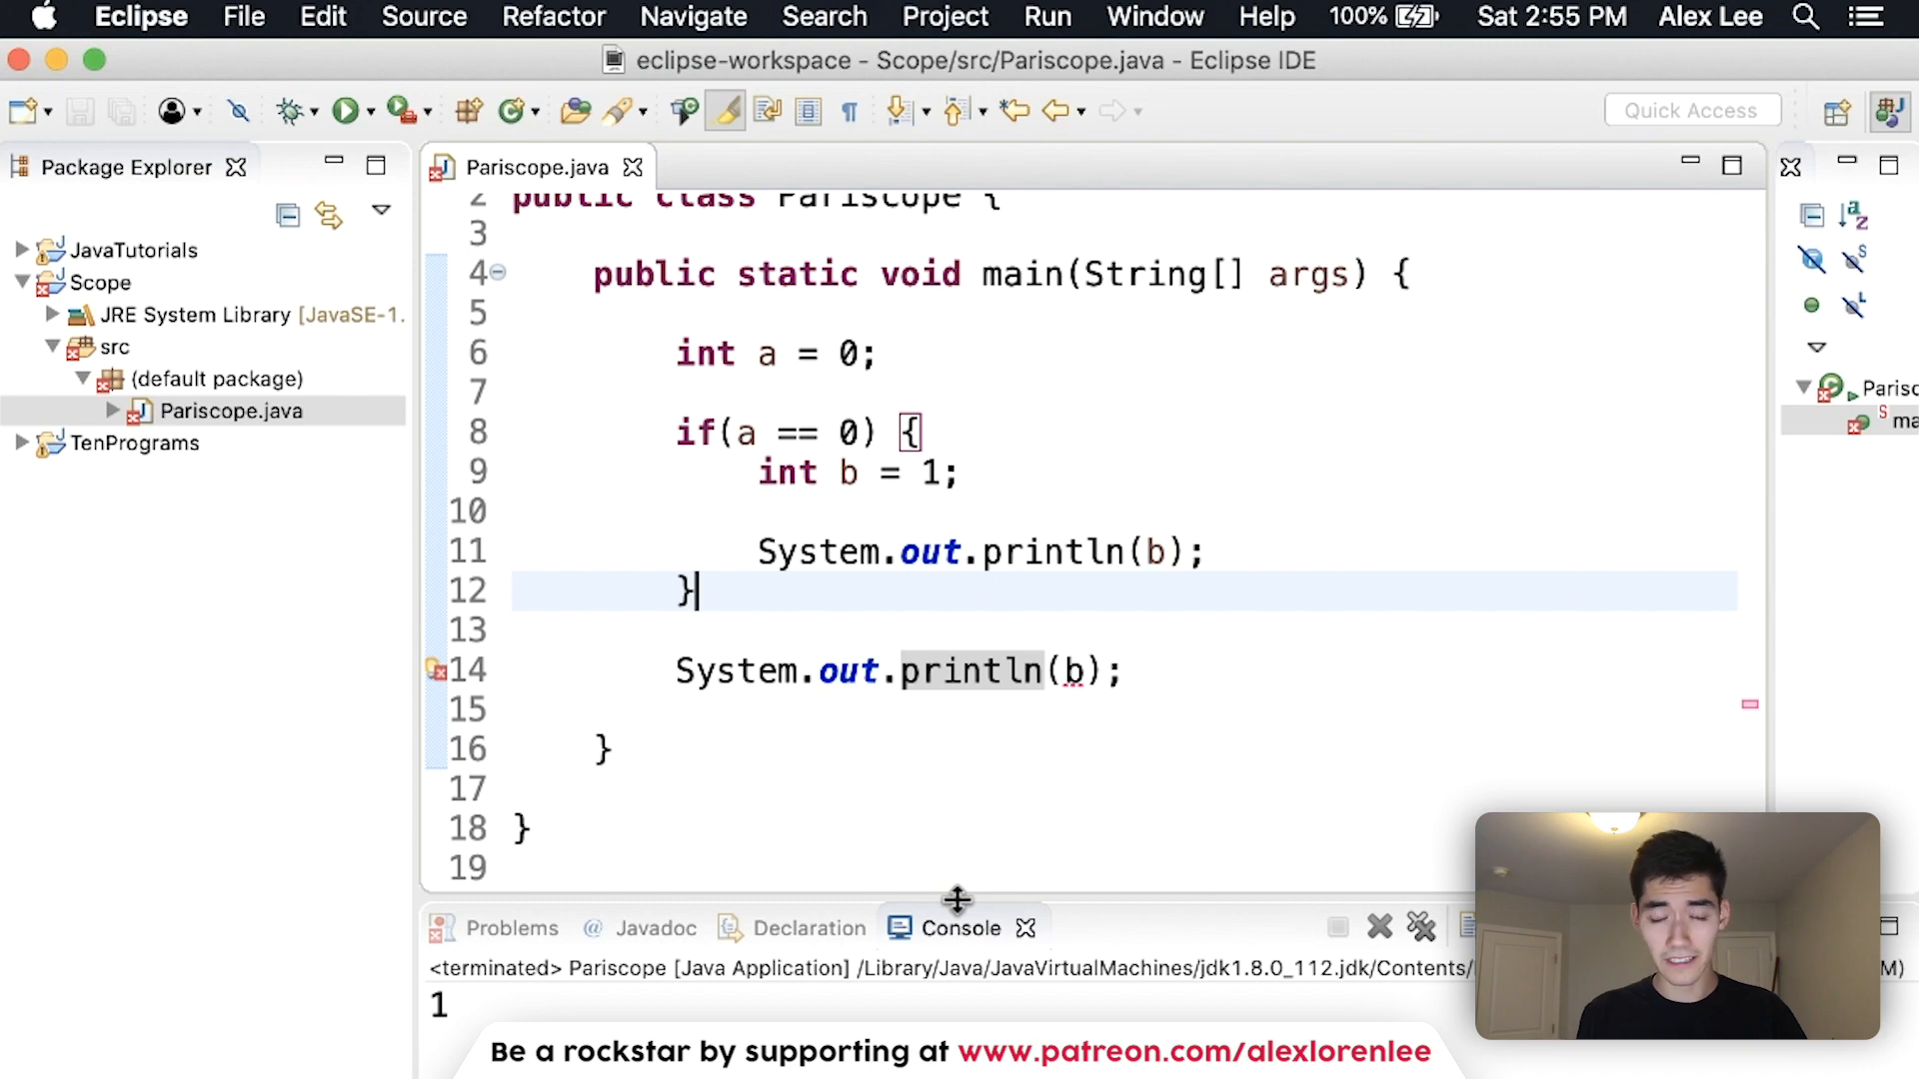
pyautogui.click(1067, 672)
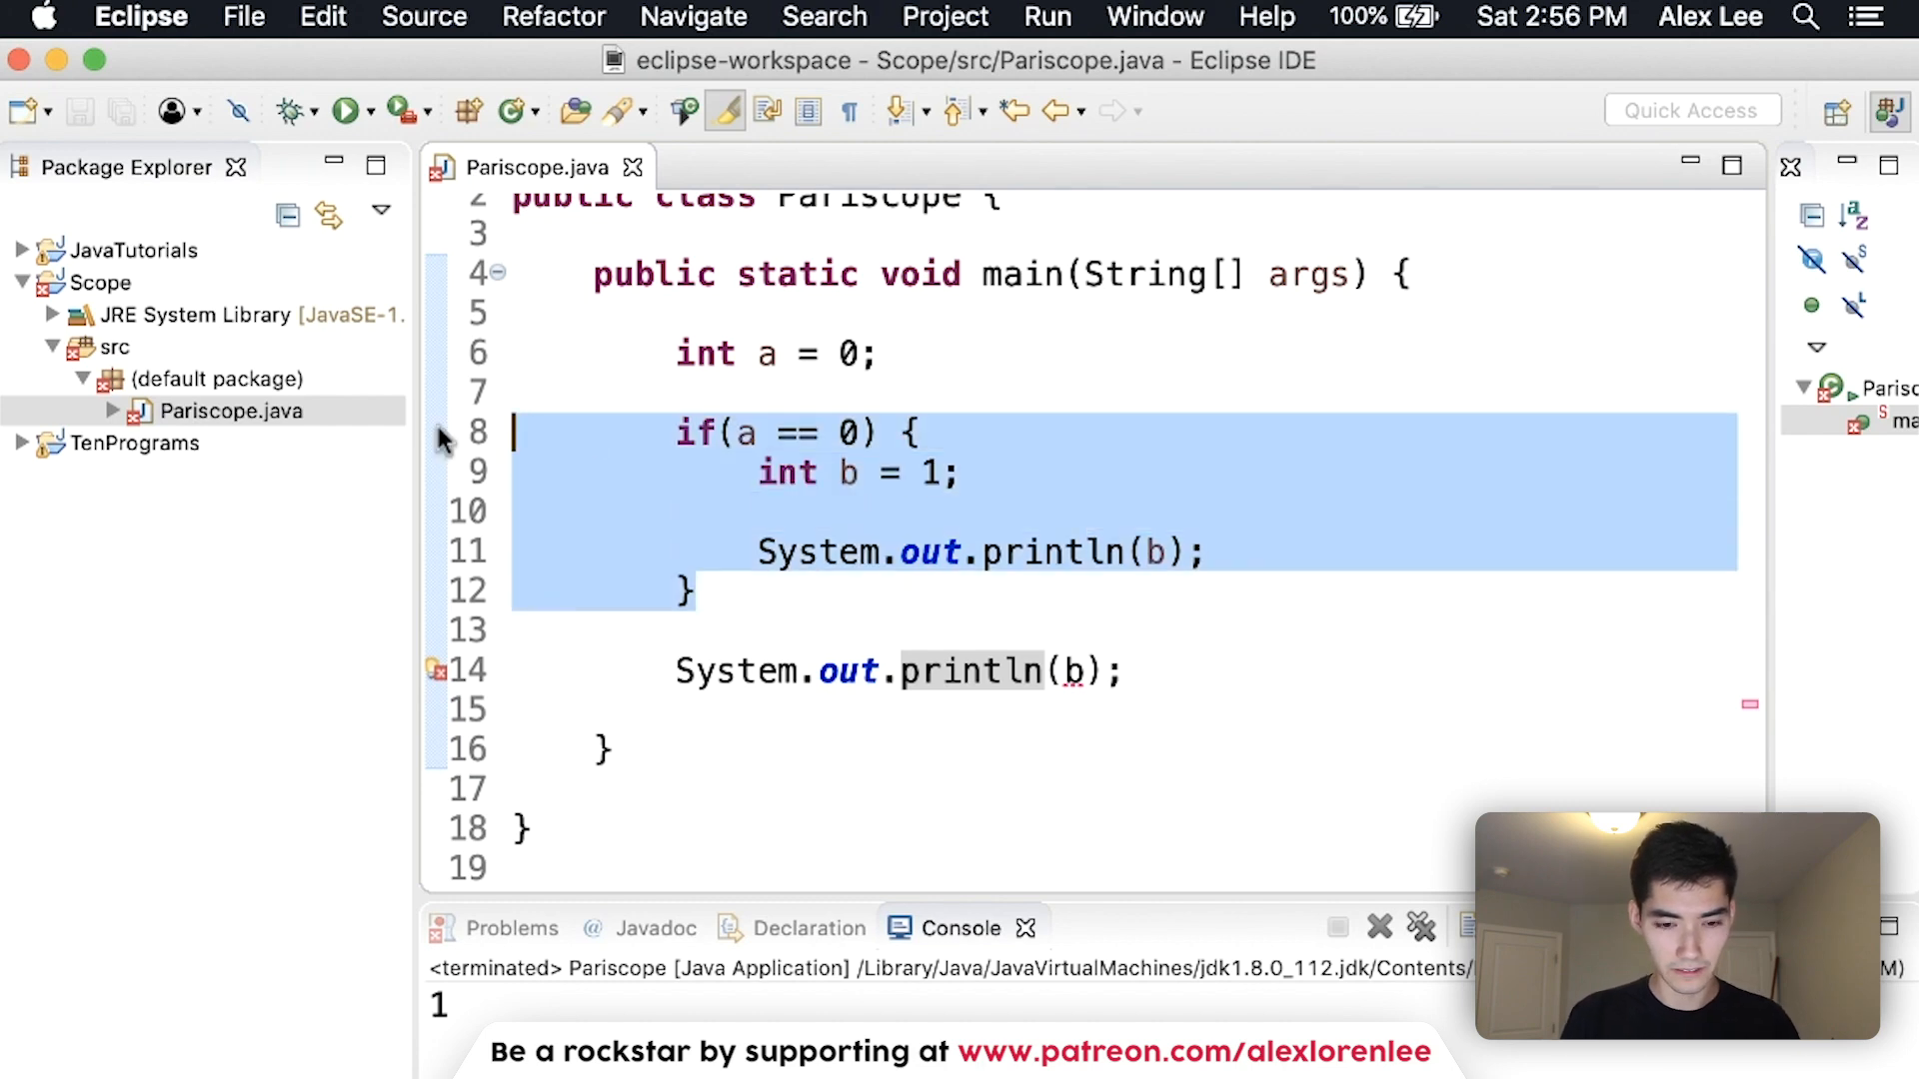
# Rework the if block's prints of b and begin declaring int b above the if block
pyautogui.press('Delete')
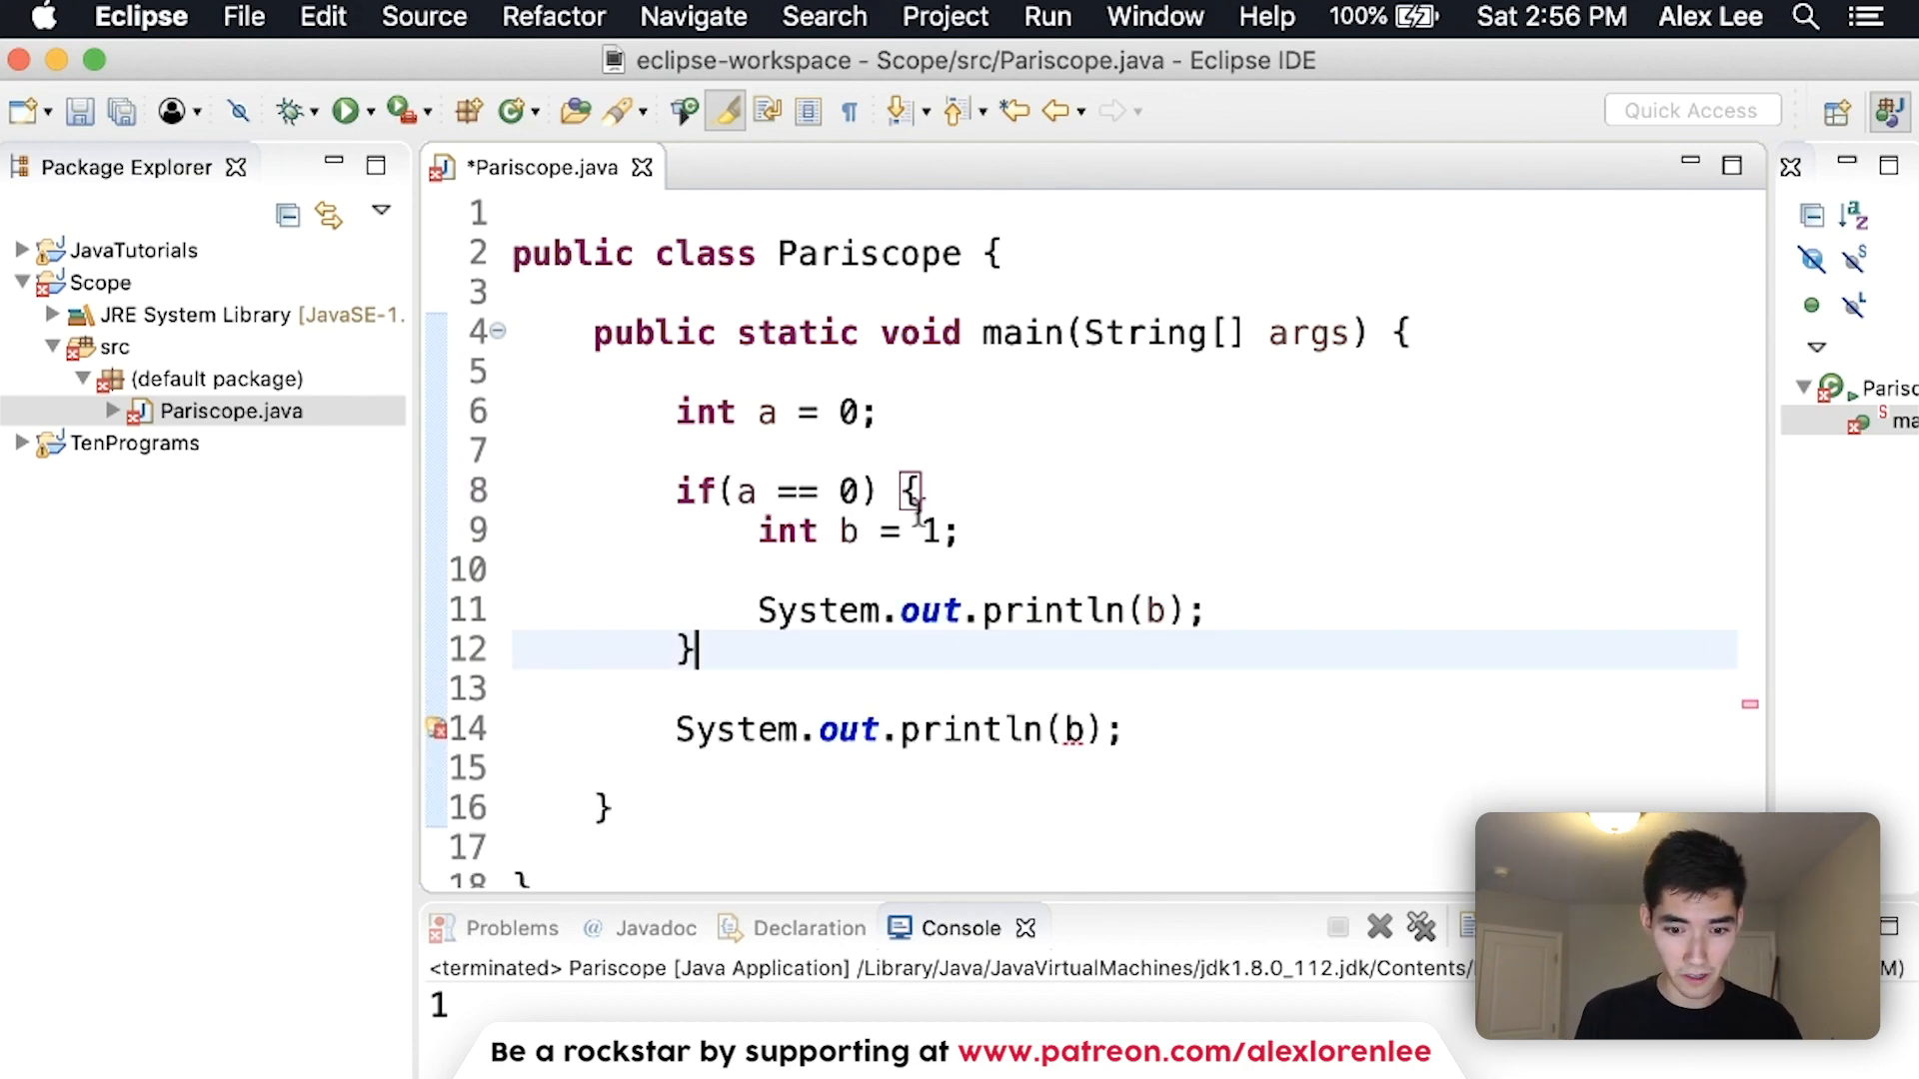
pyautogui.moveTo(902, 491); pyautogui.dragTo(692, 648)
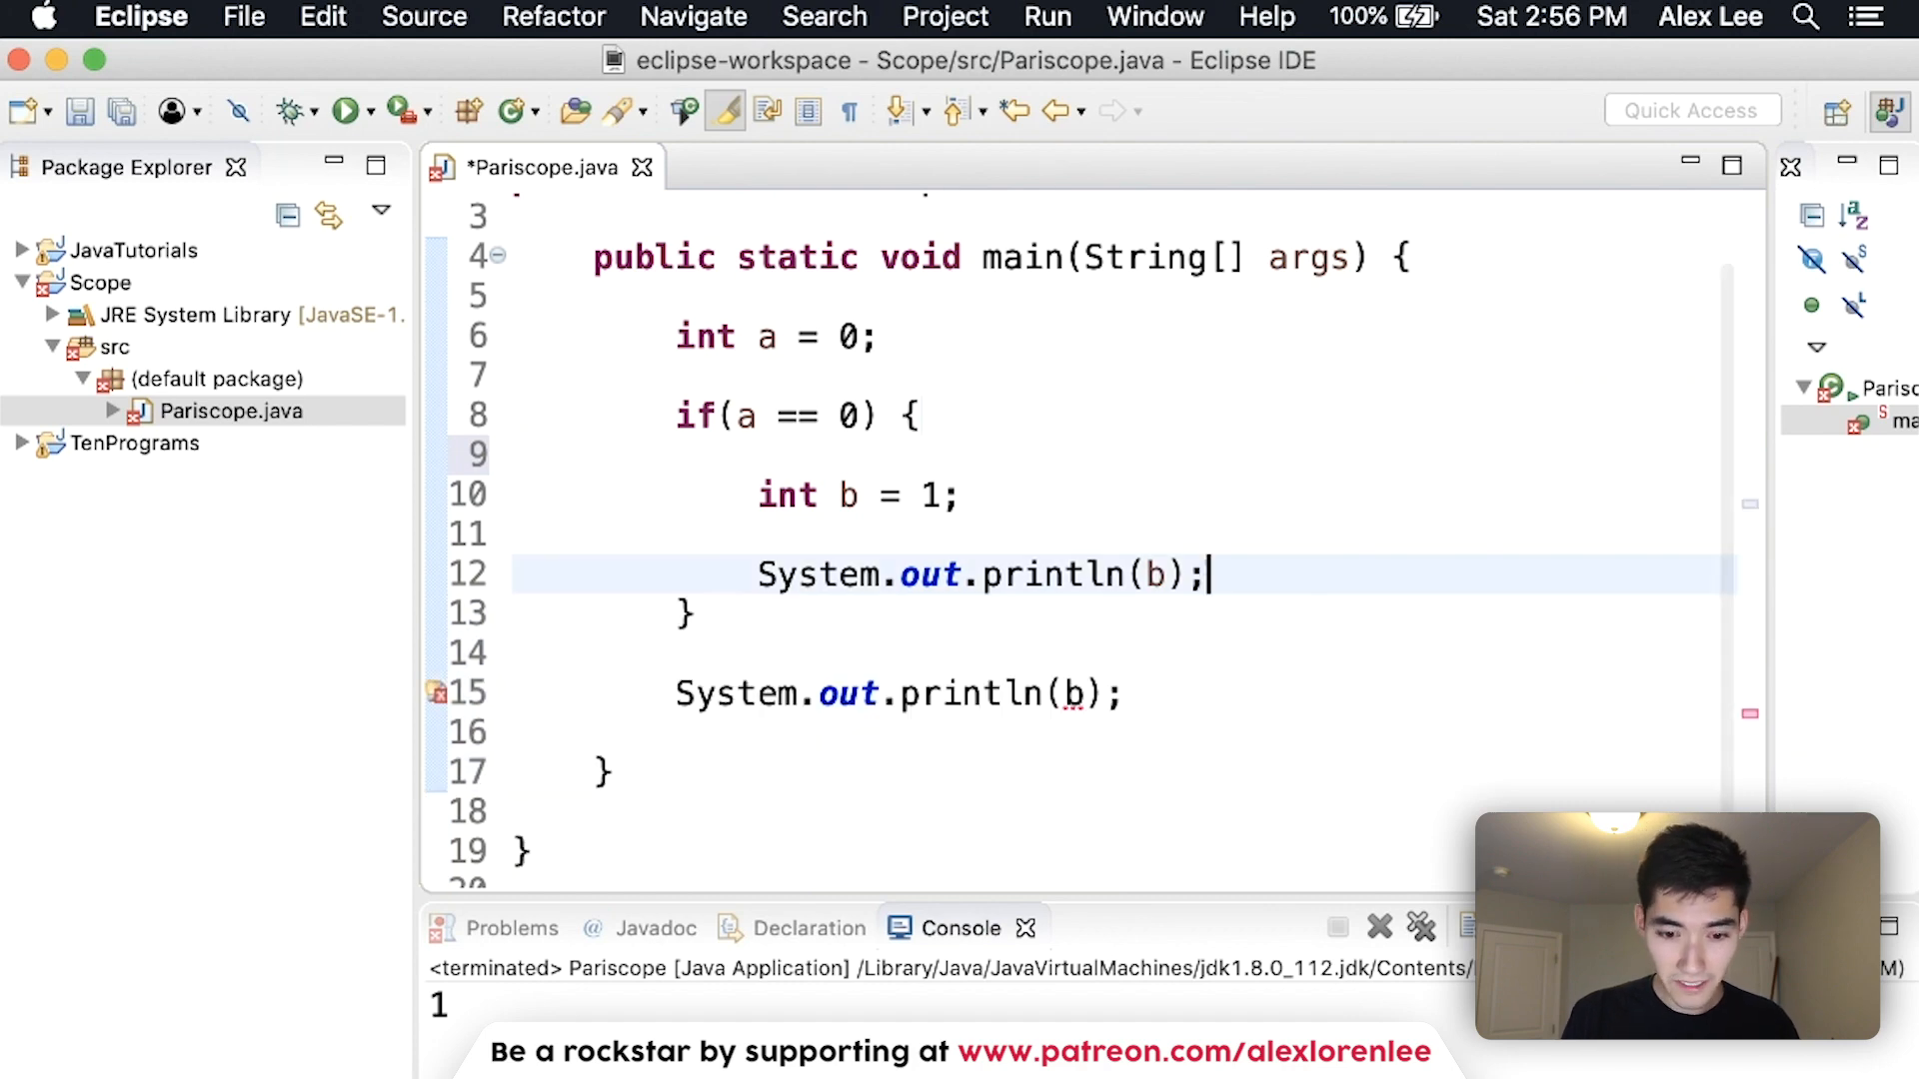
pyautogui.moveTo(1405, 257); pyautogui.dragTo(605, 774)
pyautogui.write('int')
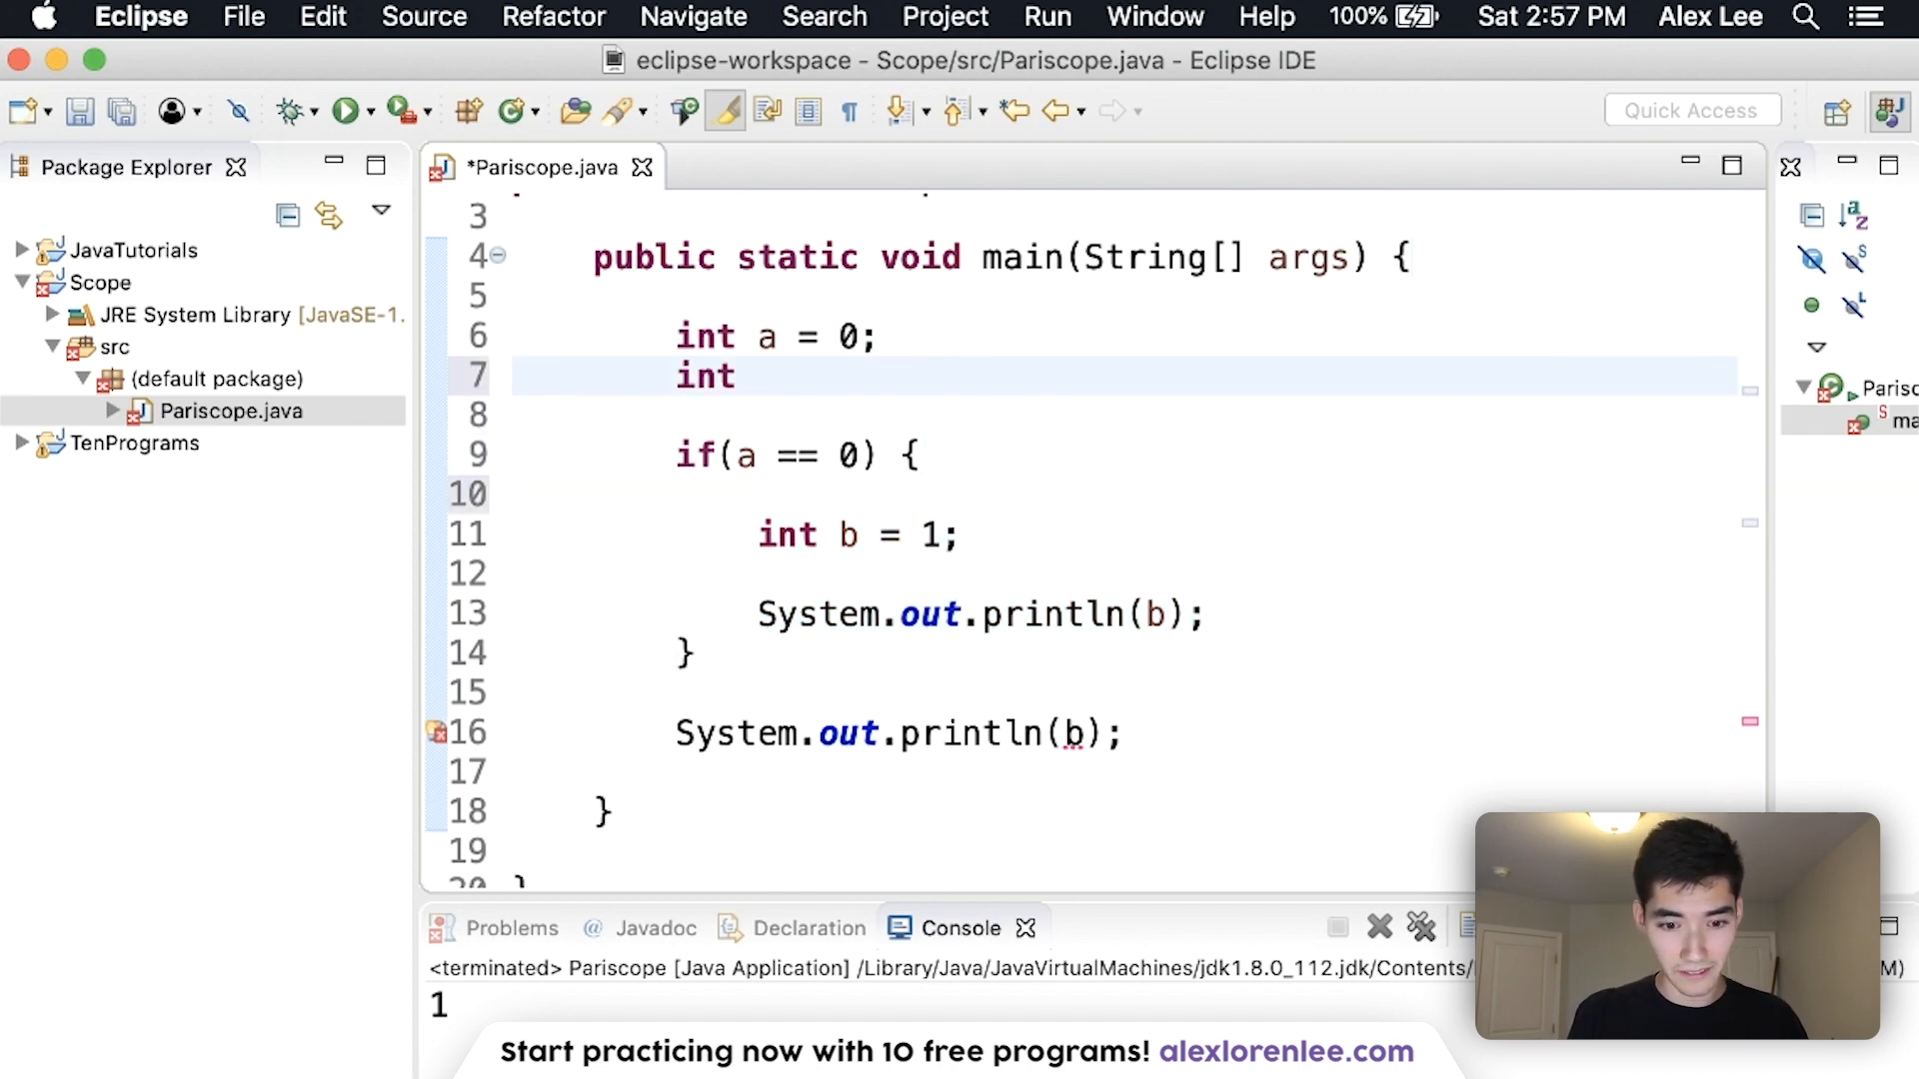
pyautogui.write('b')
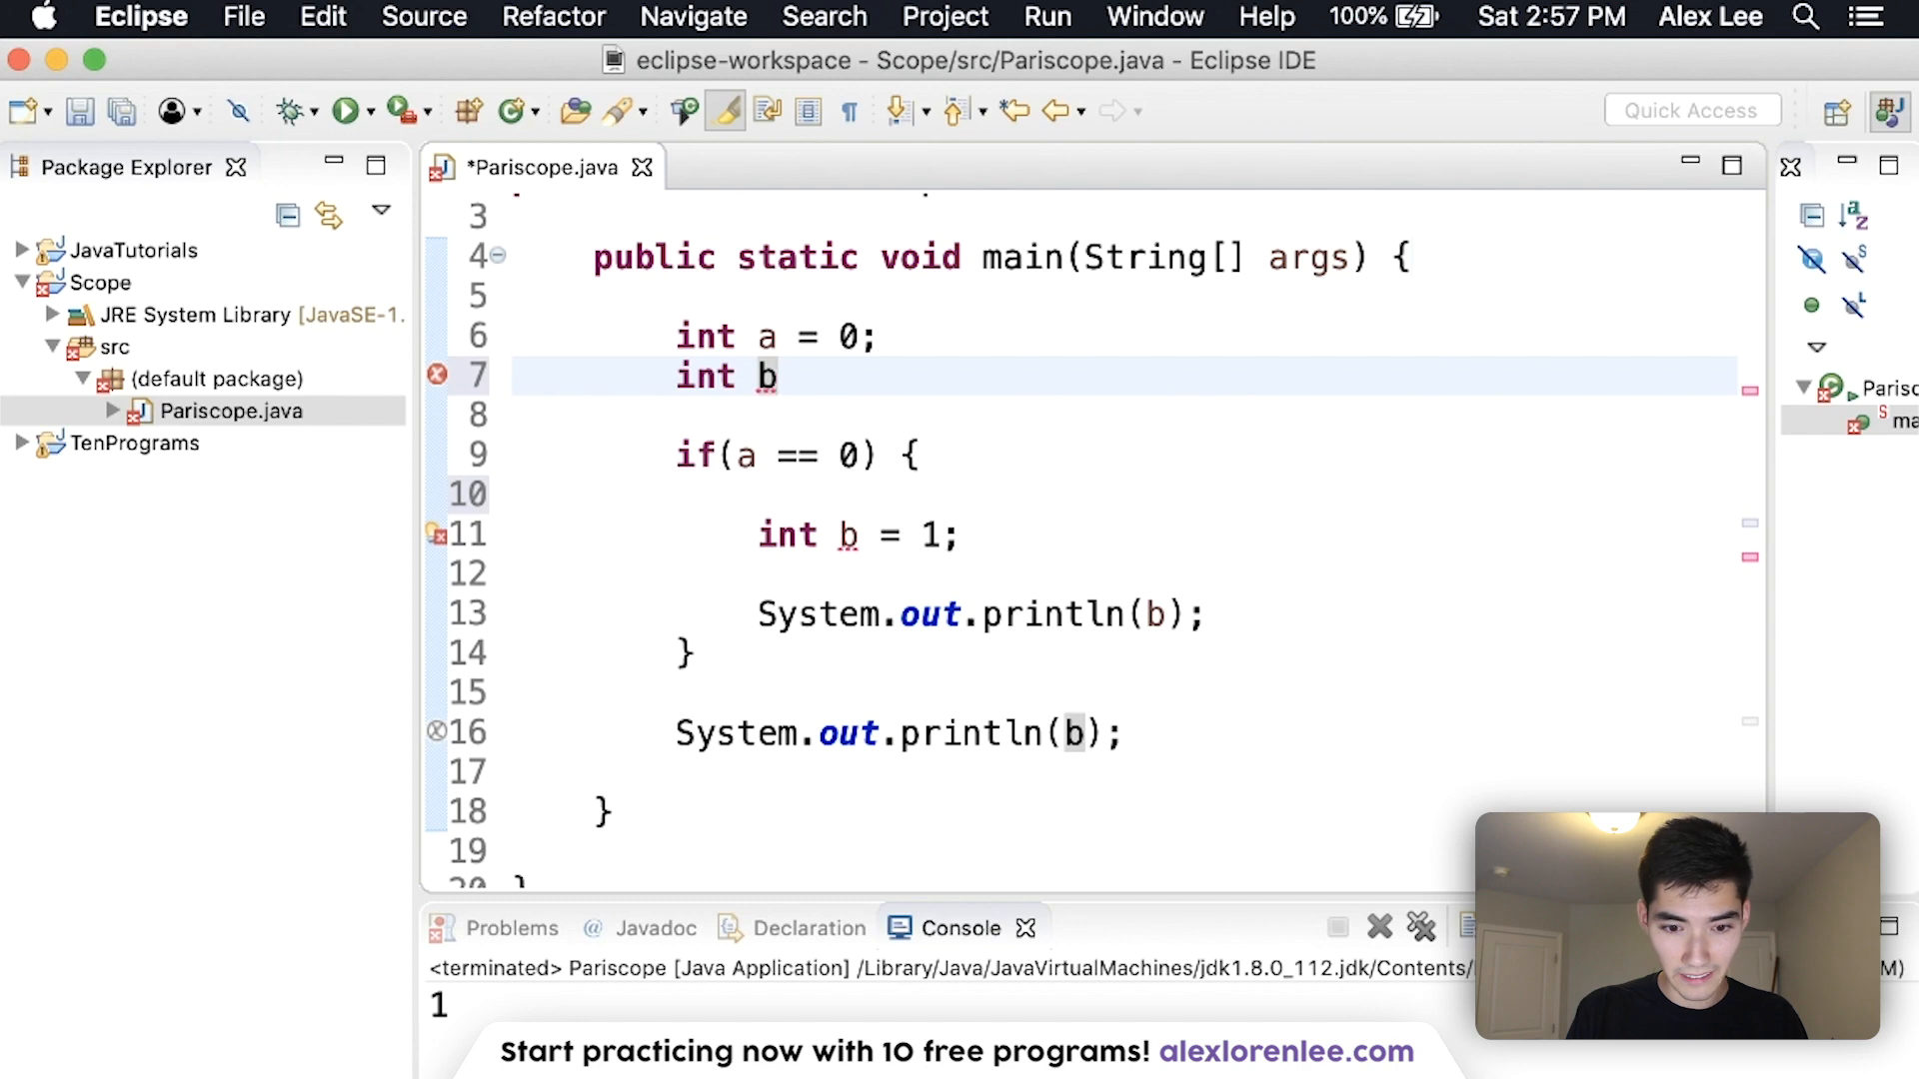
# Finish int b = 1 above the if, run, then remove the b declarations
pyautogui.write('= 1;')
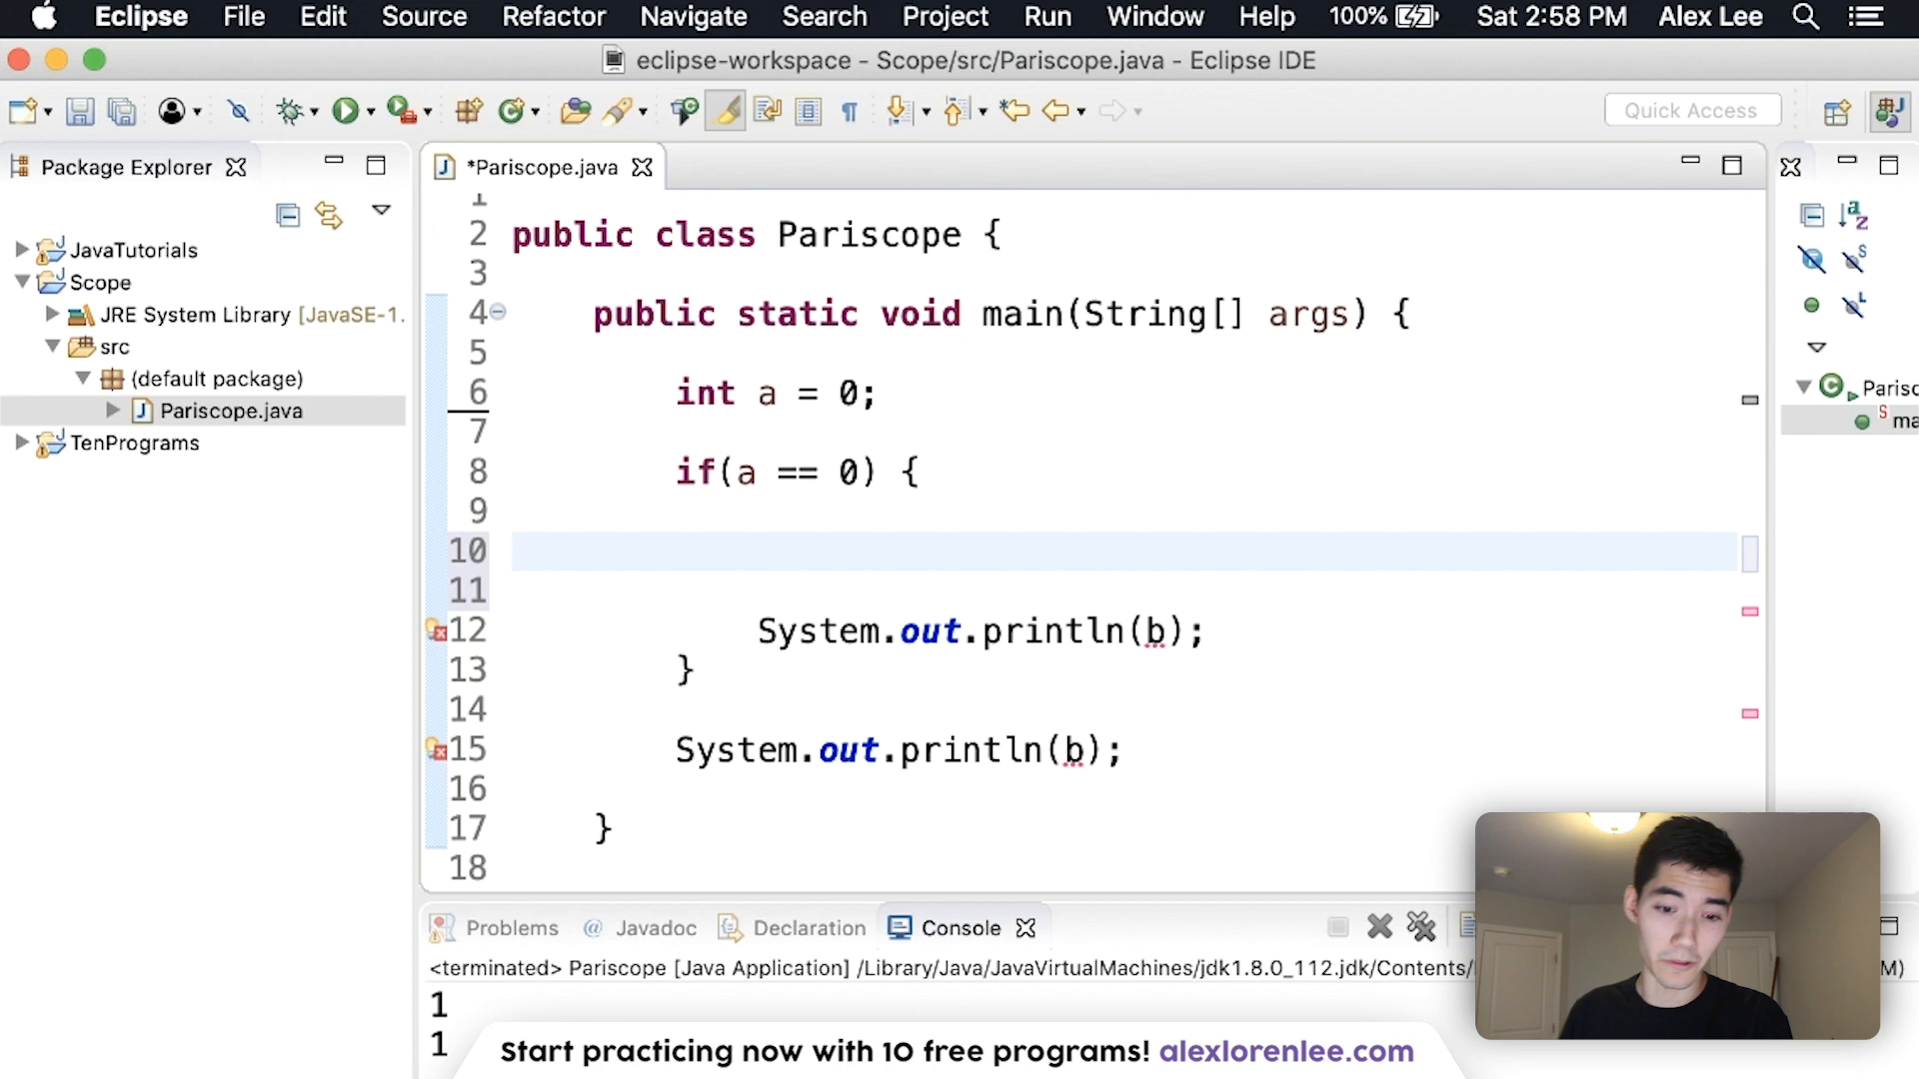
# Add a nested if (b == 1) printing b, redeclare int b = 1 in the outer if, and highlight its body
pyautogui.write('if')
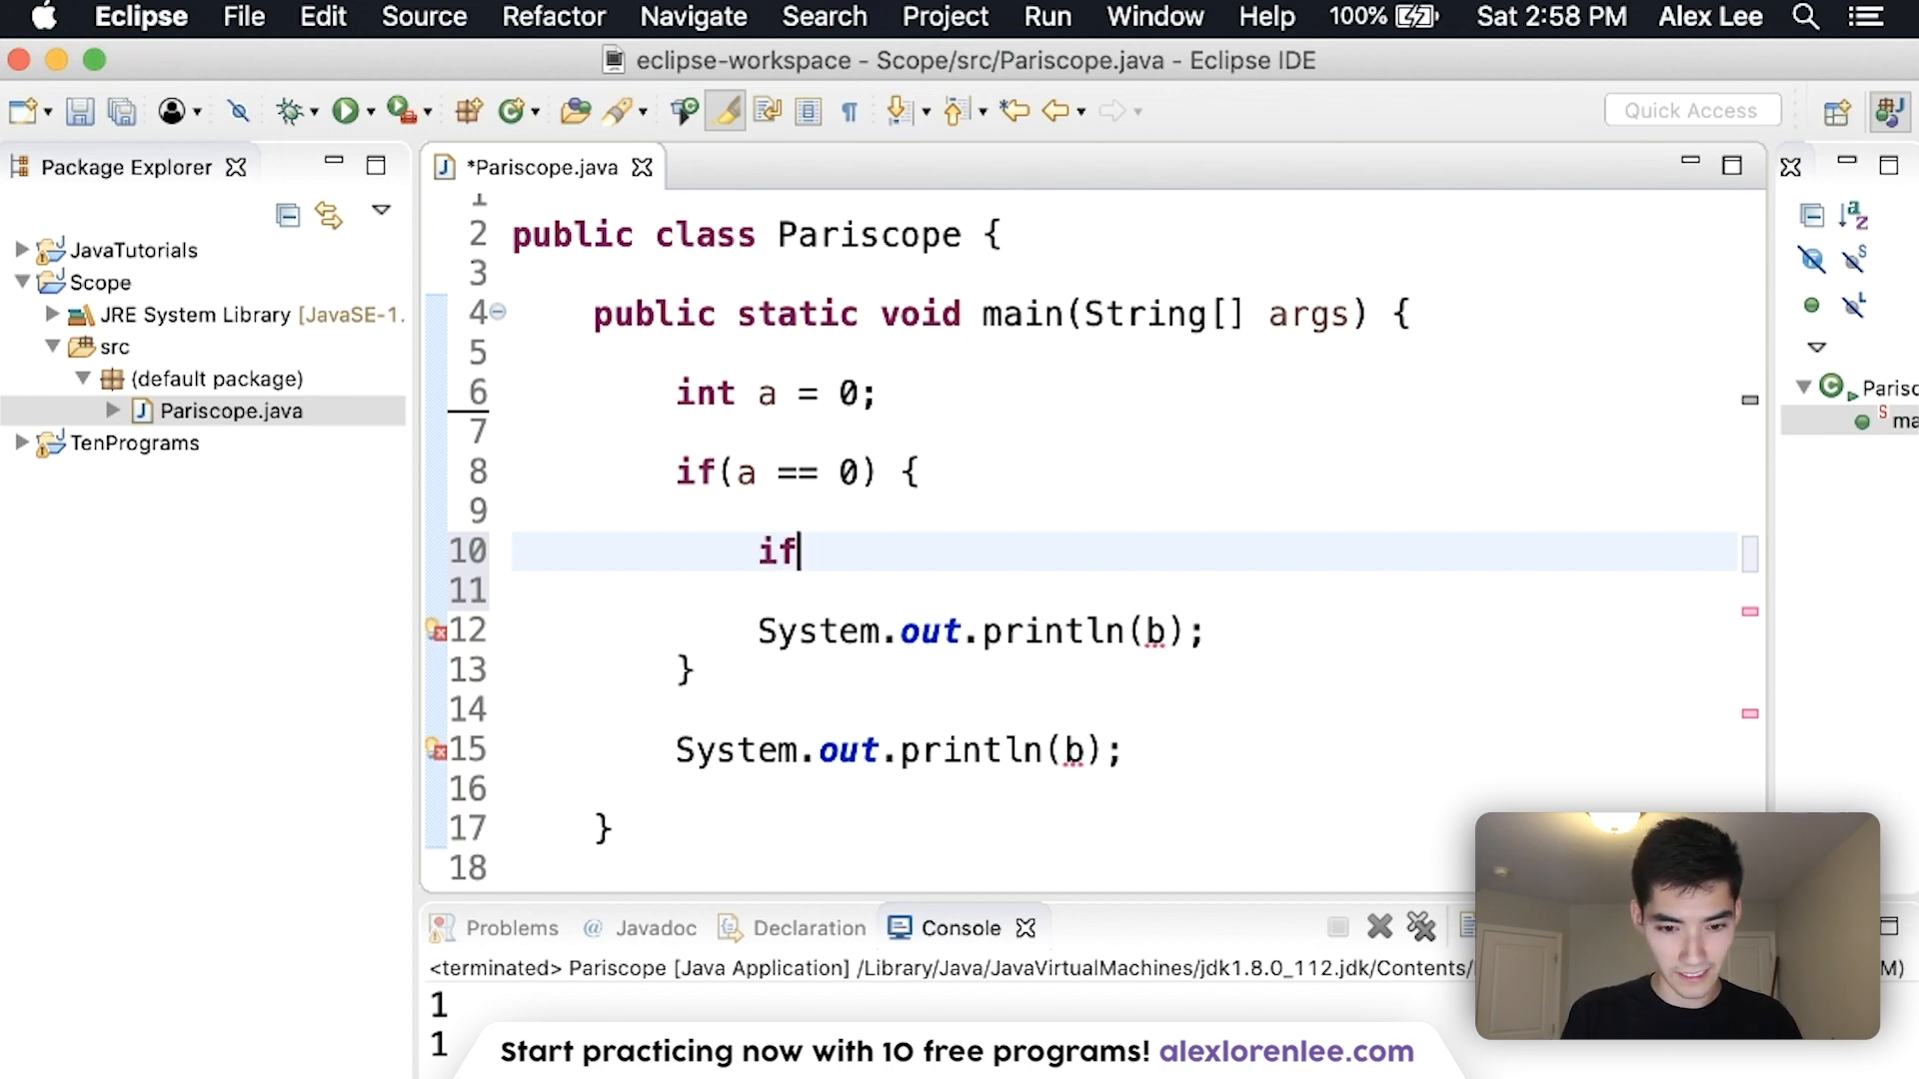
pyautogui.write('(b ==)')
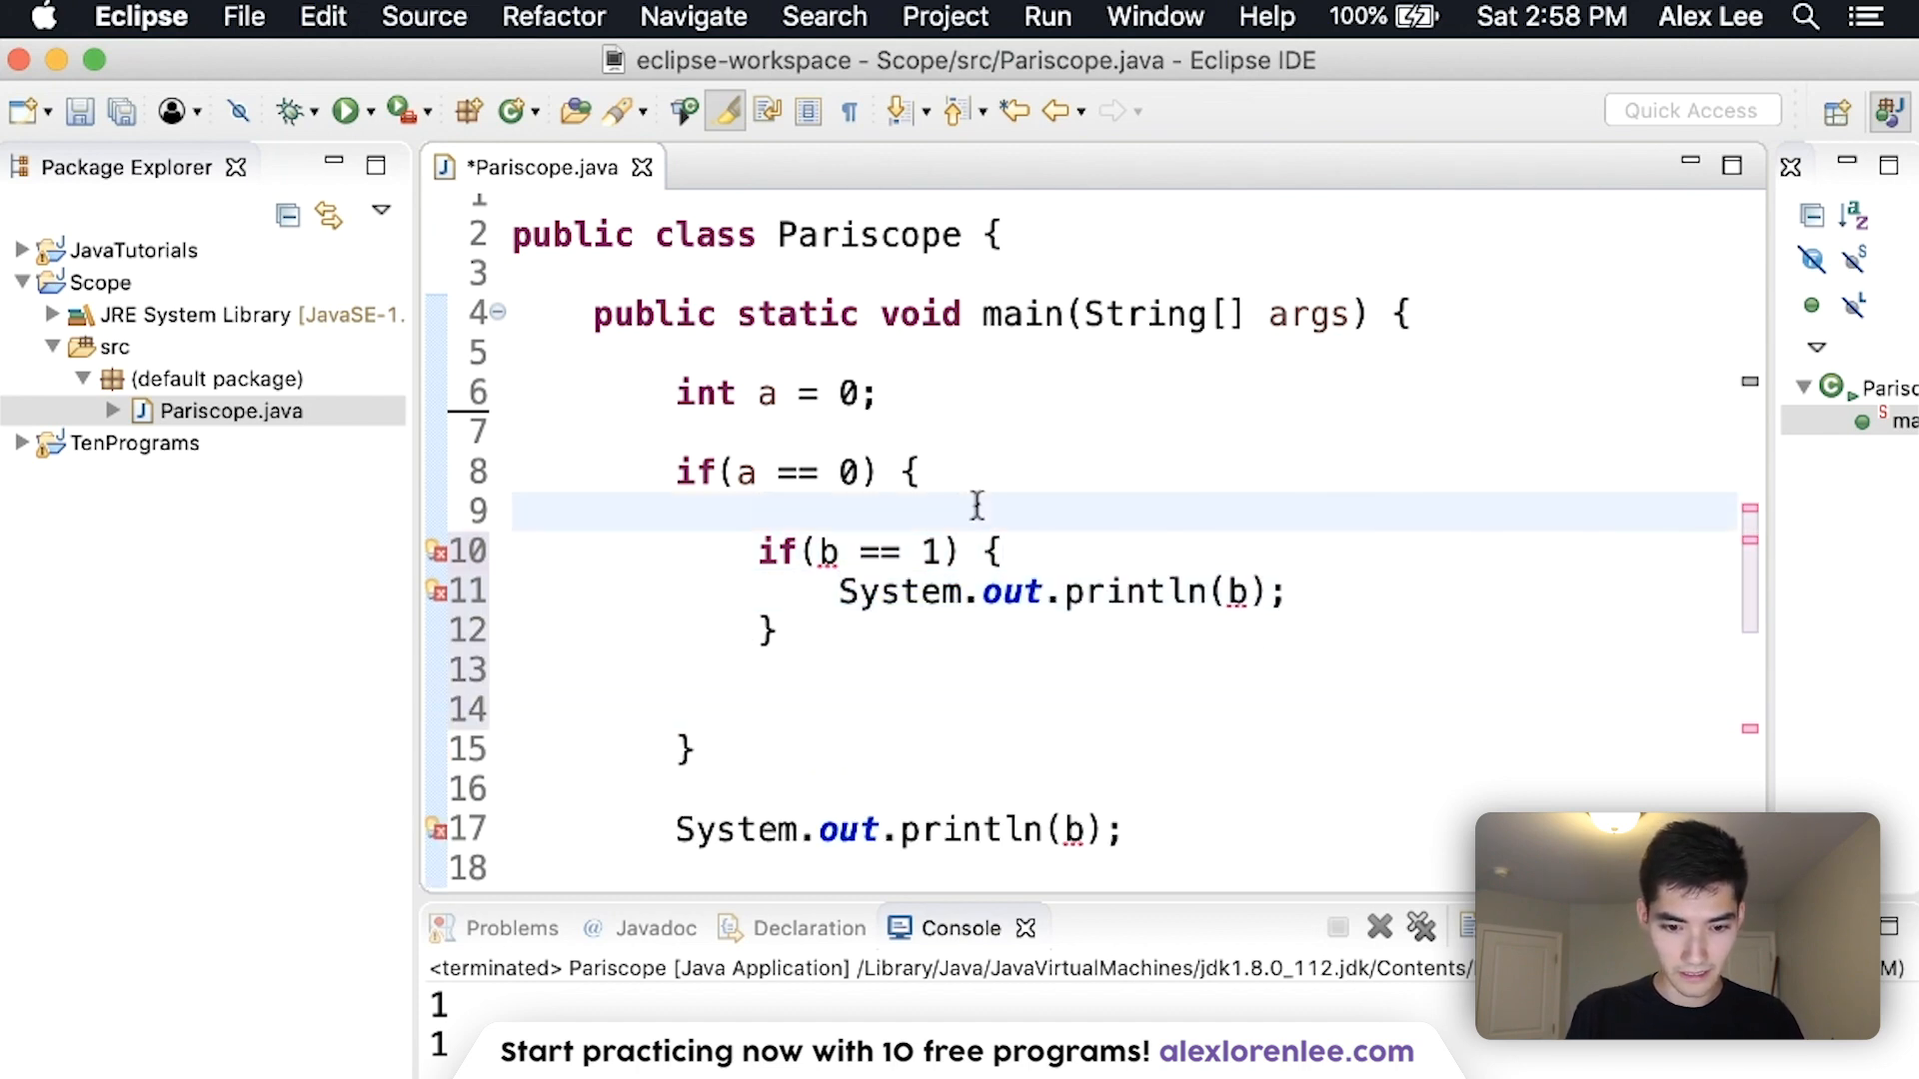
pyautogui.write('int b = 1;')
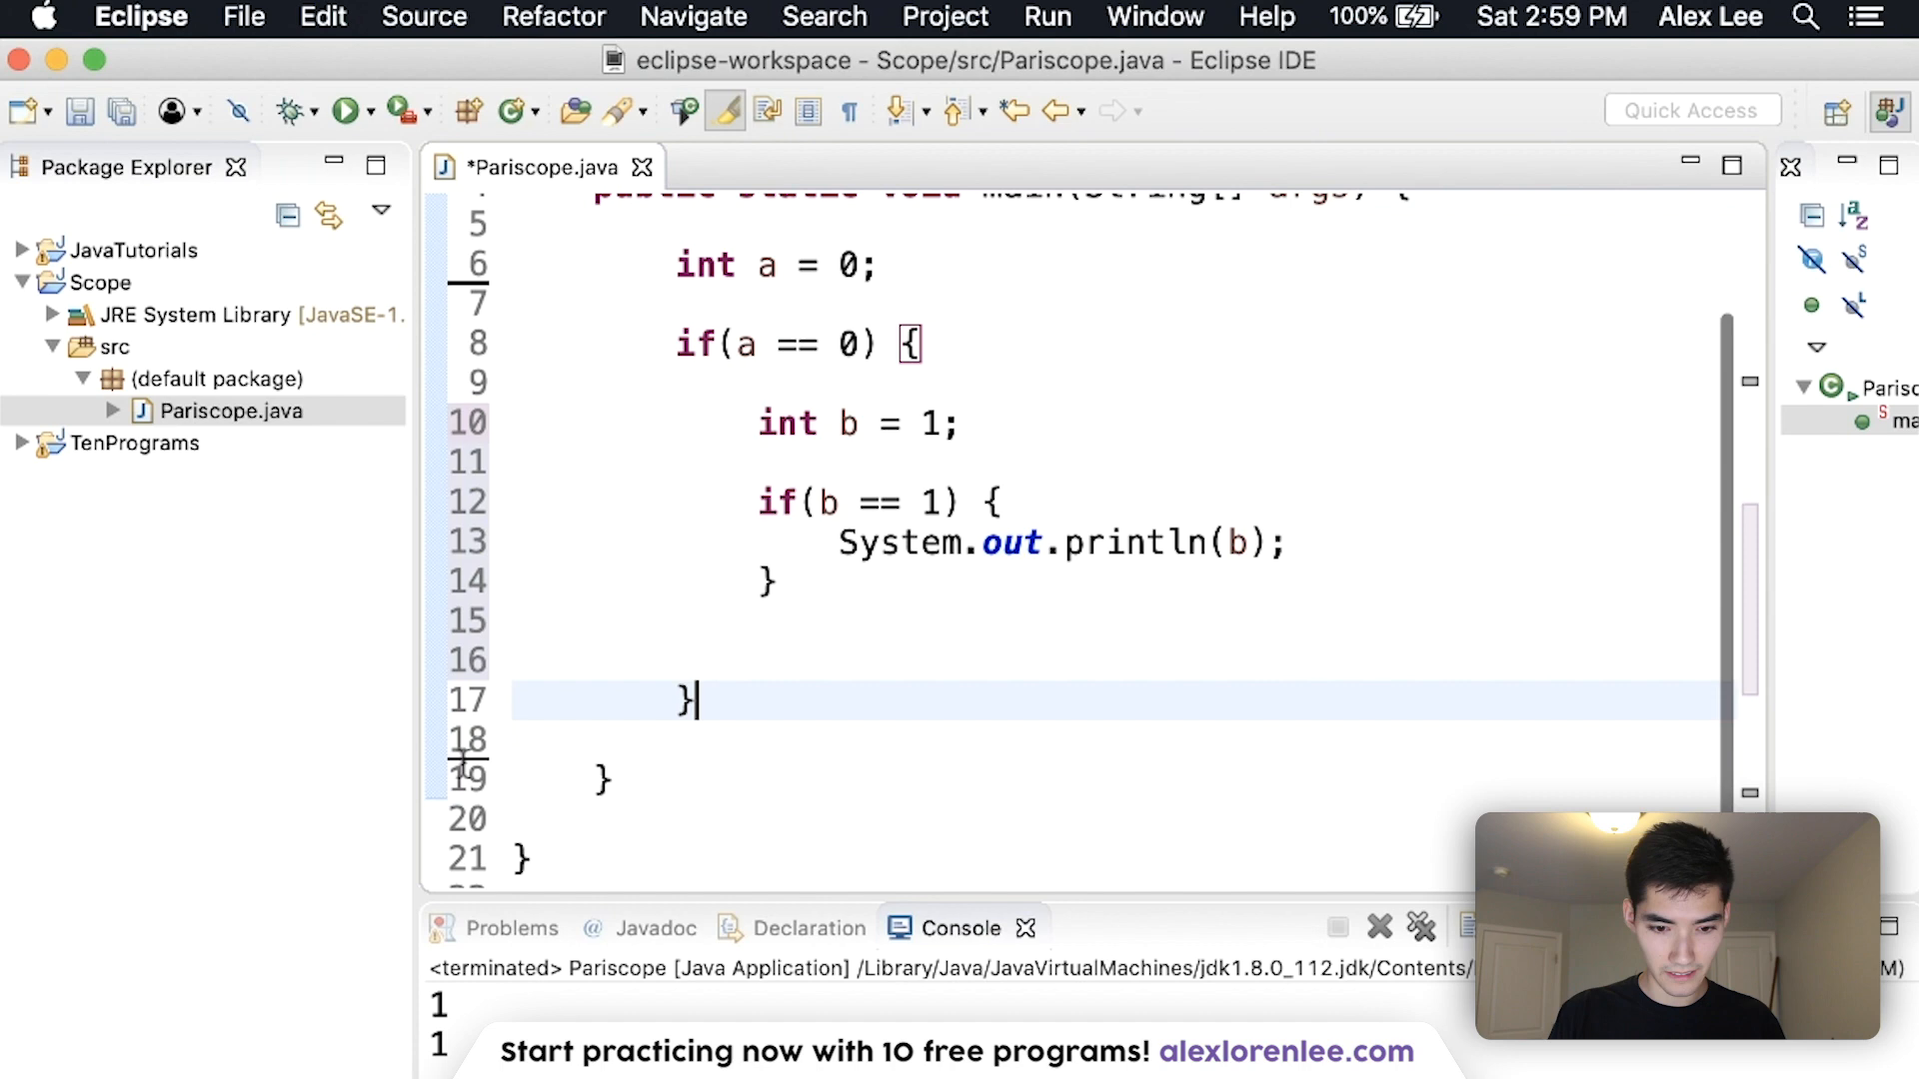
pyautogui.write('System.out.println(b);')
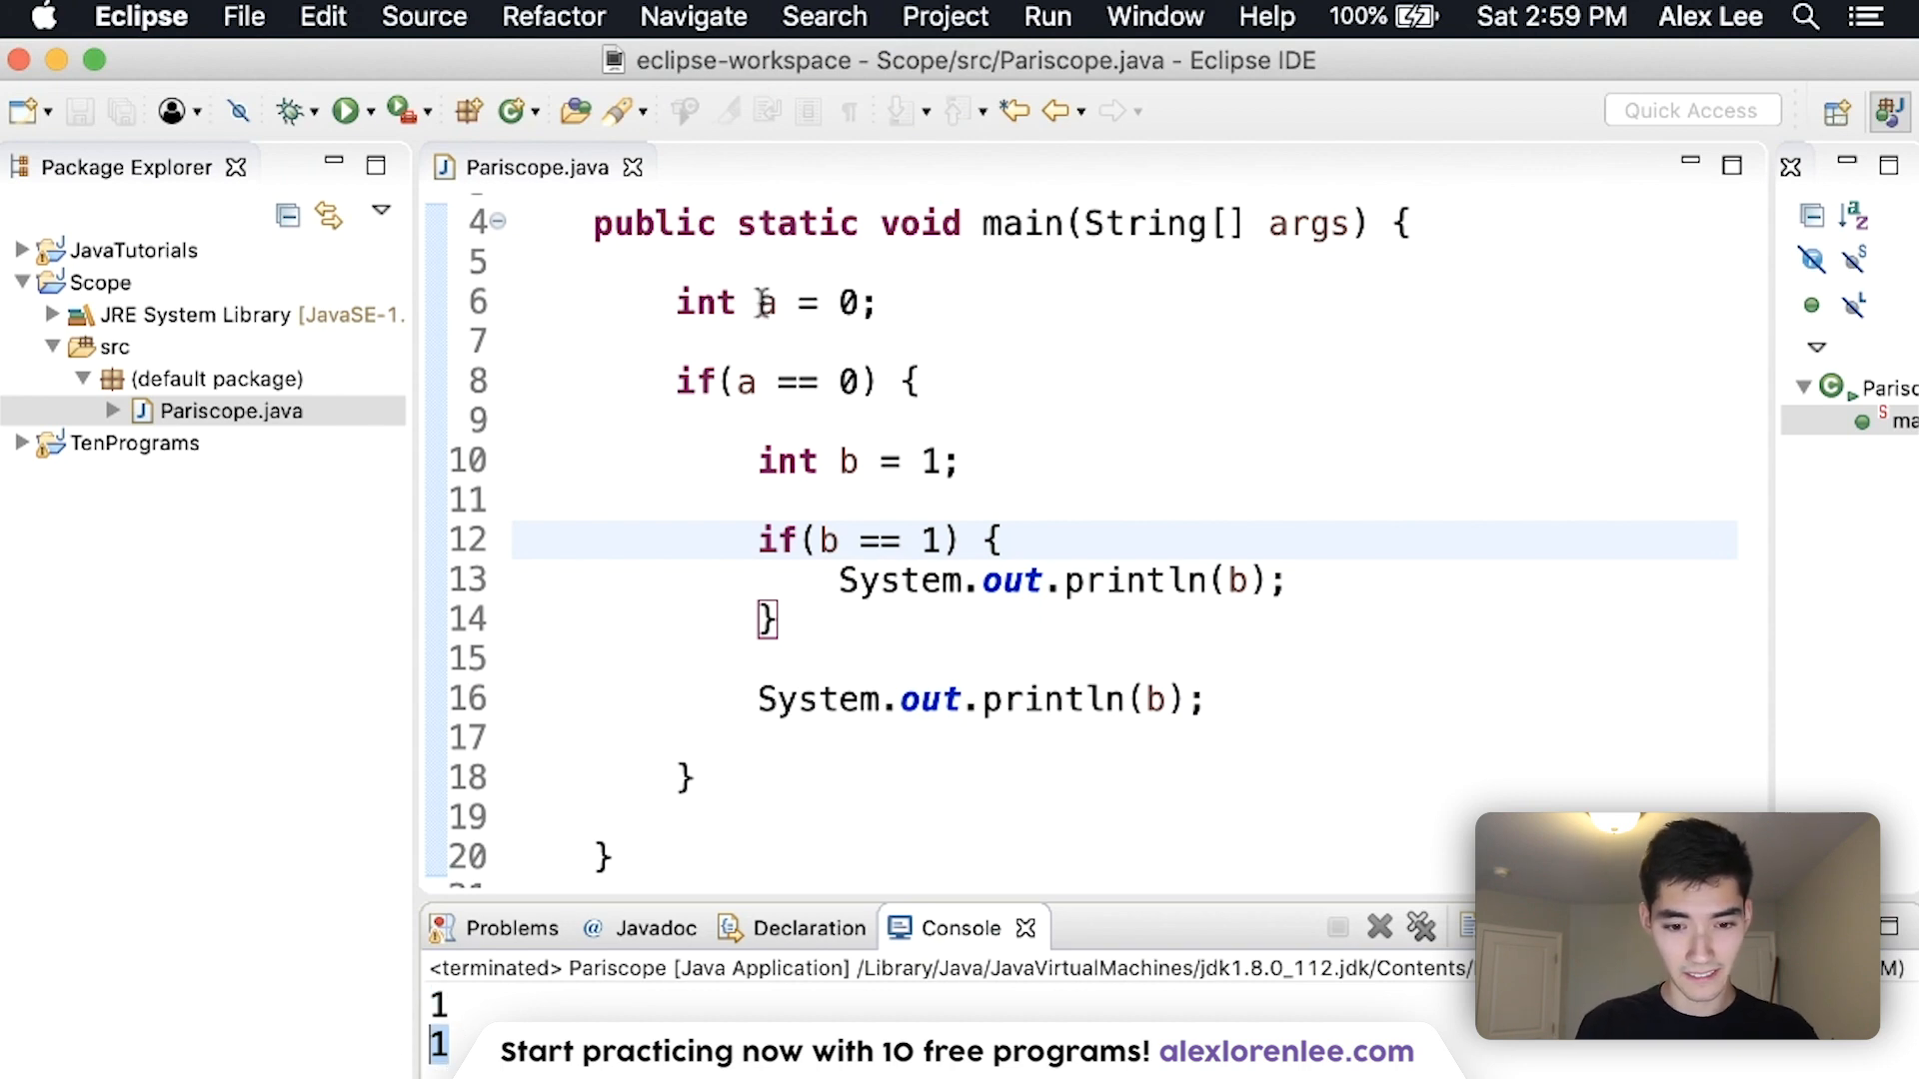
pyautogui.moveTo(912, 380); pyautogui.dragTo(686, 778)
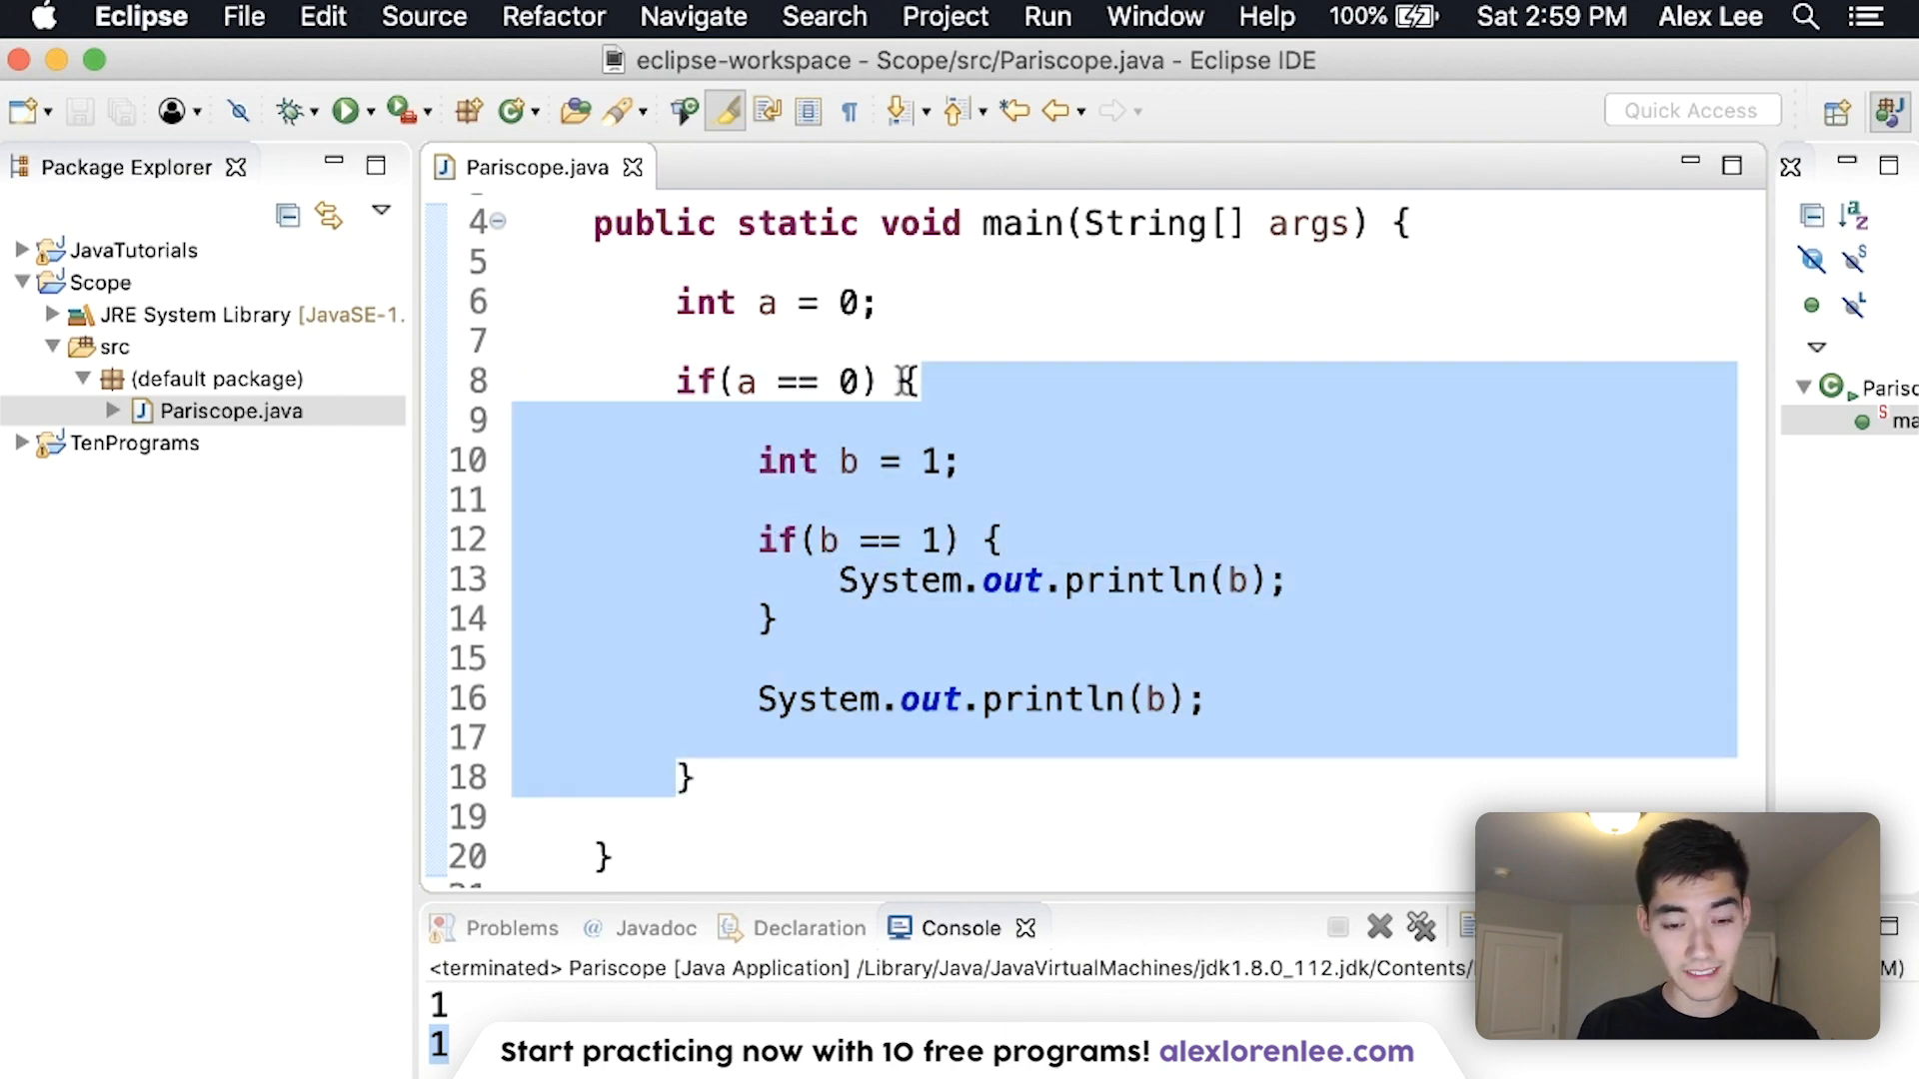
# Declare int c = 2 inside the nested if and print c, leaving the later println(c) flagged
pyautogui.click(967, 474)
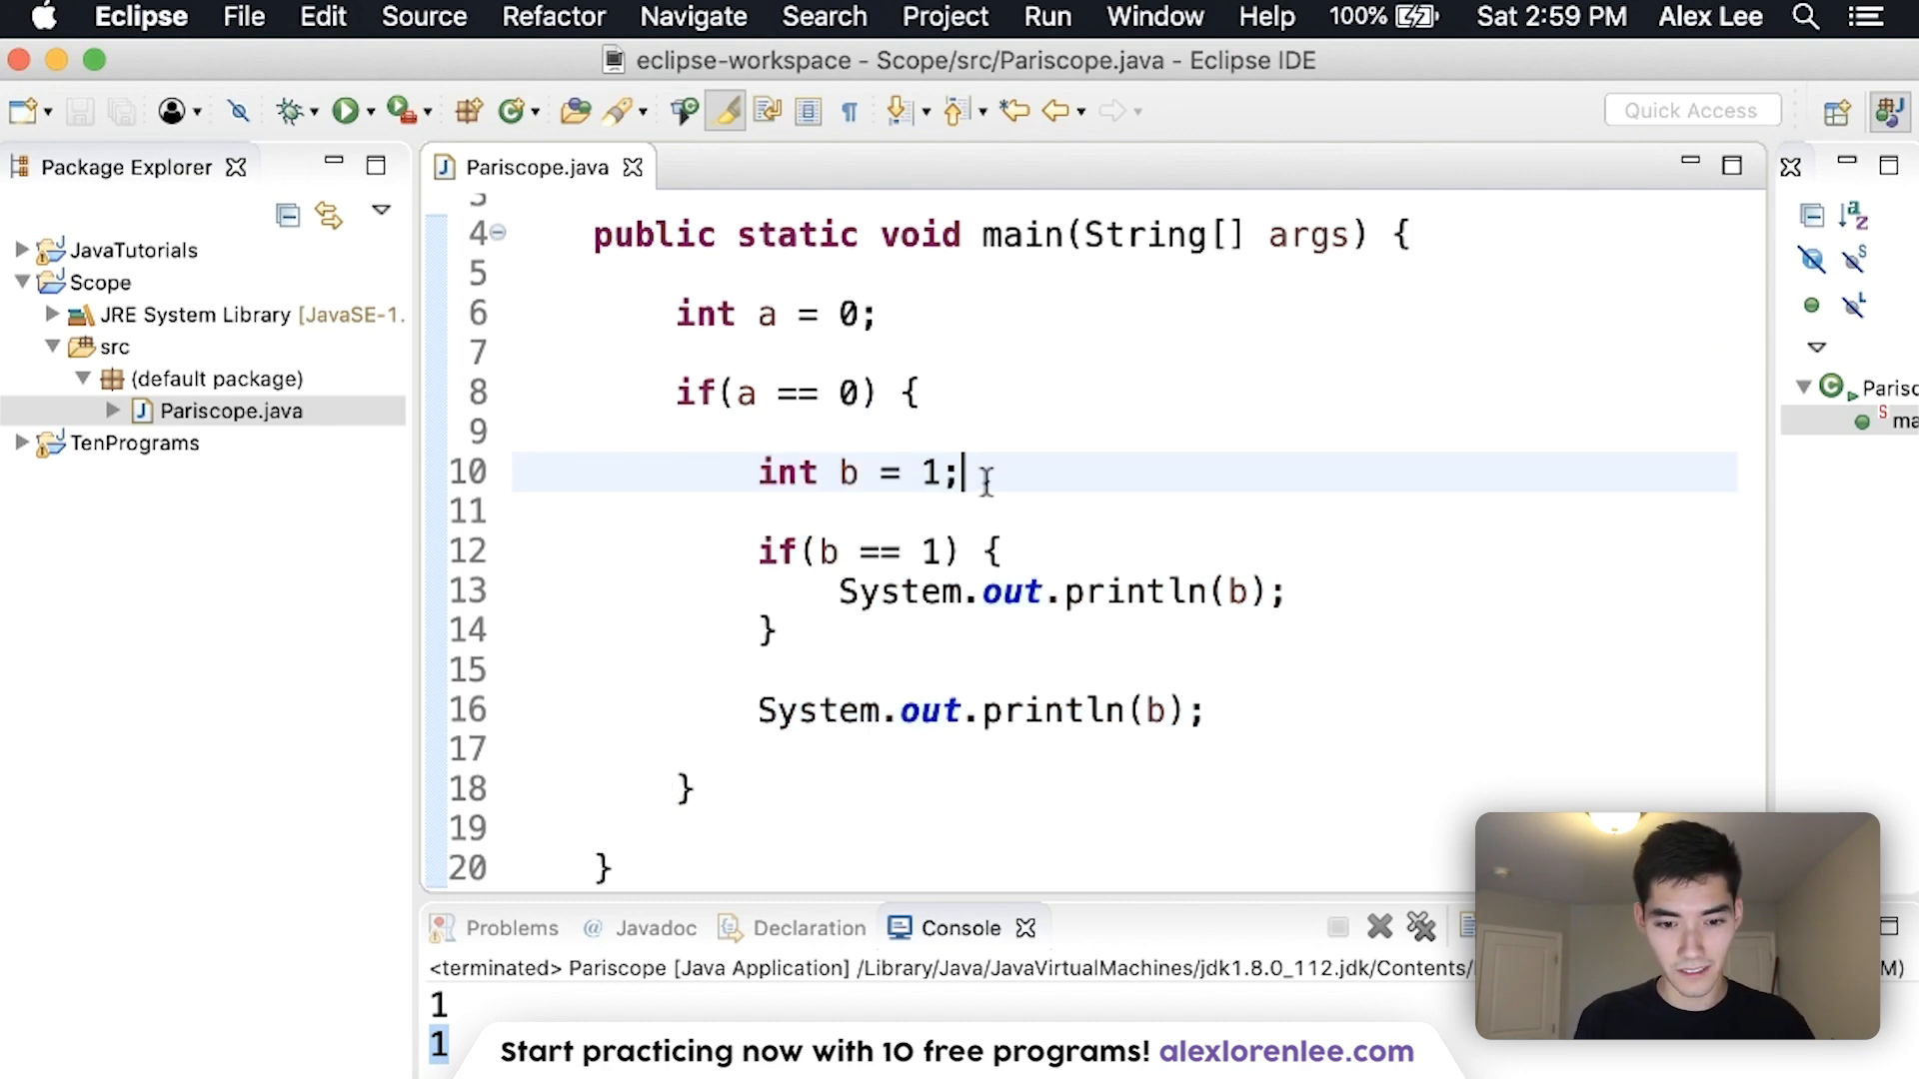
pyautogui.moveTo(903, 394); pyautogui.dragTo(694, 790)
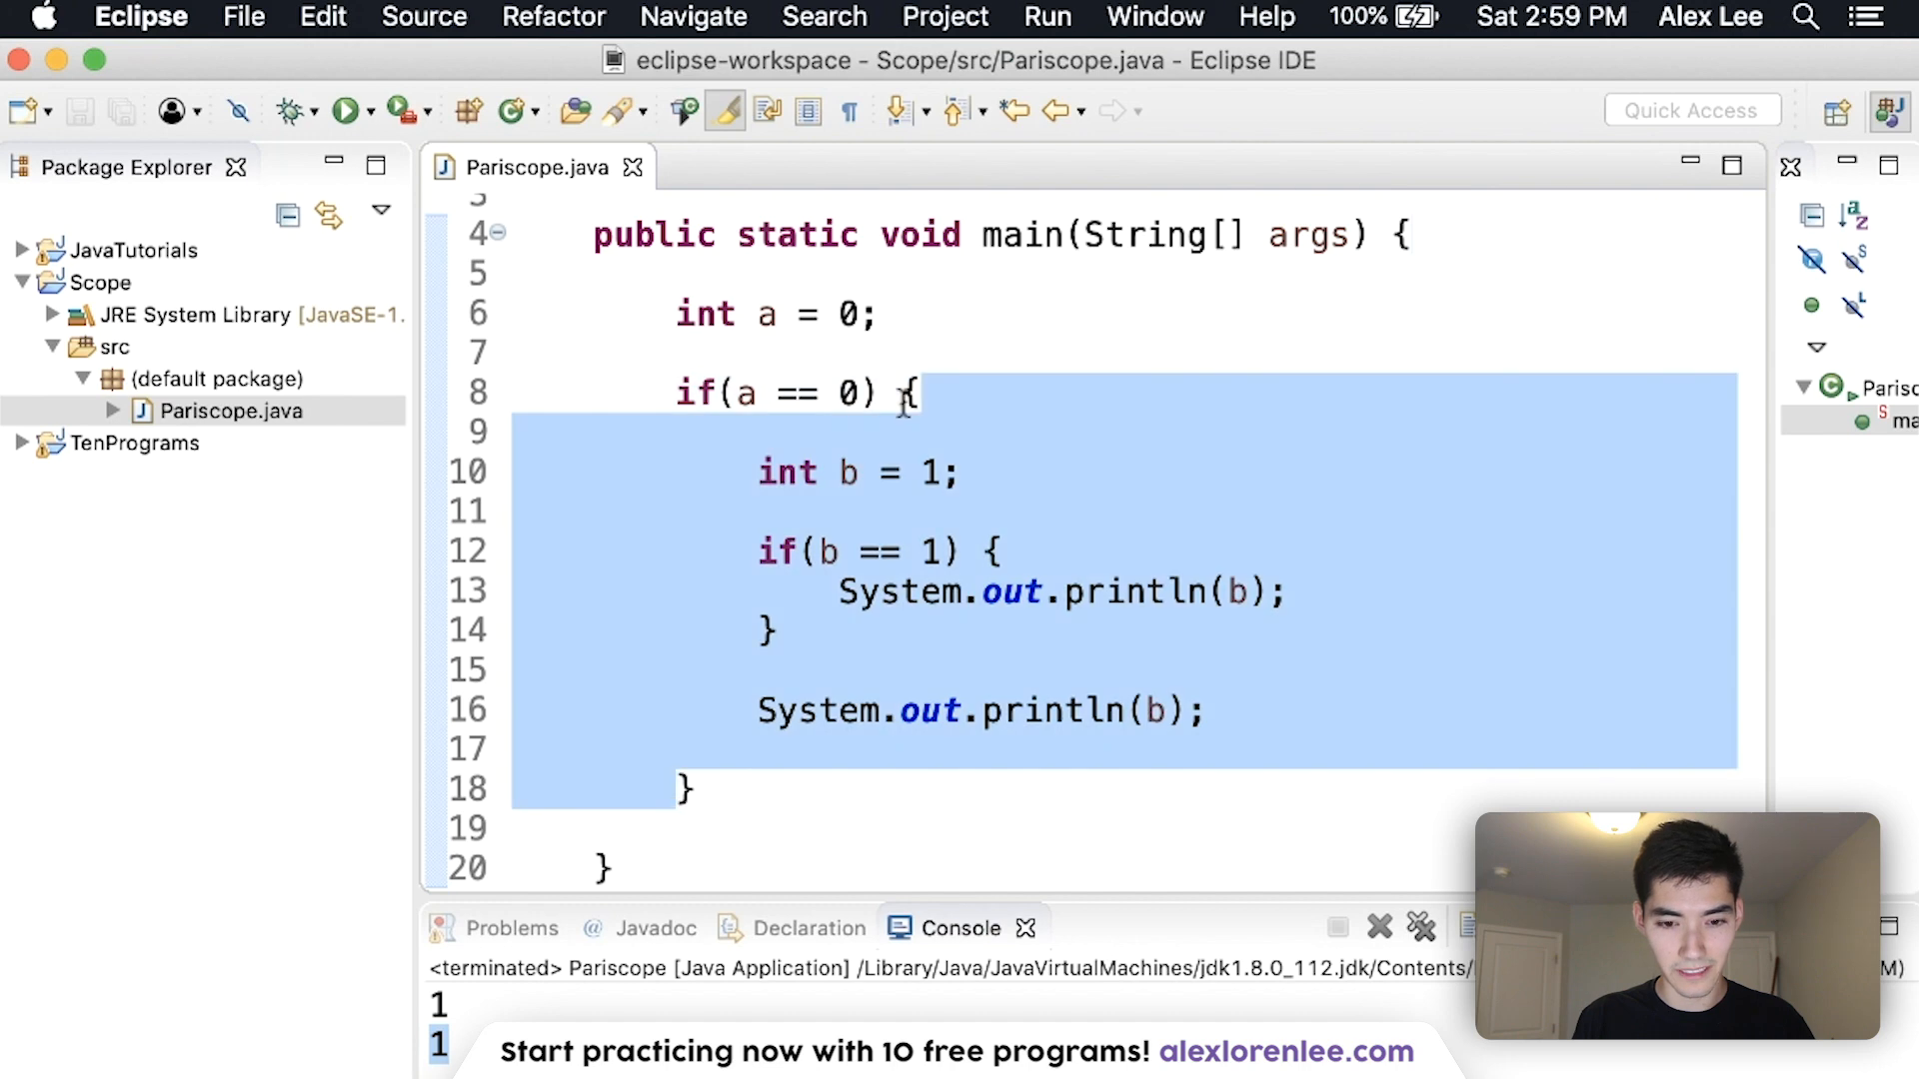
pyautogui.click(882, 314)
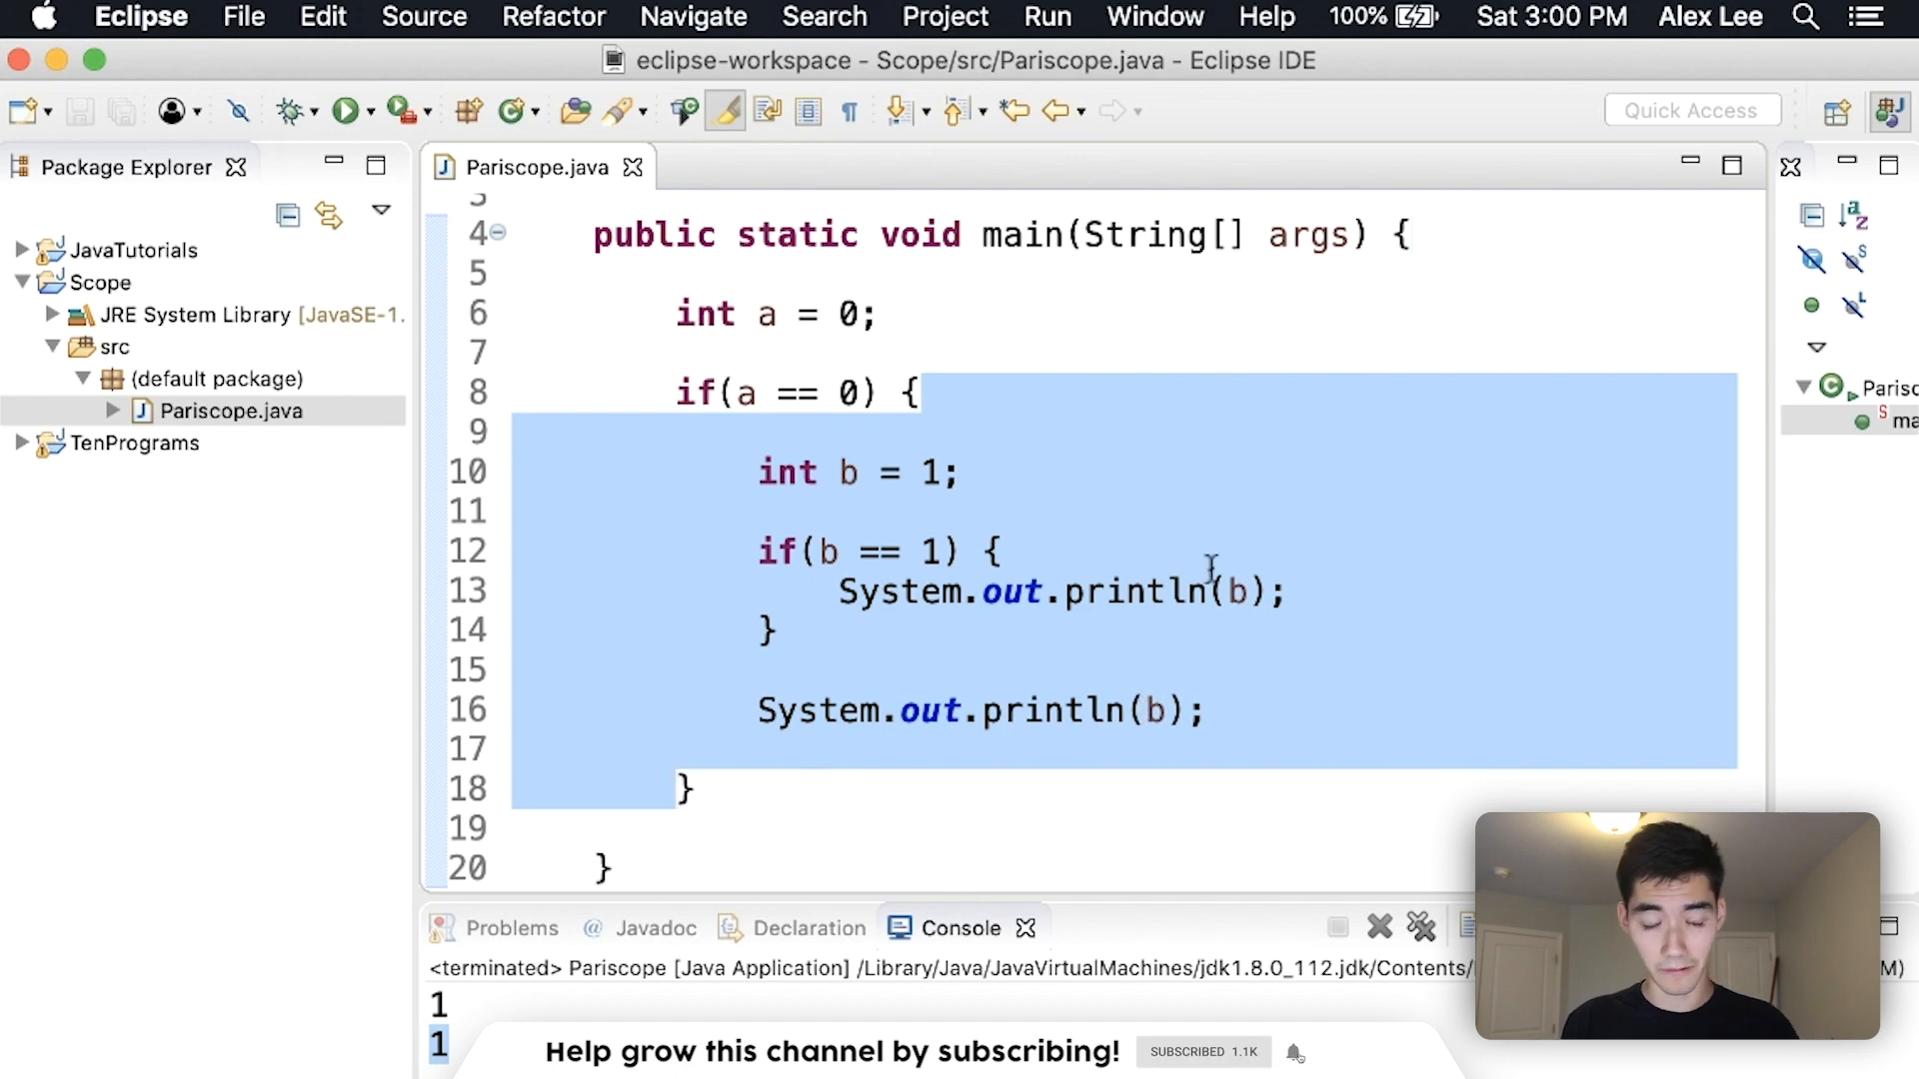
pyautogui.write('i')
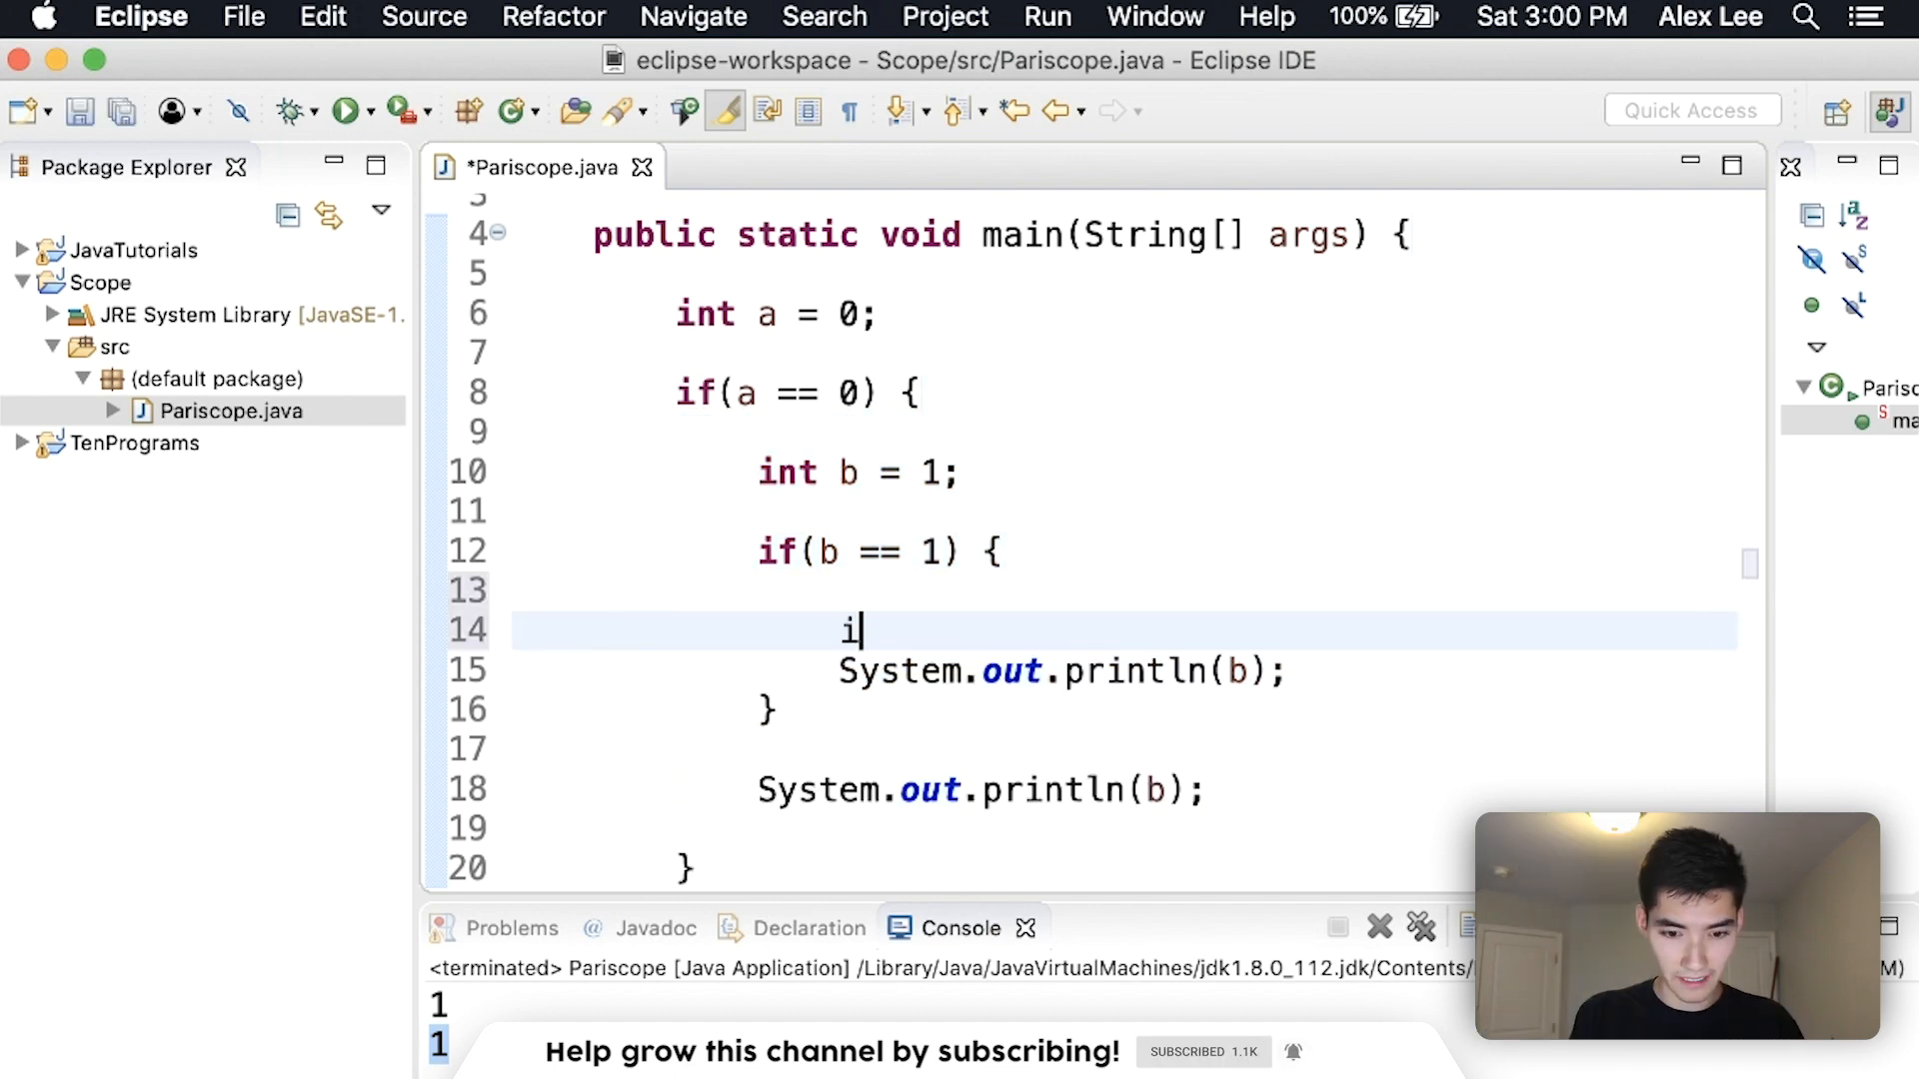
pyautogui.write('nt c = 2;')
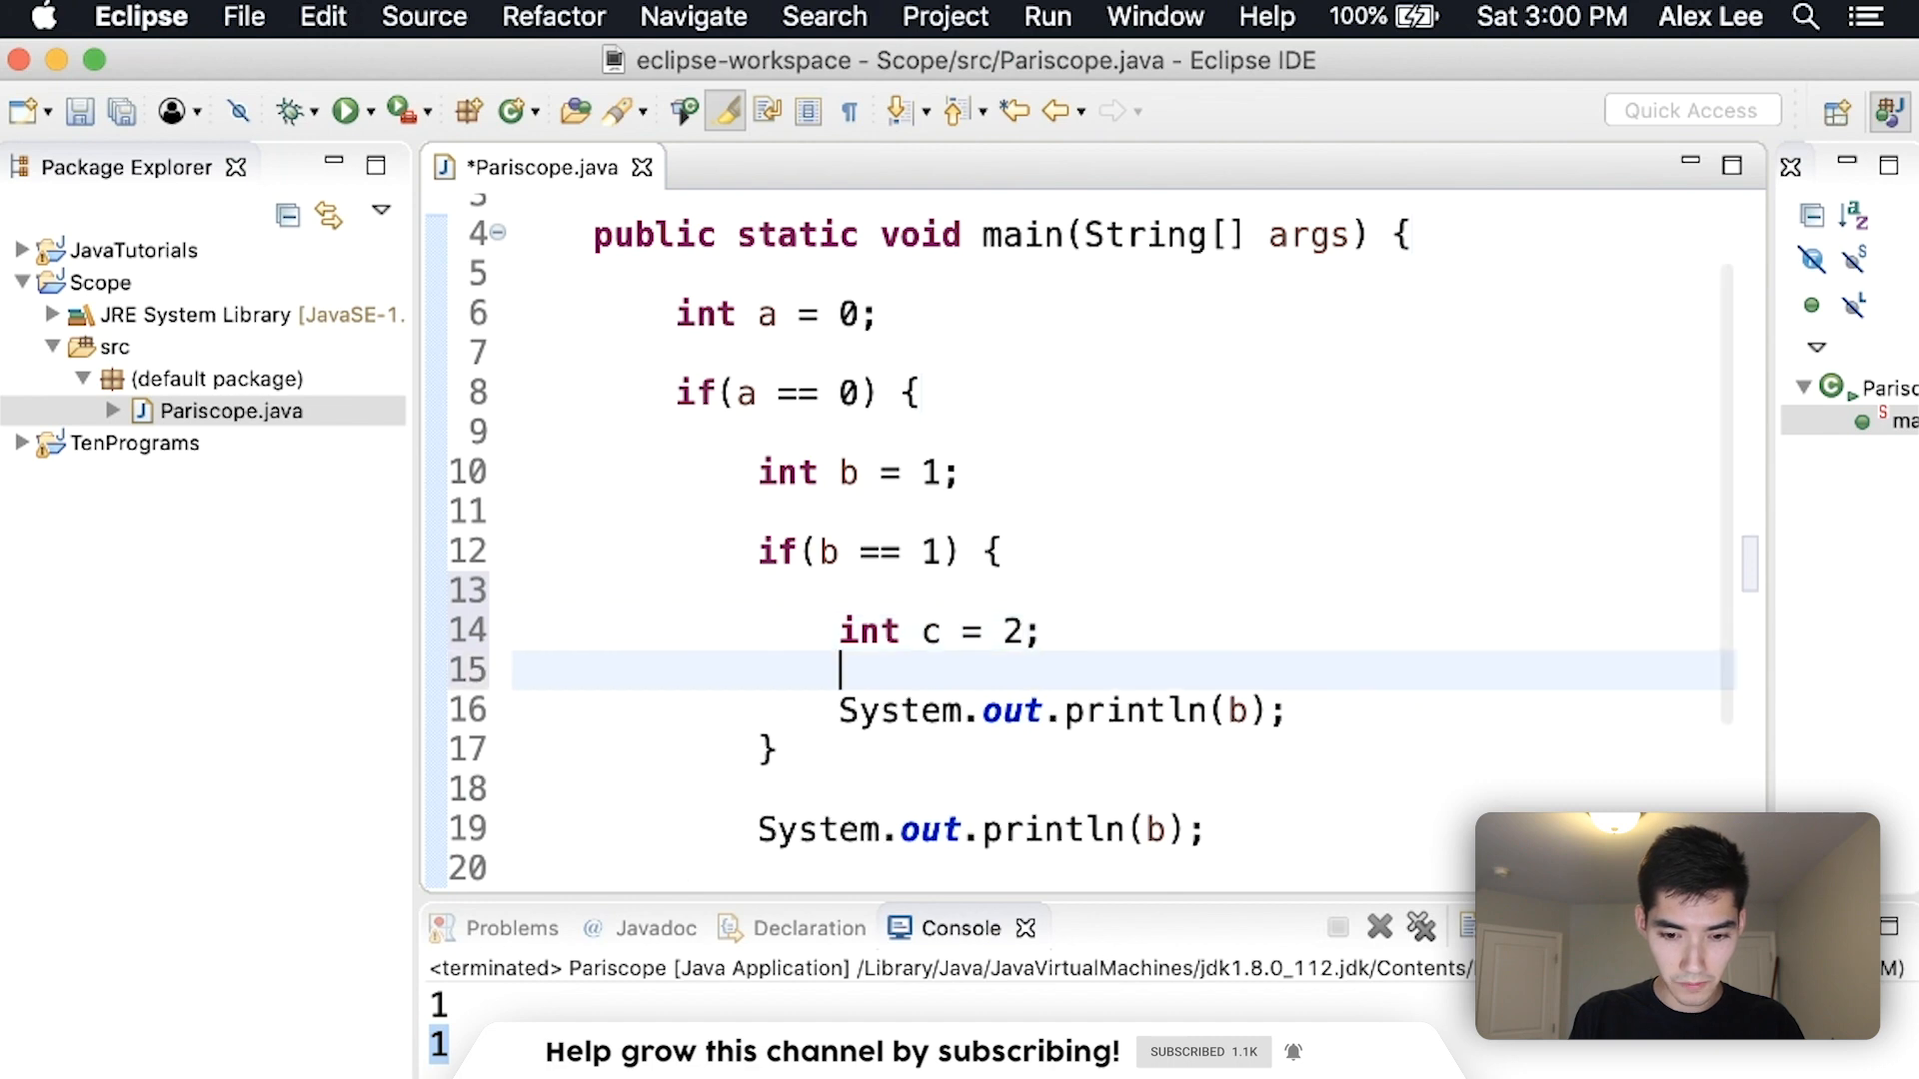
pyautogui.write('c')
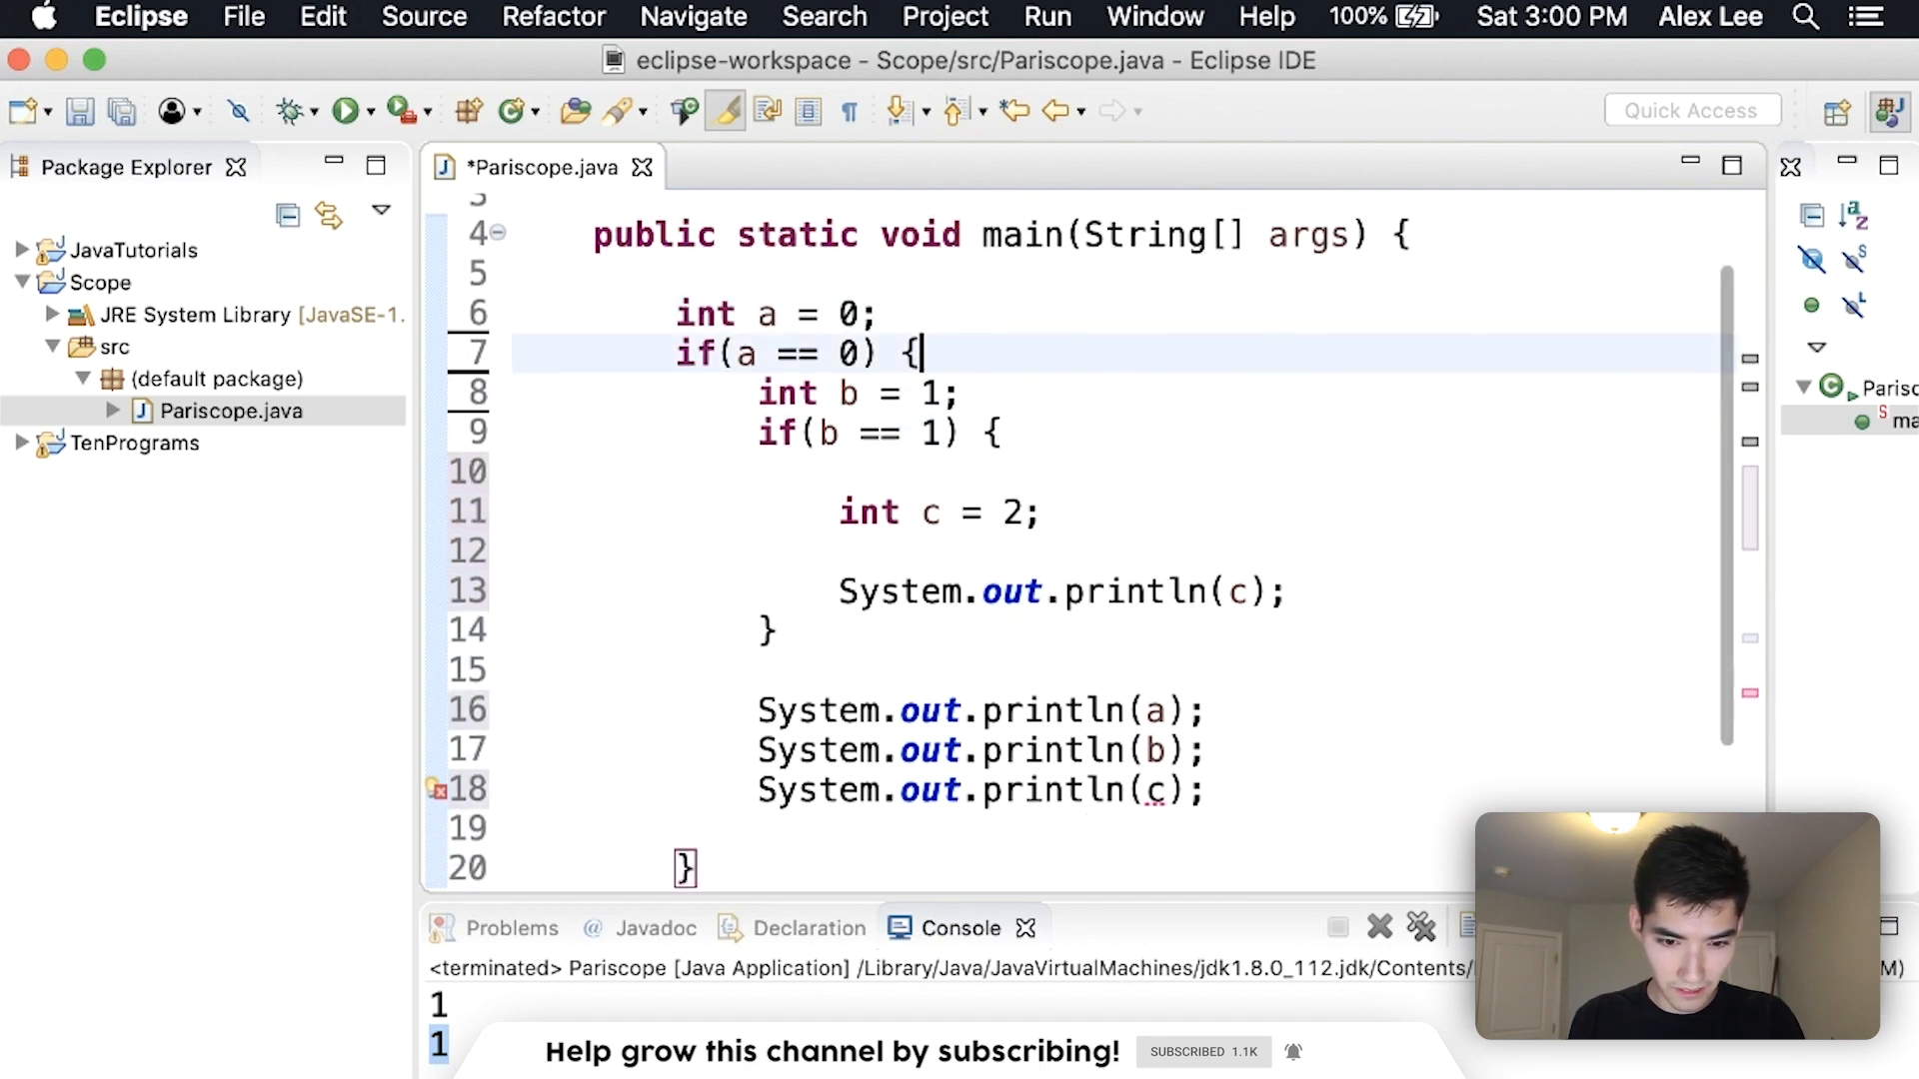
# Run despite errors, showing 'c cannot be resolved', and mark the failing println(c)
pyautogui.click(350, 110)
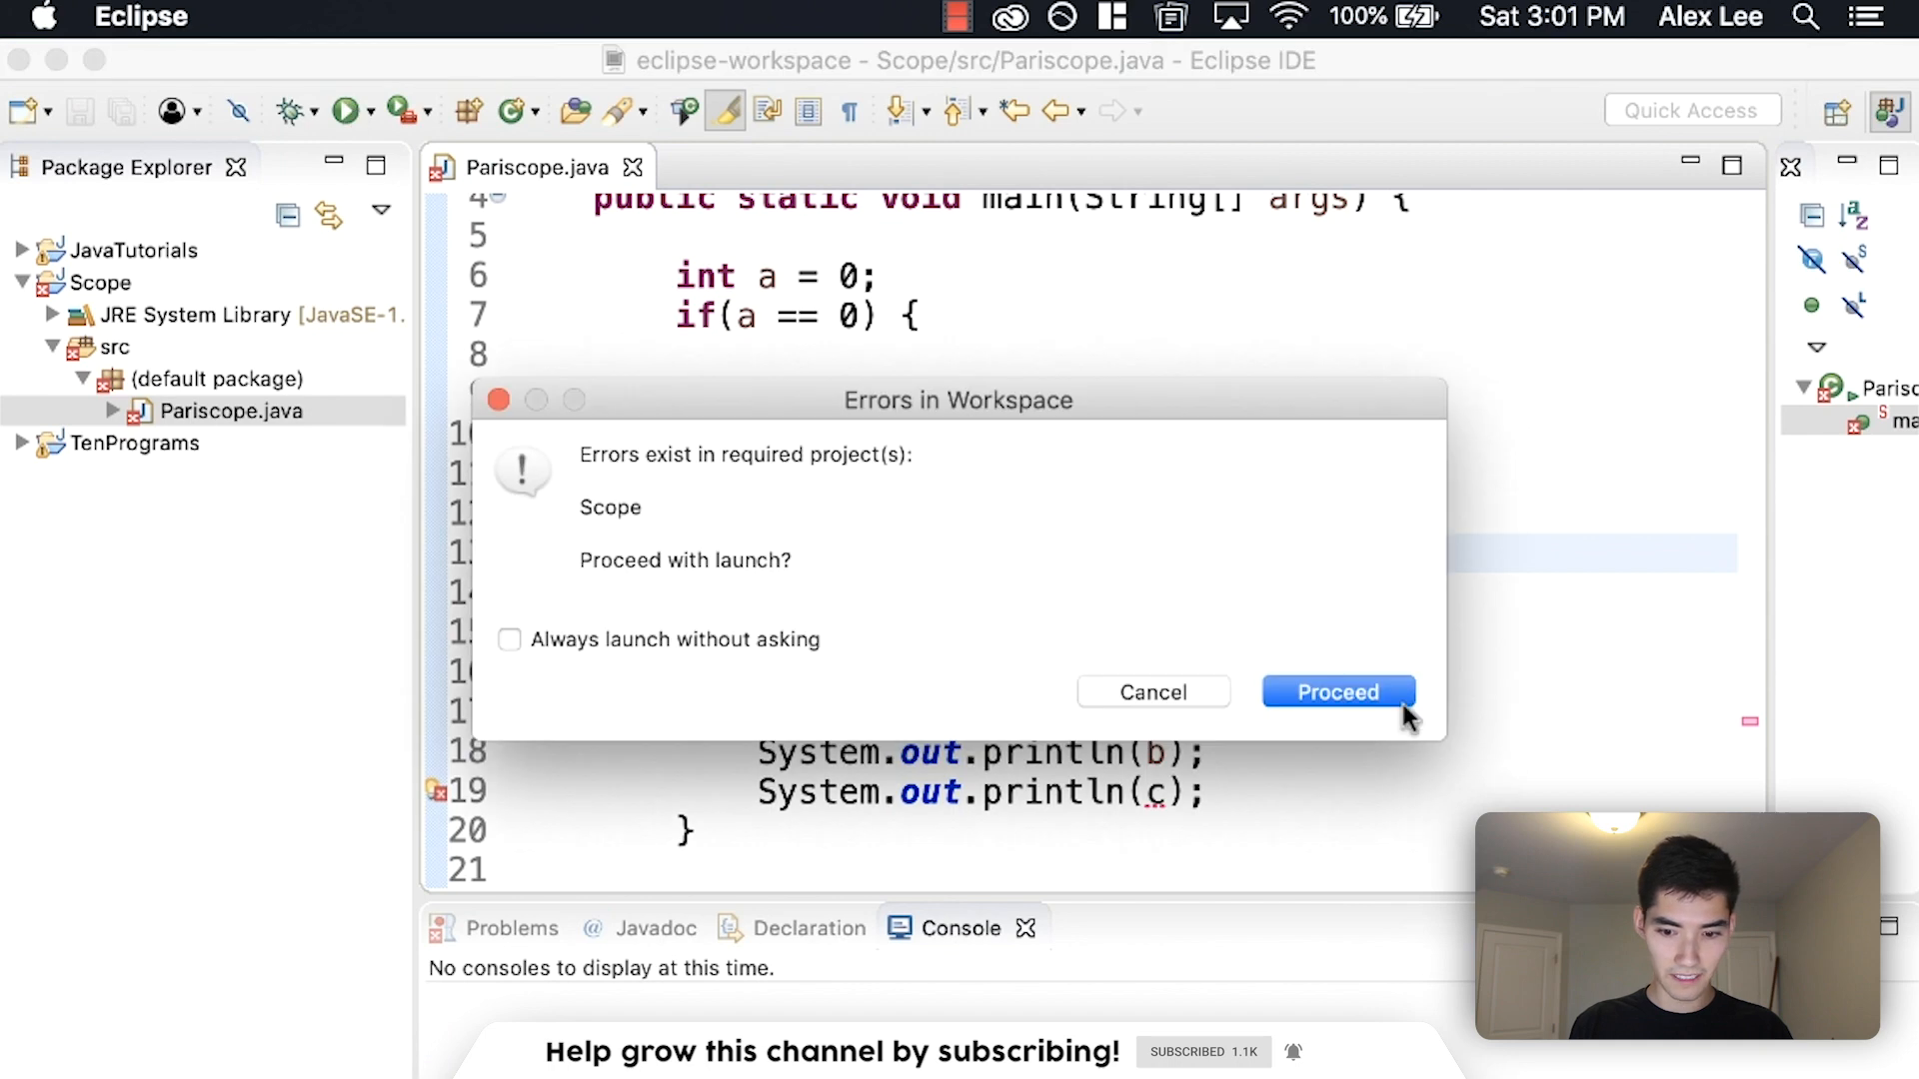
pyautogui.click(1338, 692)
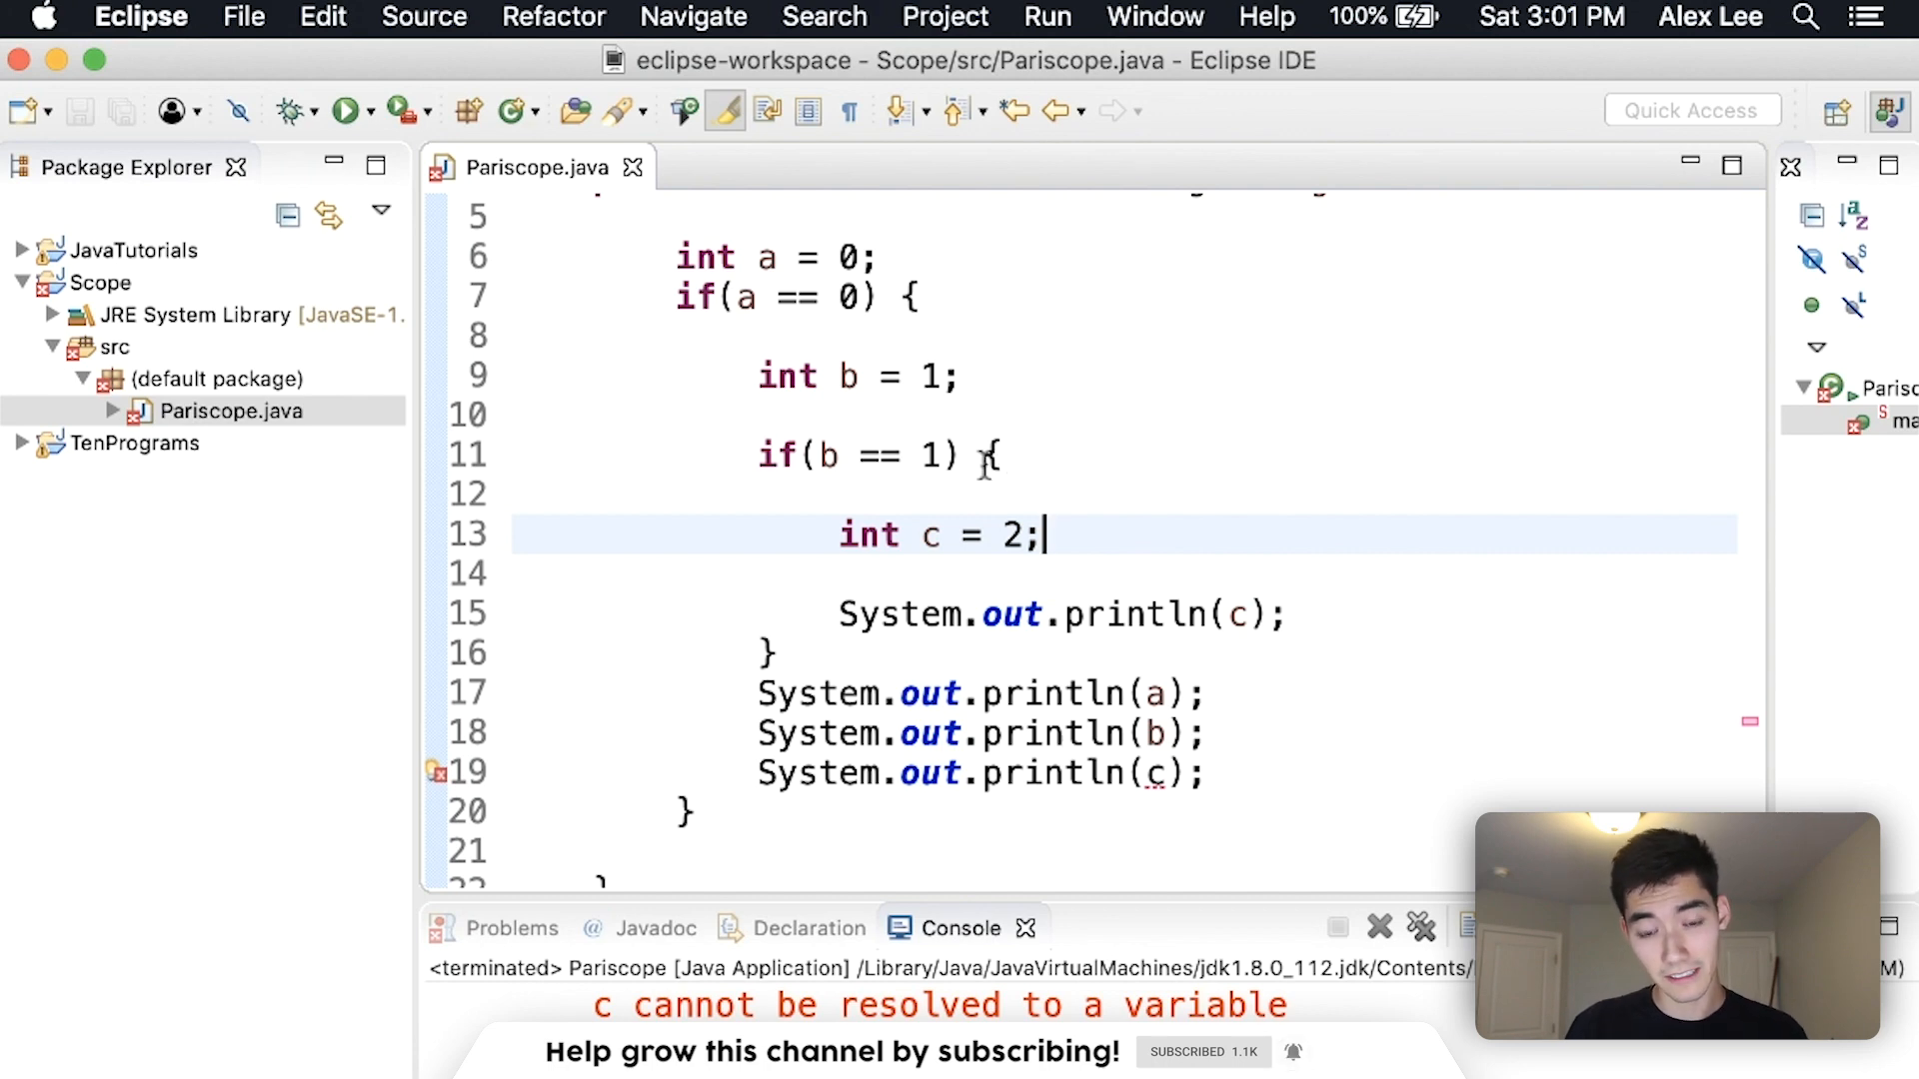
pyautogui.moveTo(999, 454); pyautogui.dragTo(777, 652)
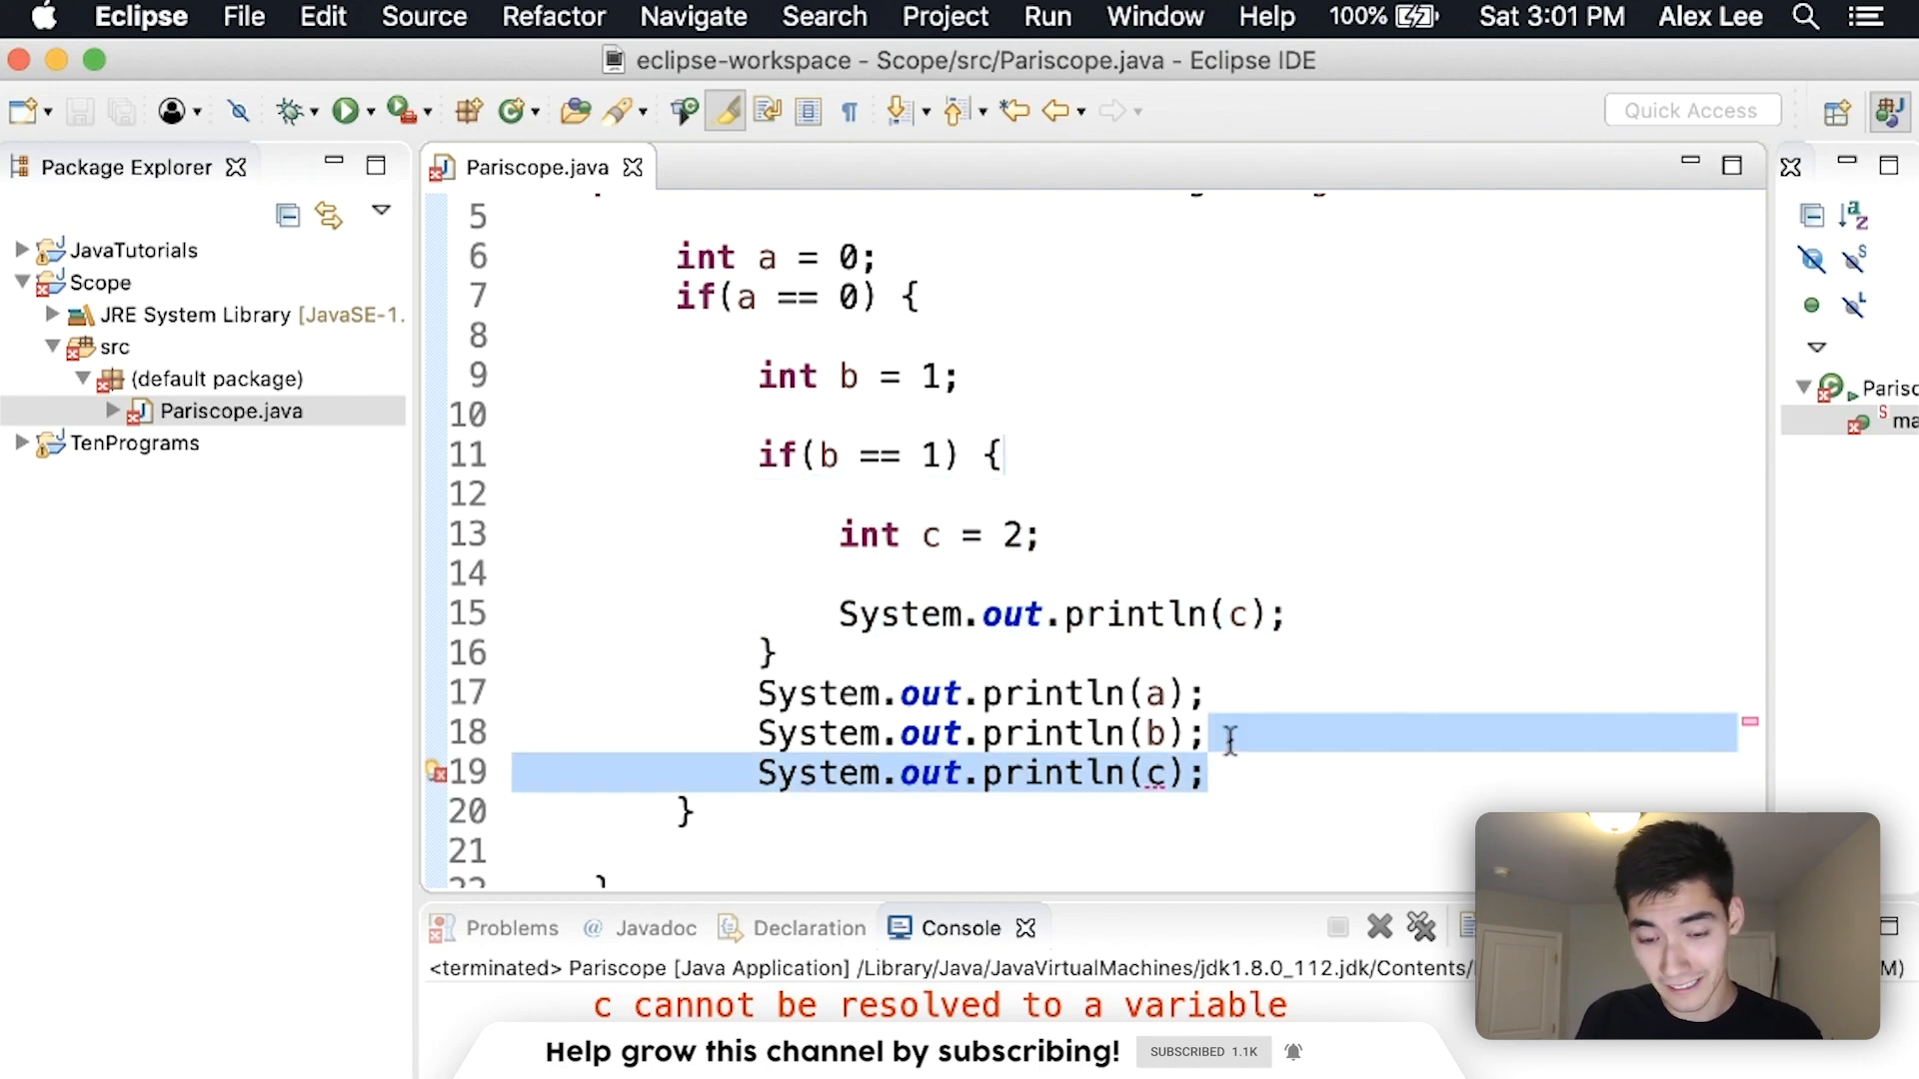
# Replace the code with a public static void add(int a, int b) method printing a + b
pyautogui.press('cmd+a')
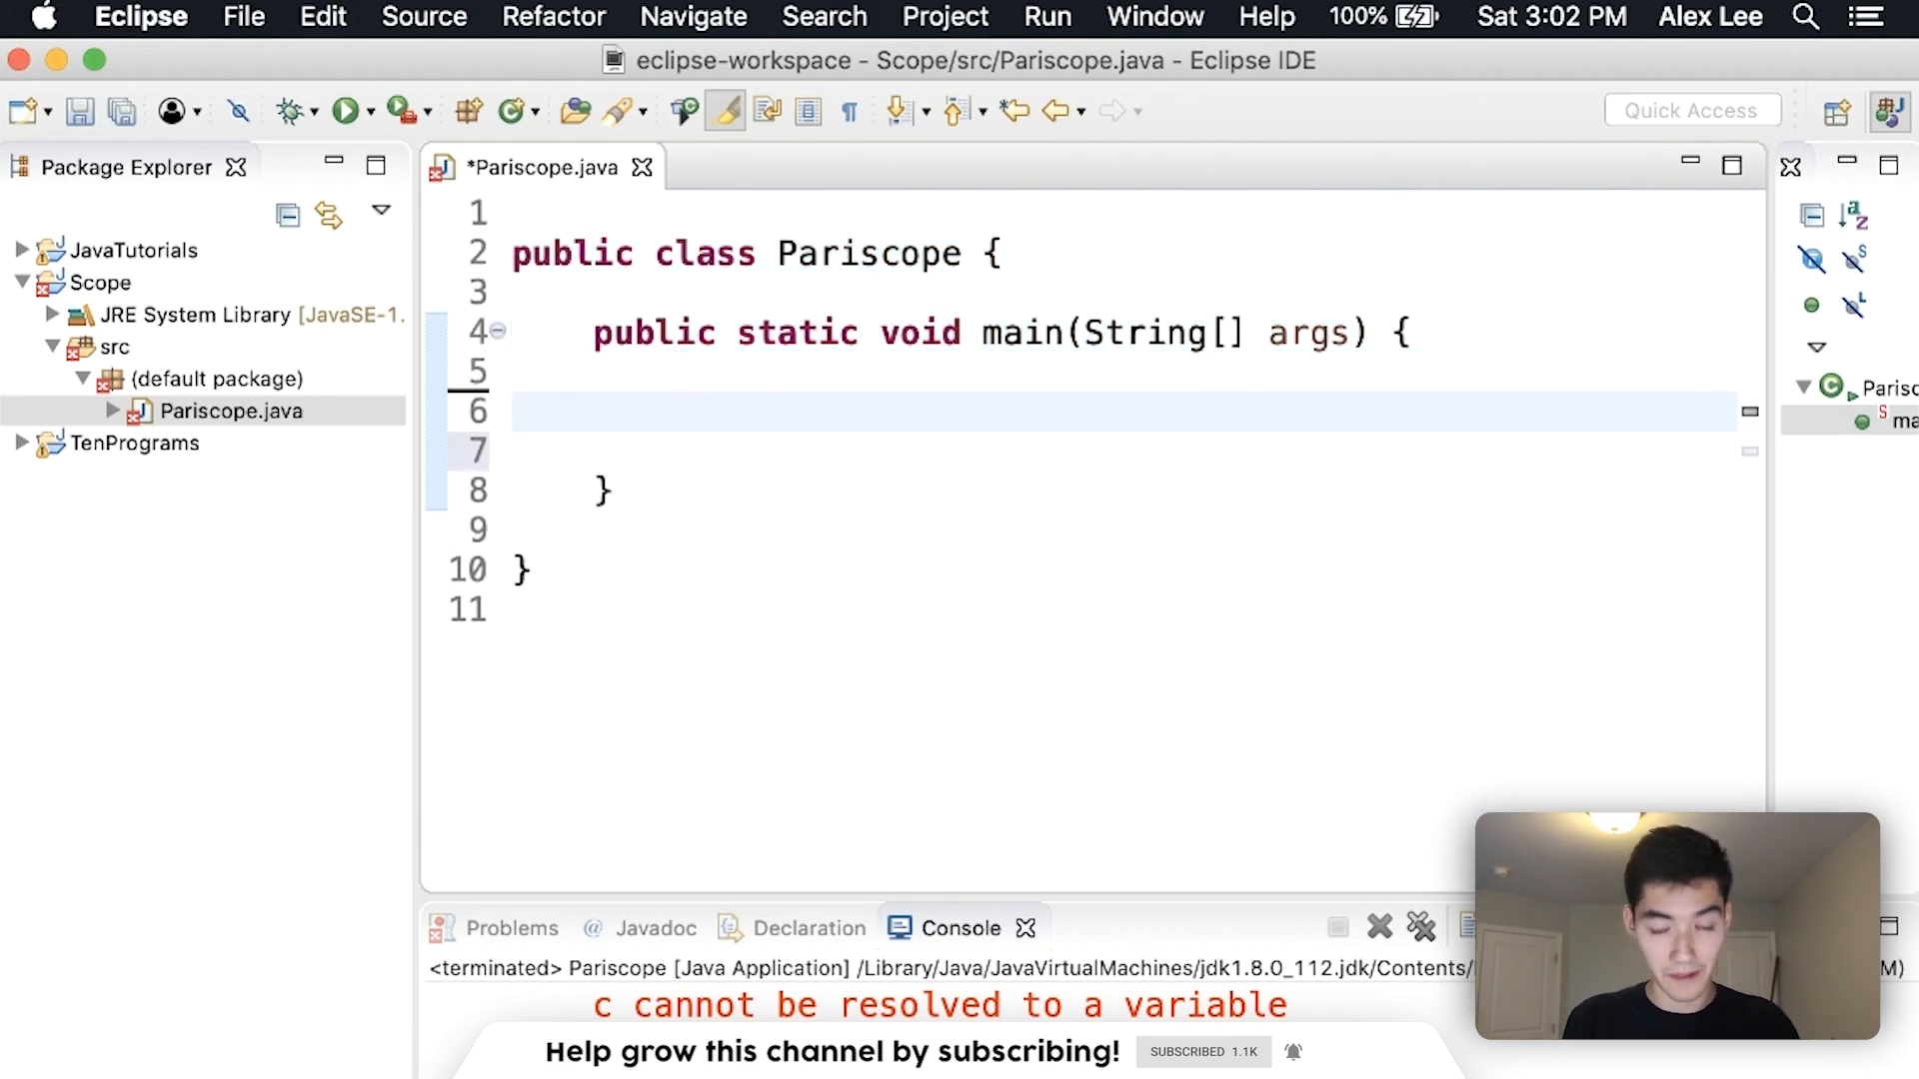
pyautogui.write('pu')
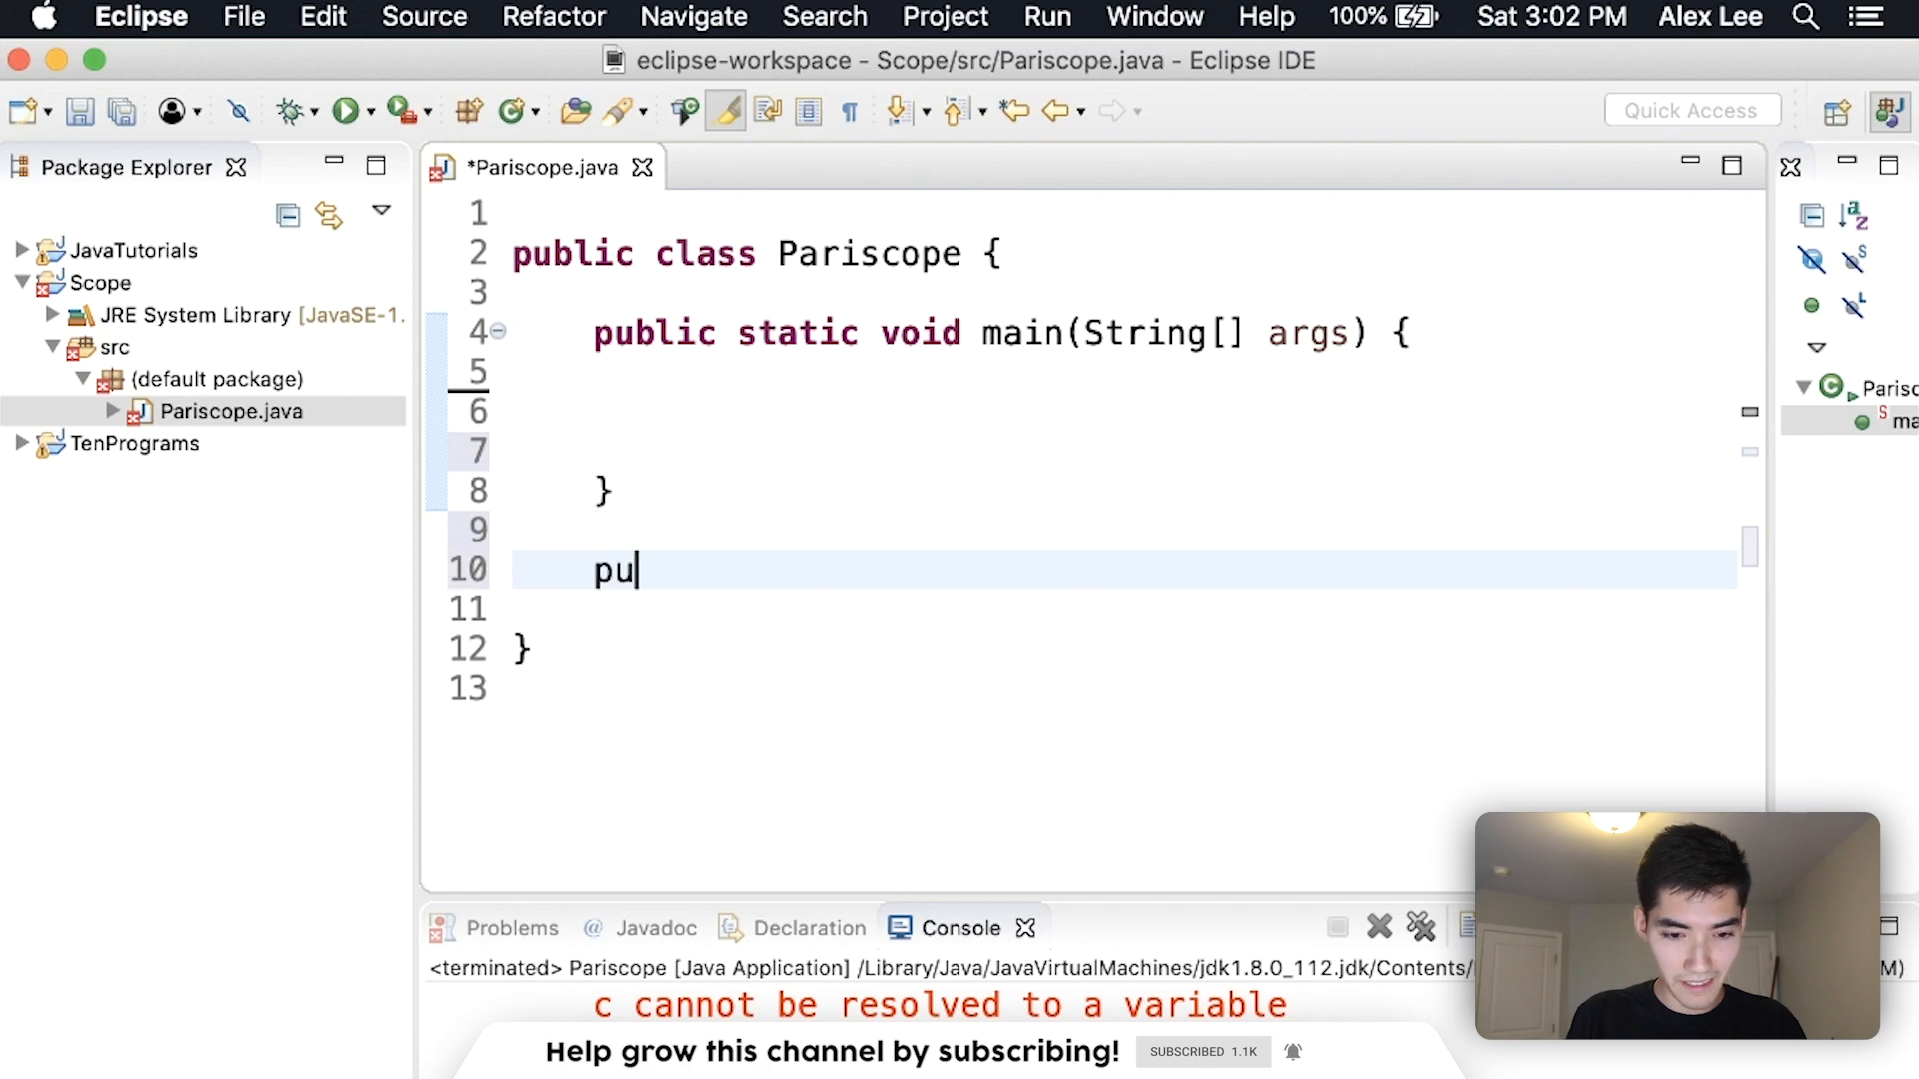
pyautogui.write('blic stati')
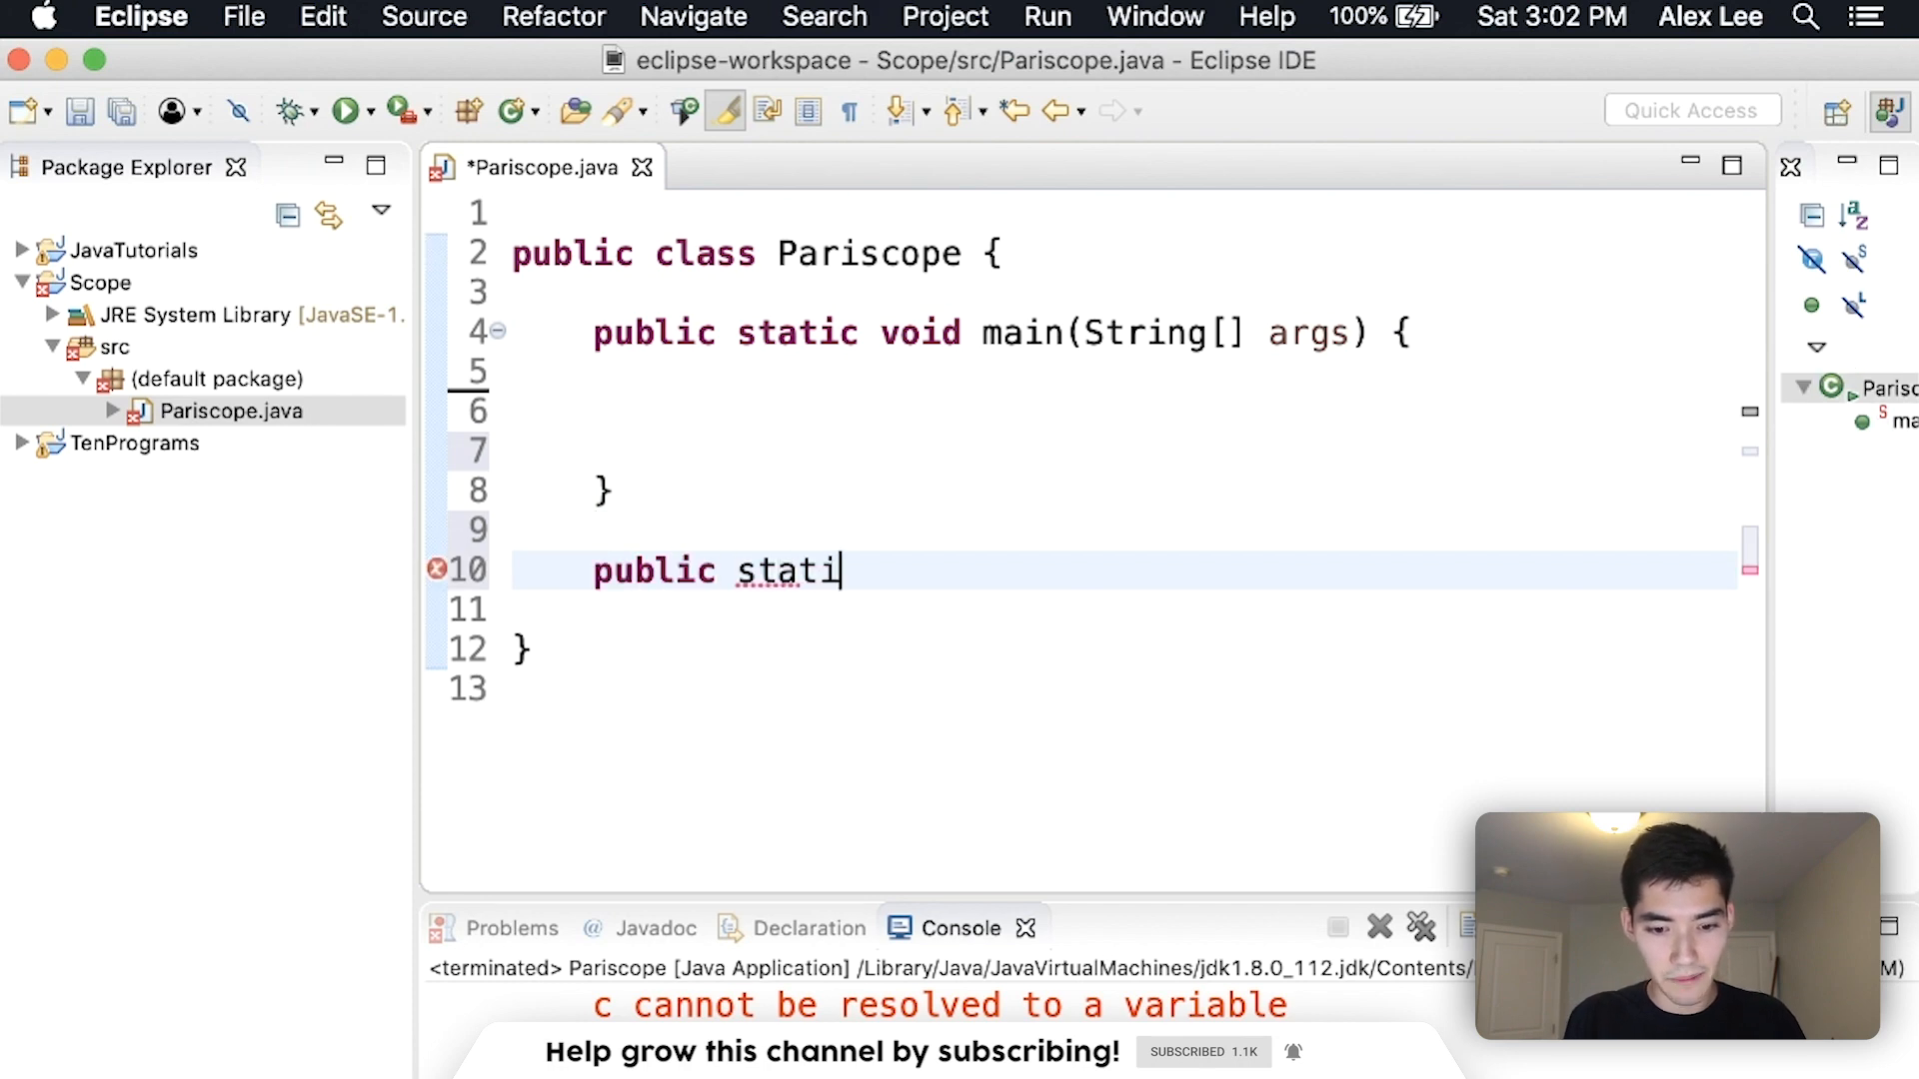
pyautogui.write('c void')
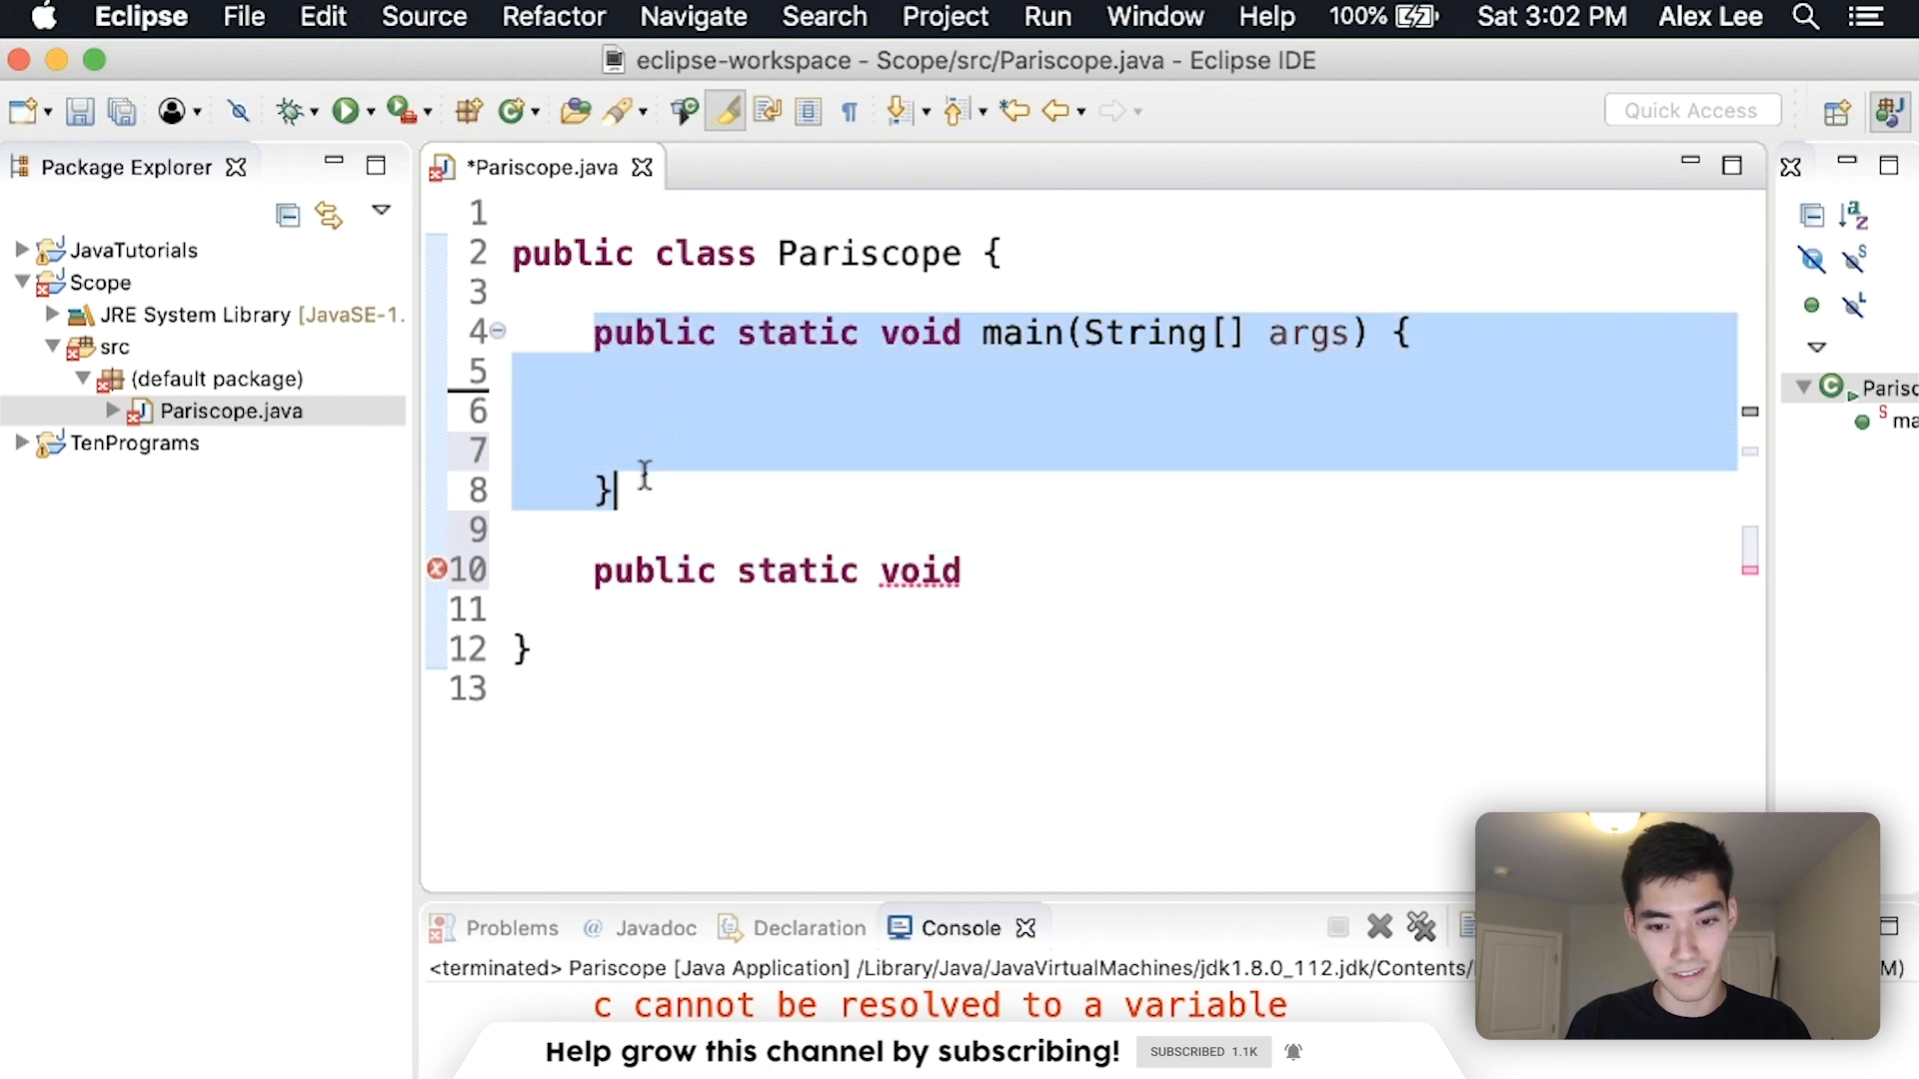
pyautogui.write('a')
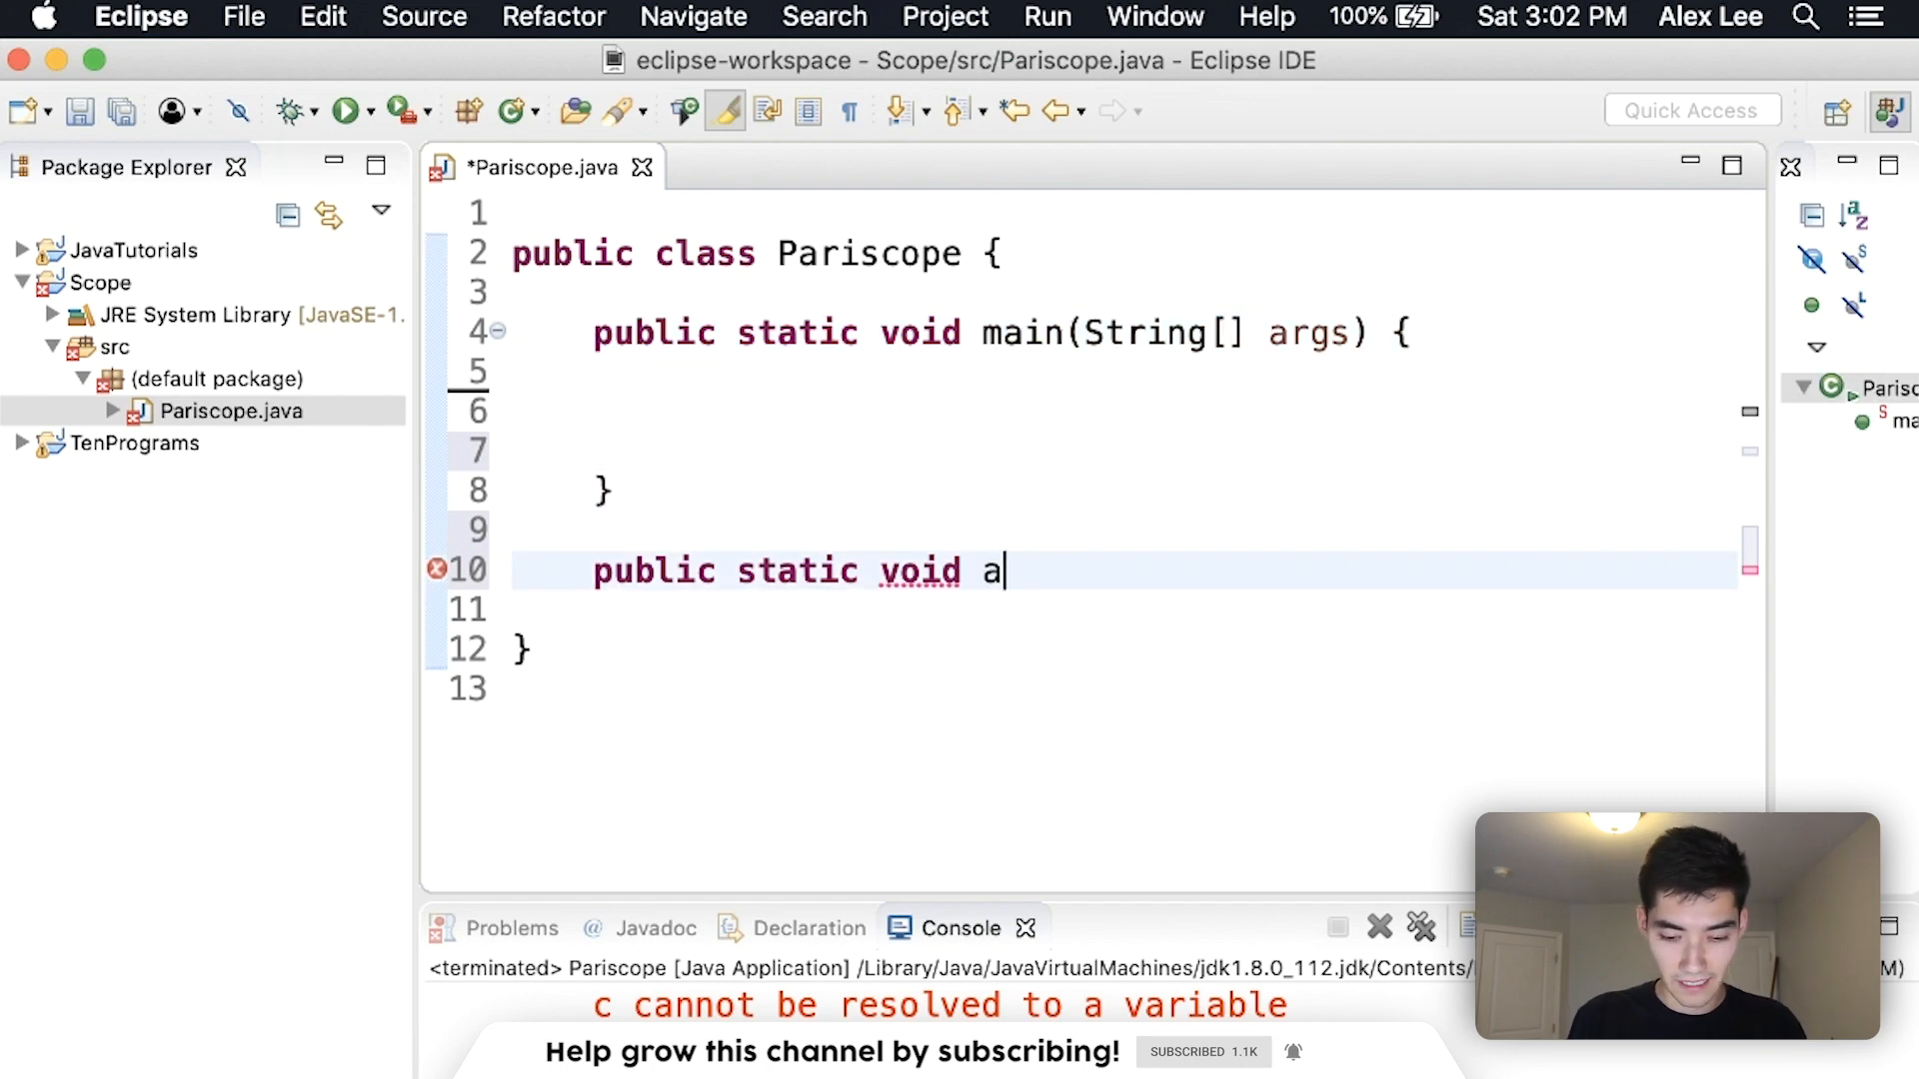
pyautogui.write('dd(int')
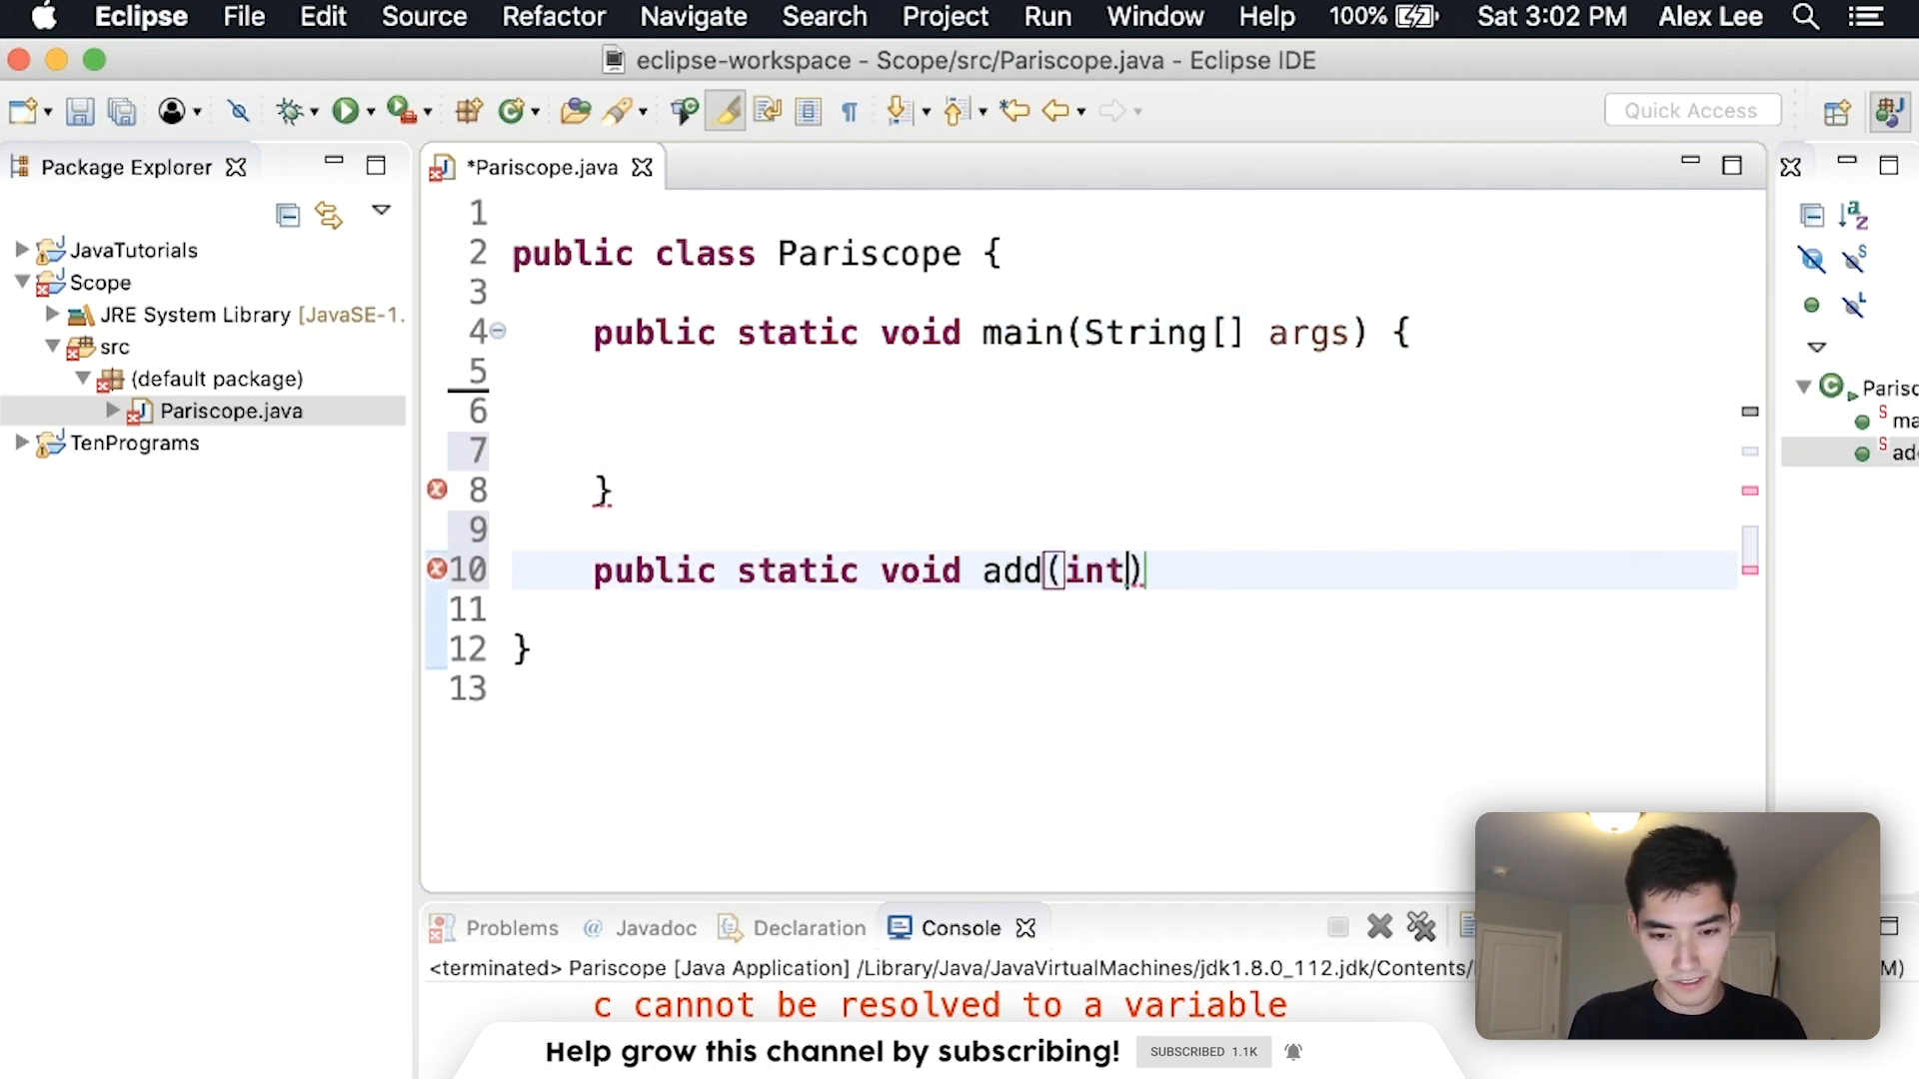
pyautogui.write('a, int b')
pyautogui.click(1123, 610)
pyautogui.write('Syst')
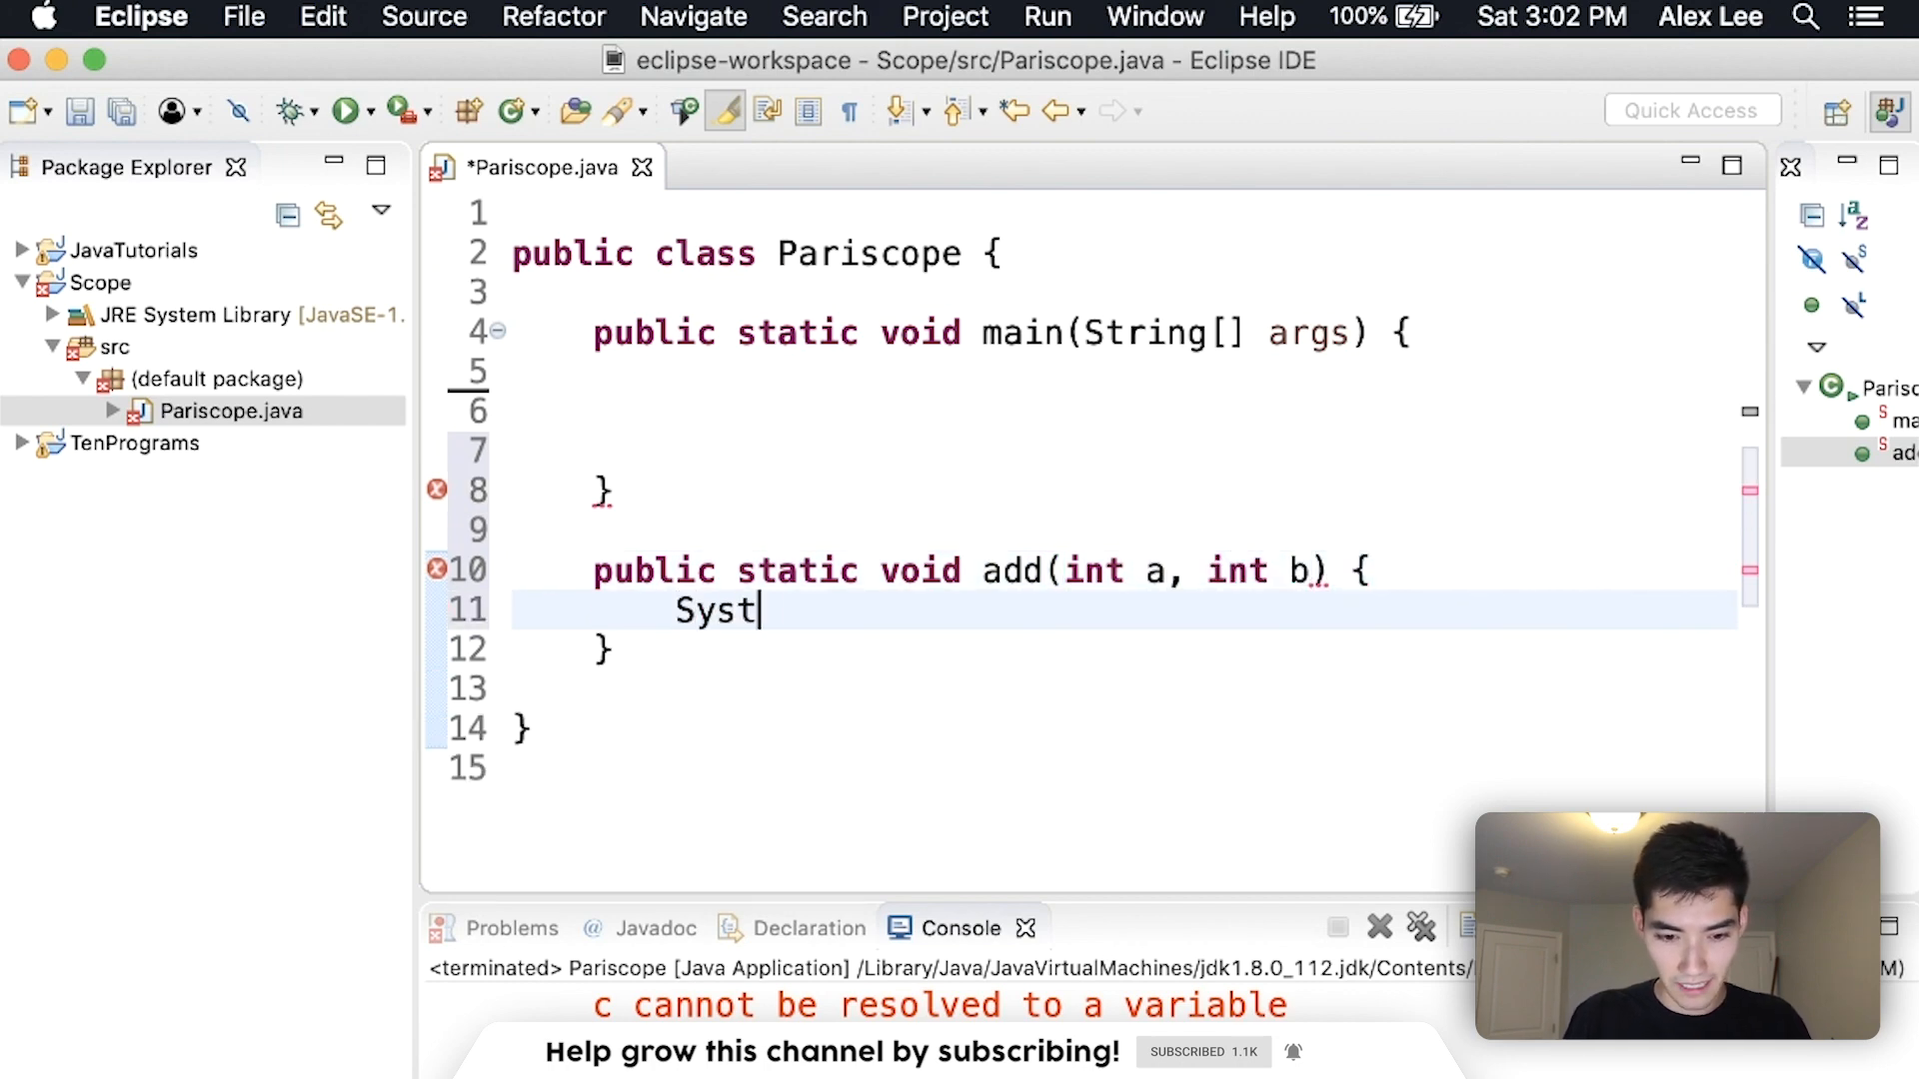
pyautogui.write('em.out.println')
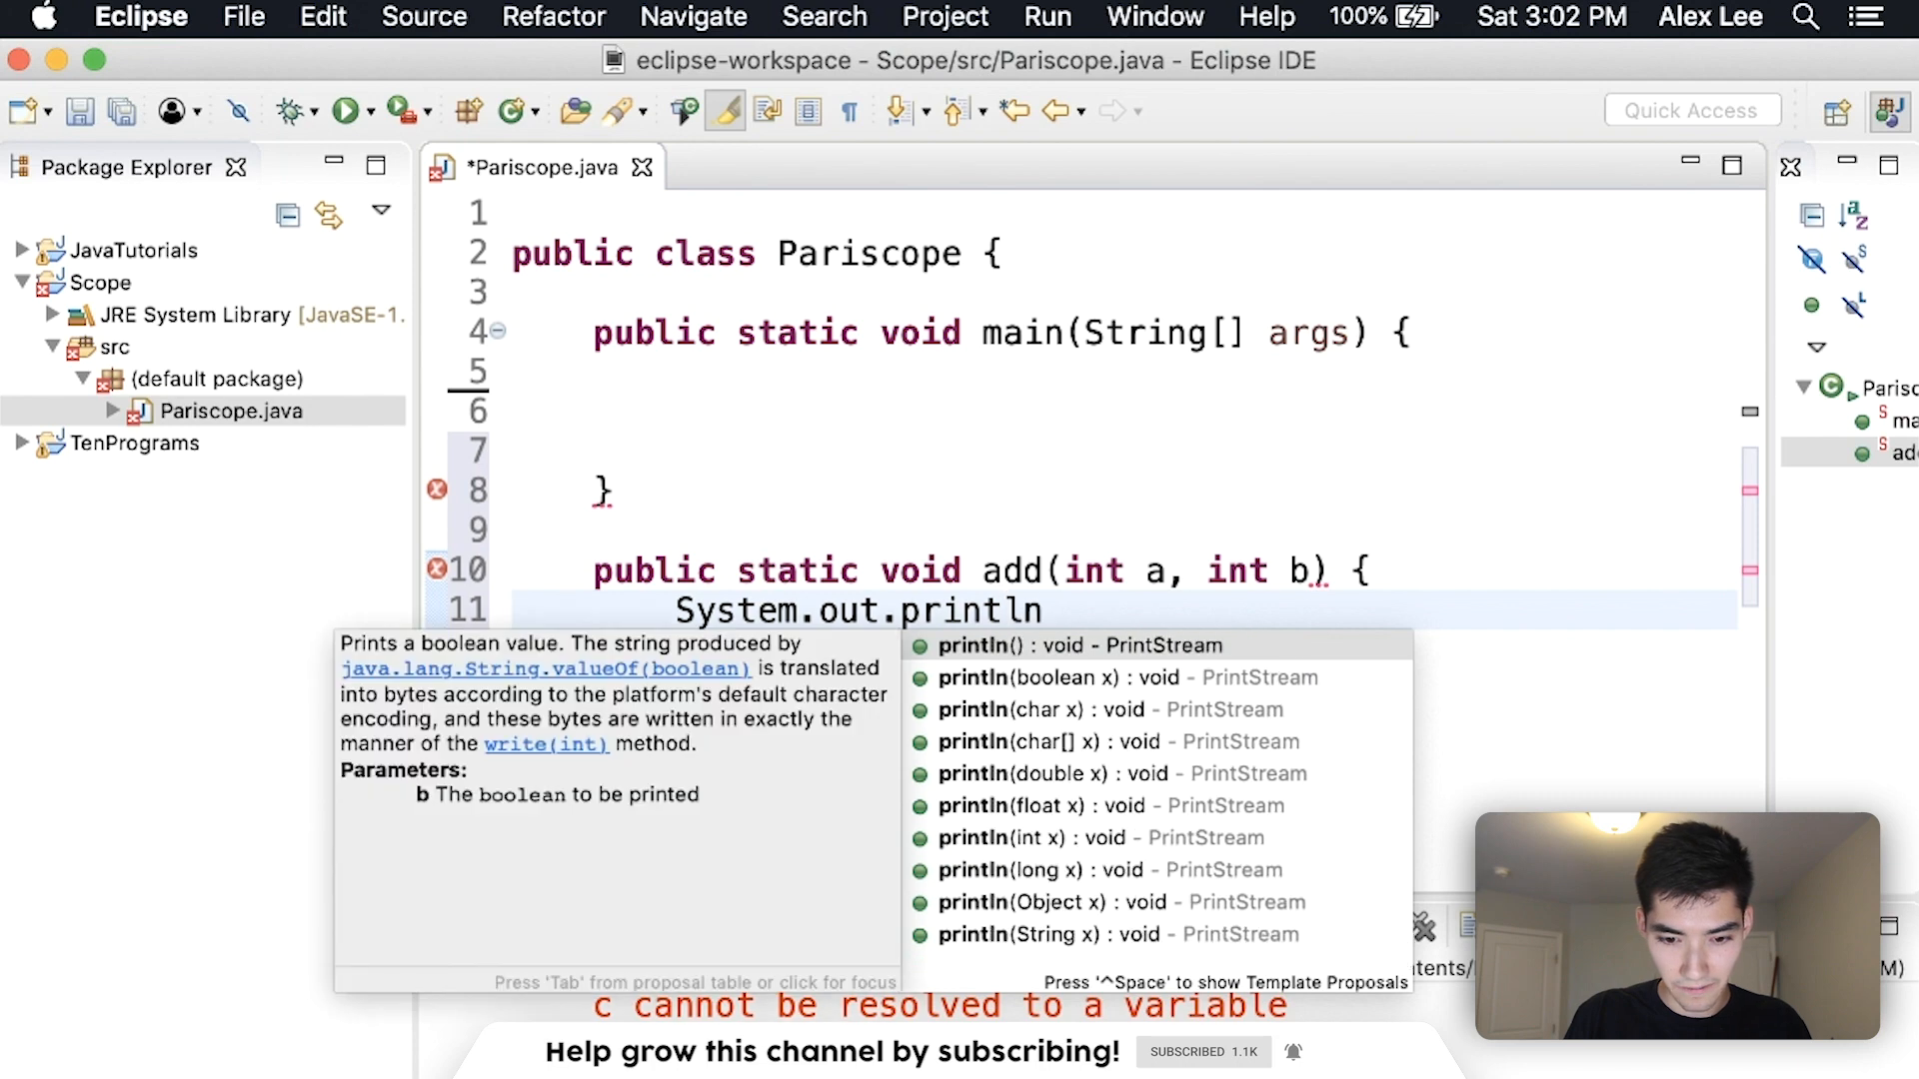
pyautogui.write('(a + b;')
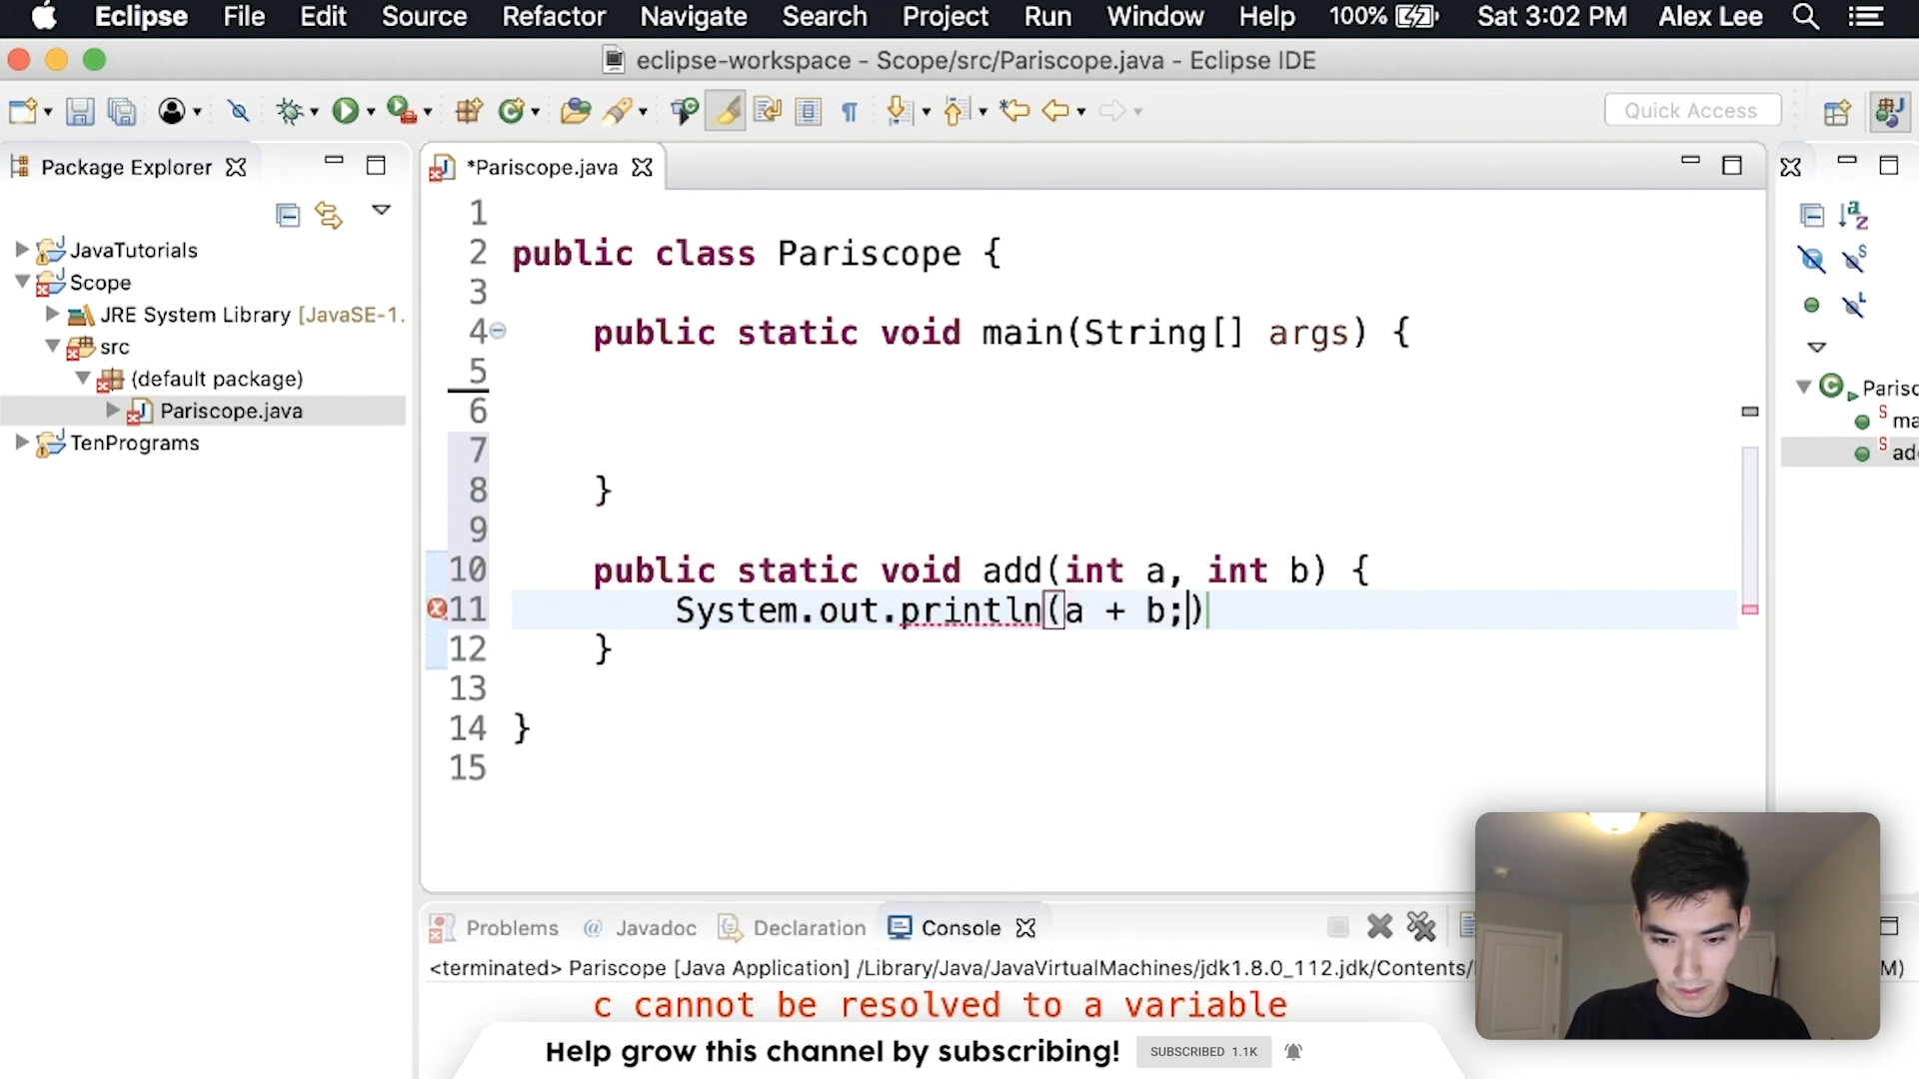
pyautogui.press('Backspace')
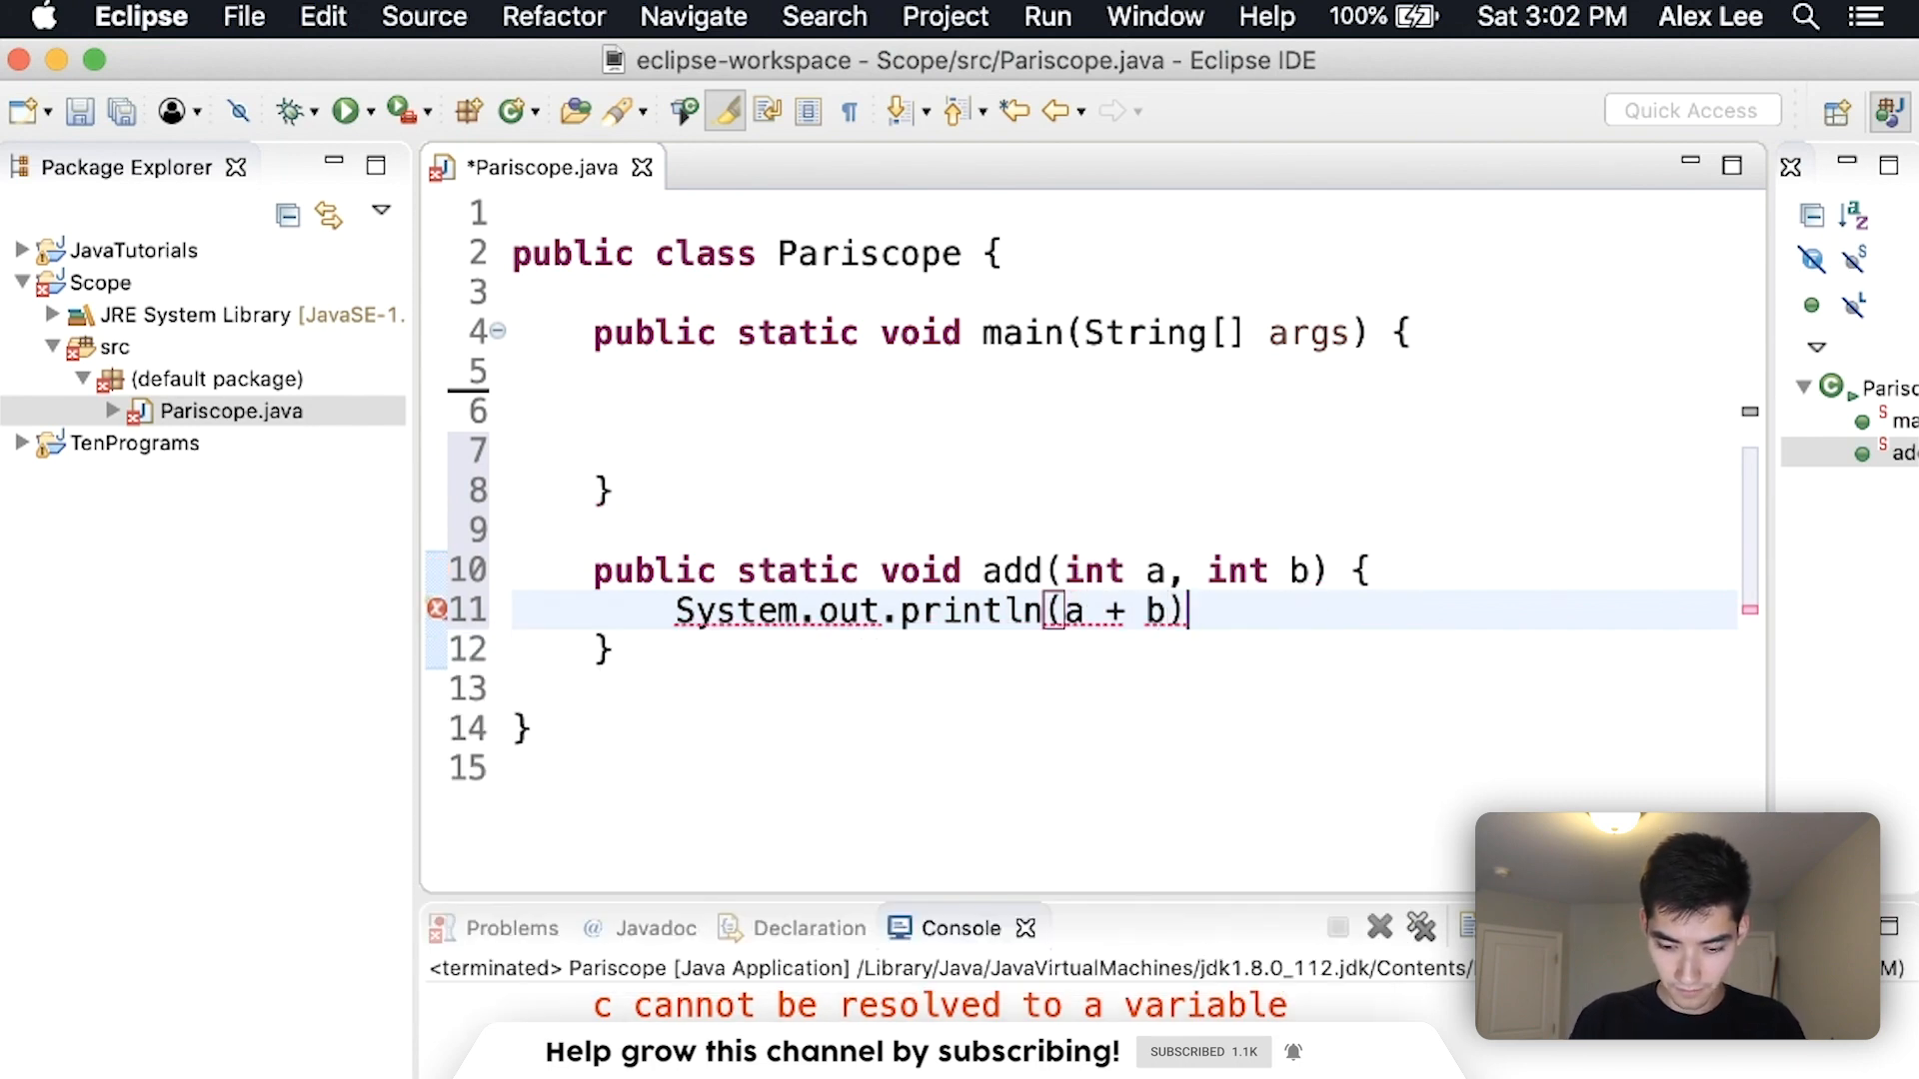
# Call add(3, 4); from main so the program outputs 7
pyautogui.write('add()')
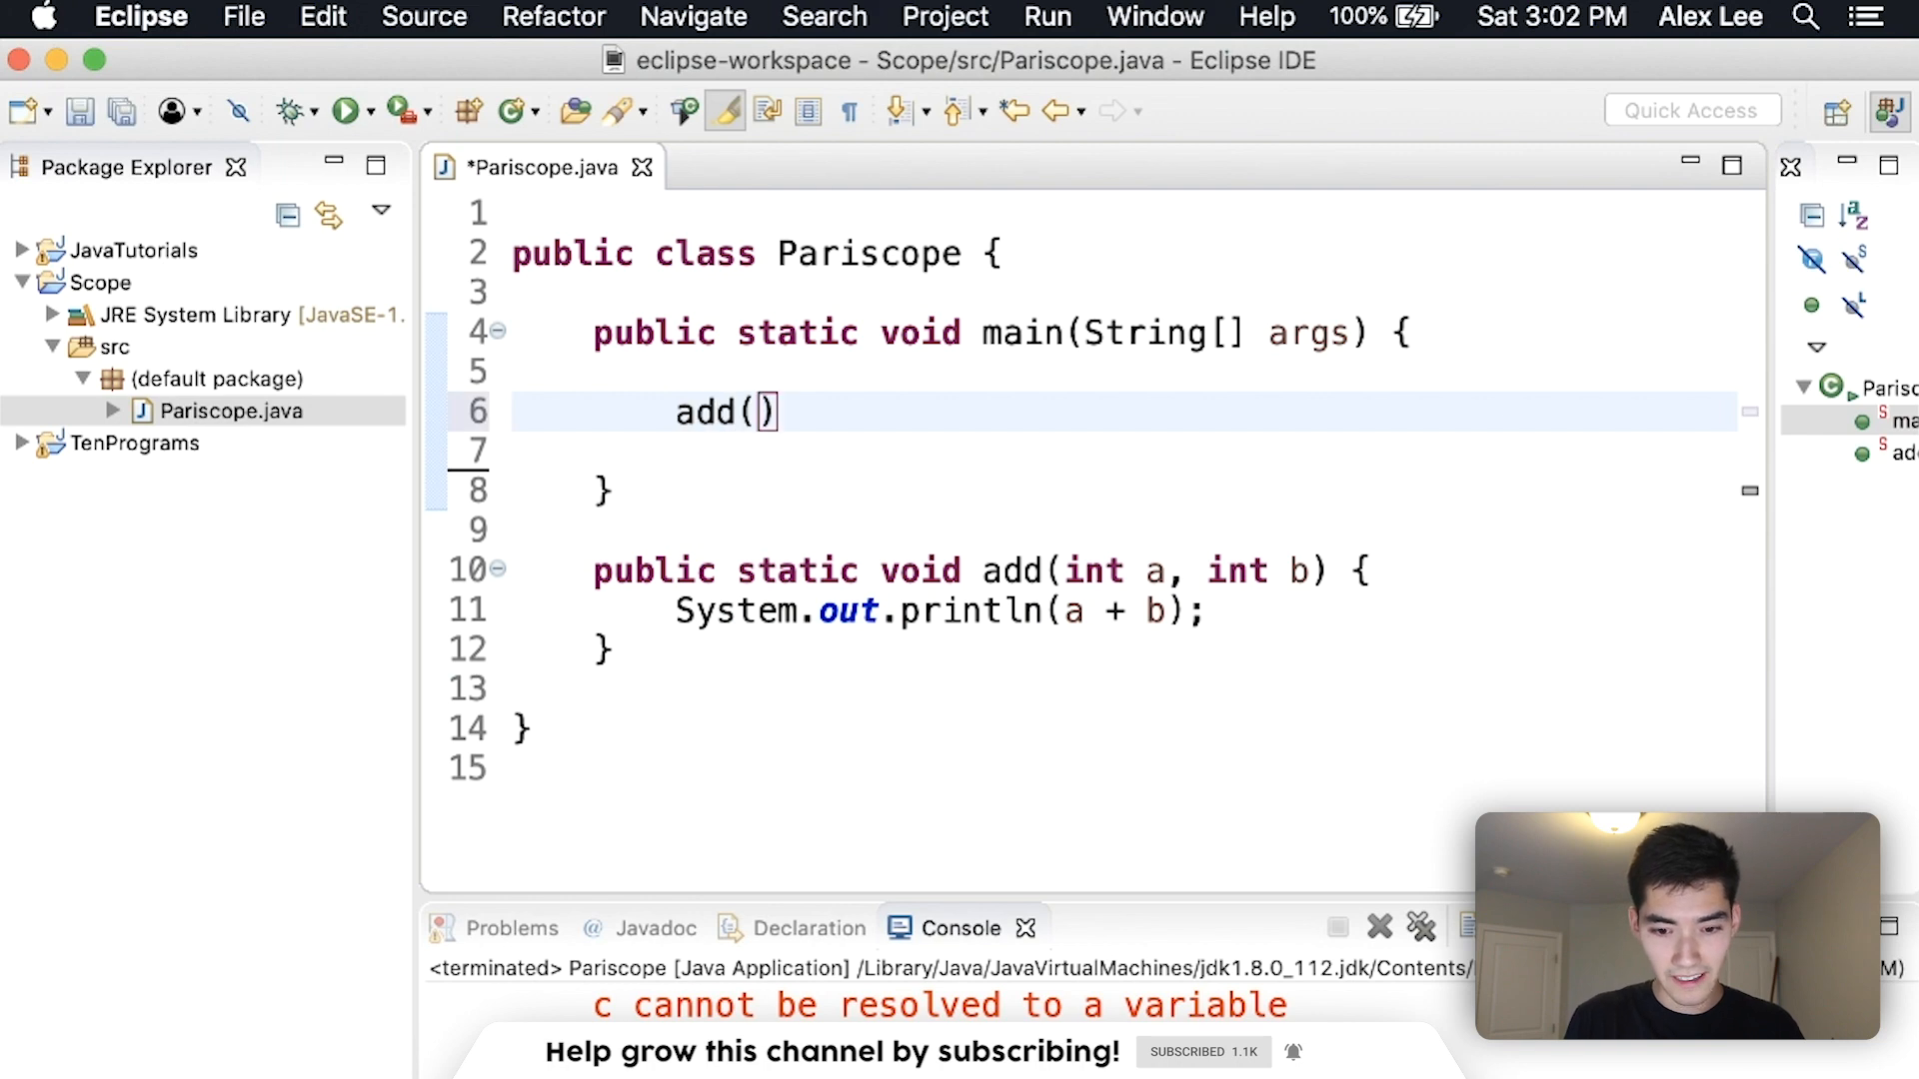
pyautogui.write('3, 4')
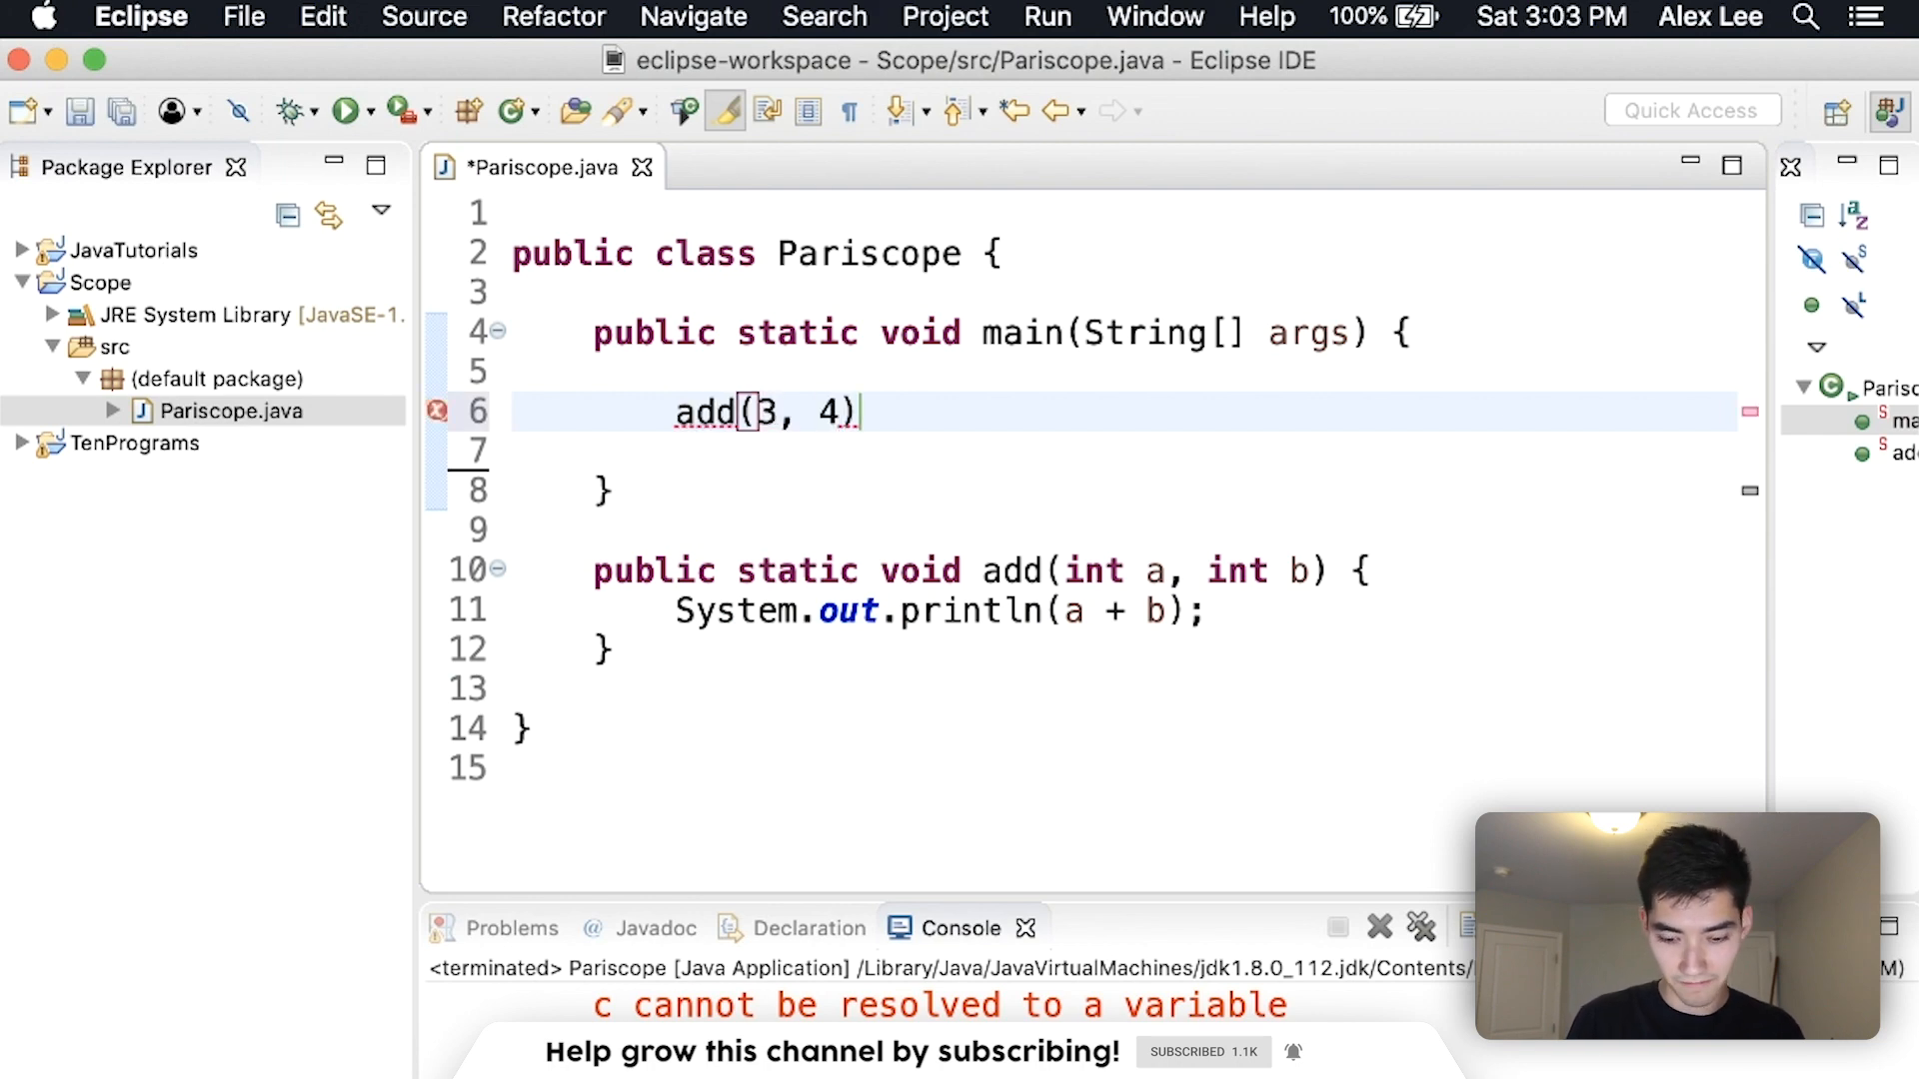
pyautogui.write(';')
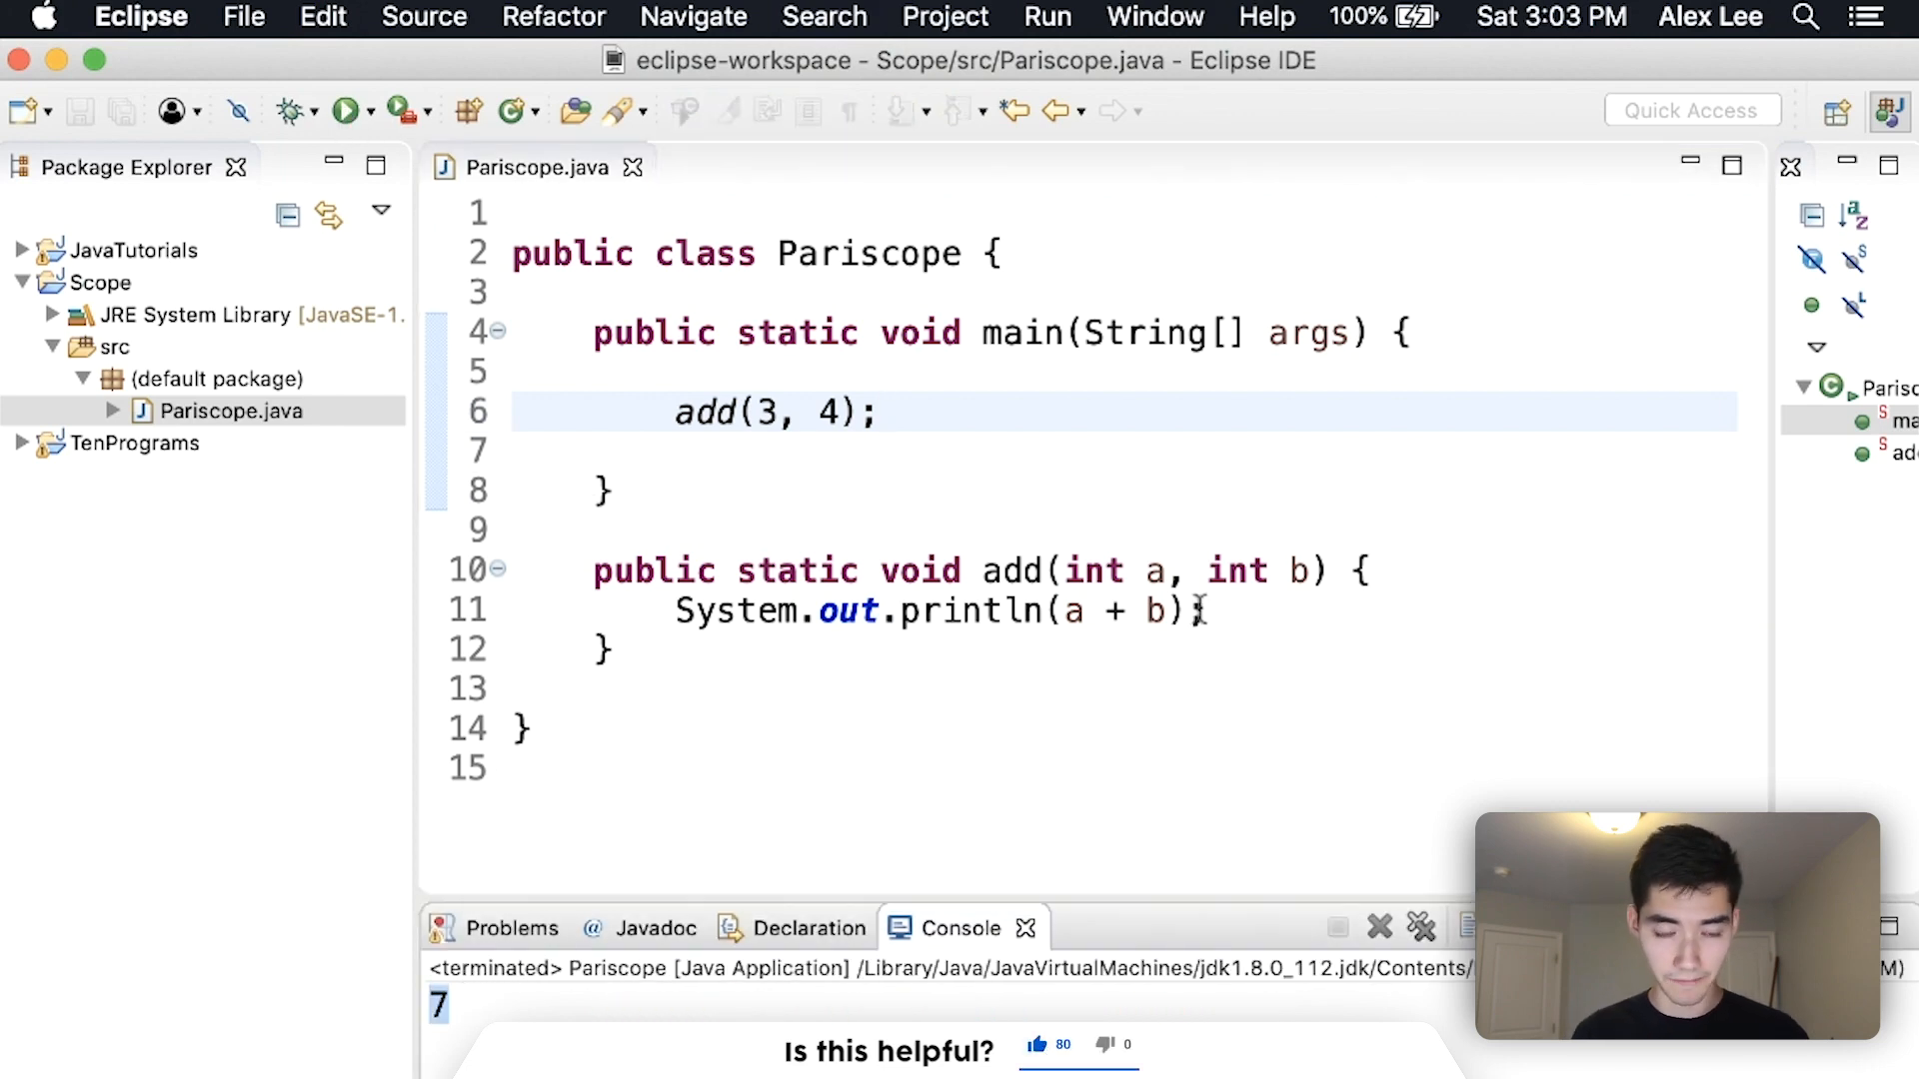
# Declare int c = 4 inside add and print it to show local scope
pyautogui.write('int c')
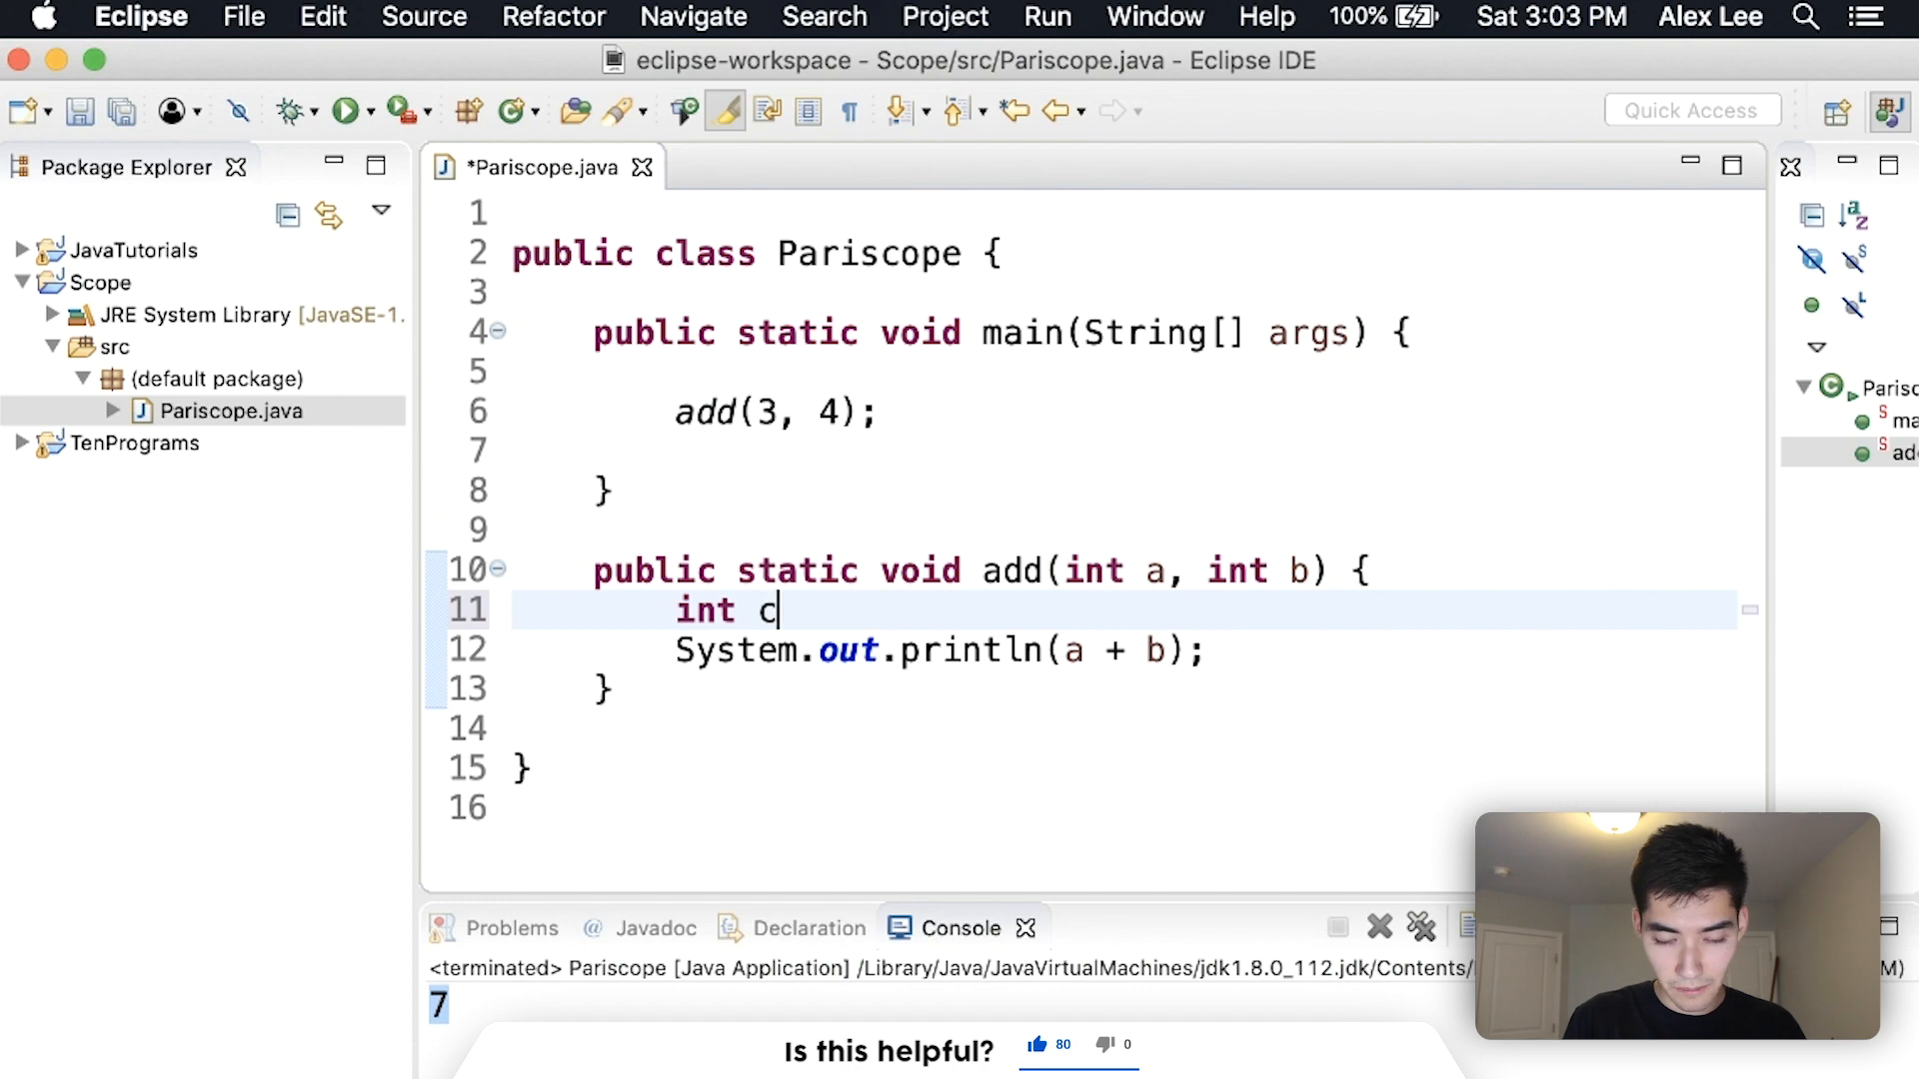
pyautogui.write('= 4;')
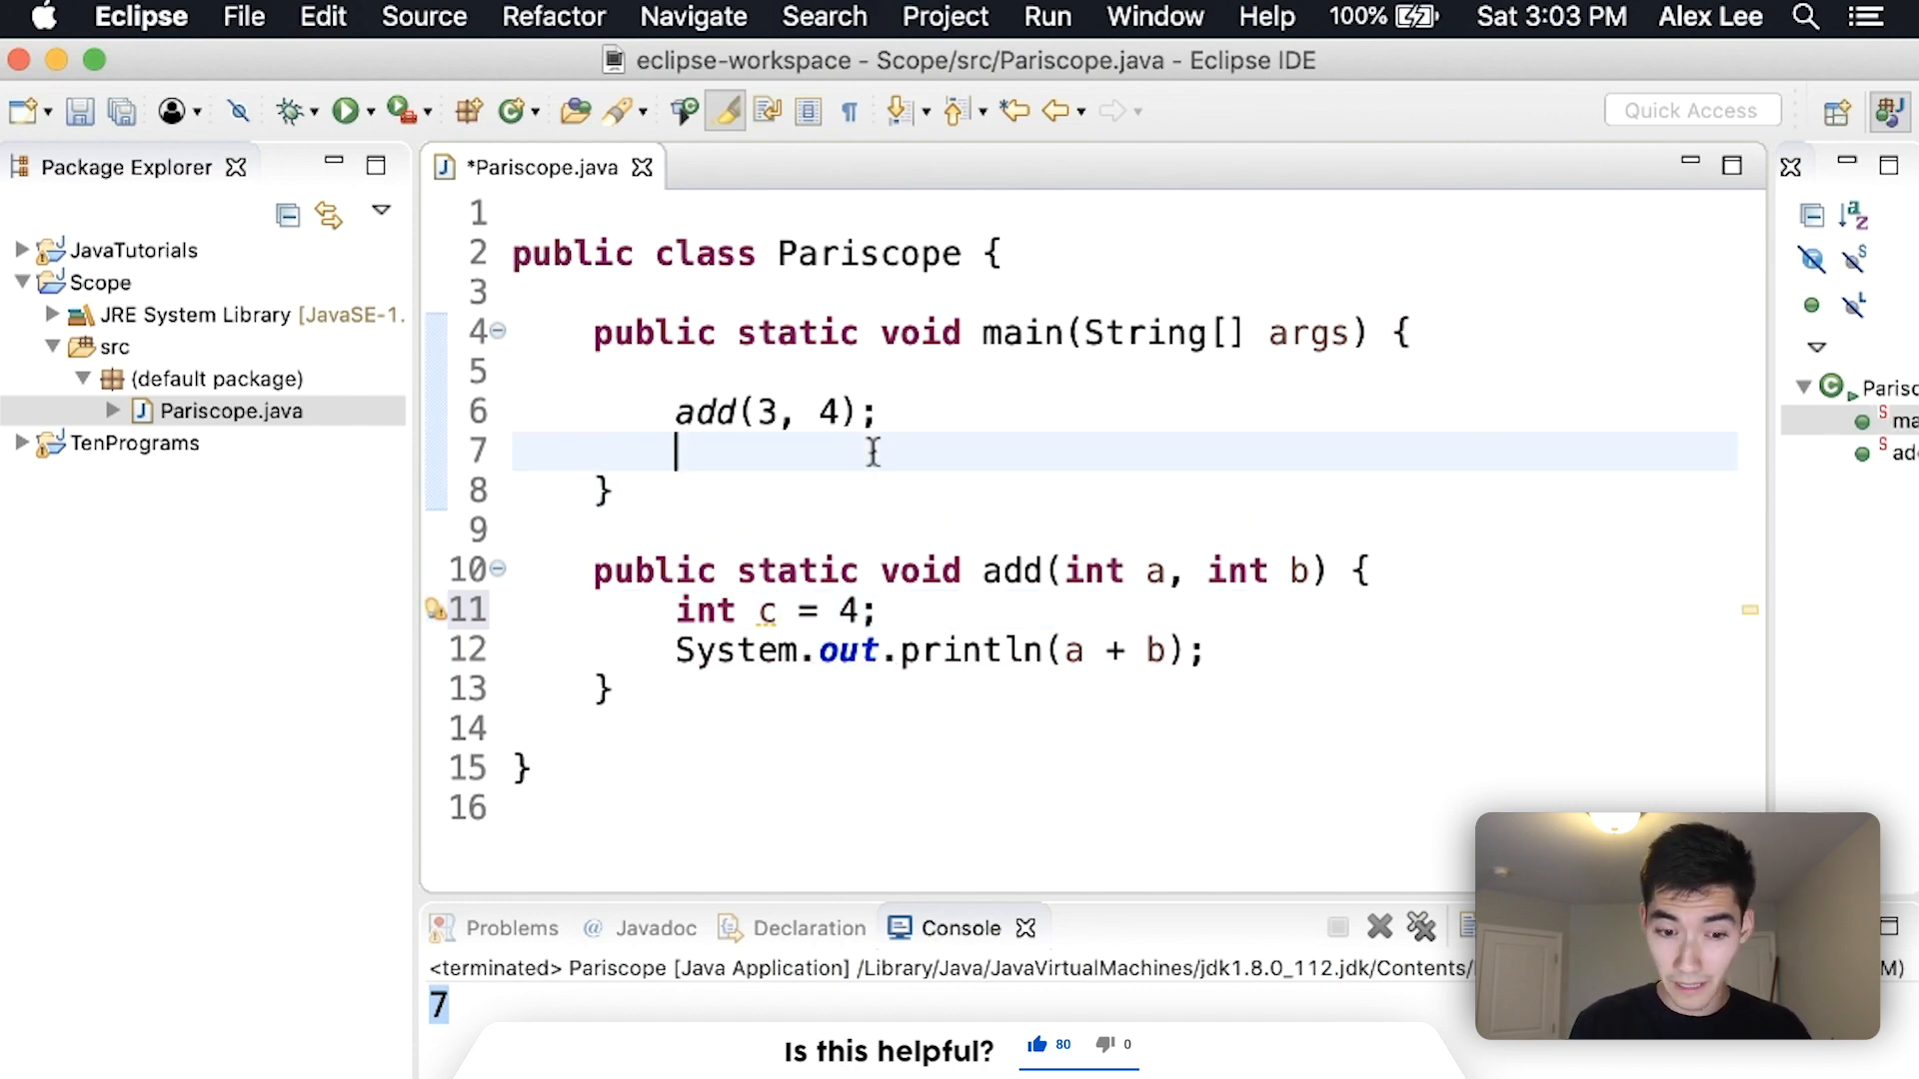
pyautogui.write('Syste')
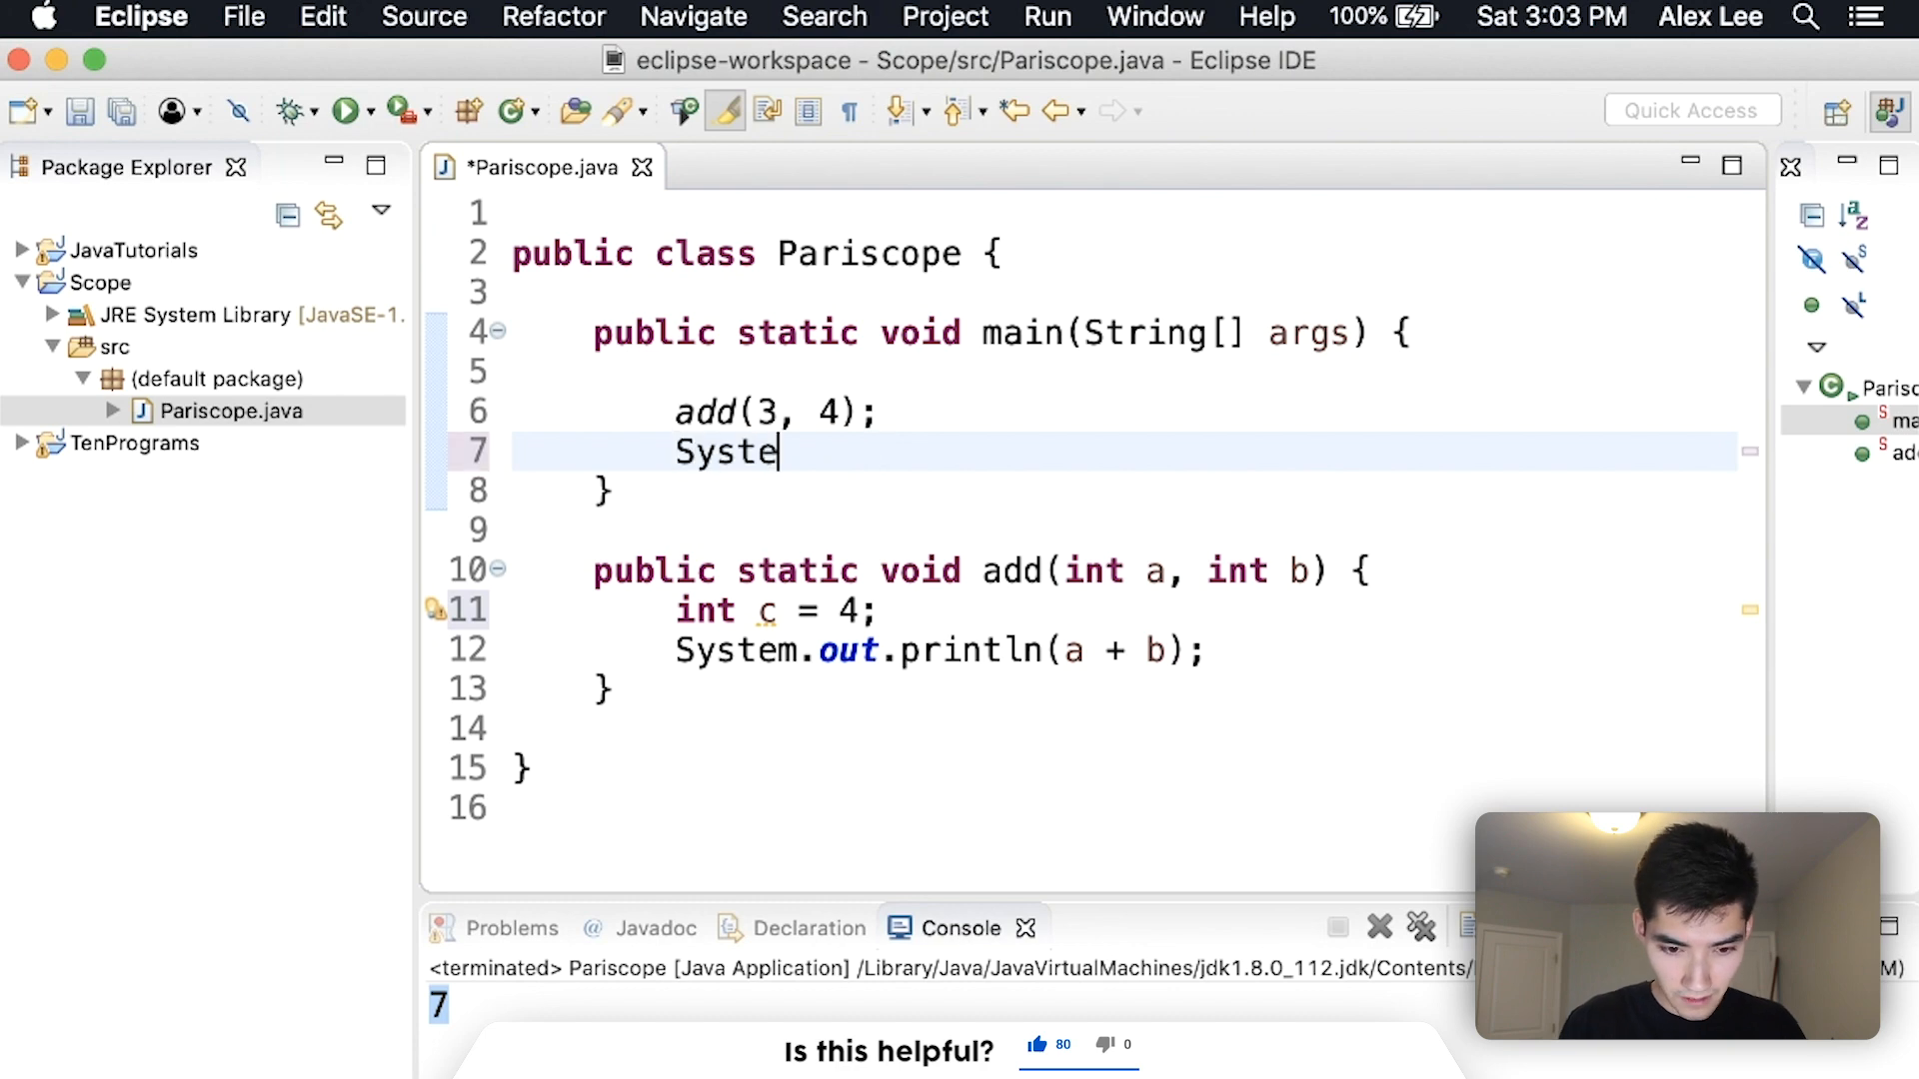
pyautogui.write('m.out.println(c);')
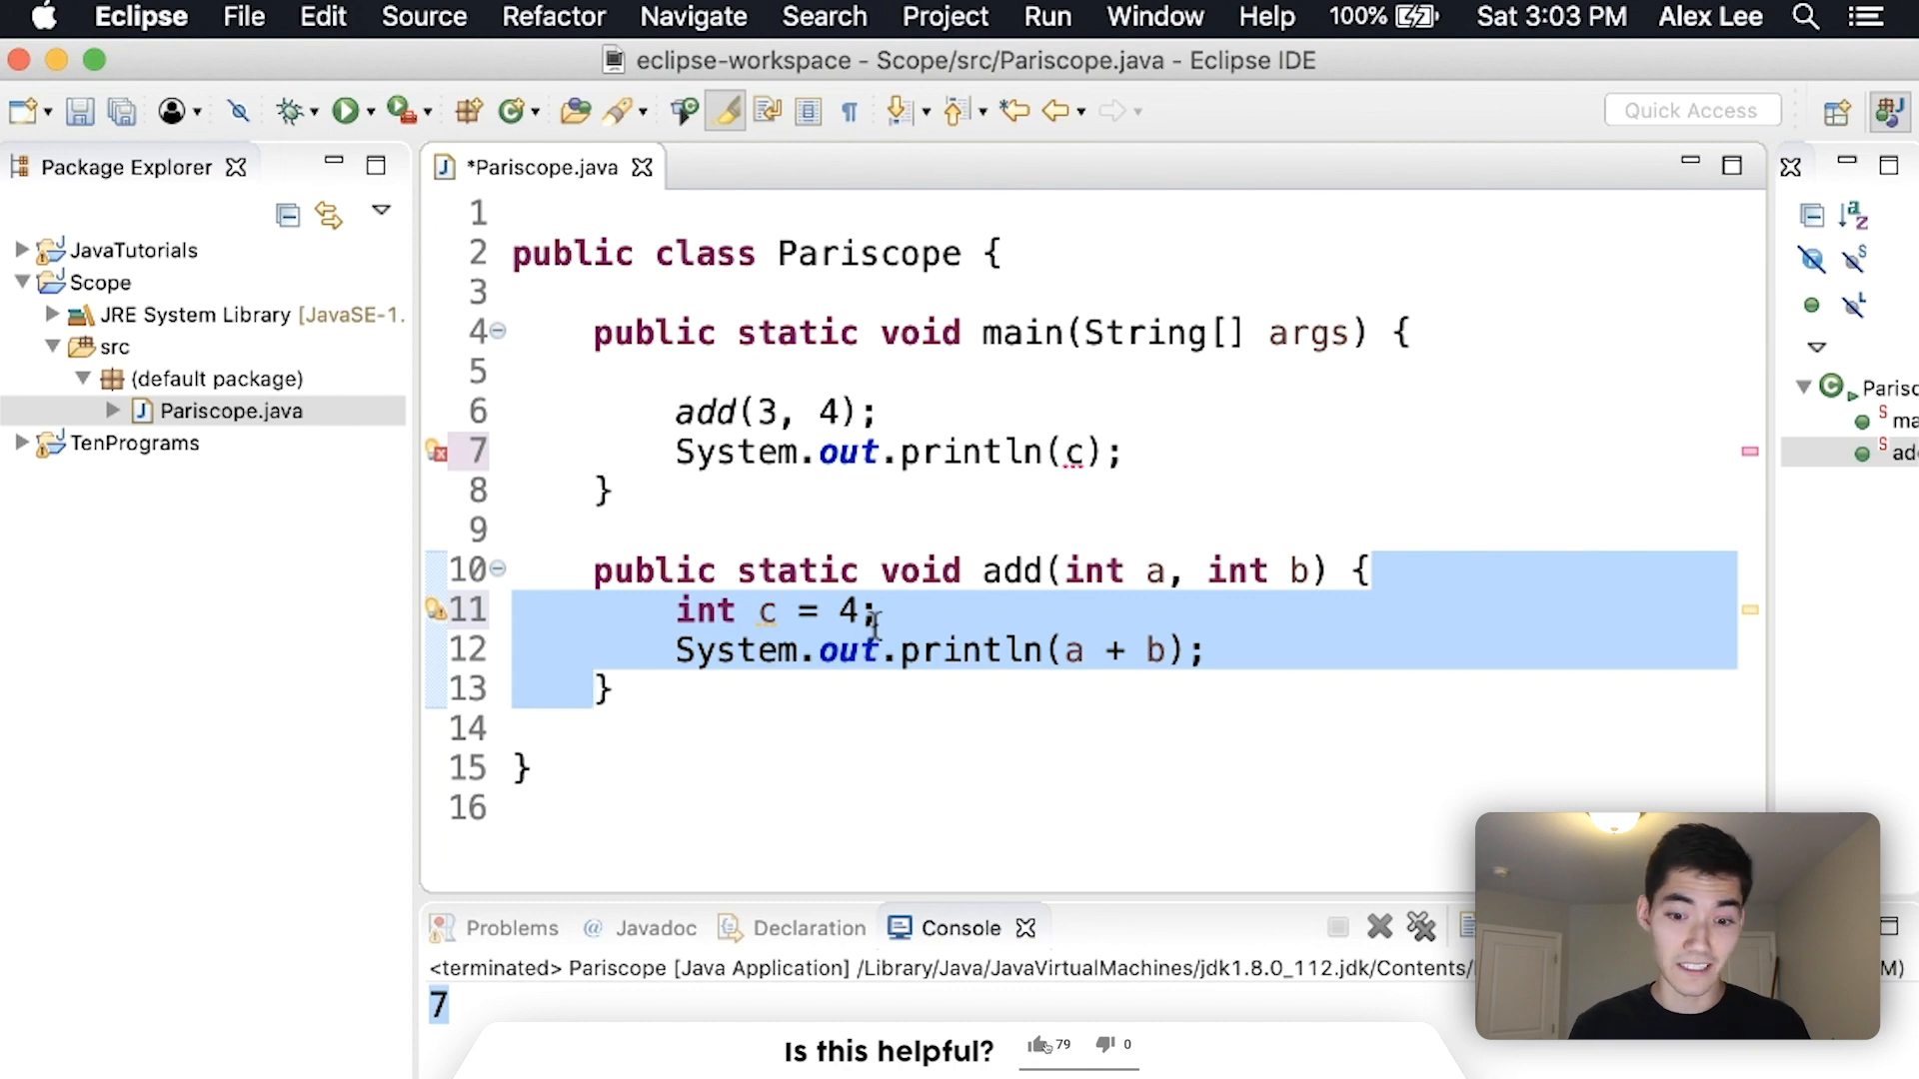
# Declare int d = 5 in main with a print call, then strip back to an empty main
pyautogui.click(796, 411)
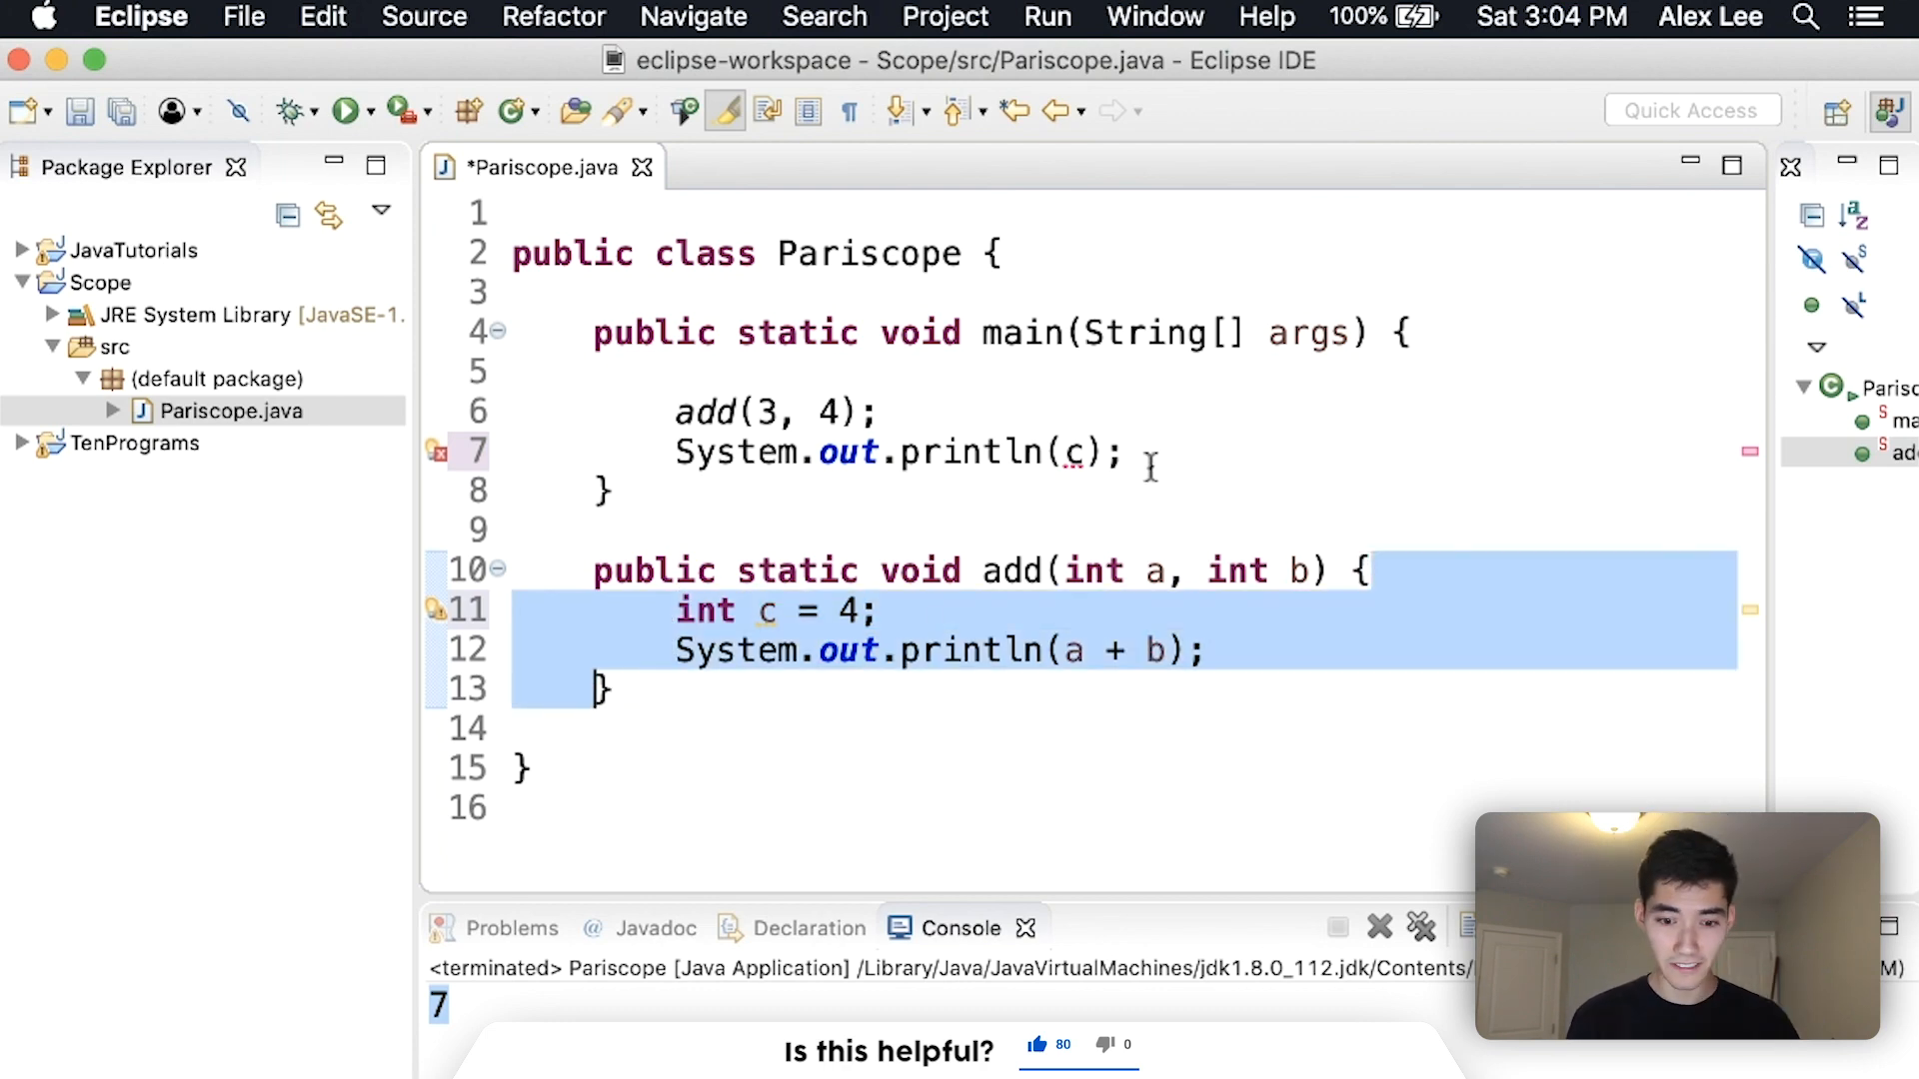
pyautogui.click(624, 688)
pyautogui.write('int')
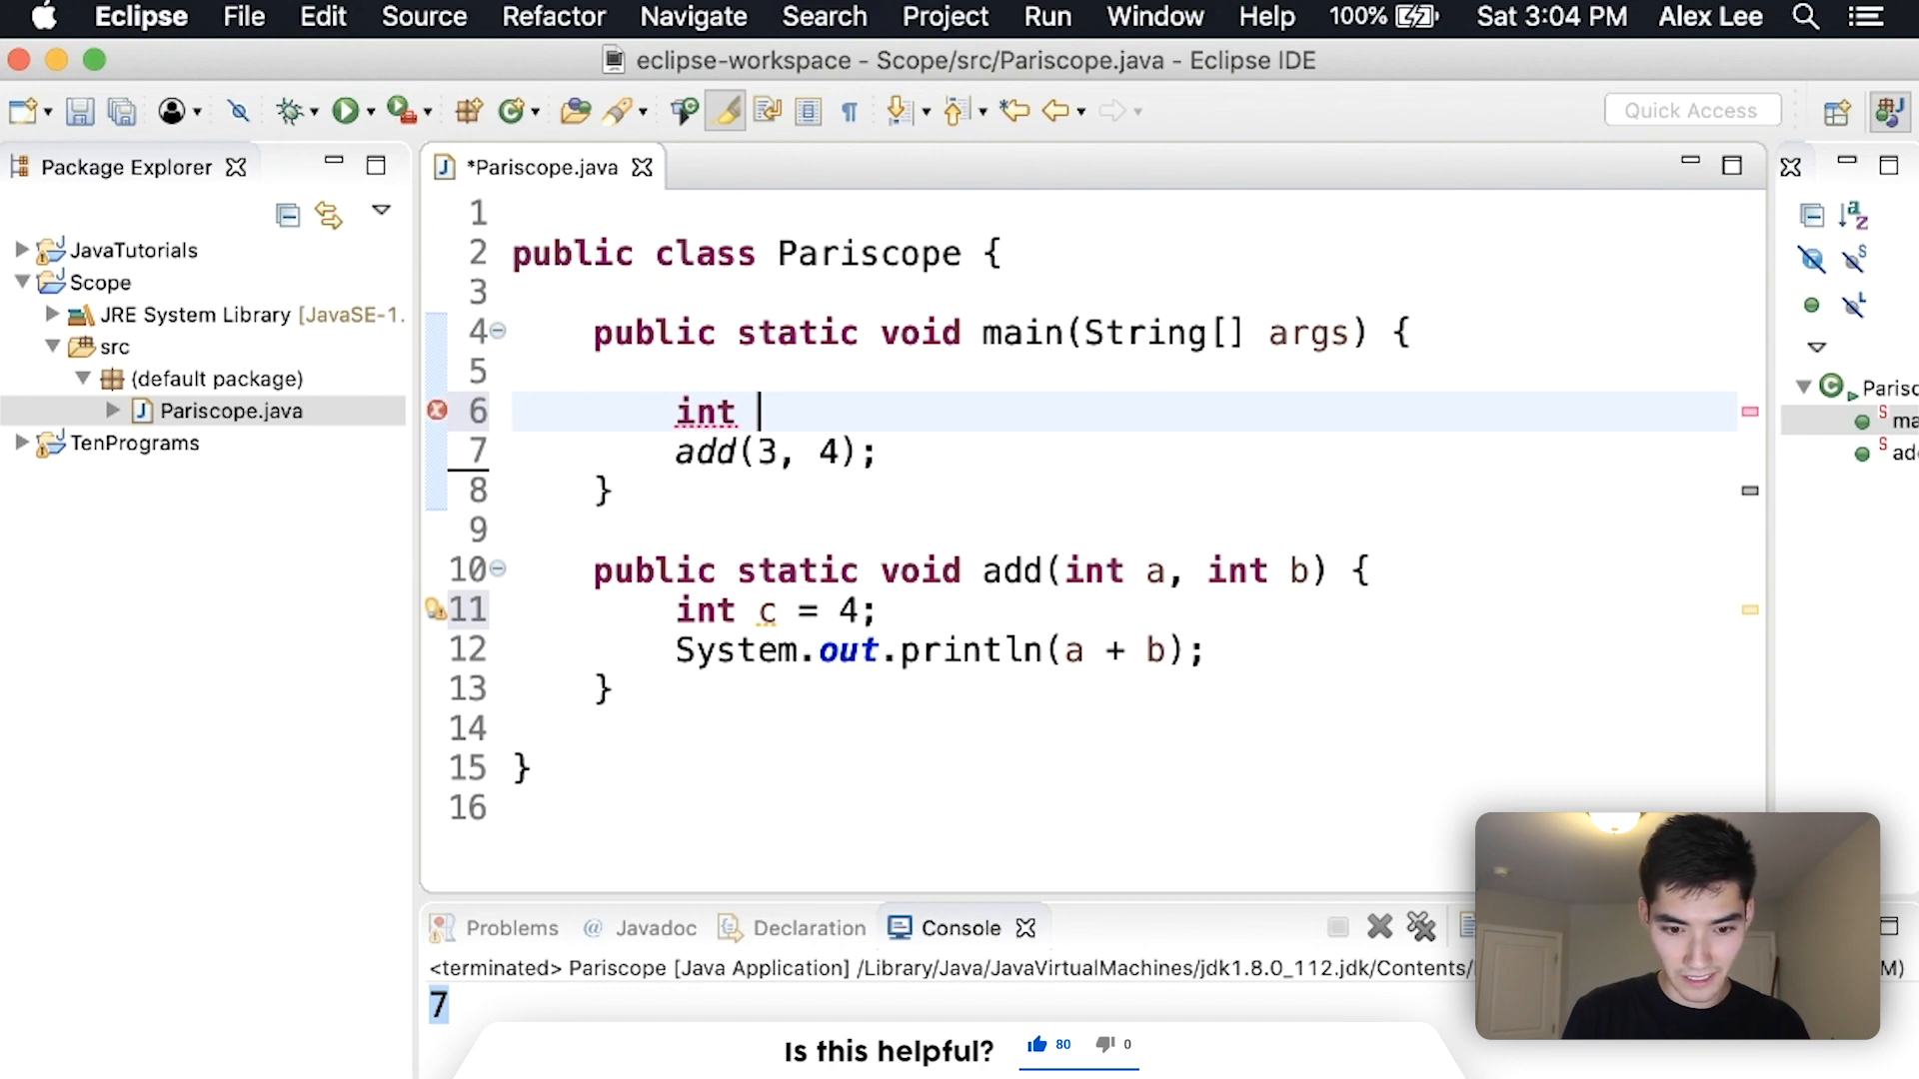
pyautogui.write('d = 5;')
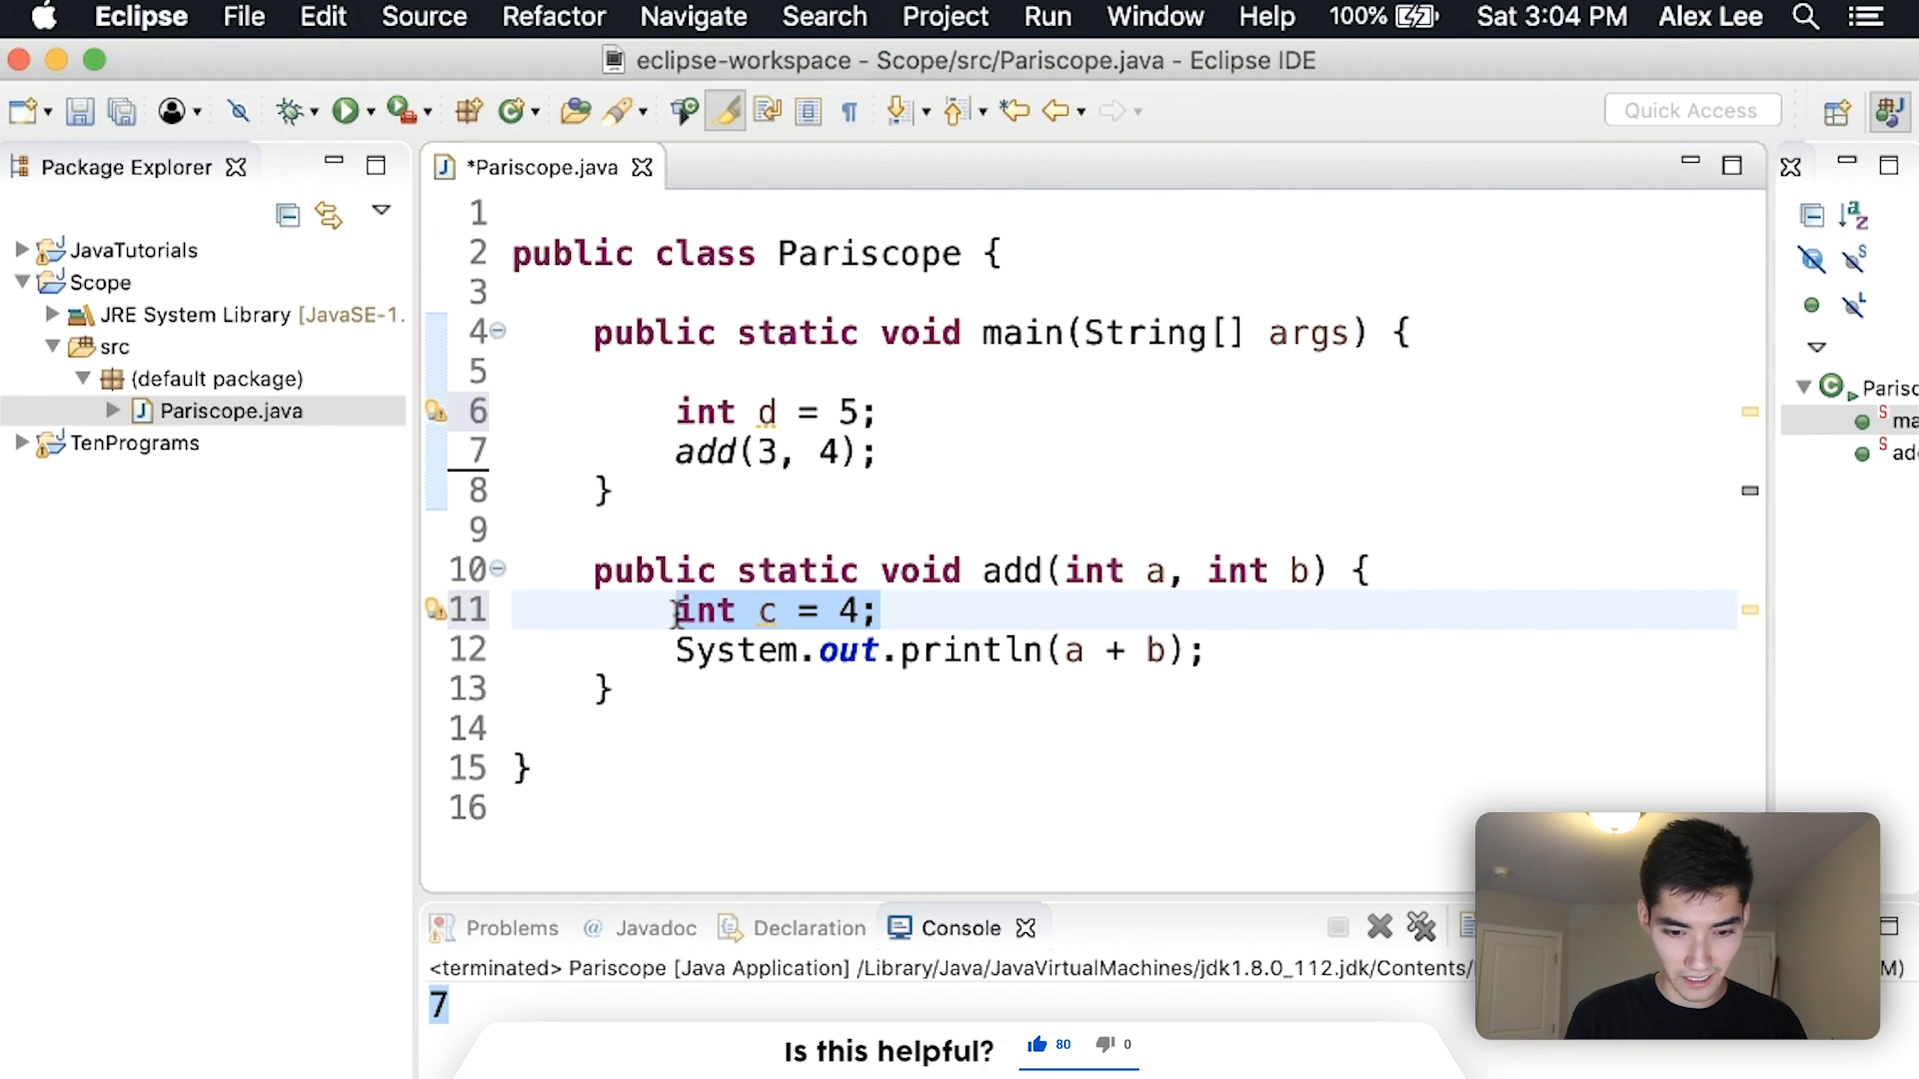
pyautogui.write('System.out.pri')
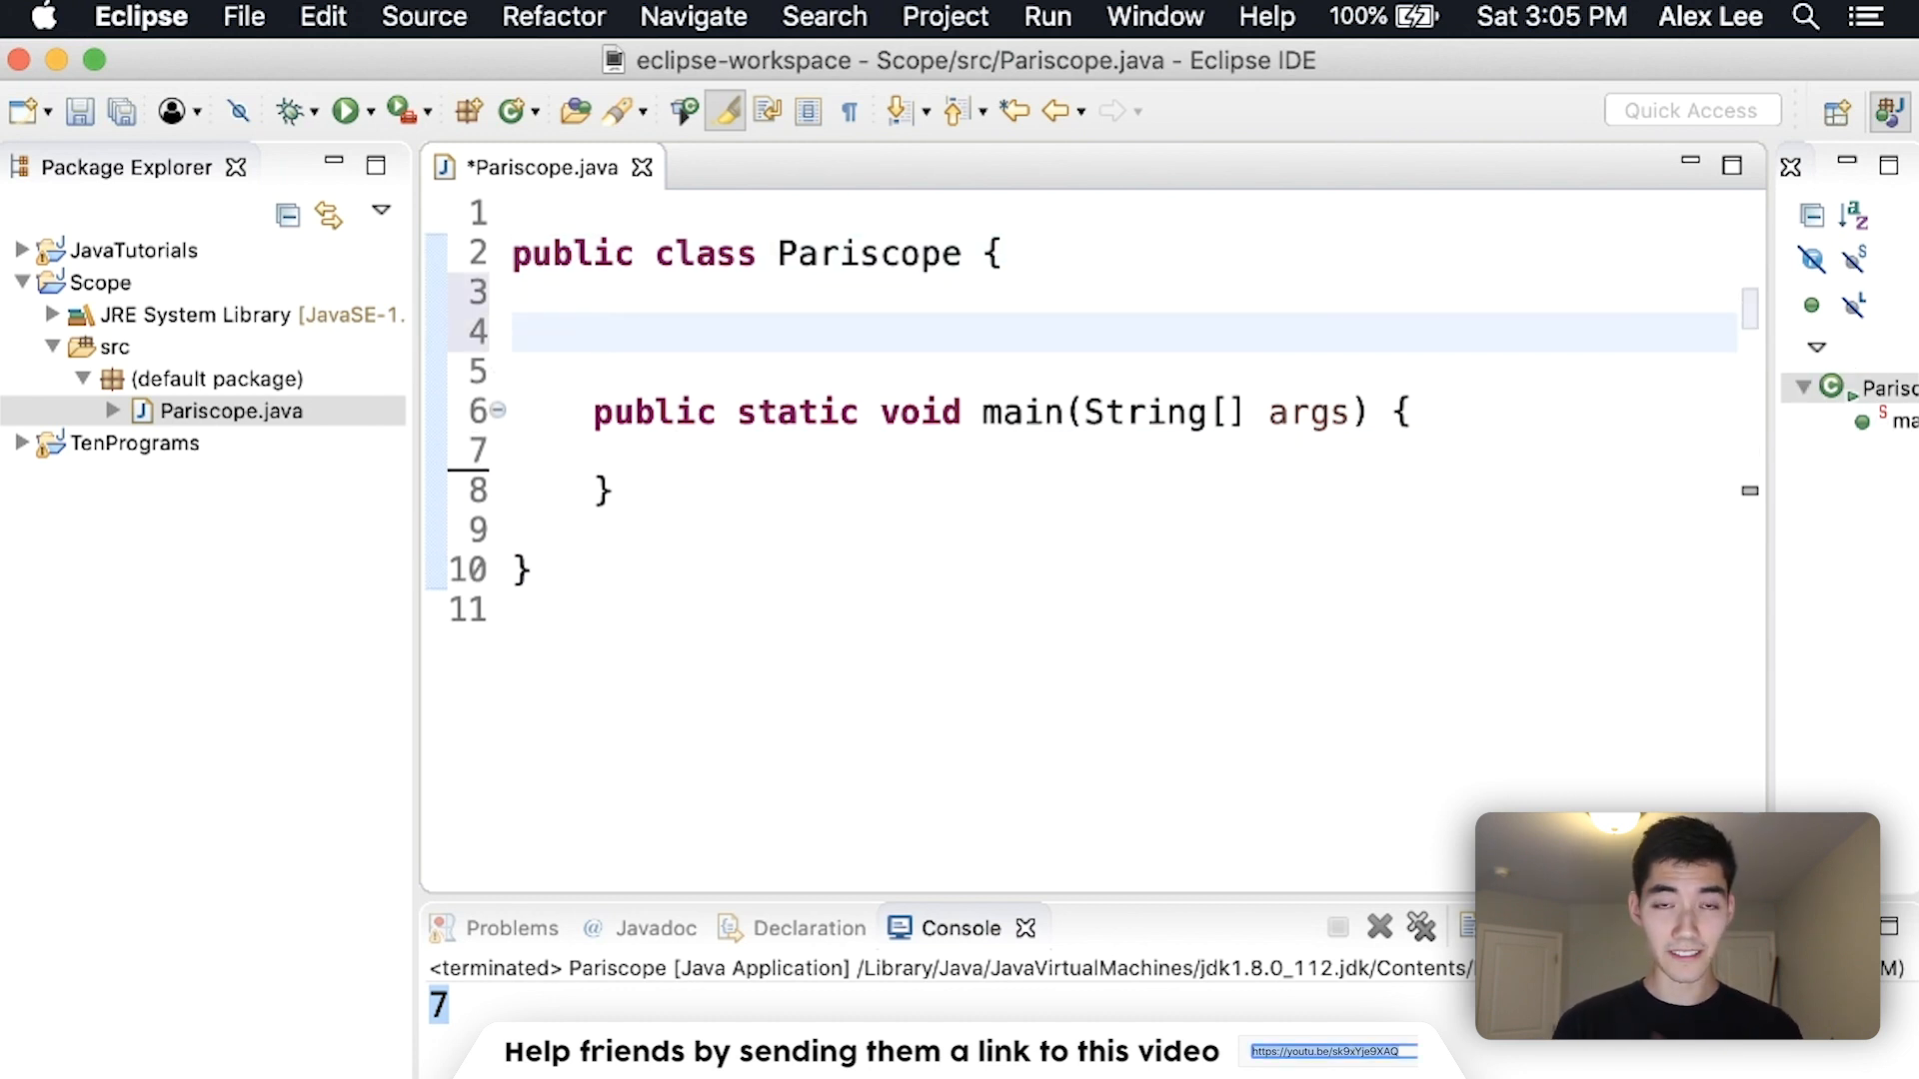
# Declare a class-level static int a = 0; field above main
pyautogui.write('sat')
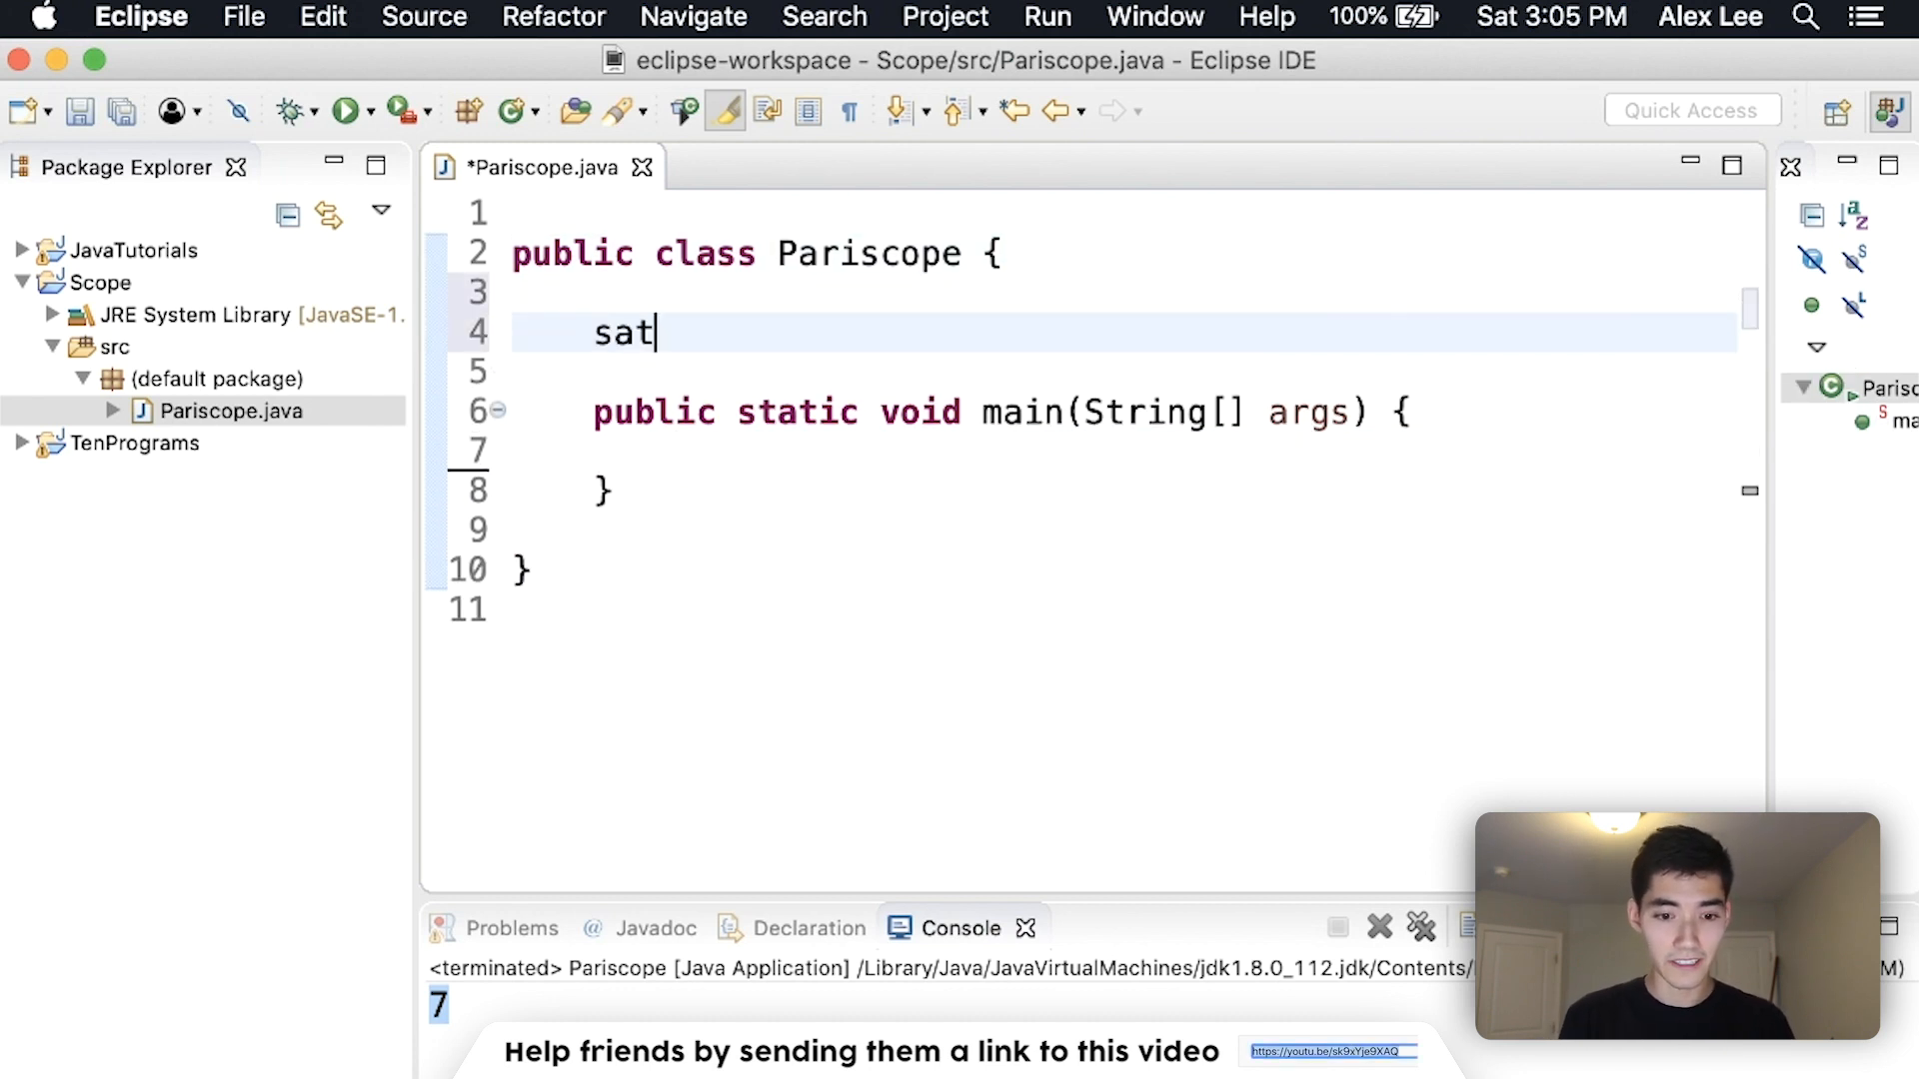
pyautogui.write('static')
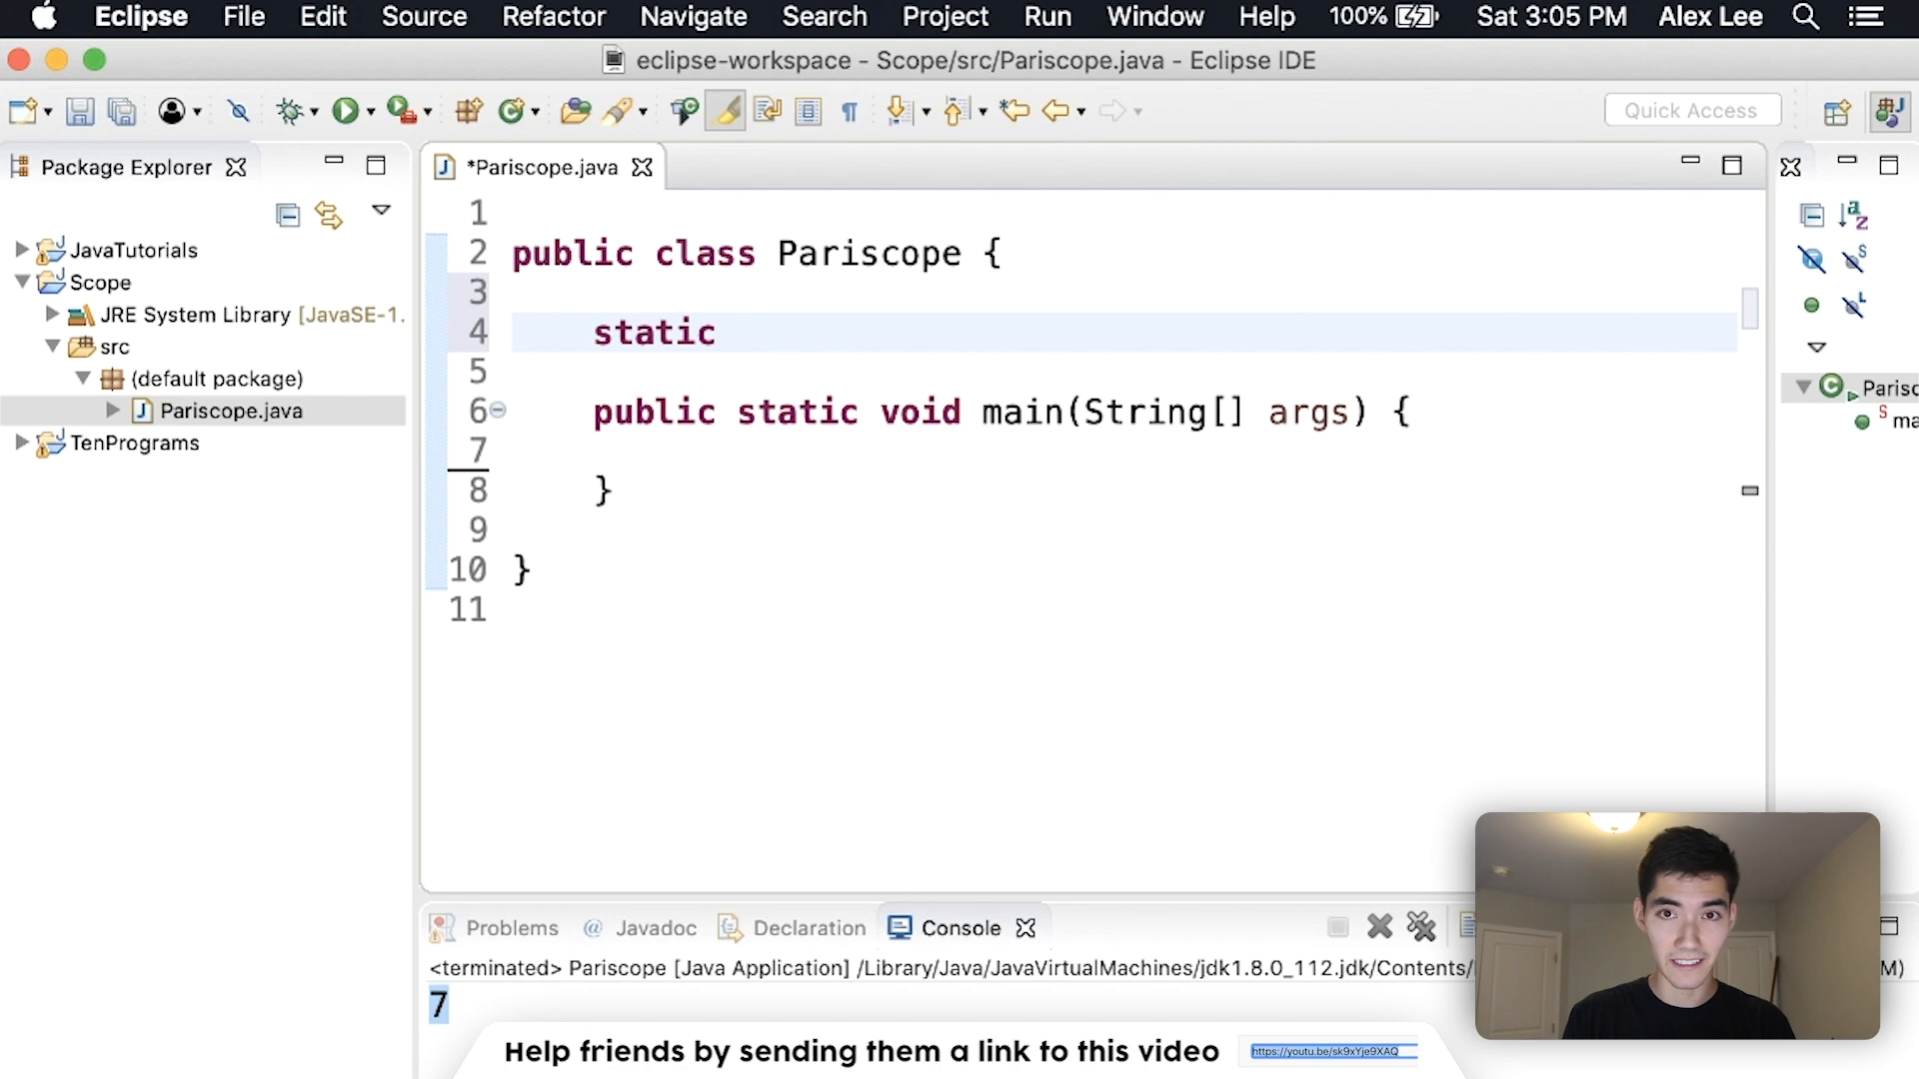
pyautogui.write('int a = 0;')
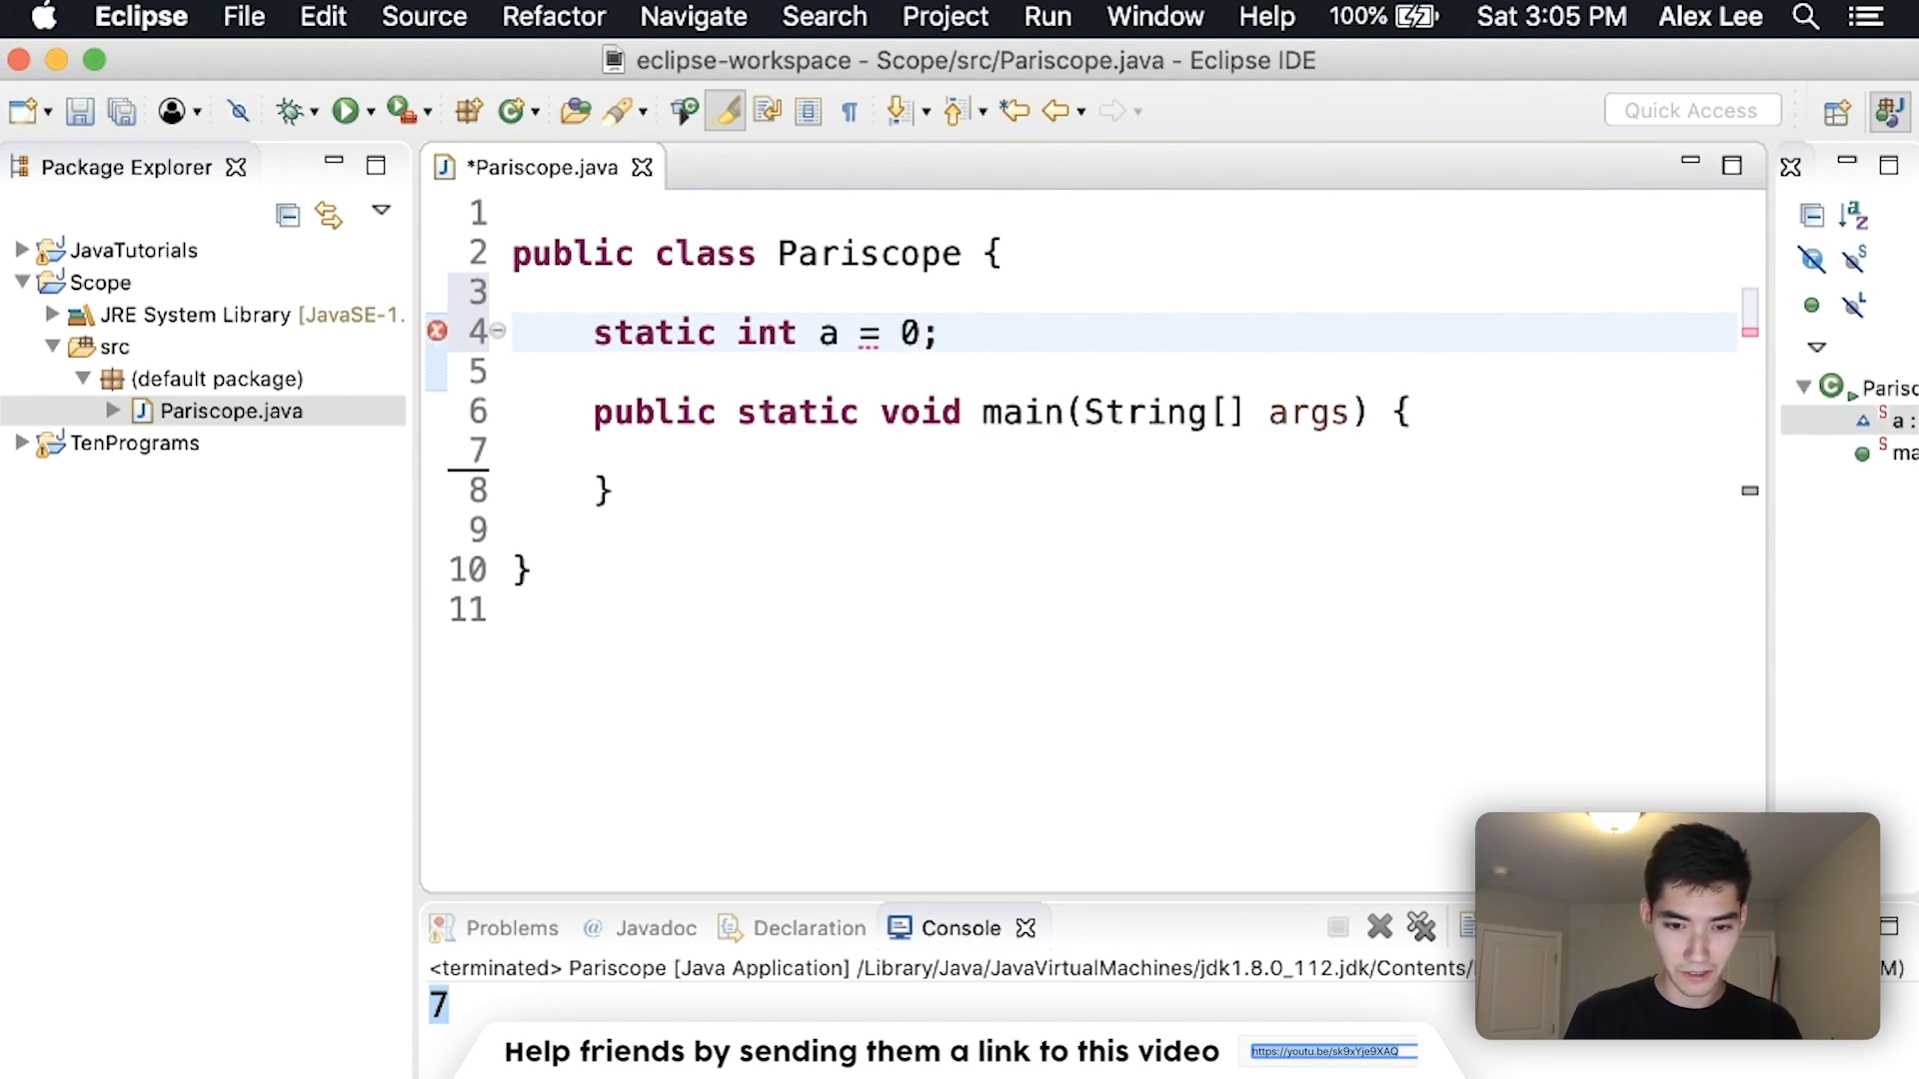
# Print a from main with System.out.println(a); and begin a public static method
pyautogui.write('System.o')
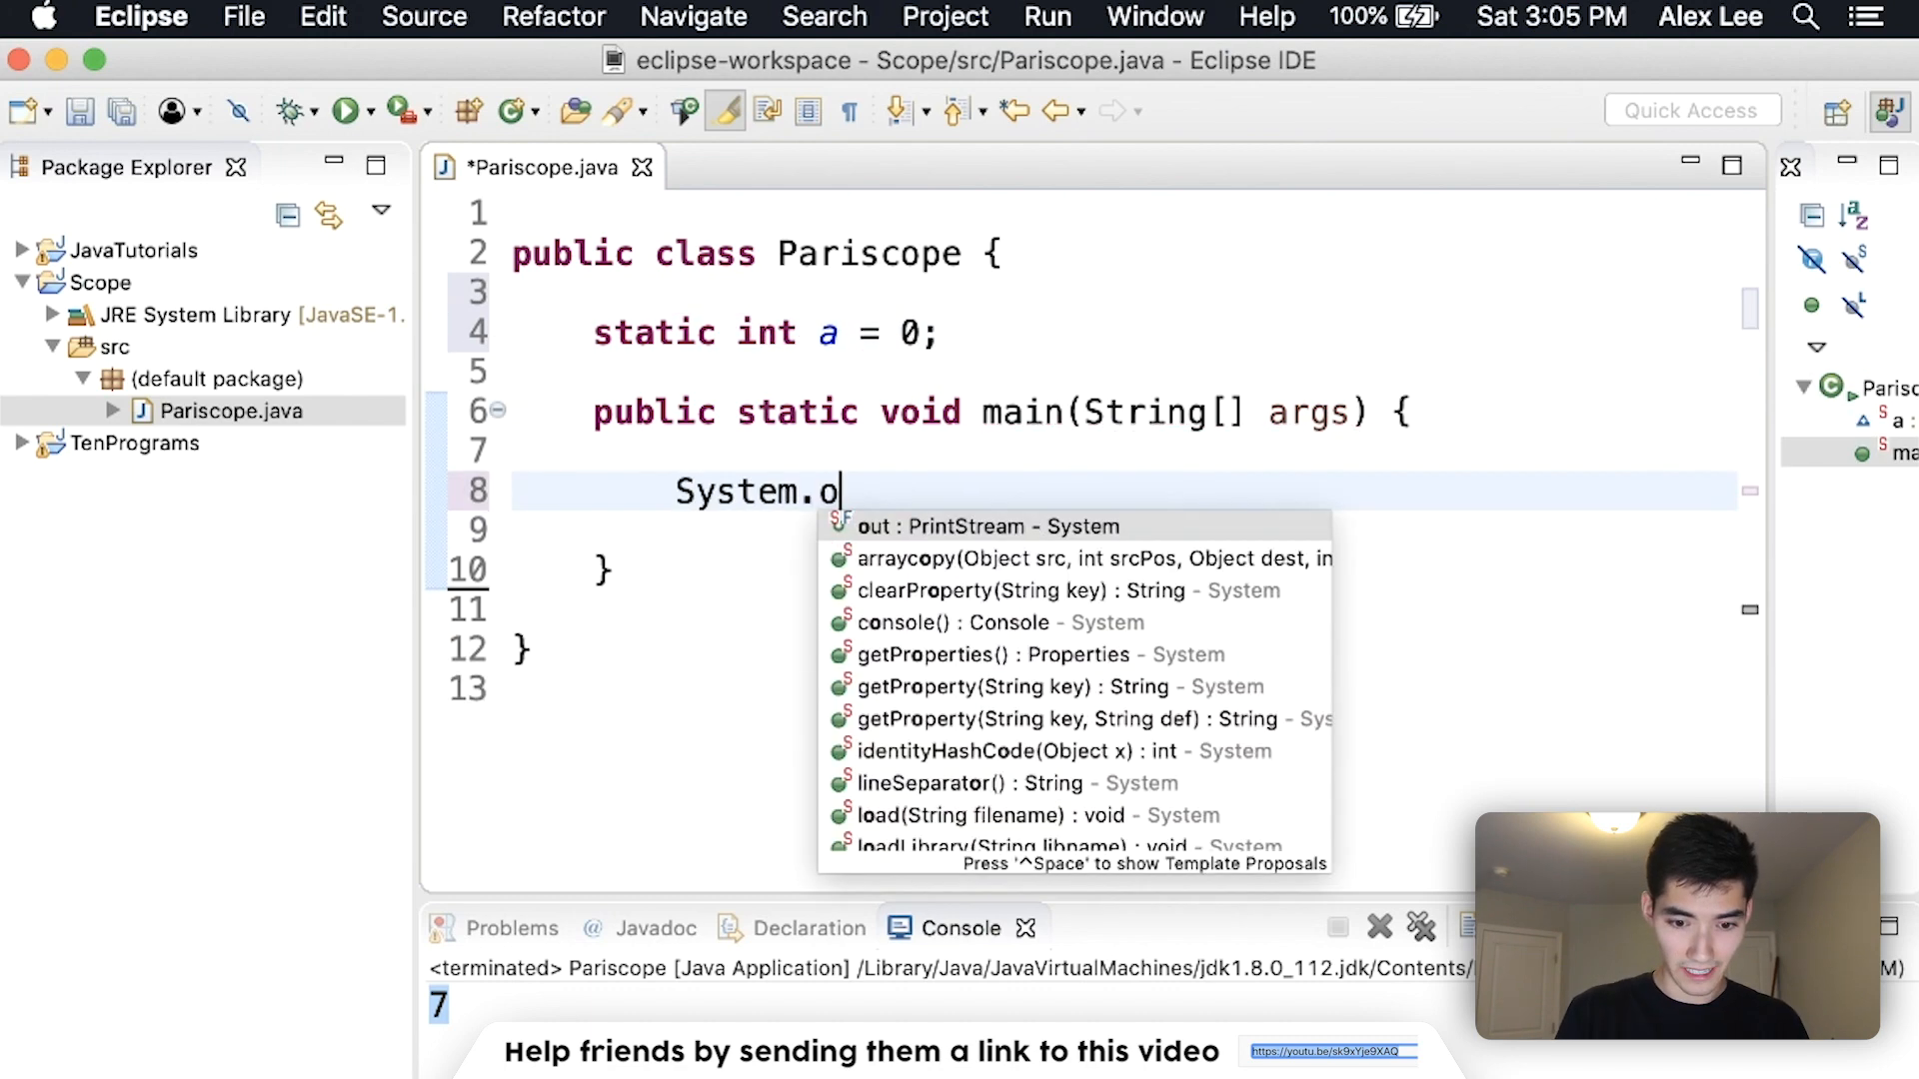
pyautogui.write('ut.')
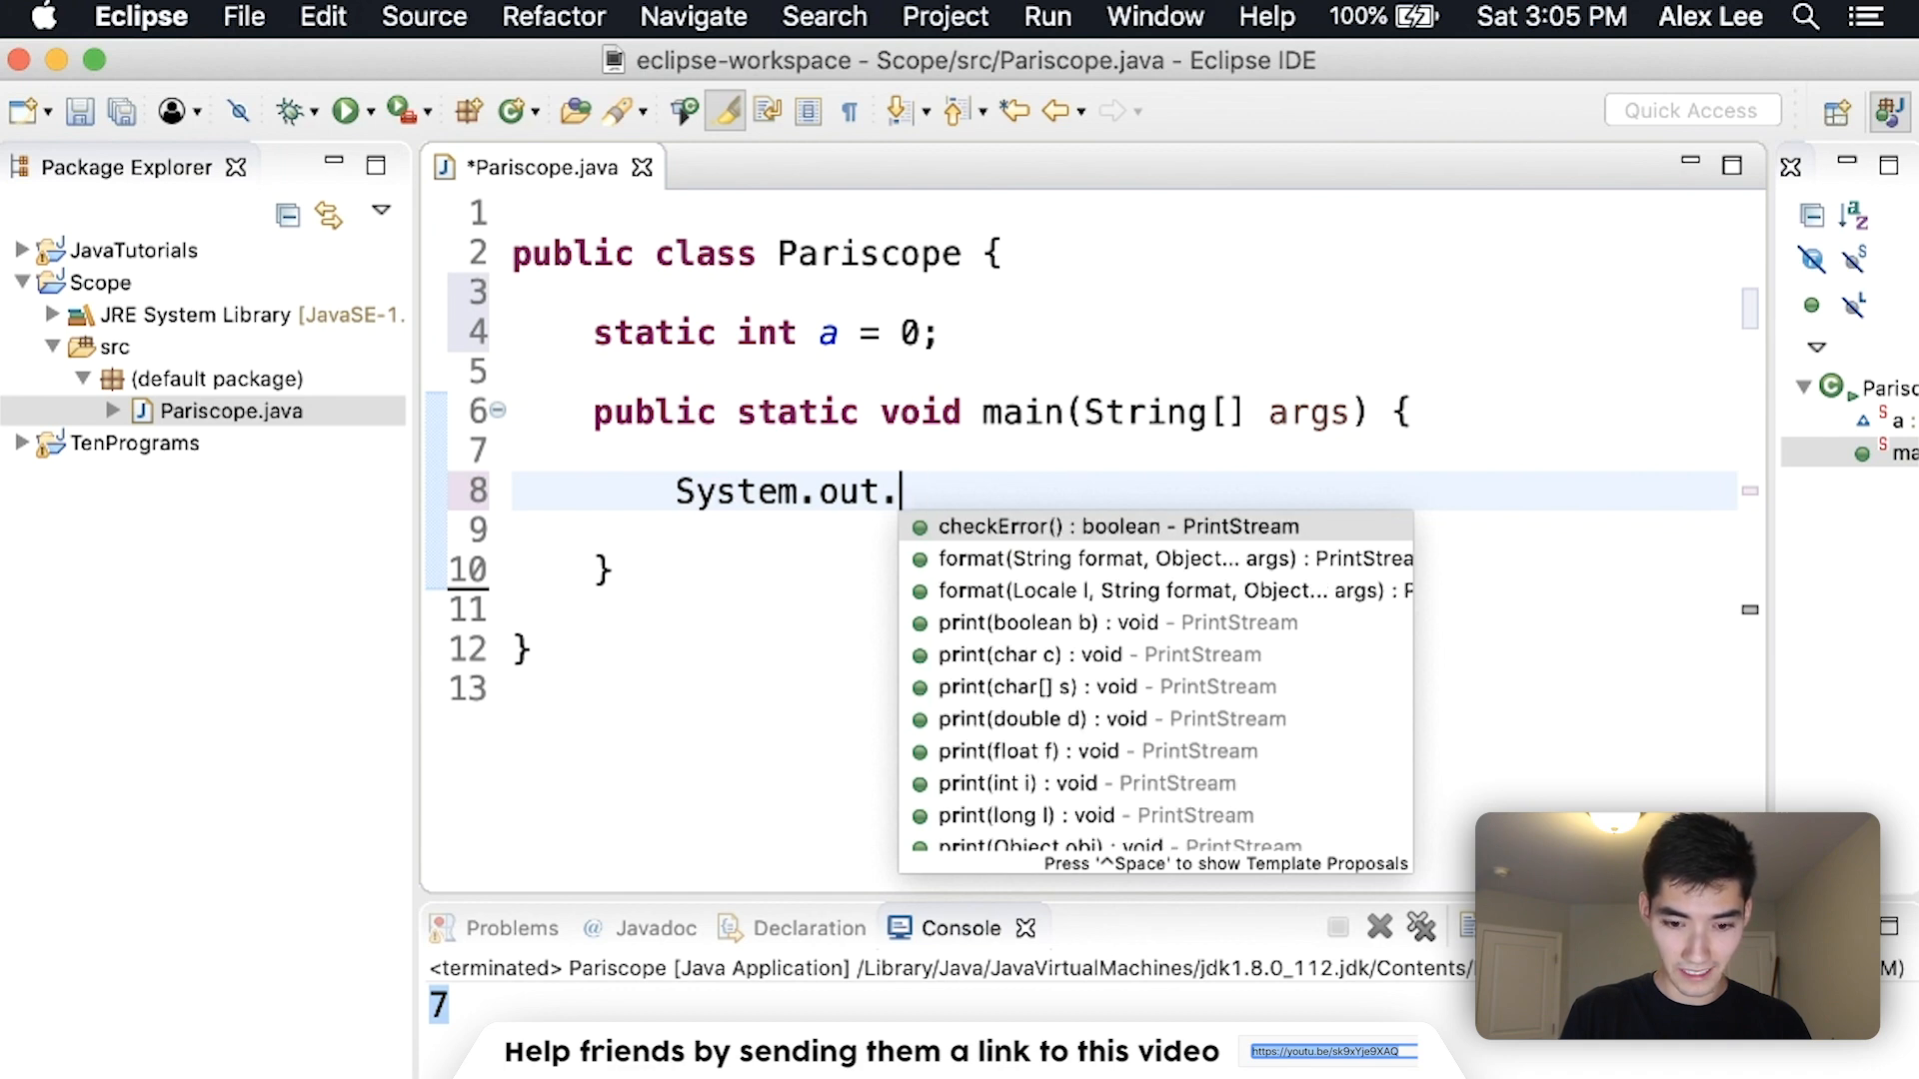
pyautogui.write('println')
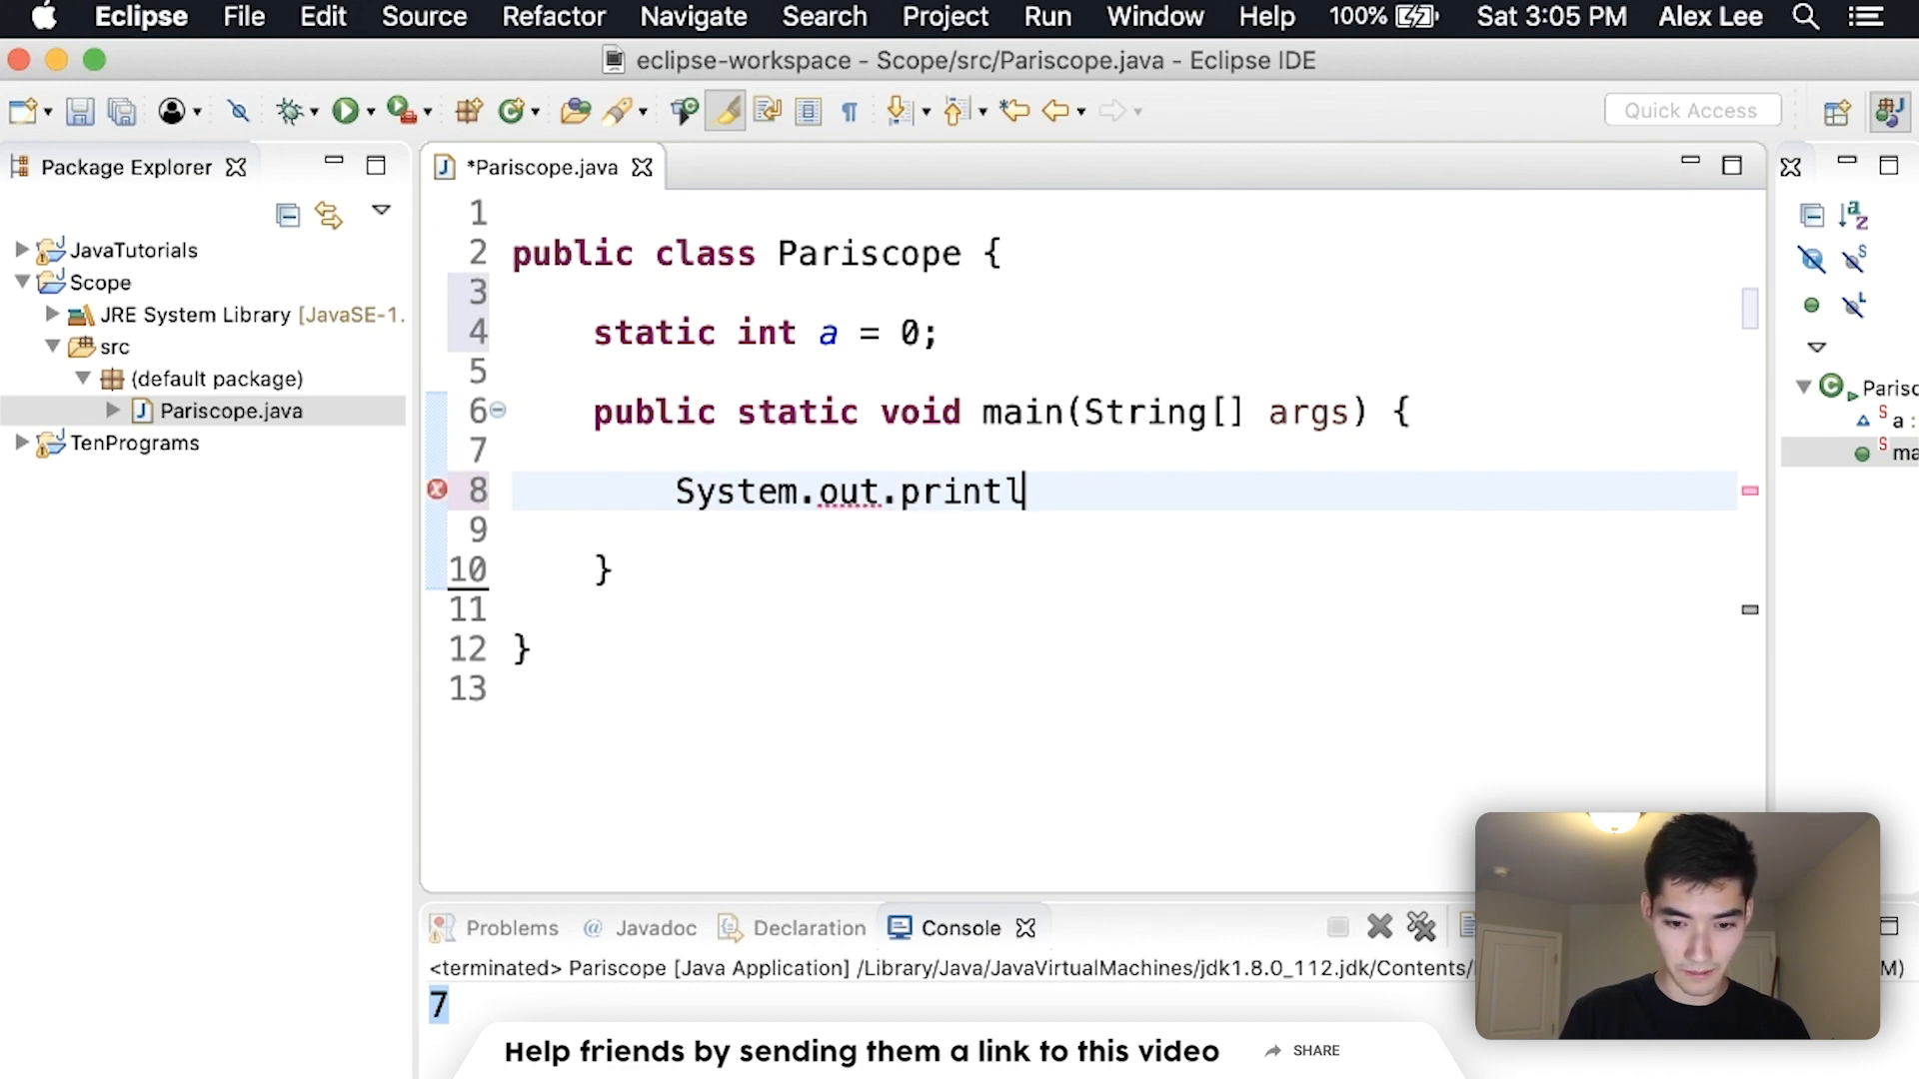
pyautogui.write('n(a);')
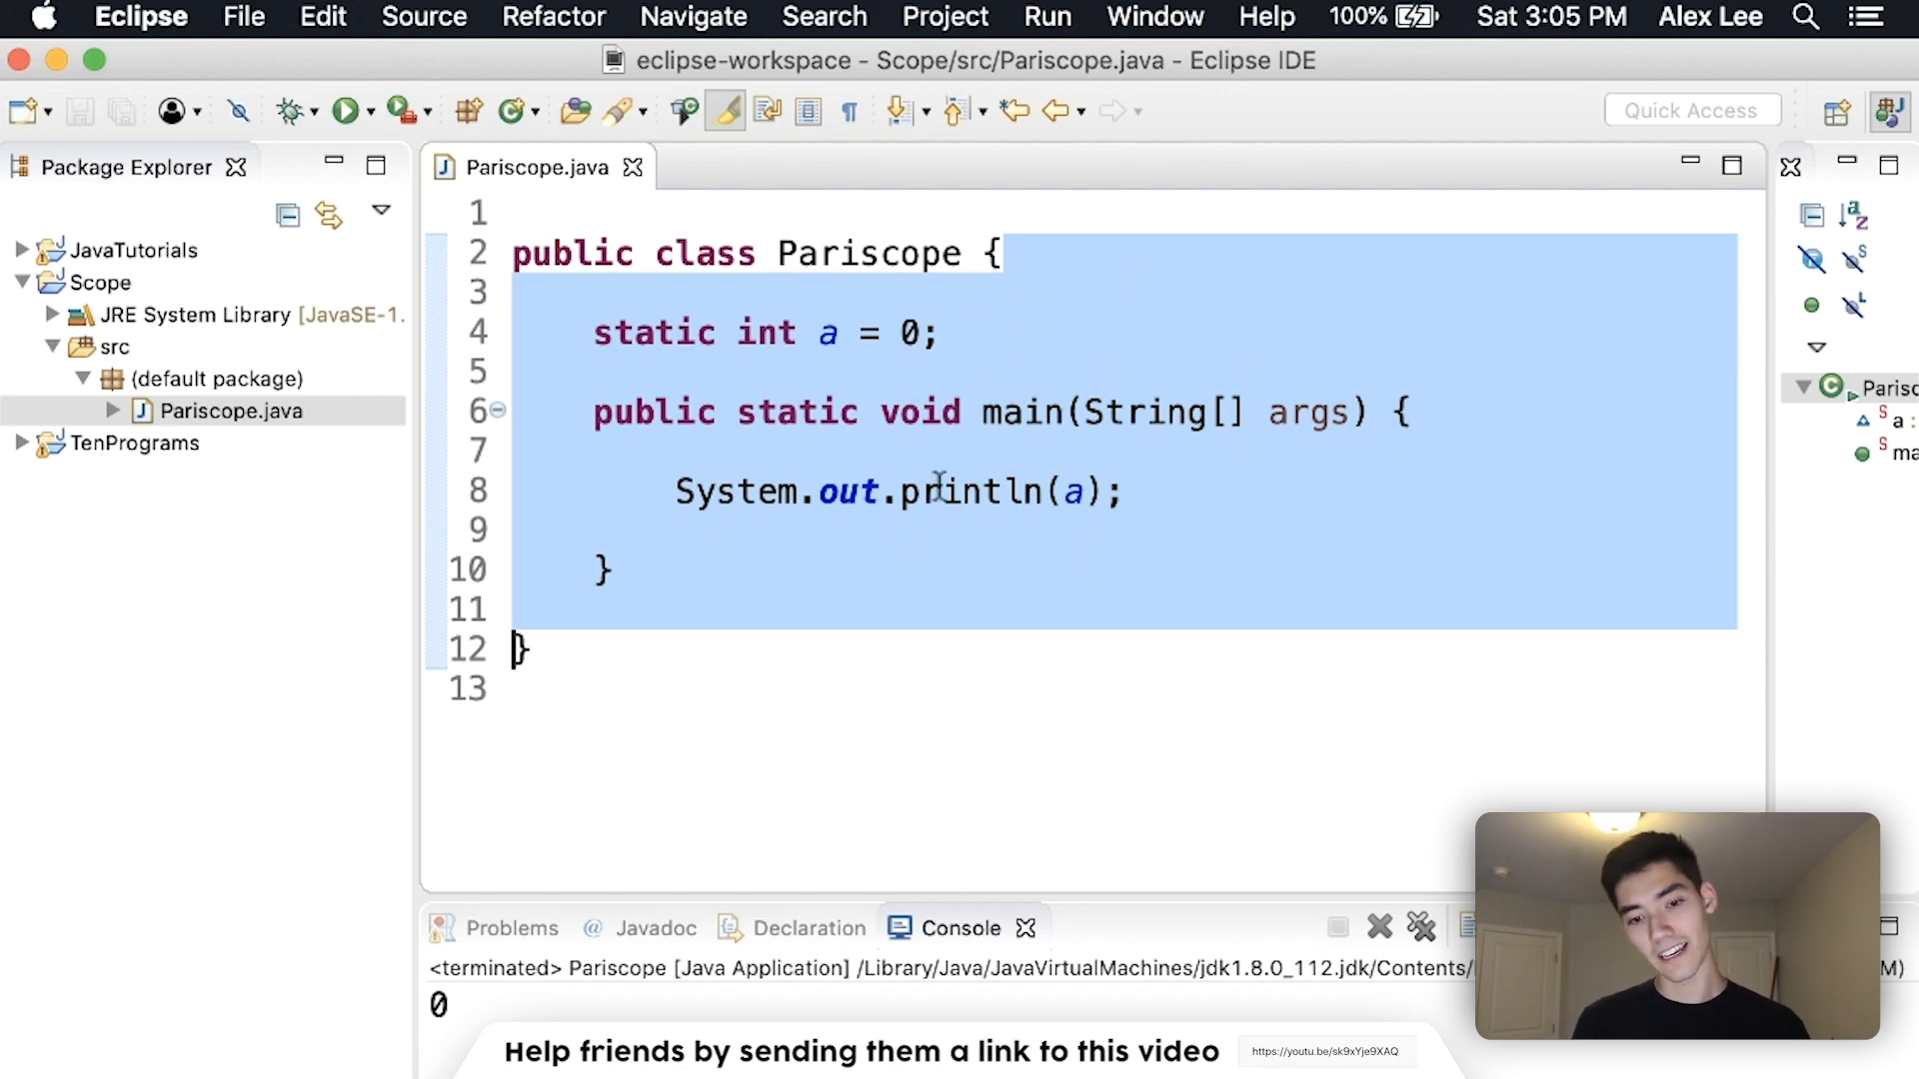
pyautogui.moveTo(964, 491)
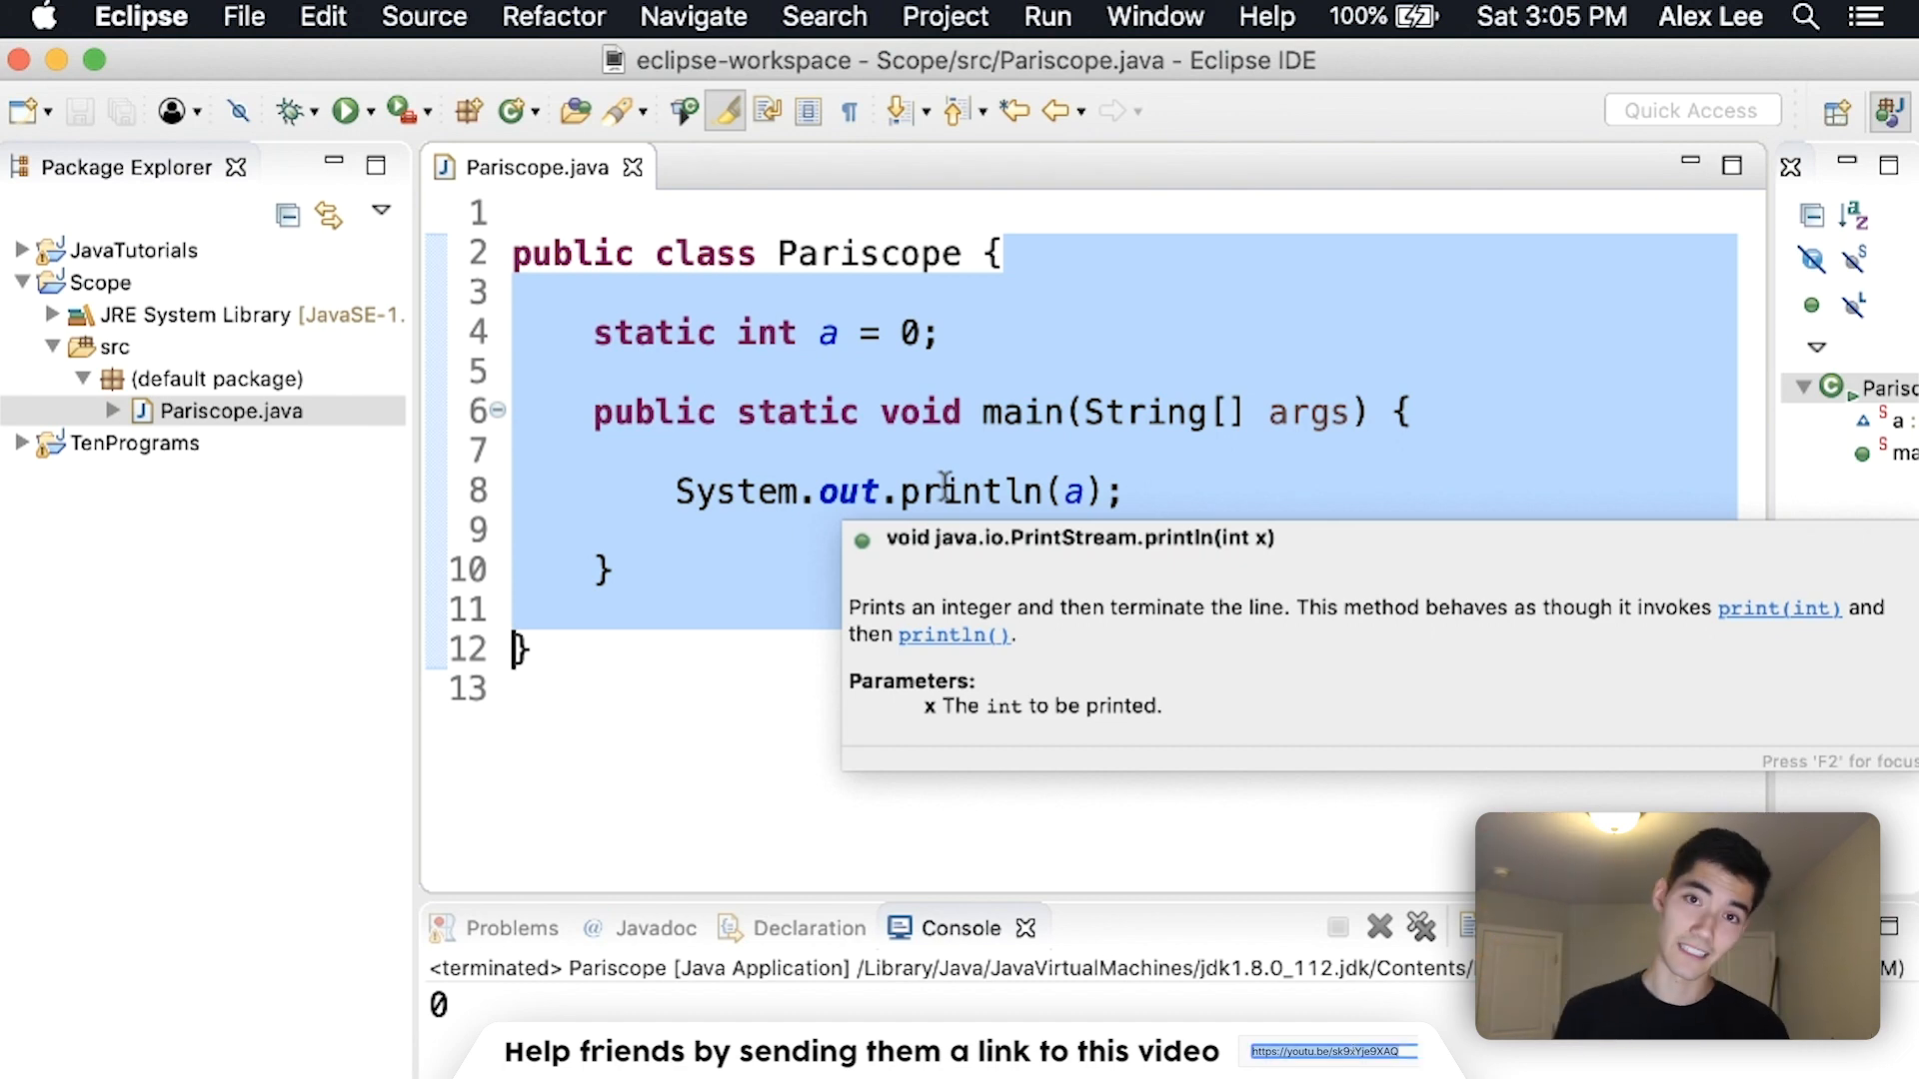
pyautogui.write('public static void print() {')
pyautogui.click(1124, 688)
pyautogui.write('System.out.prin')
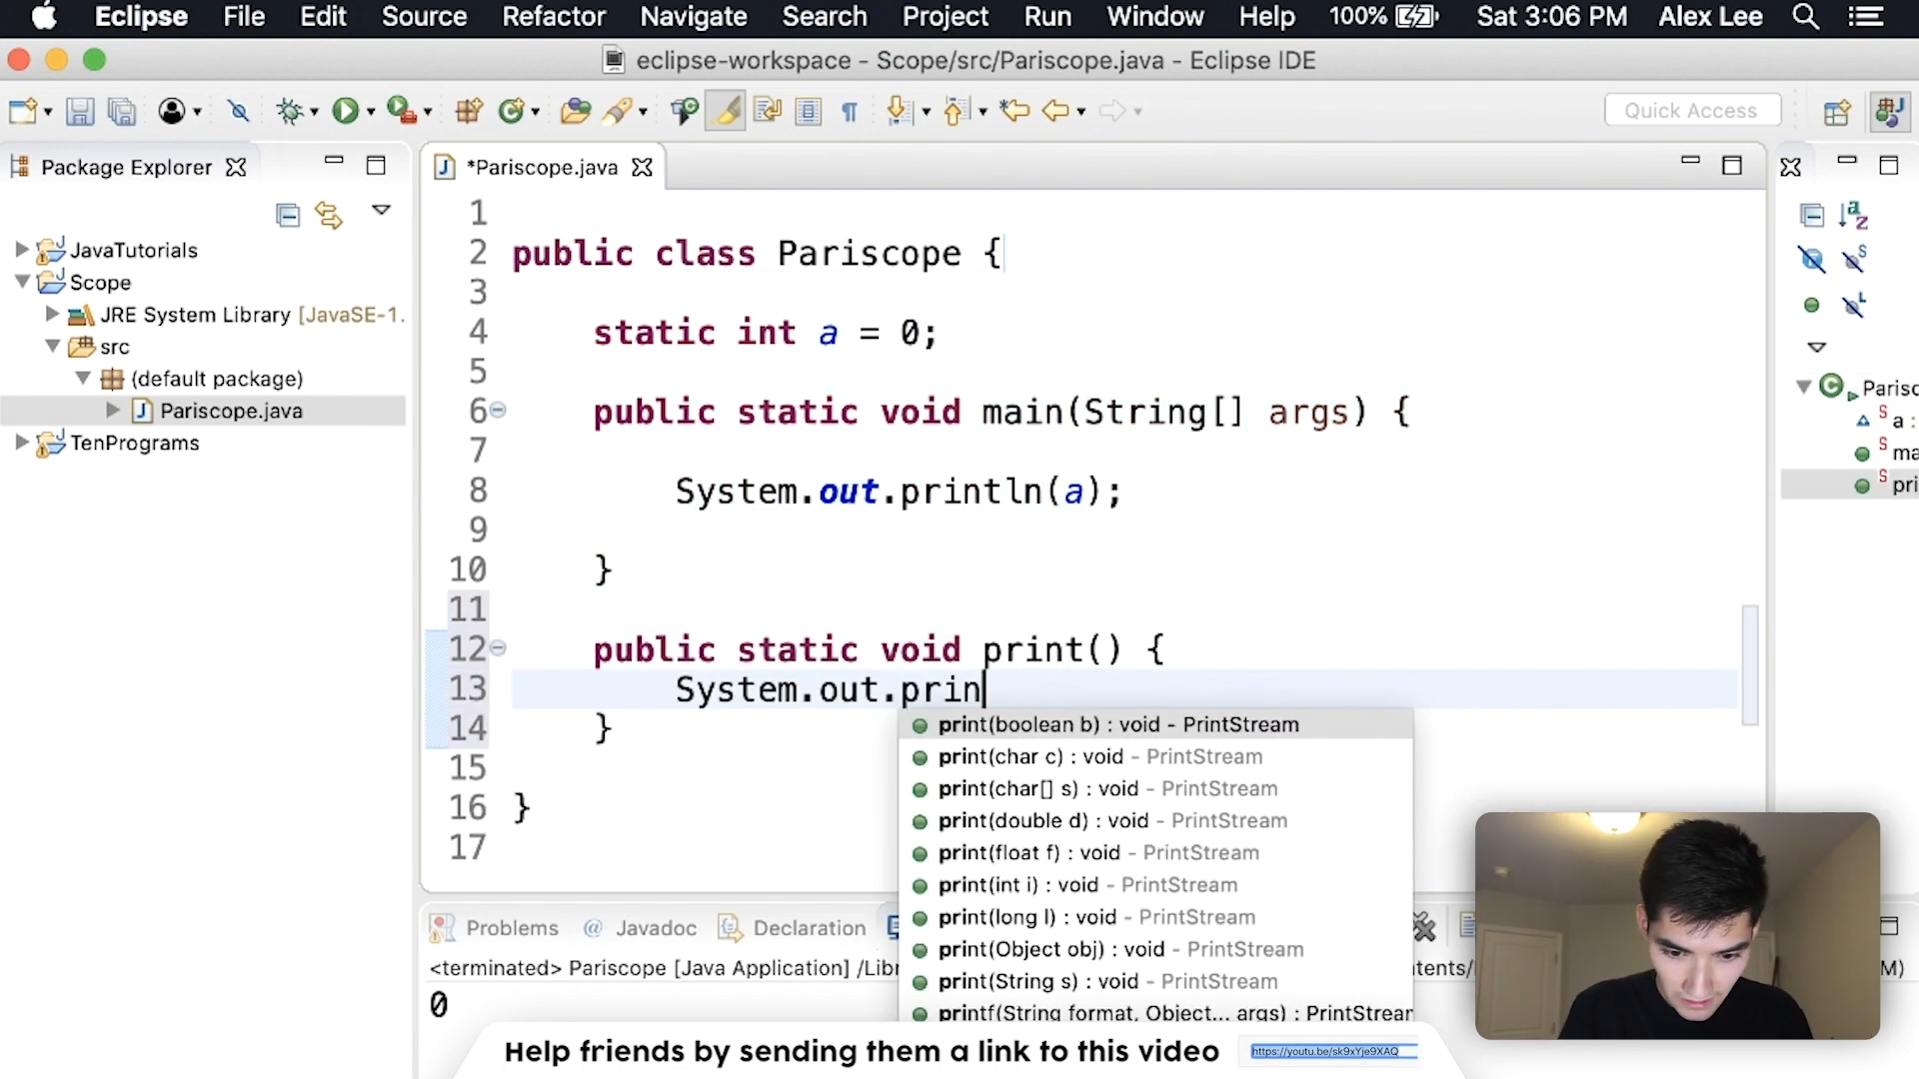
# Finish the print() method with System.out.println(a); and save the file
pyautogui.write('tln(a);')
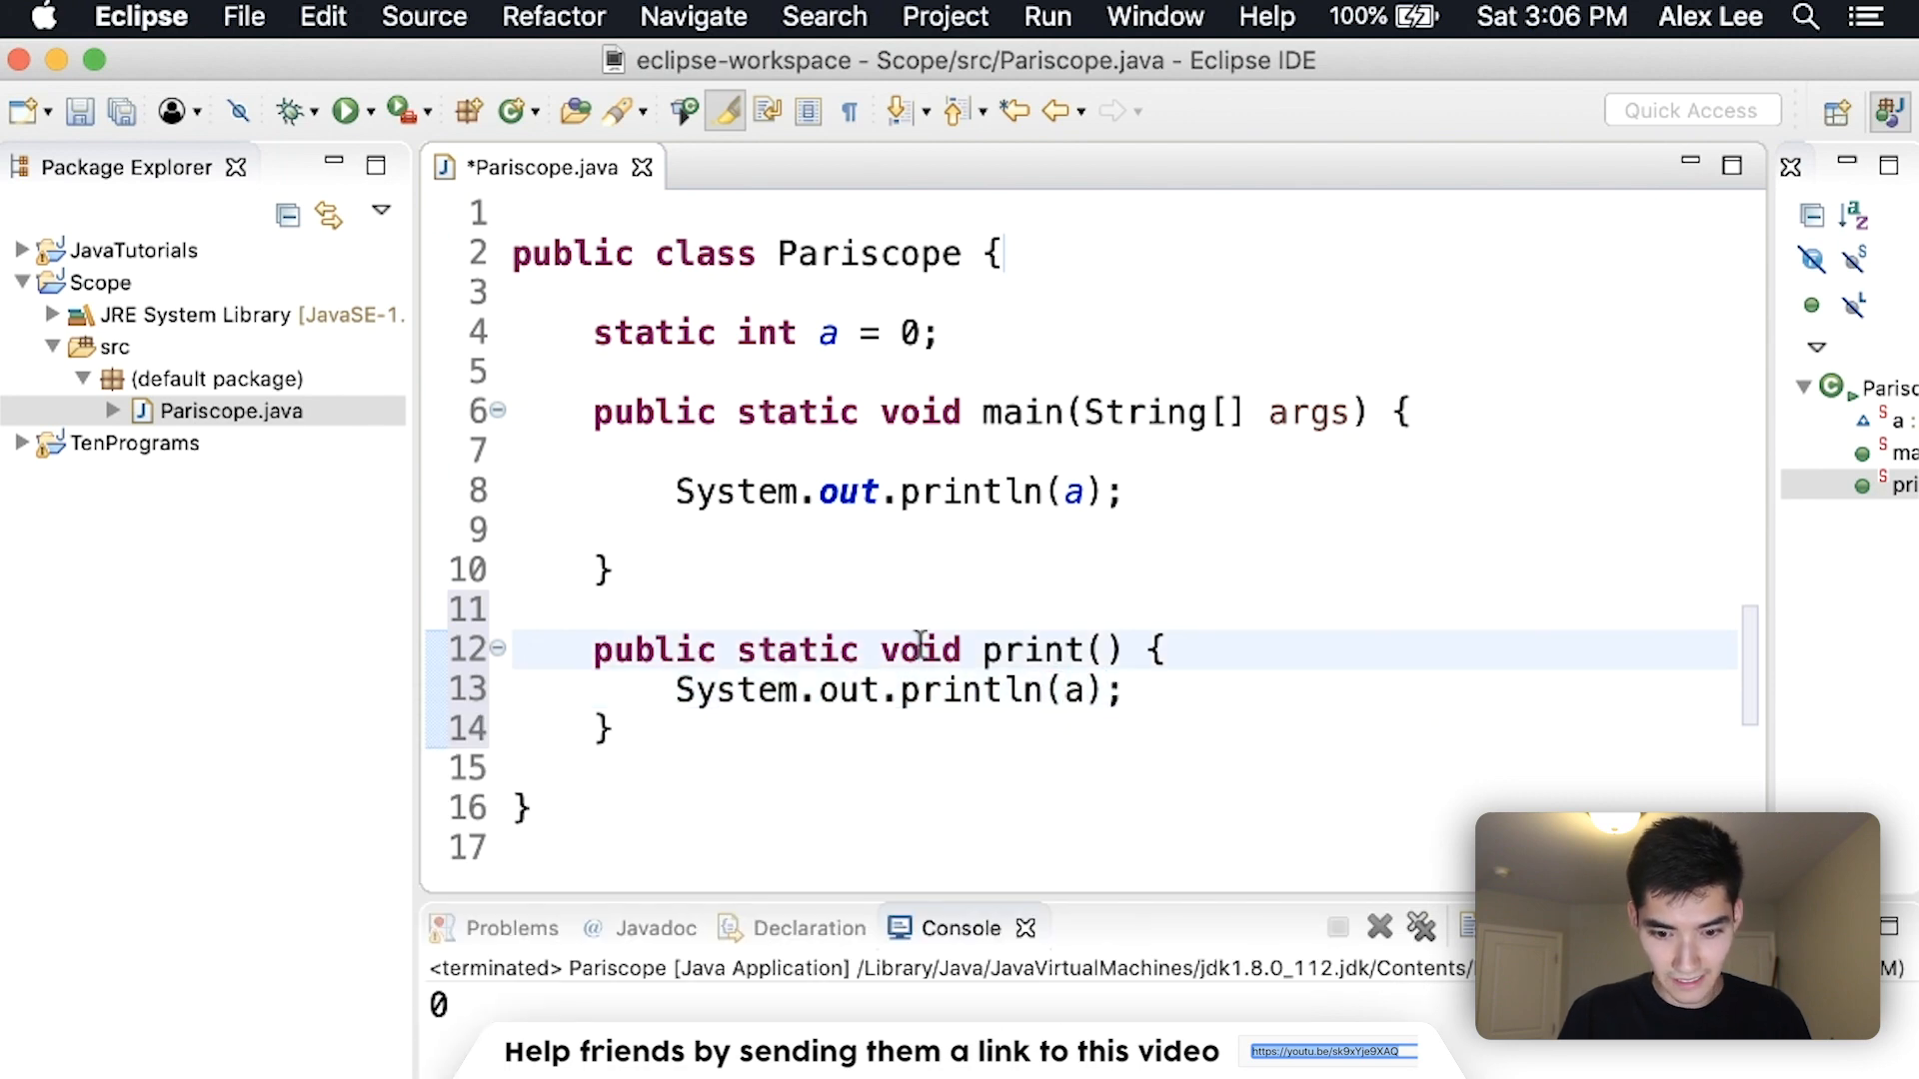
pyautogui.press('cmd+s')
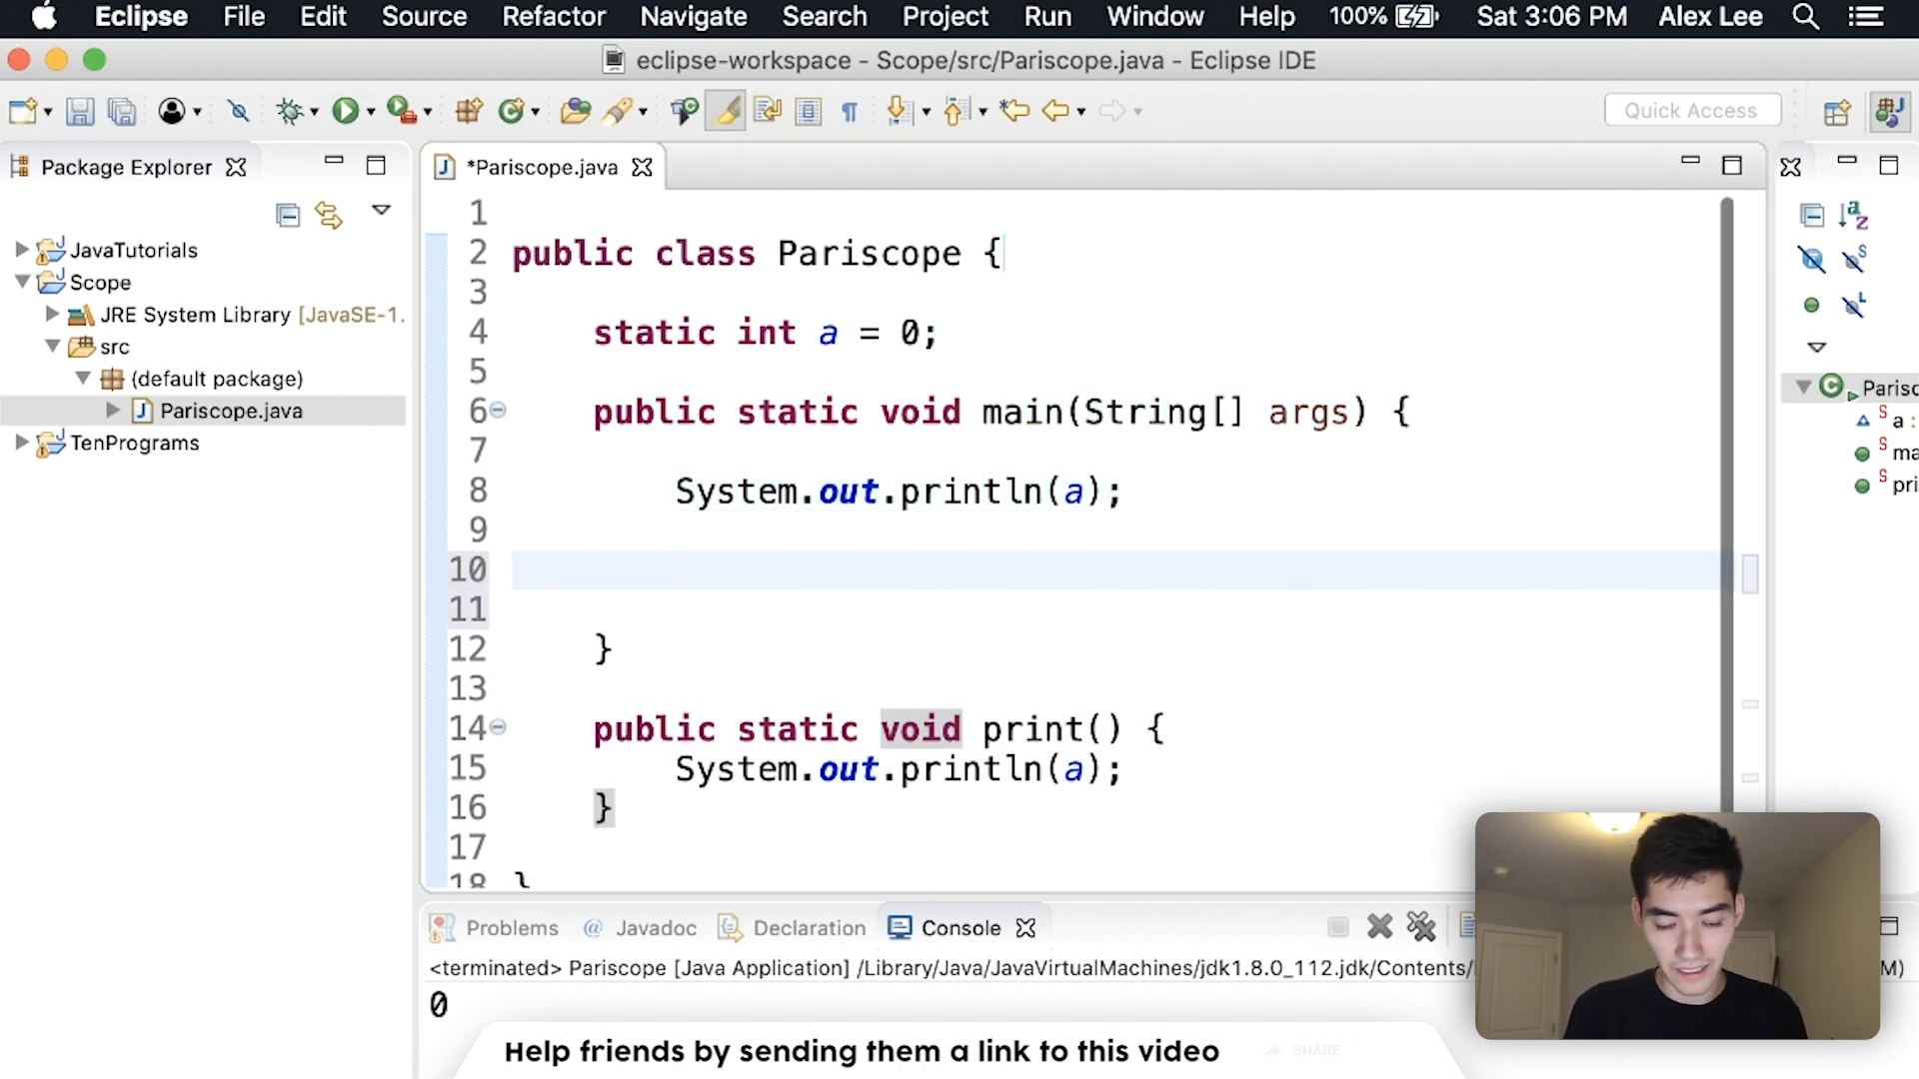
# Add an if (a == 0) block in main that also prints a
pyautogui.write('if(')
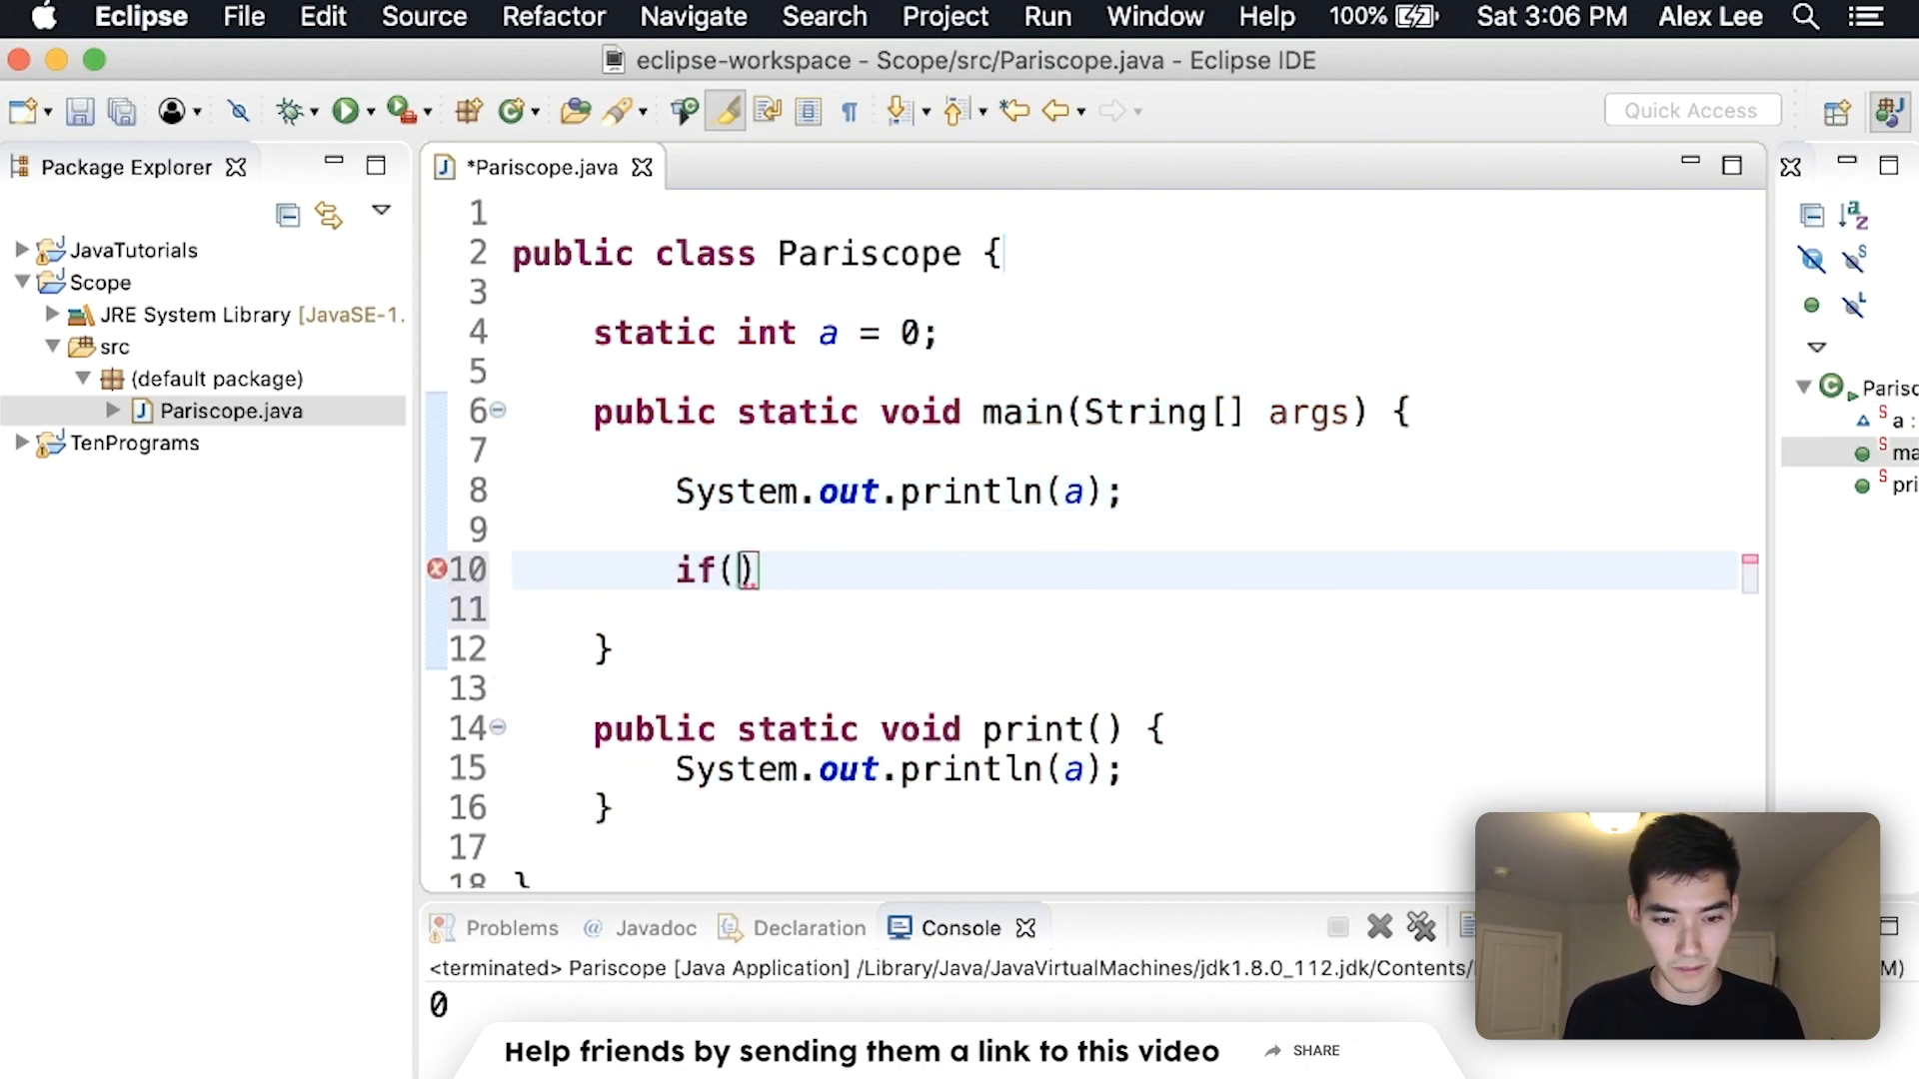
pyautogui.write('a ==')
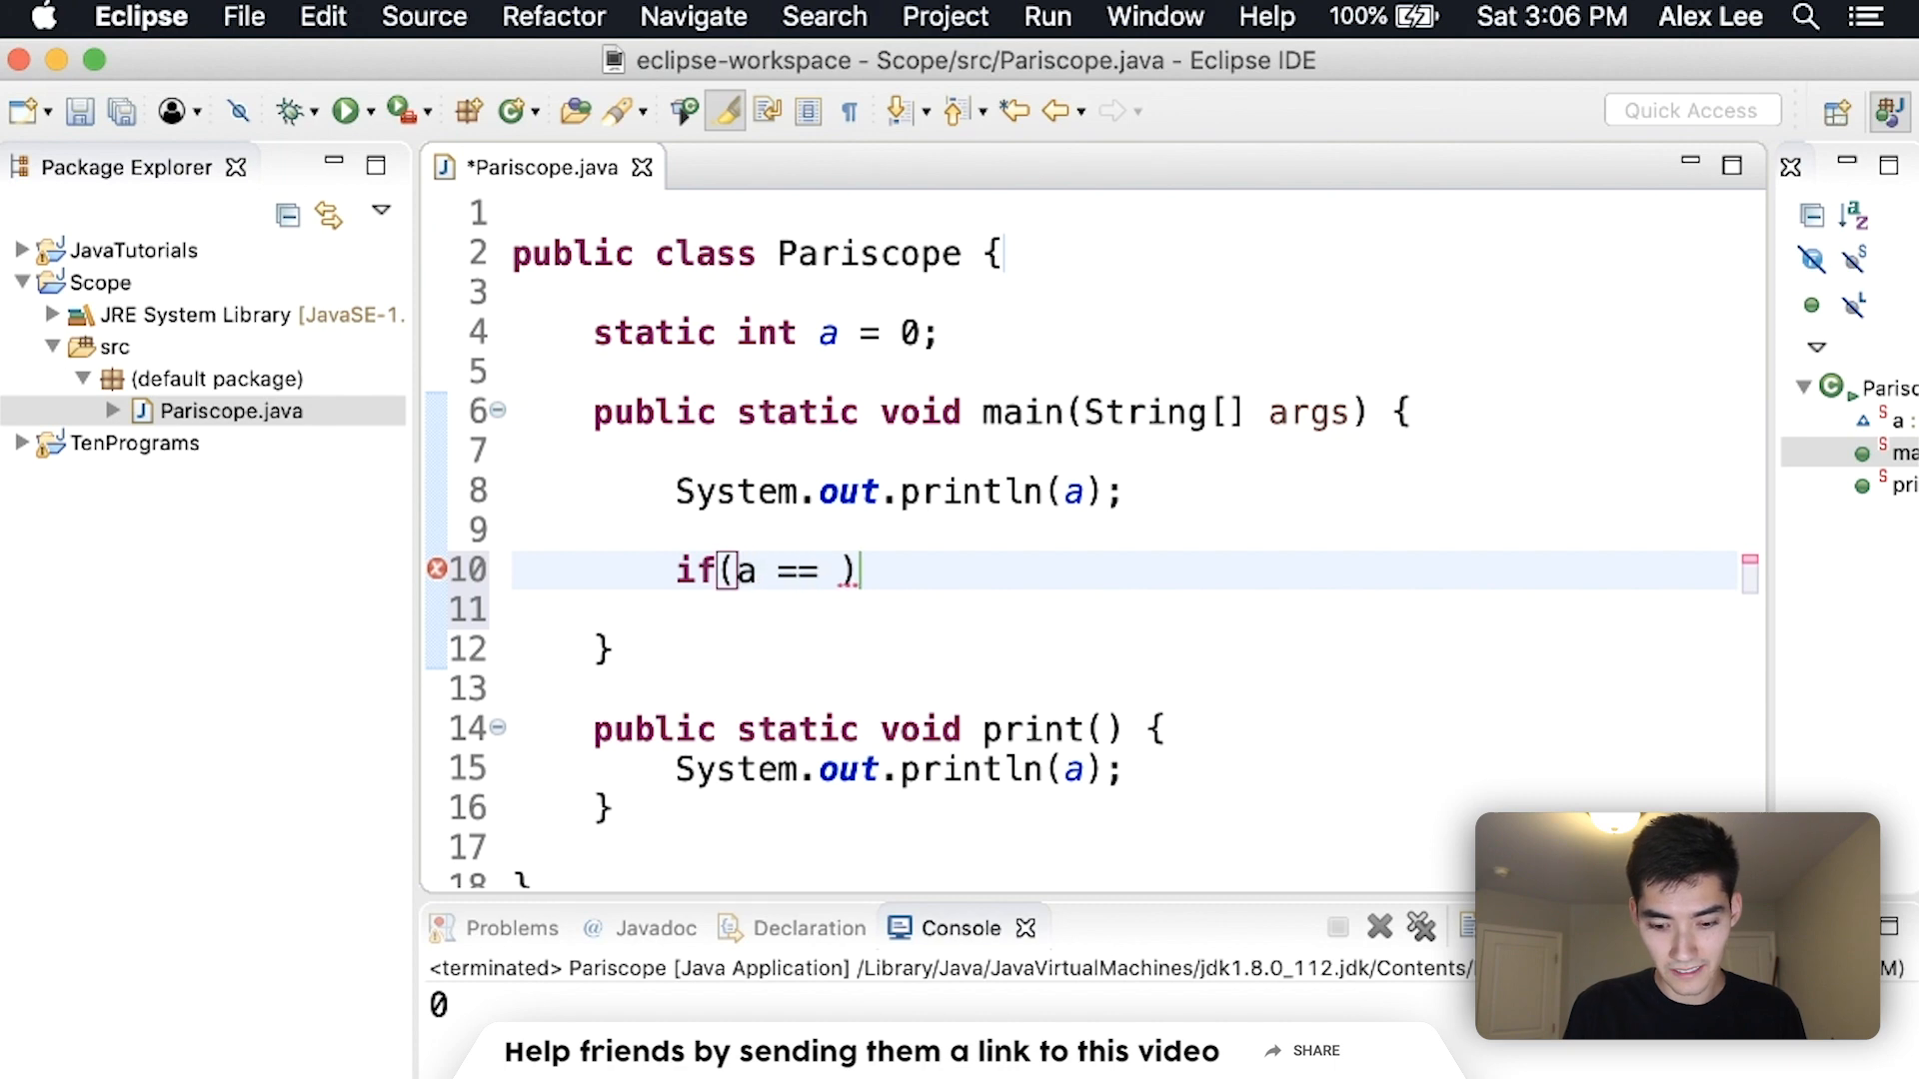
pyautogui.write('0')
pyautogui.click(1123, 610)
pyautogui.write('System.out.println(a);')
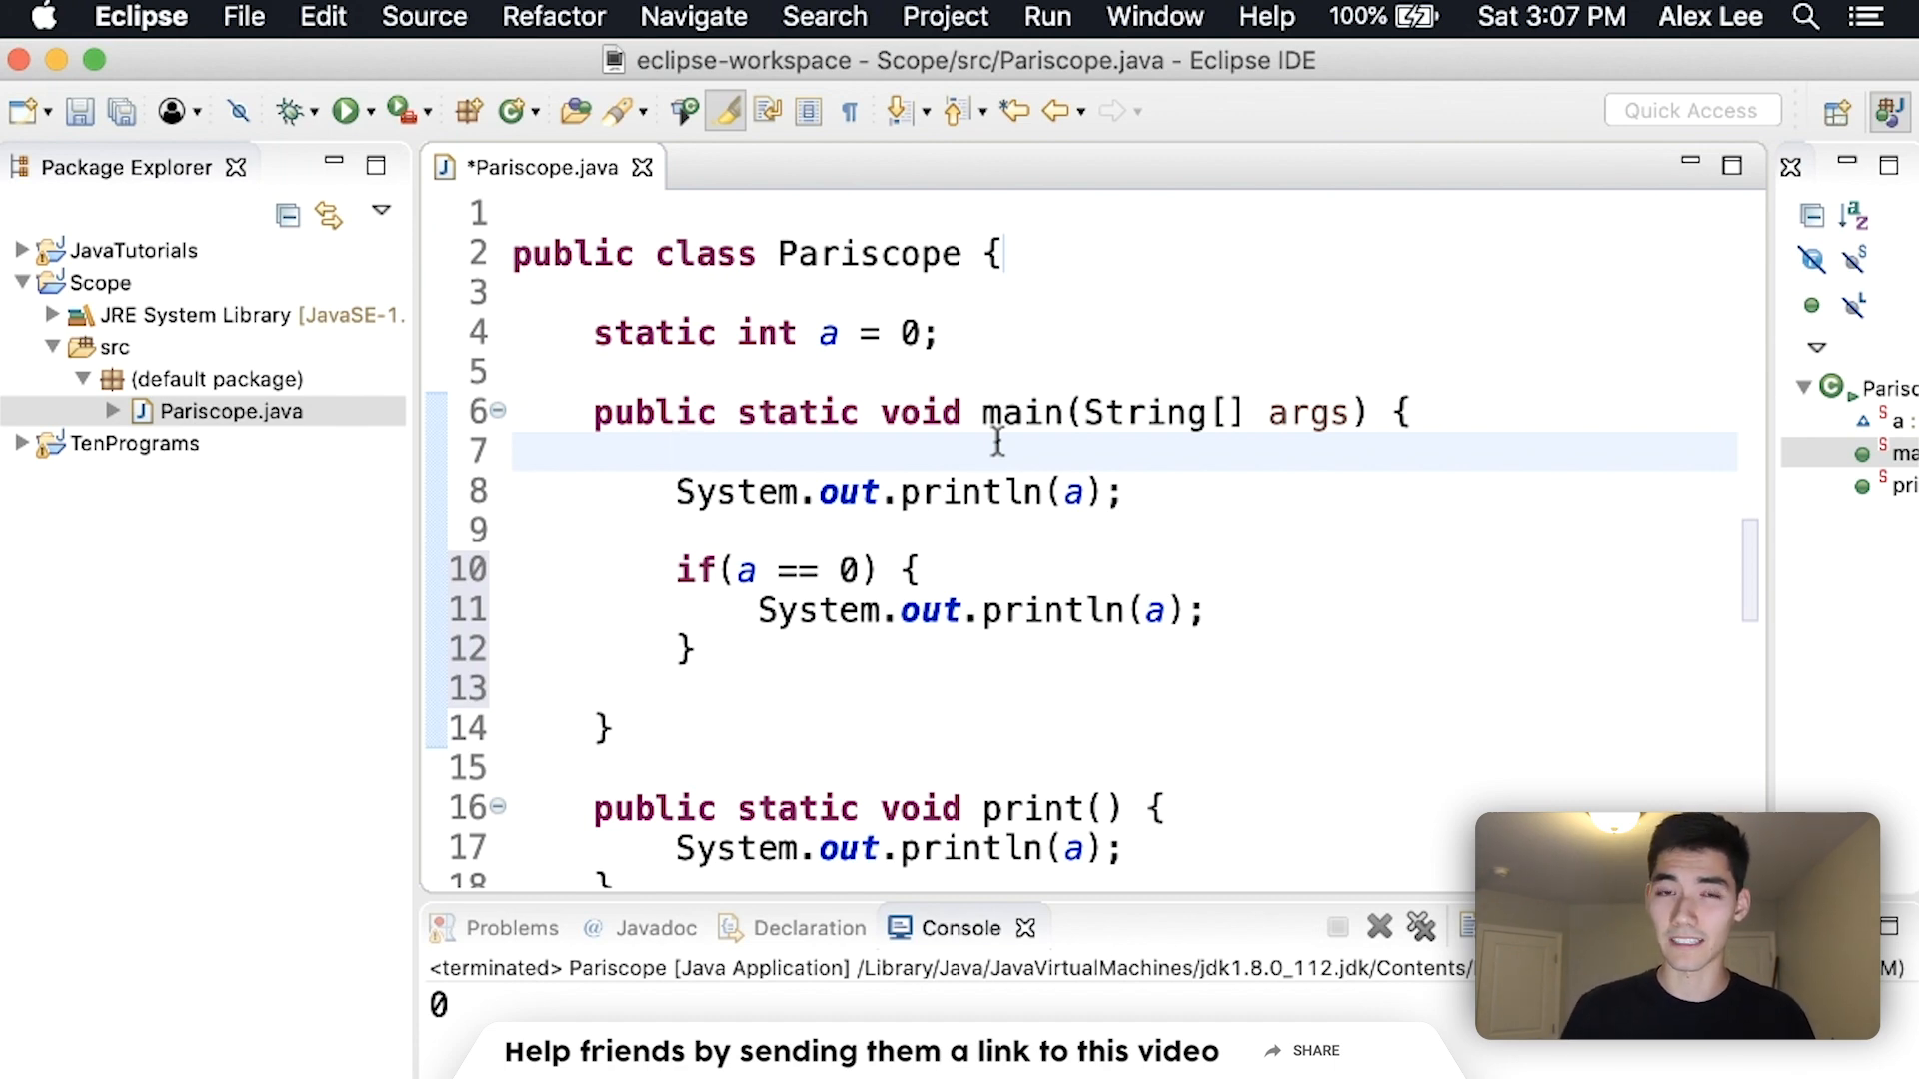
pyautogui.click(677, 454)
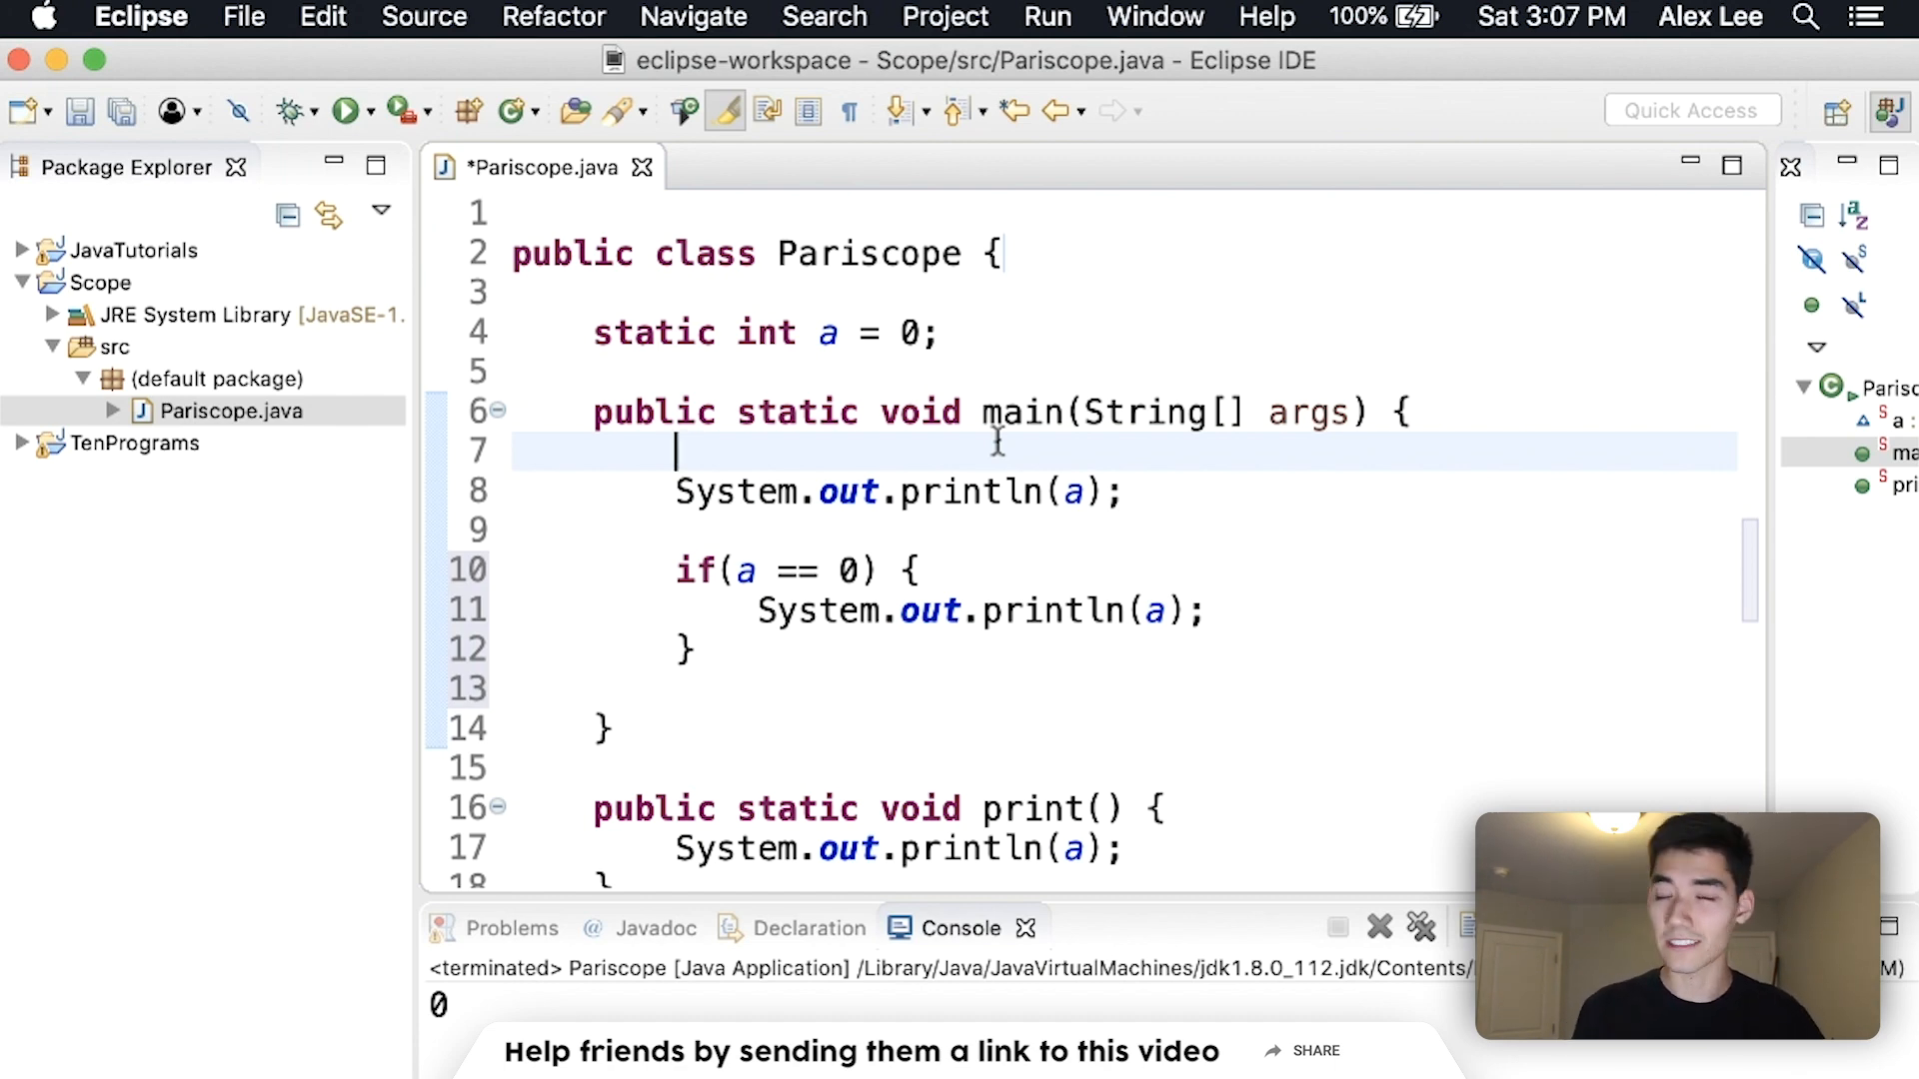